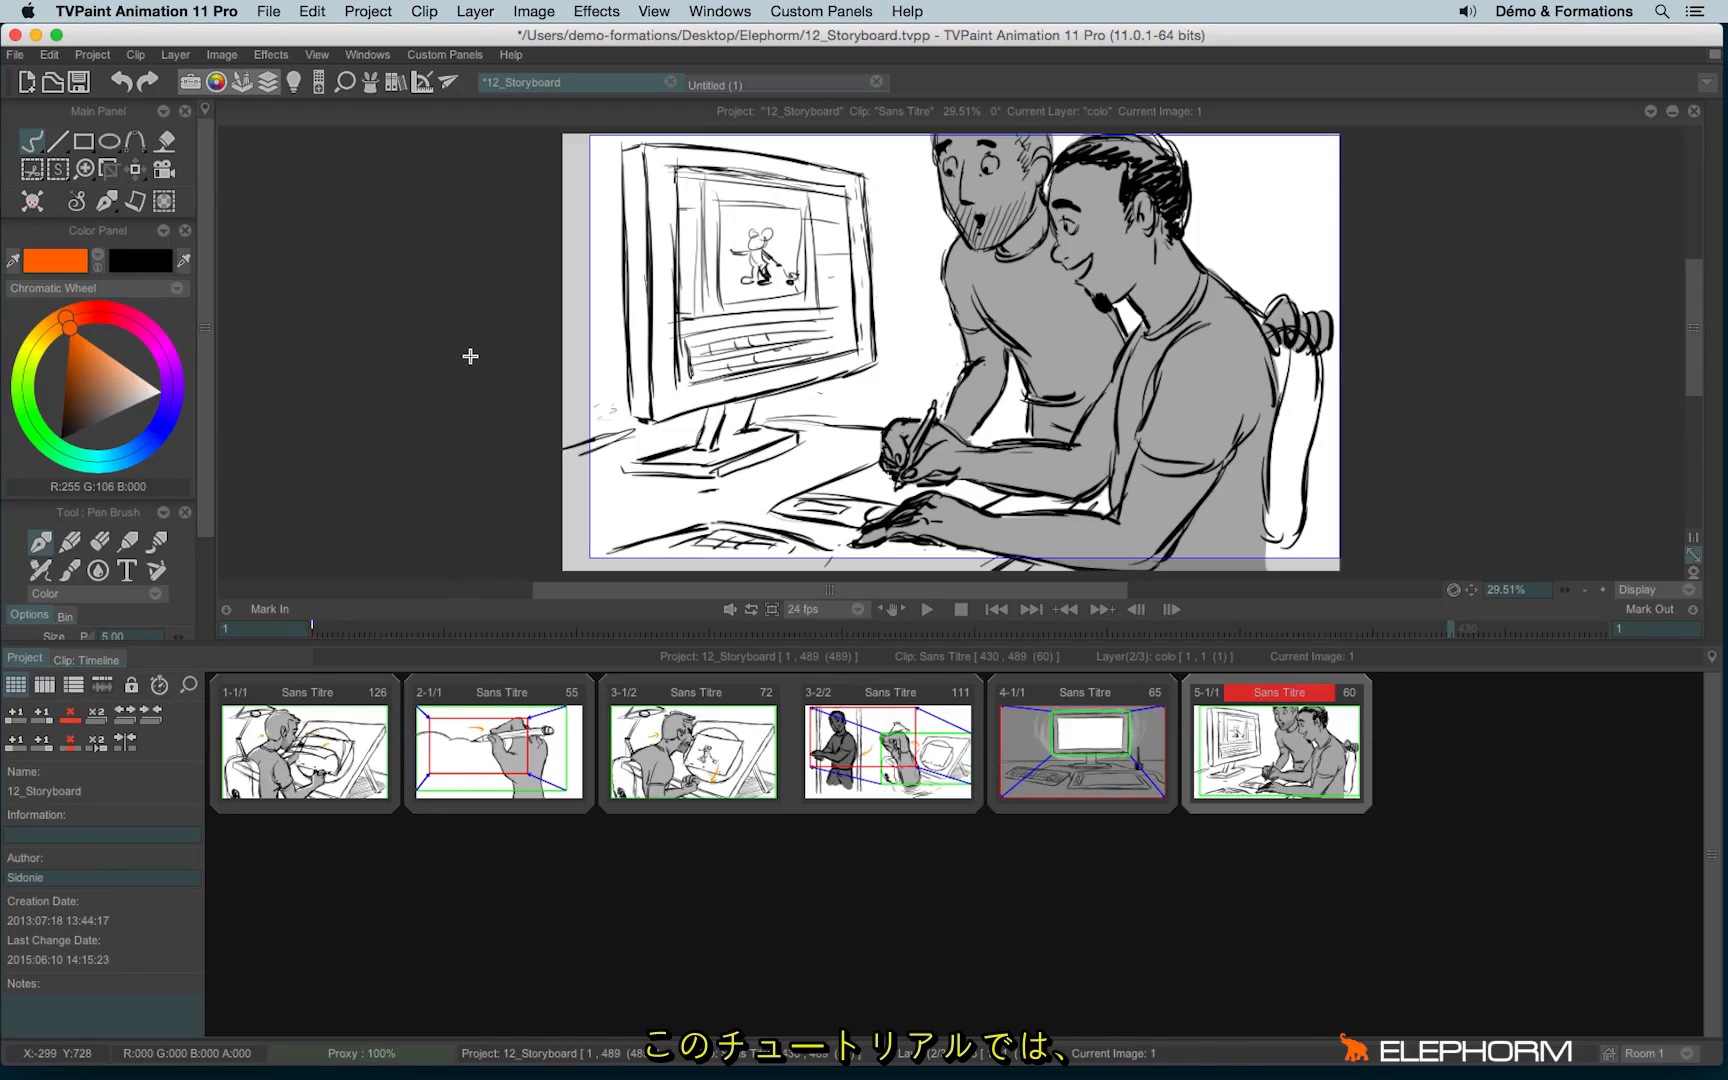
mouse_move(479, 349)
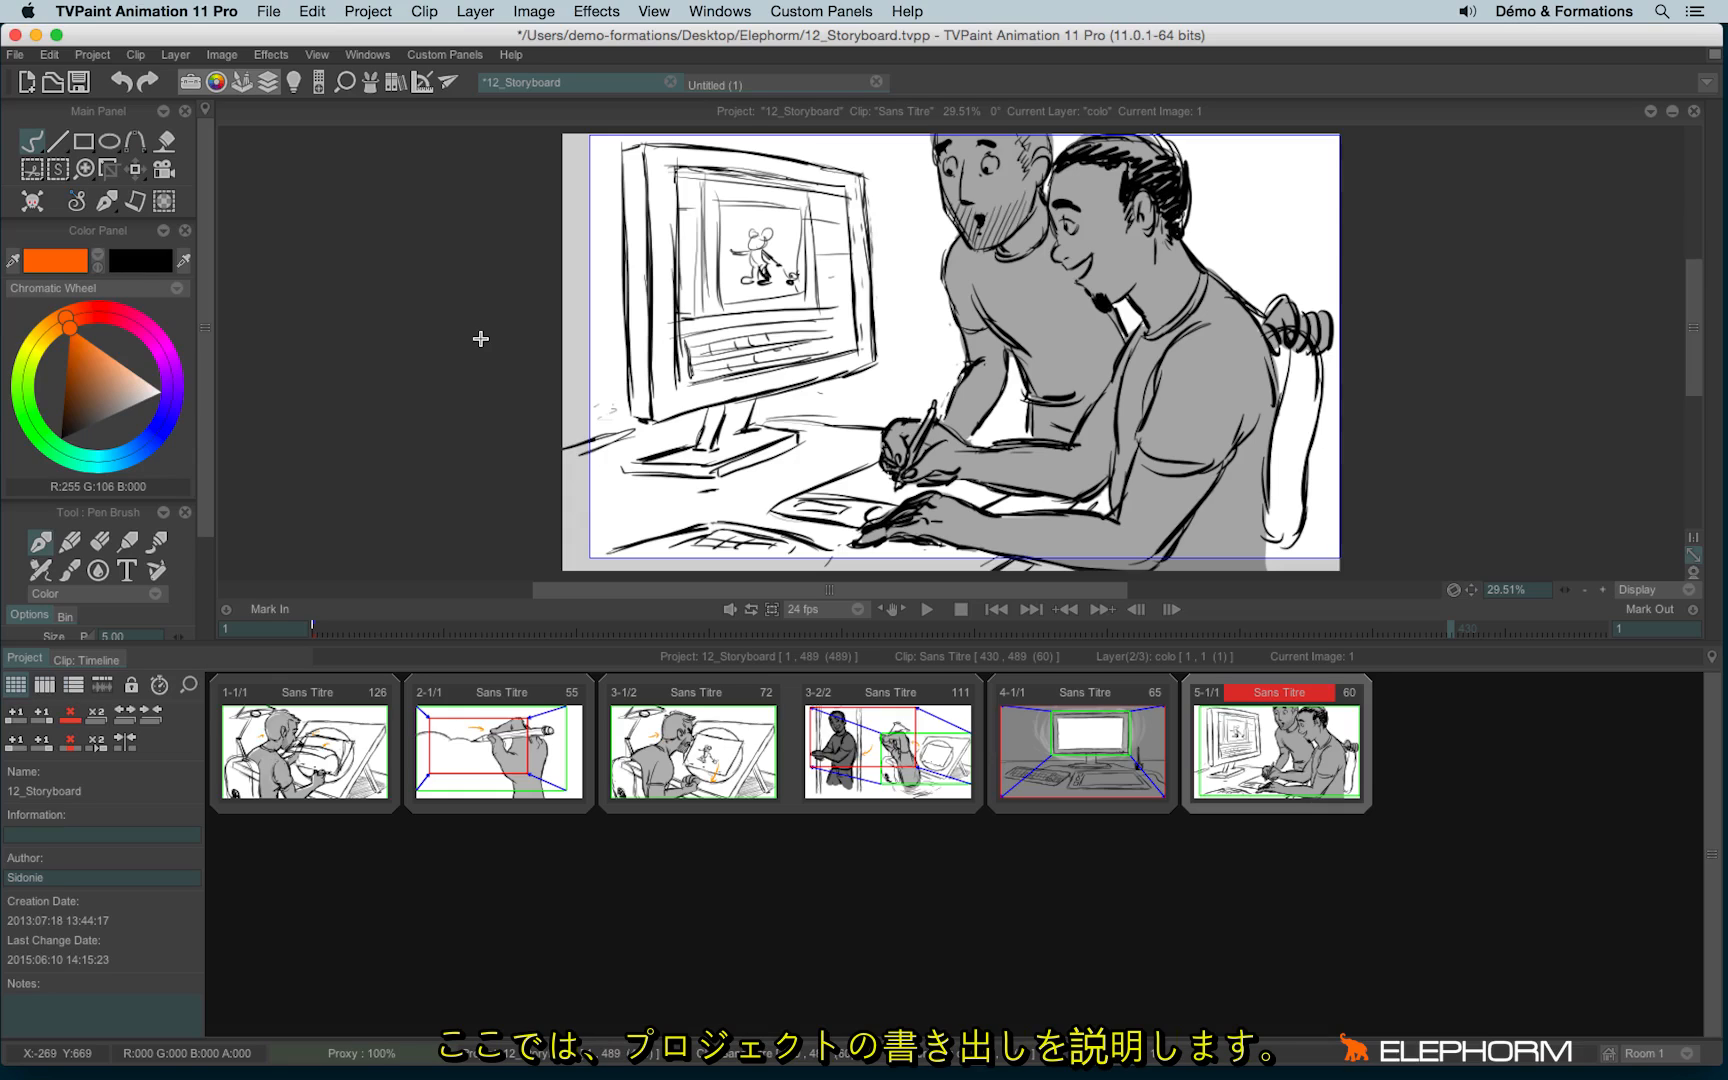
mouse_move(263, 192)
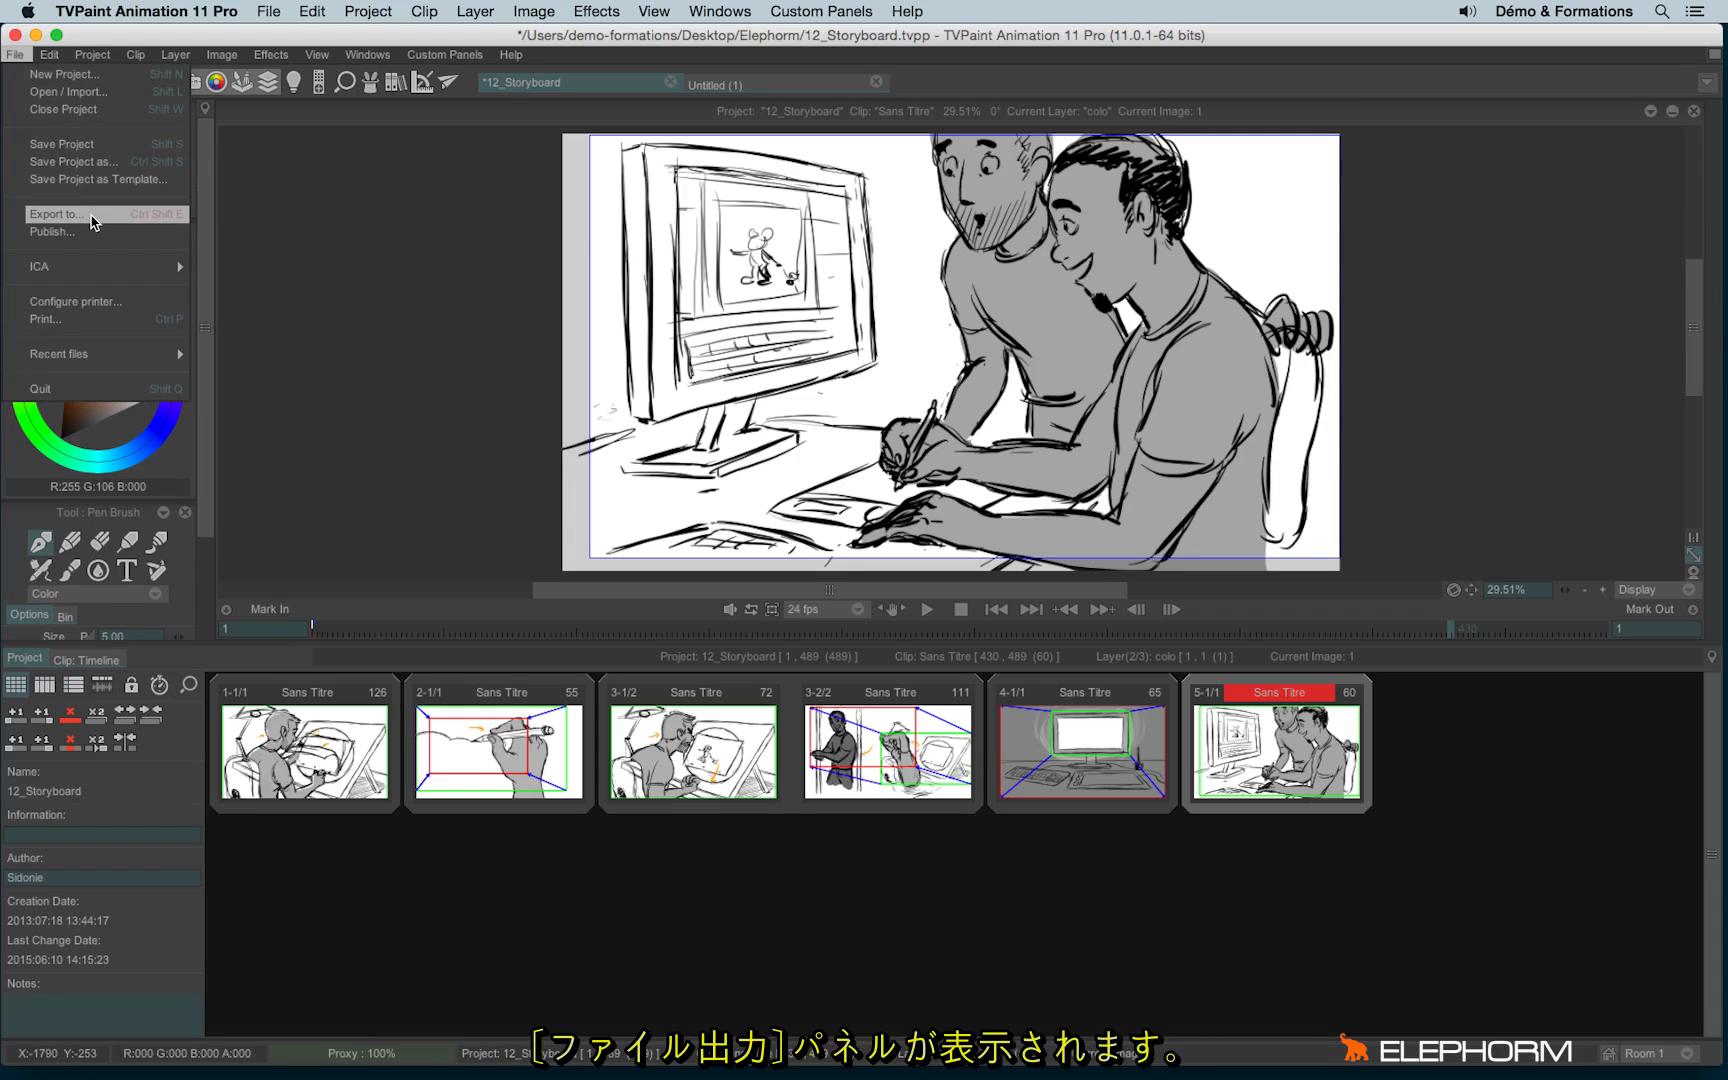
Browse the Clip: Display and Clip: Layers structure export tabs, ending on Project: Display.
click(55, 213)
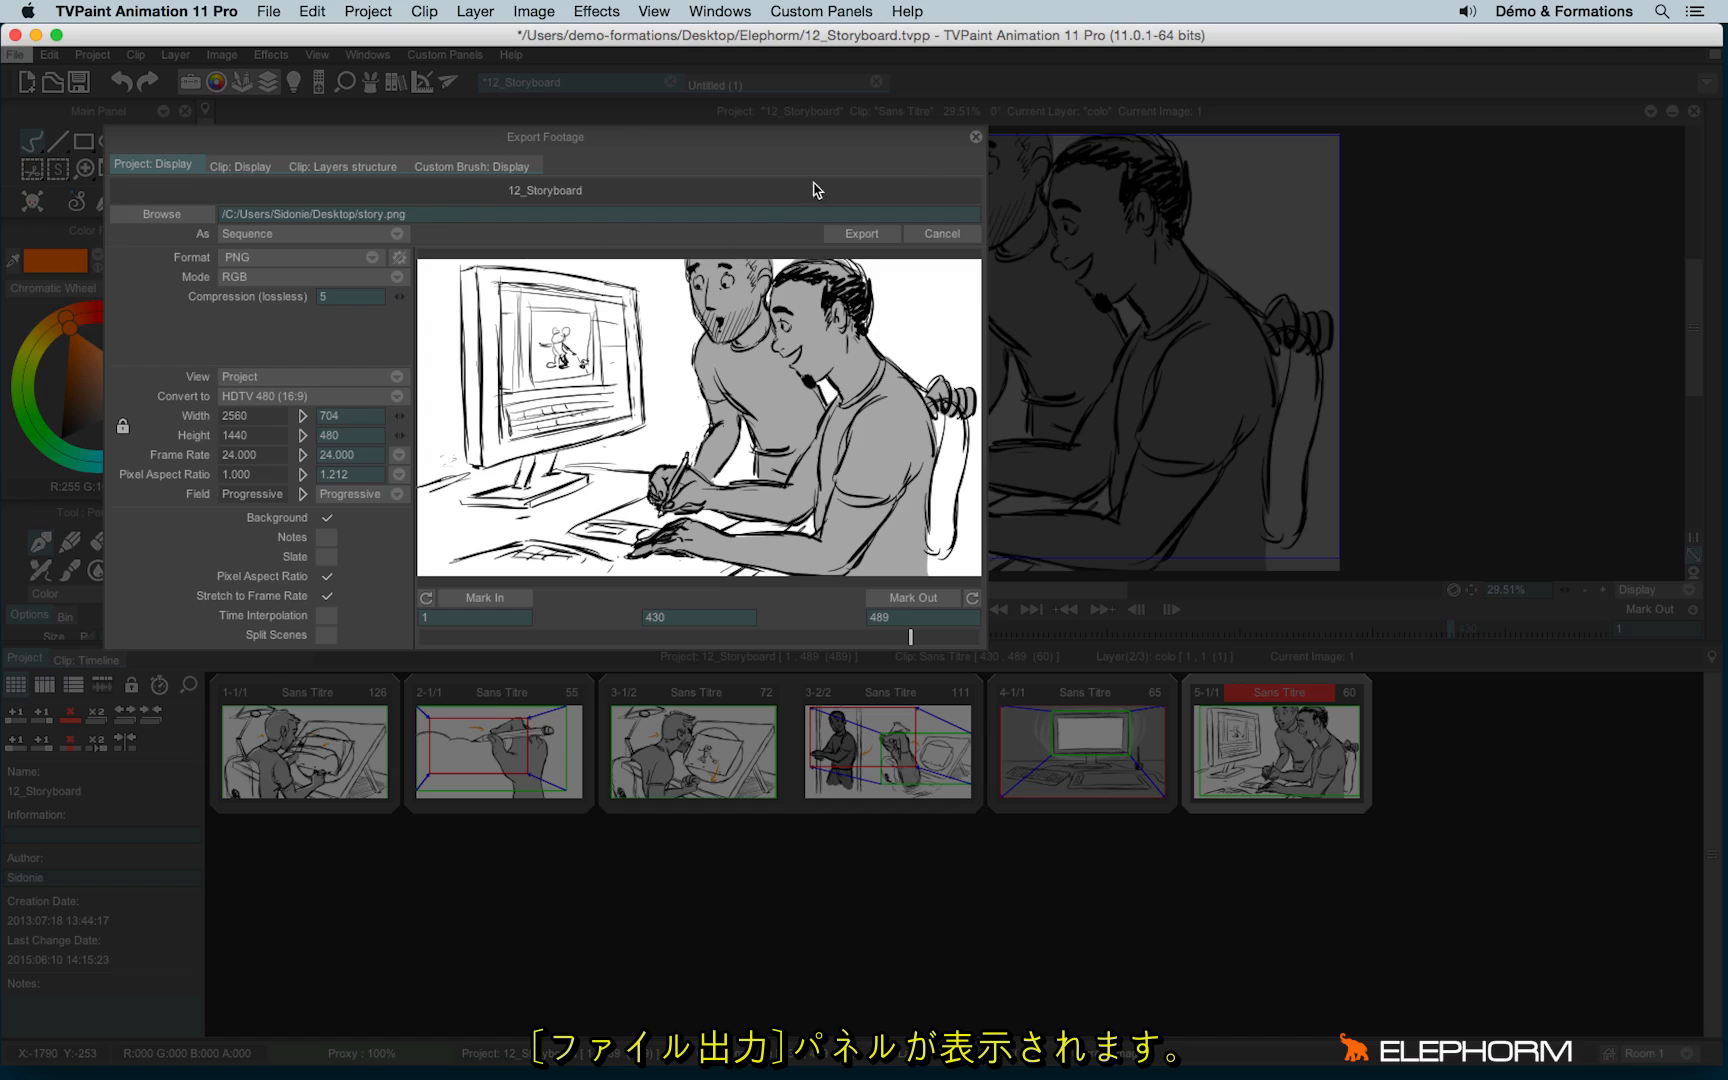
click(939, 233)
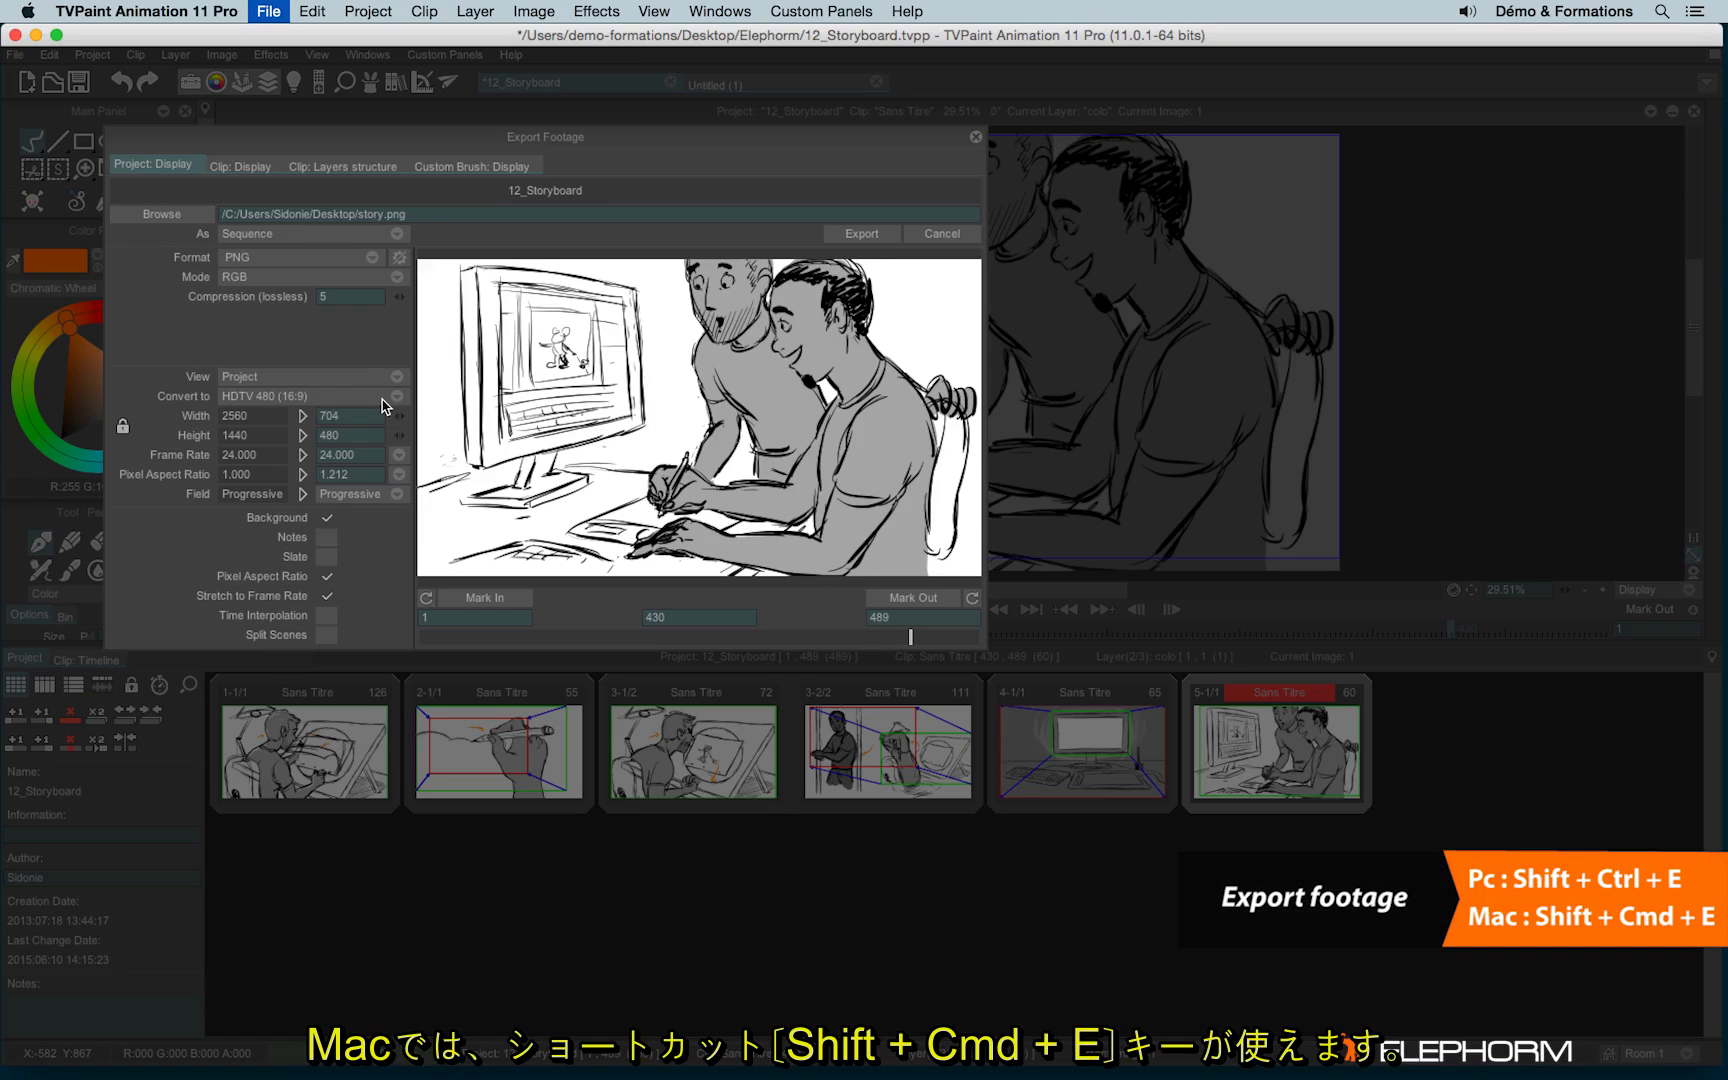
mouse_move(590, 391)
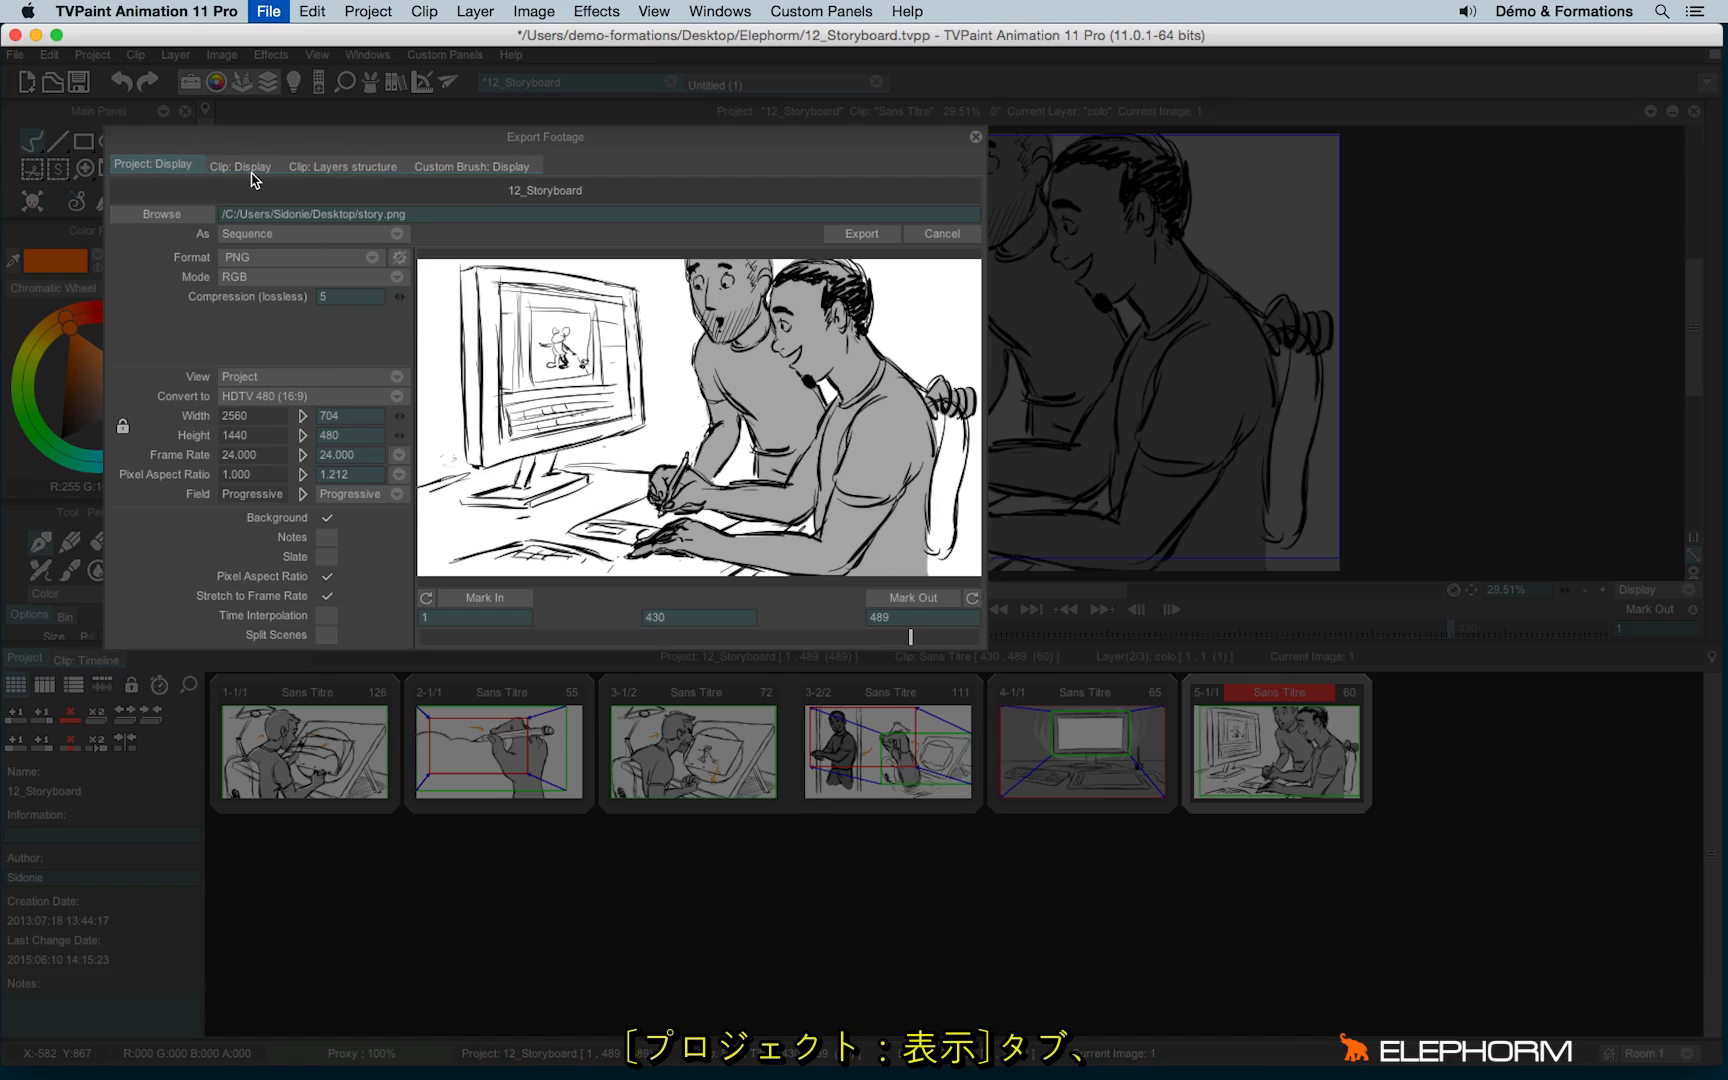
click(240, 165)
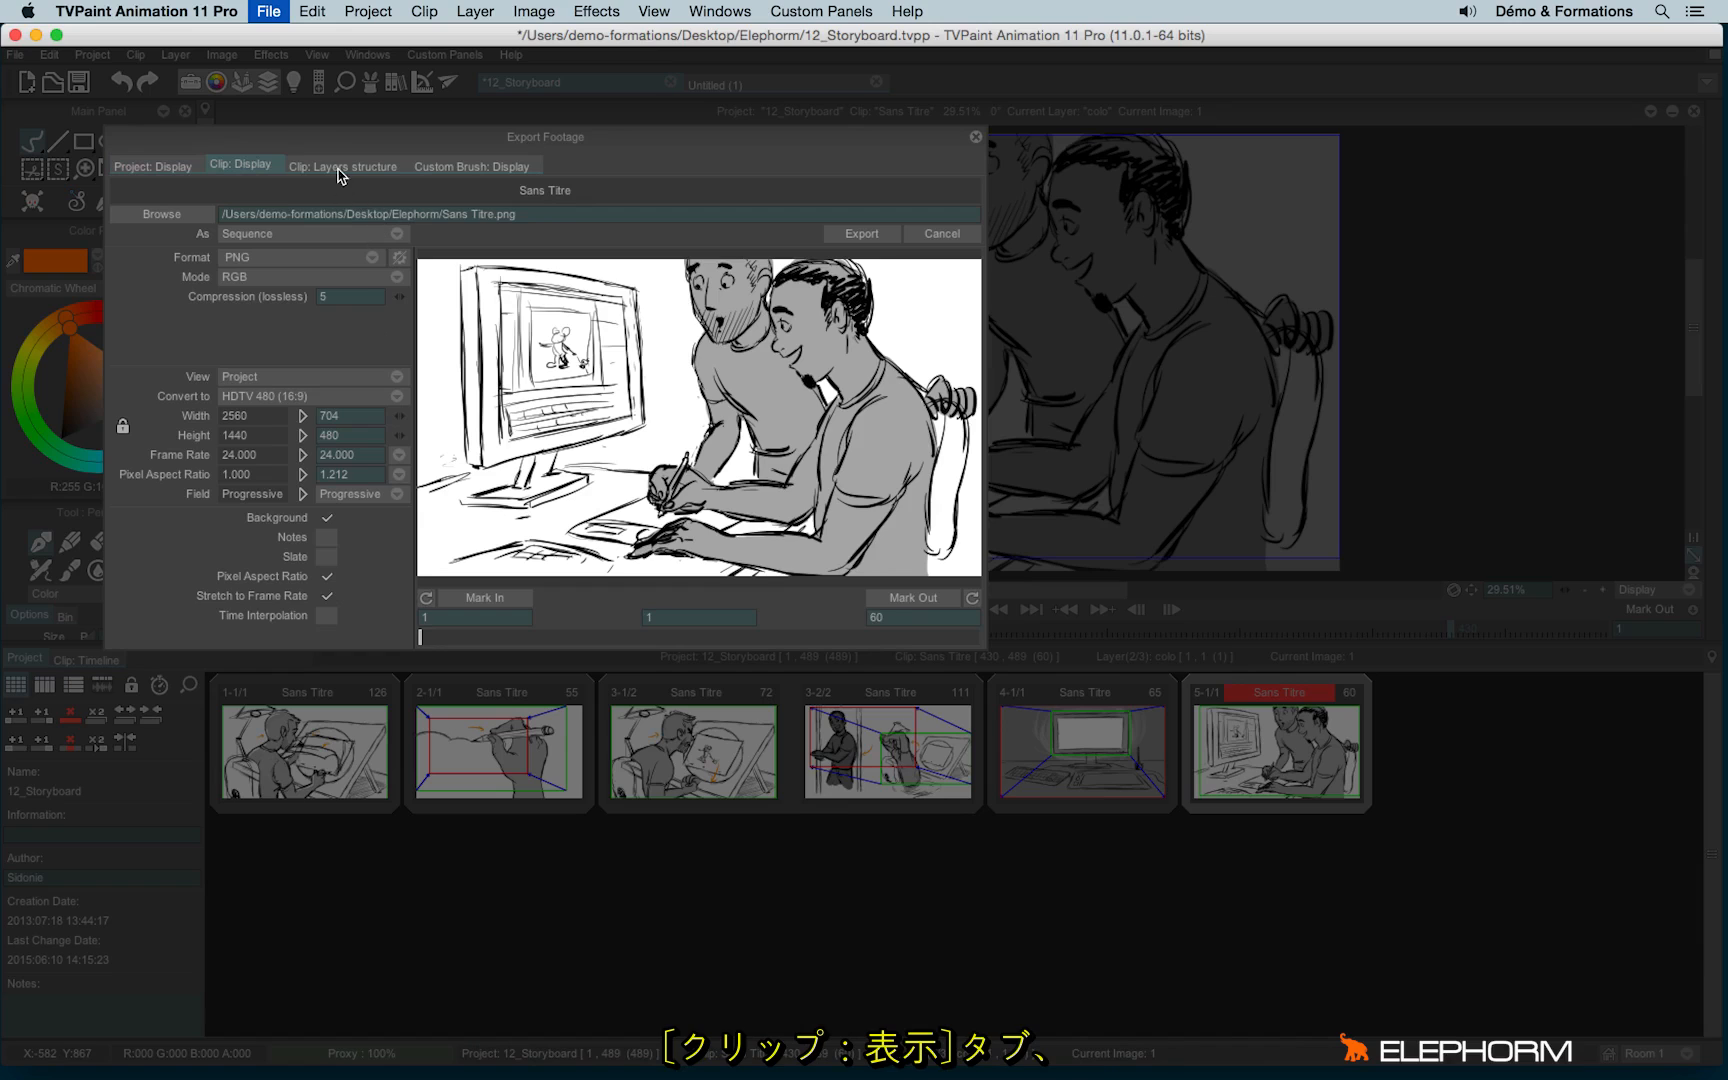
click(472, 165)
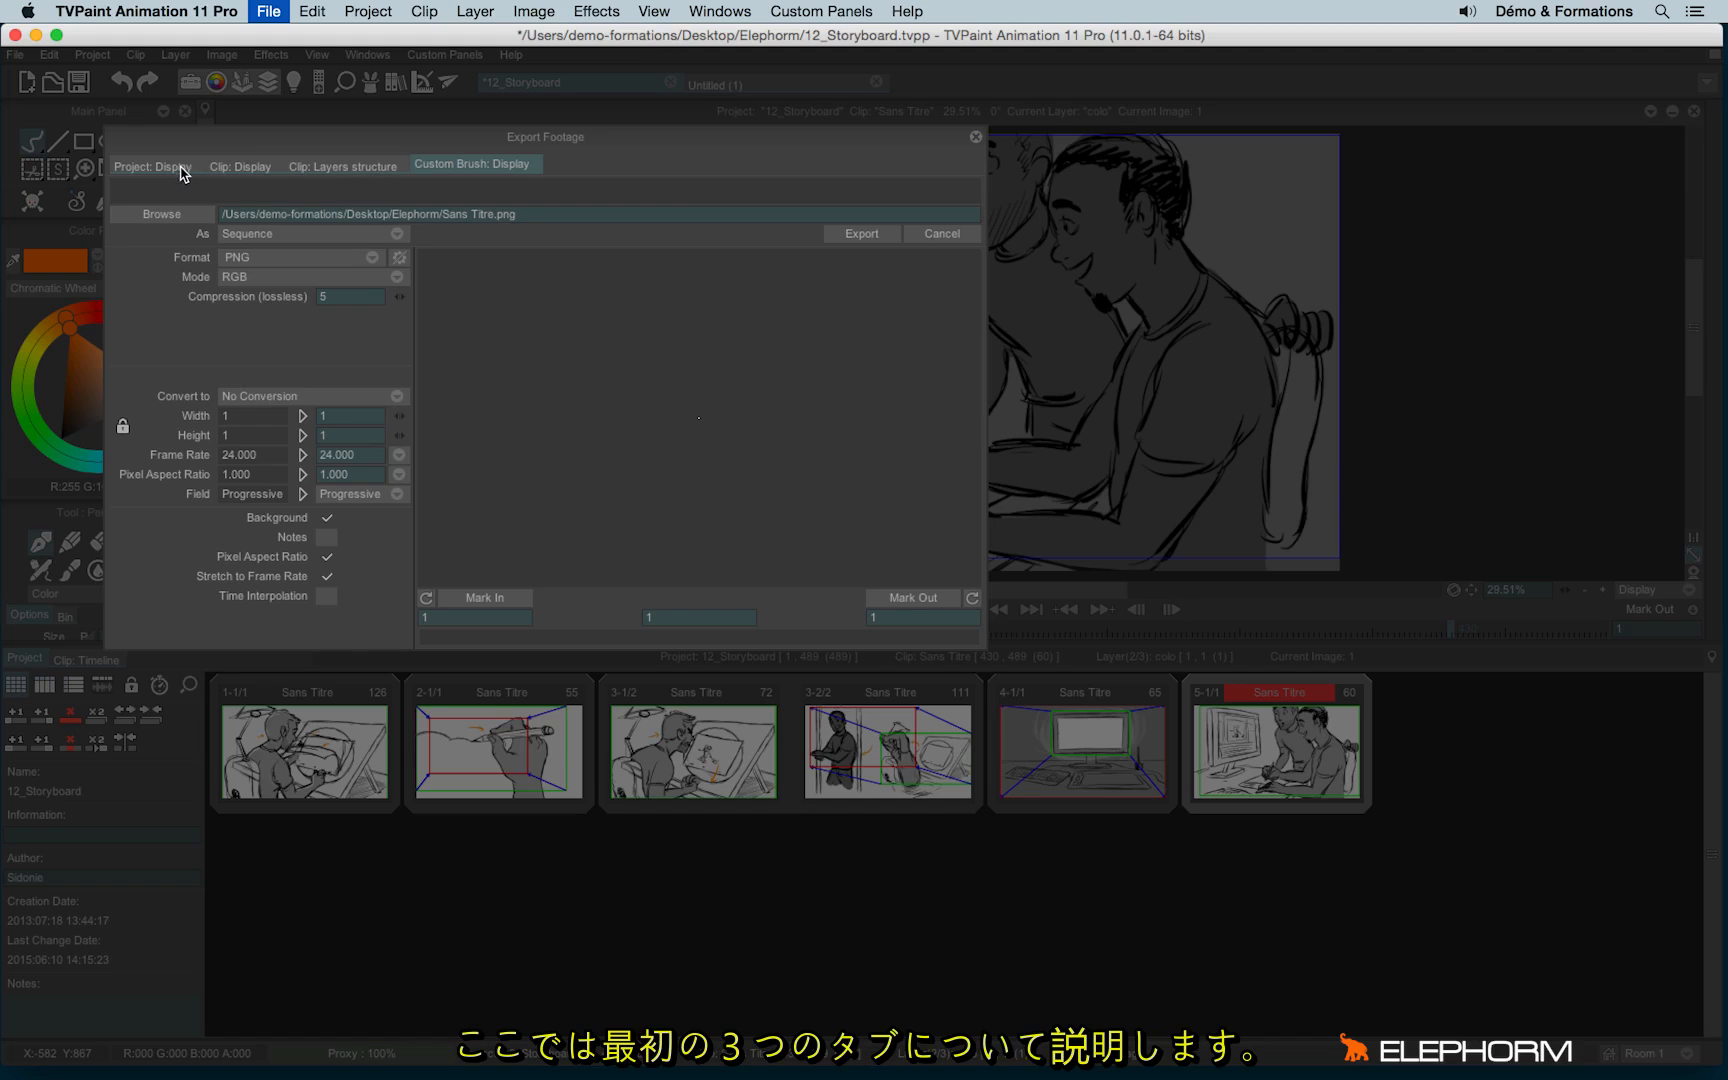
click(151, 164)
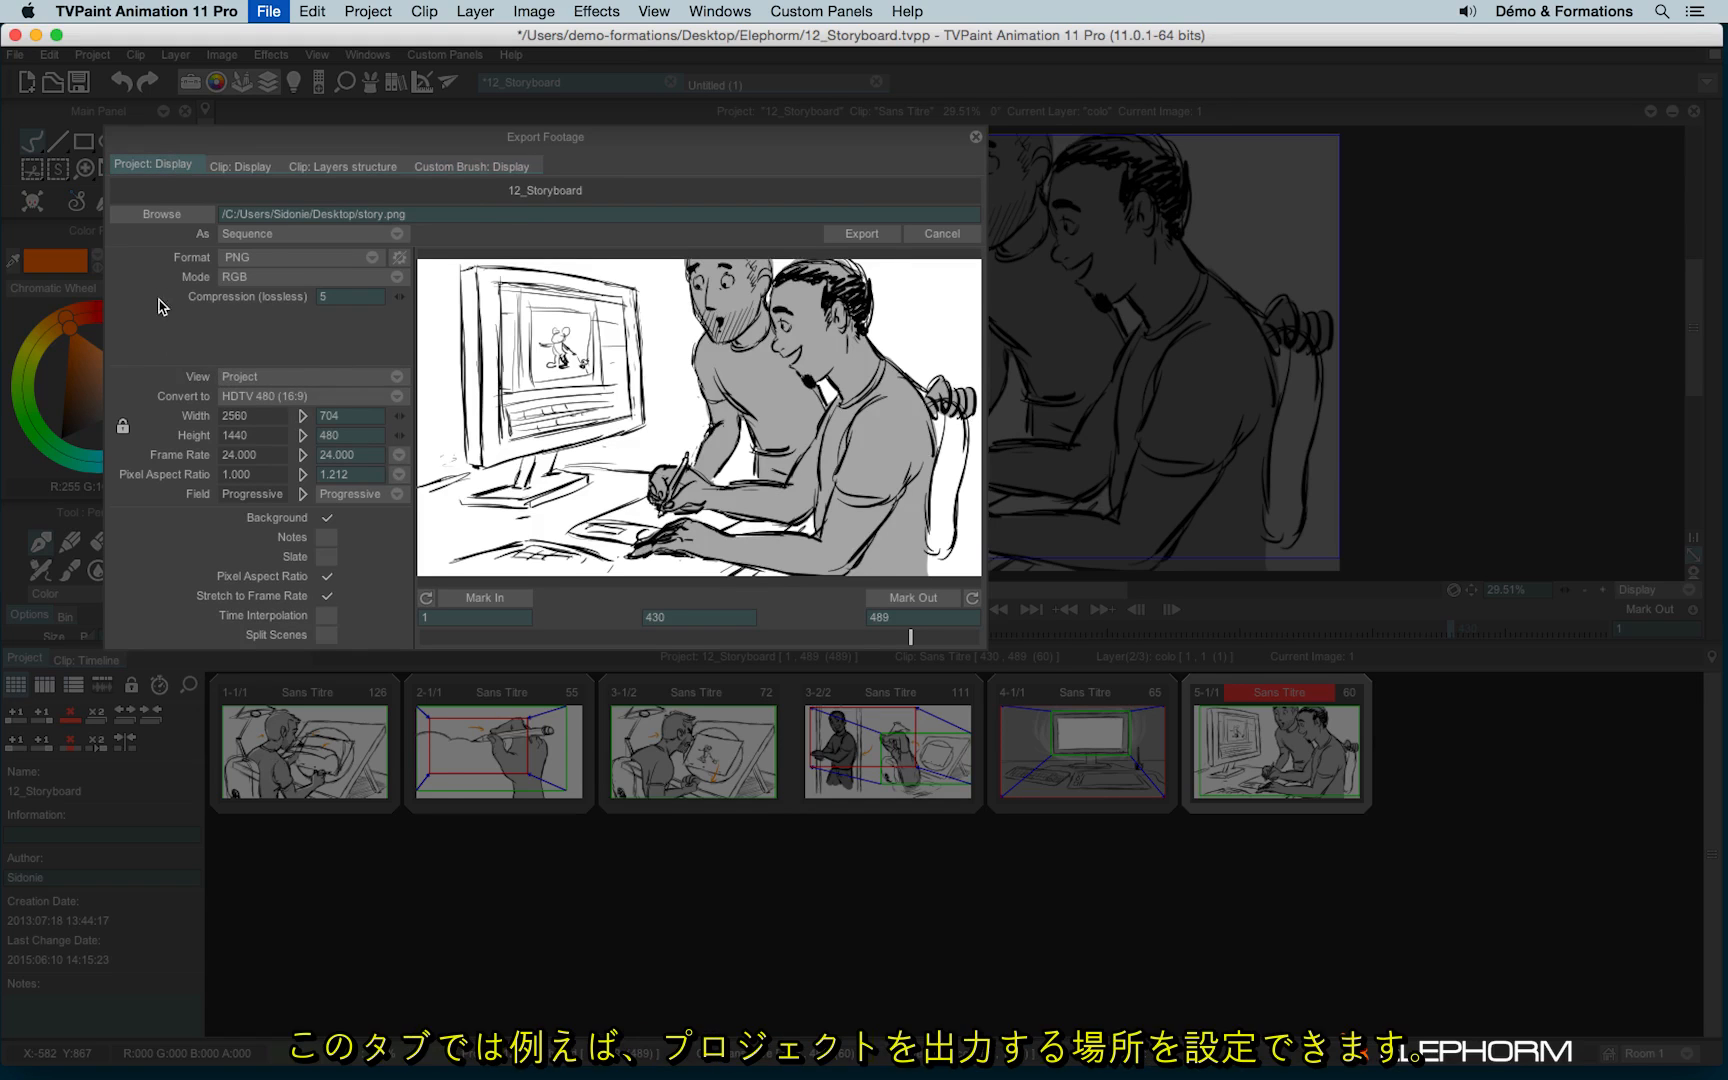
mouse_move(176, 240)
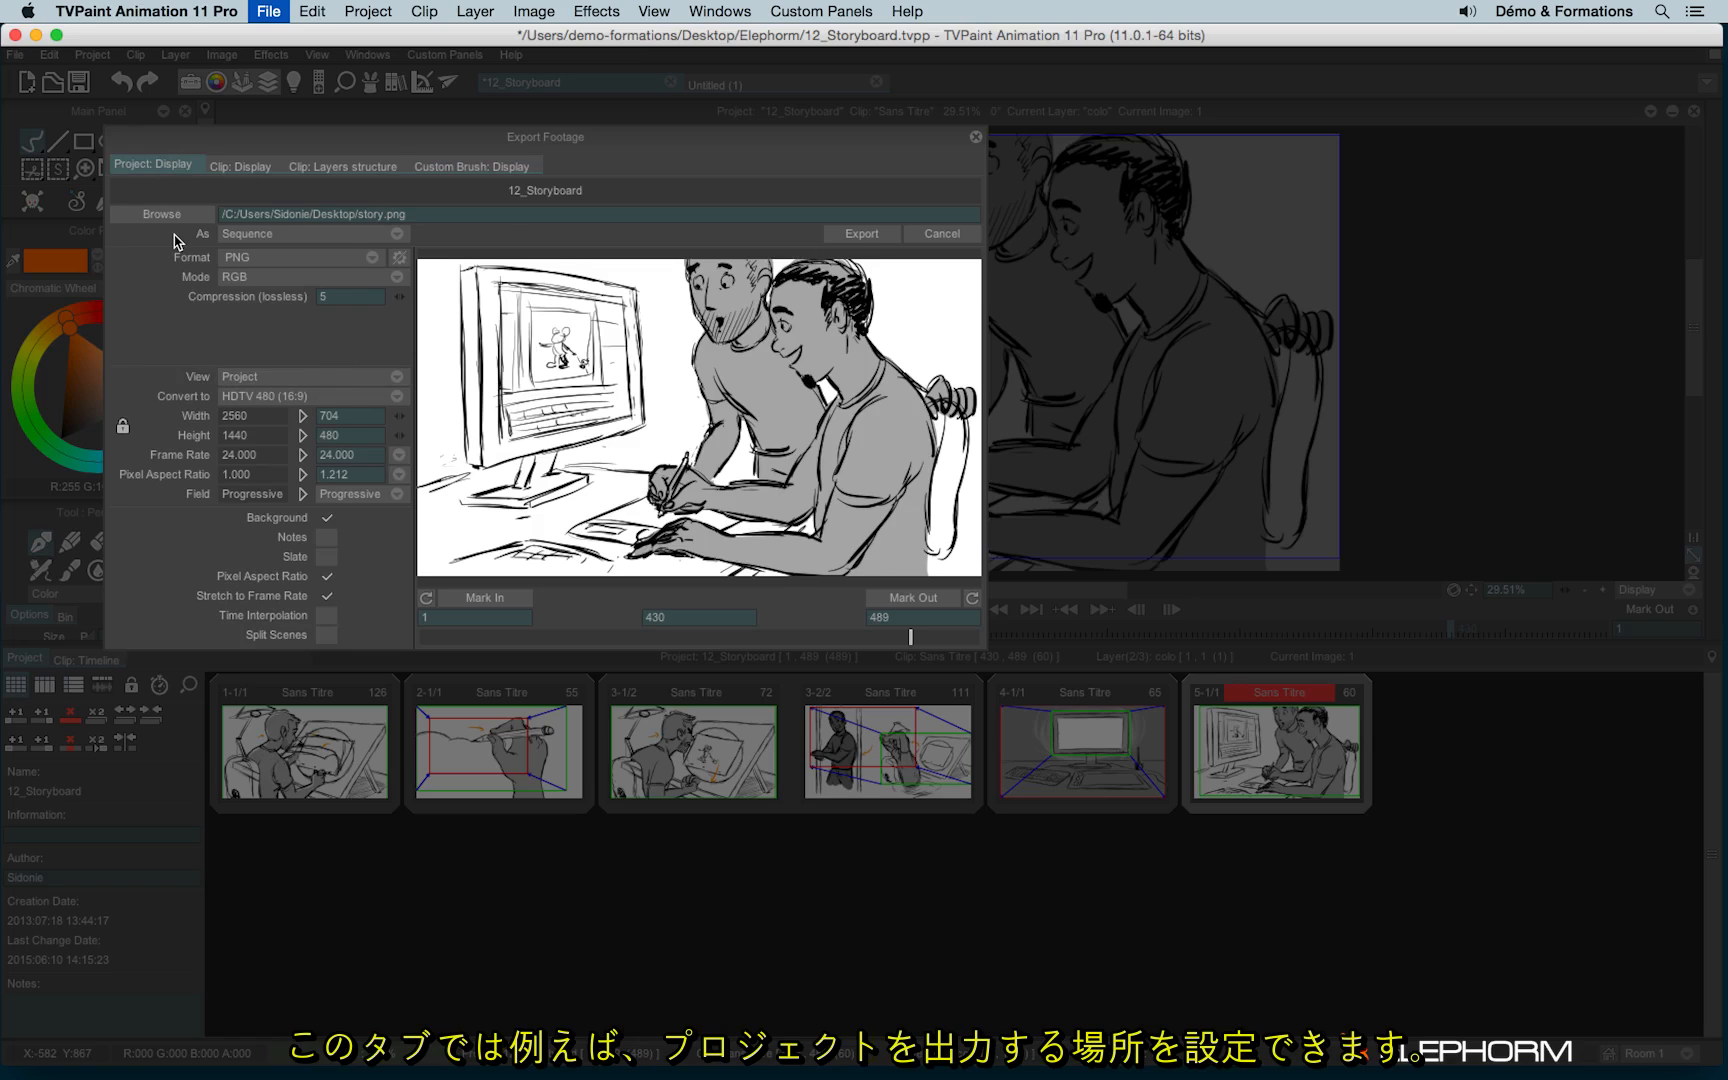
mouse_move(154, 214)
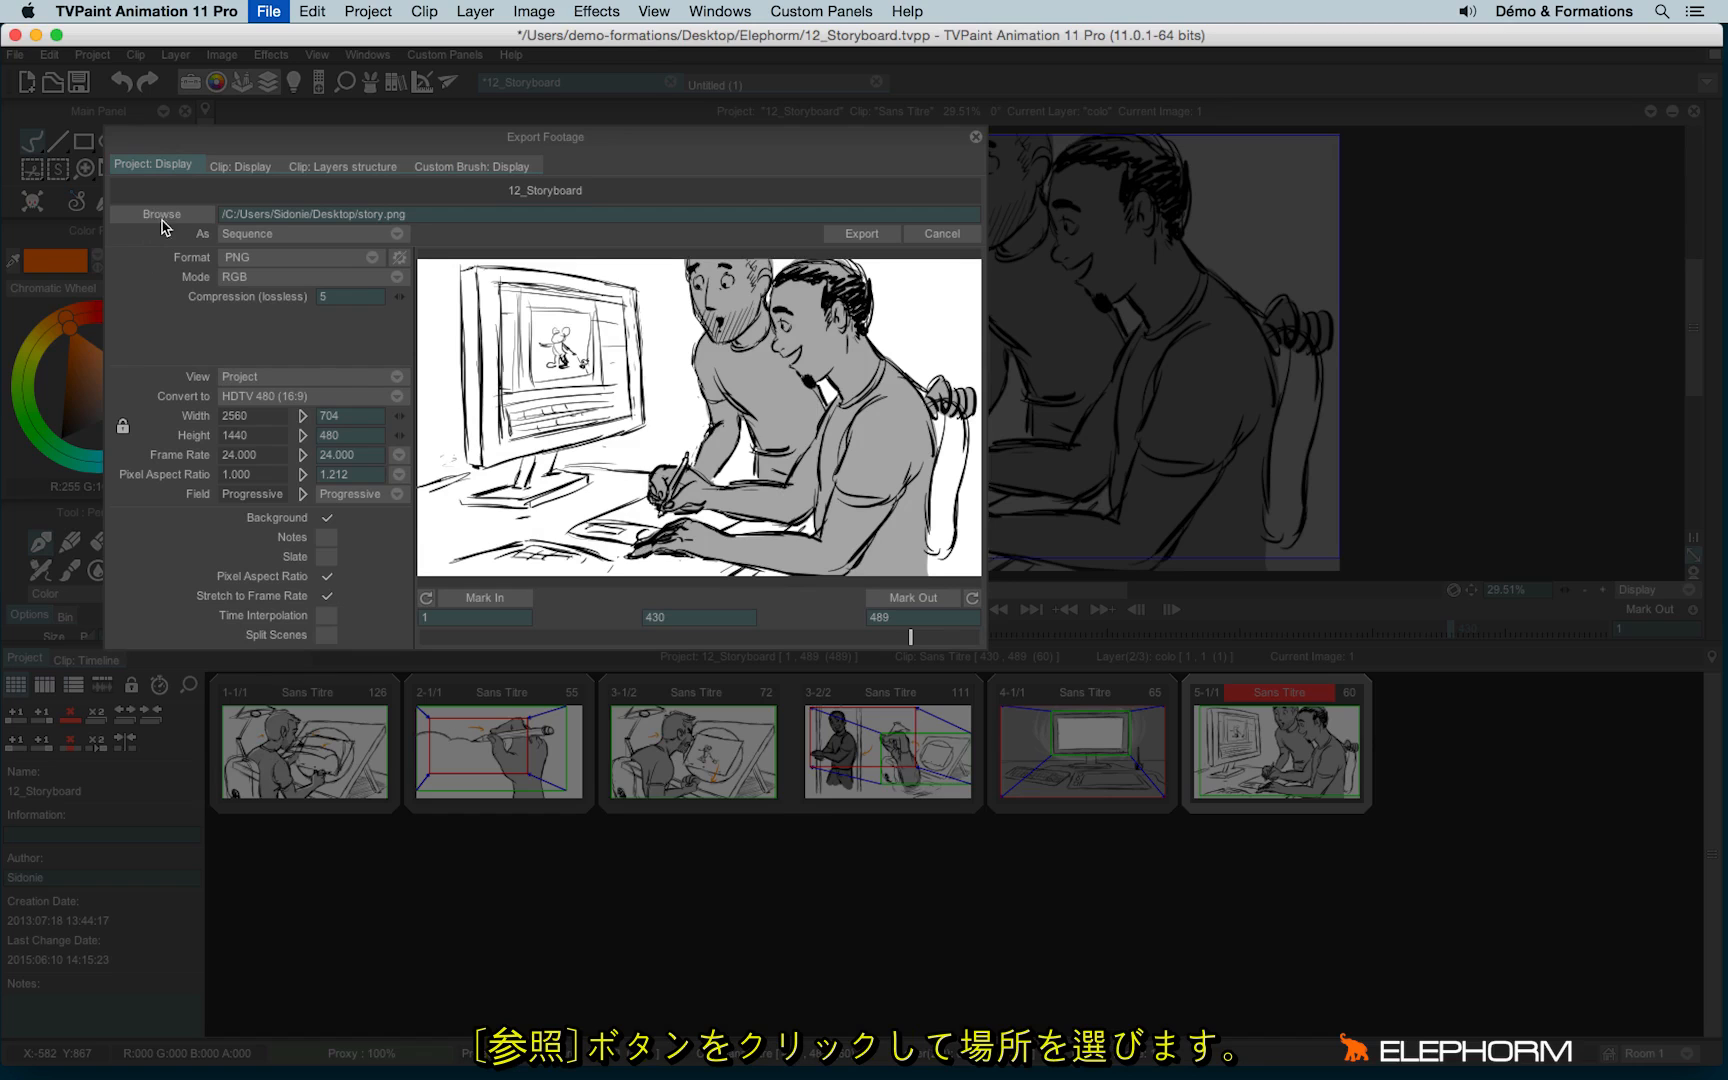
Switch the export to Single Image and choose frame 80 on the preview slider.
click(161, 214)
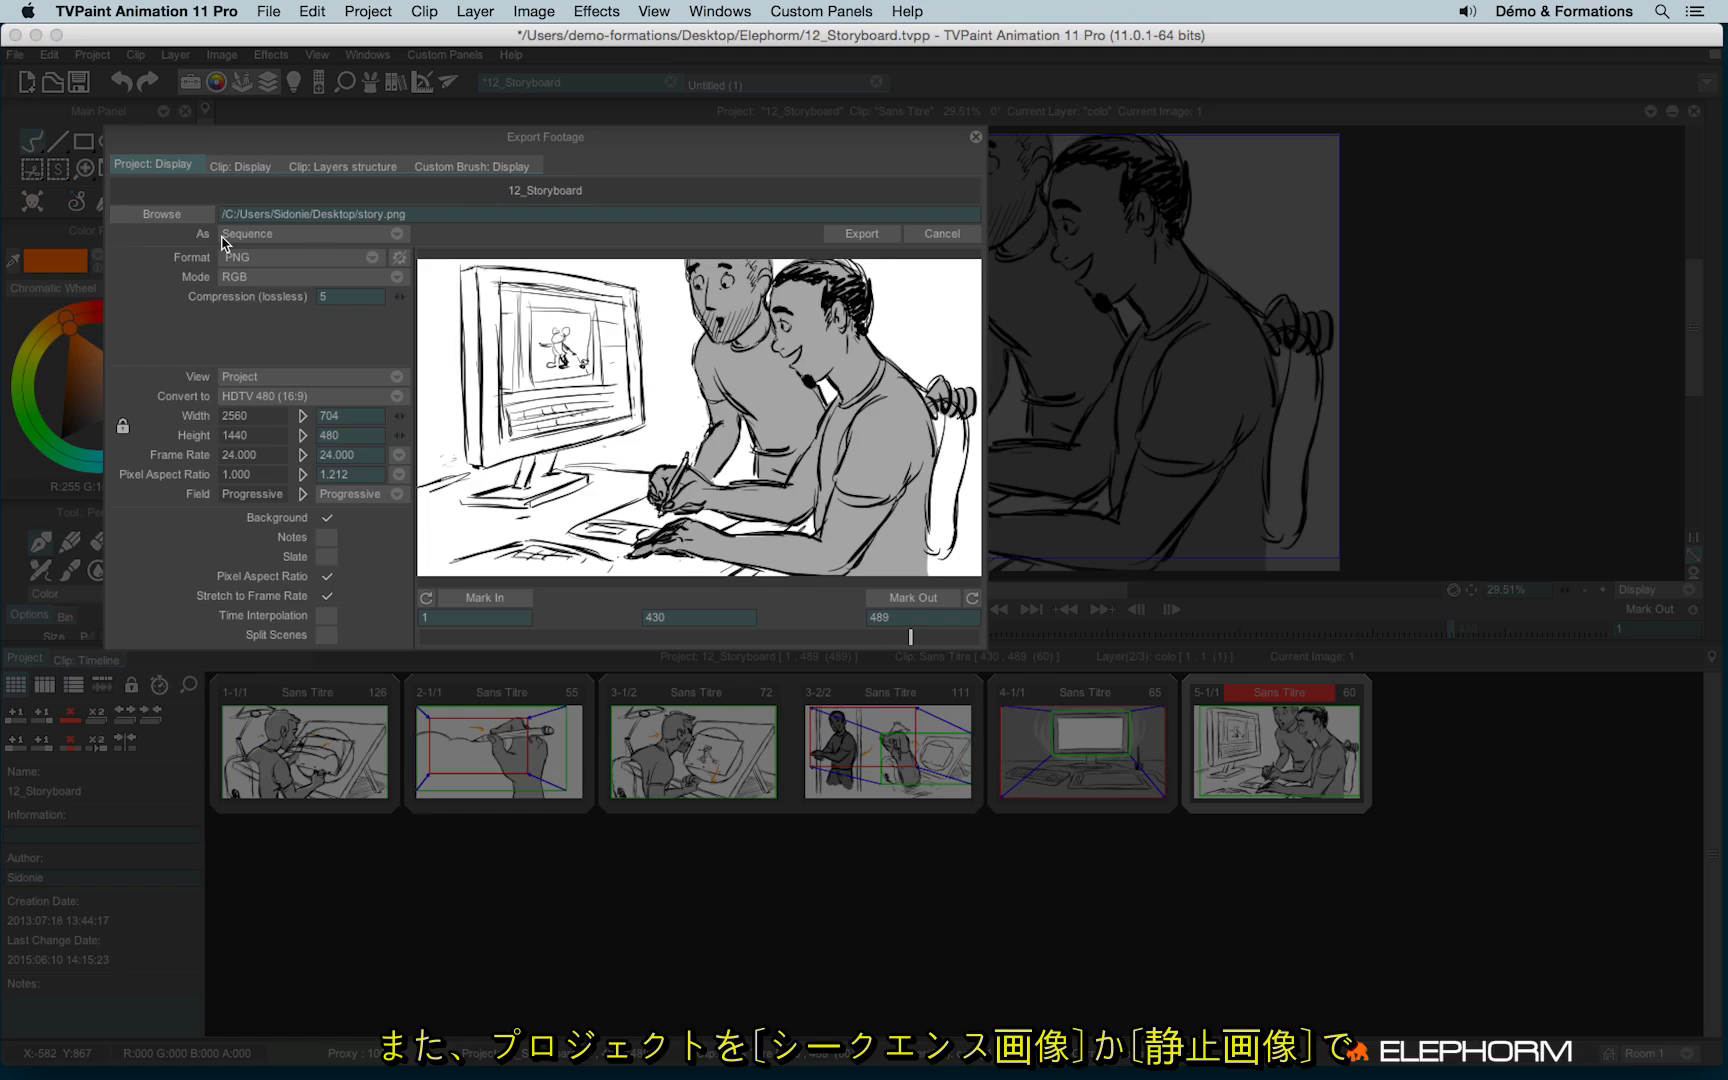
click(309, 234)
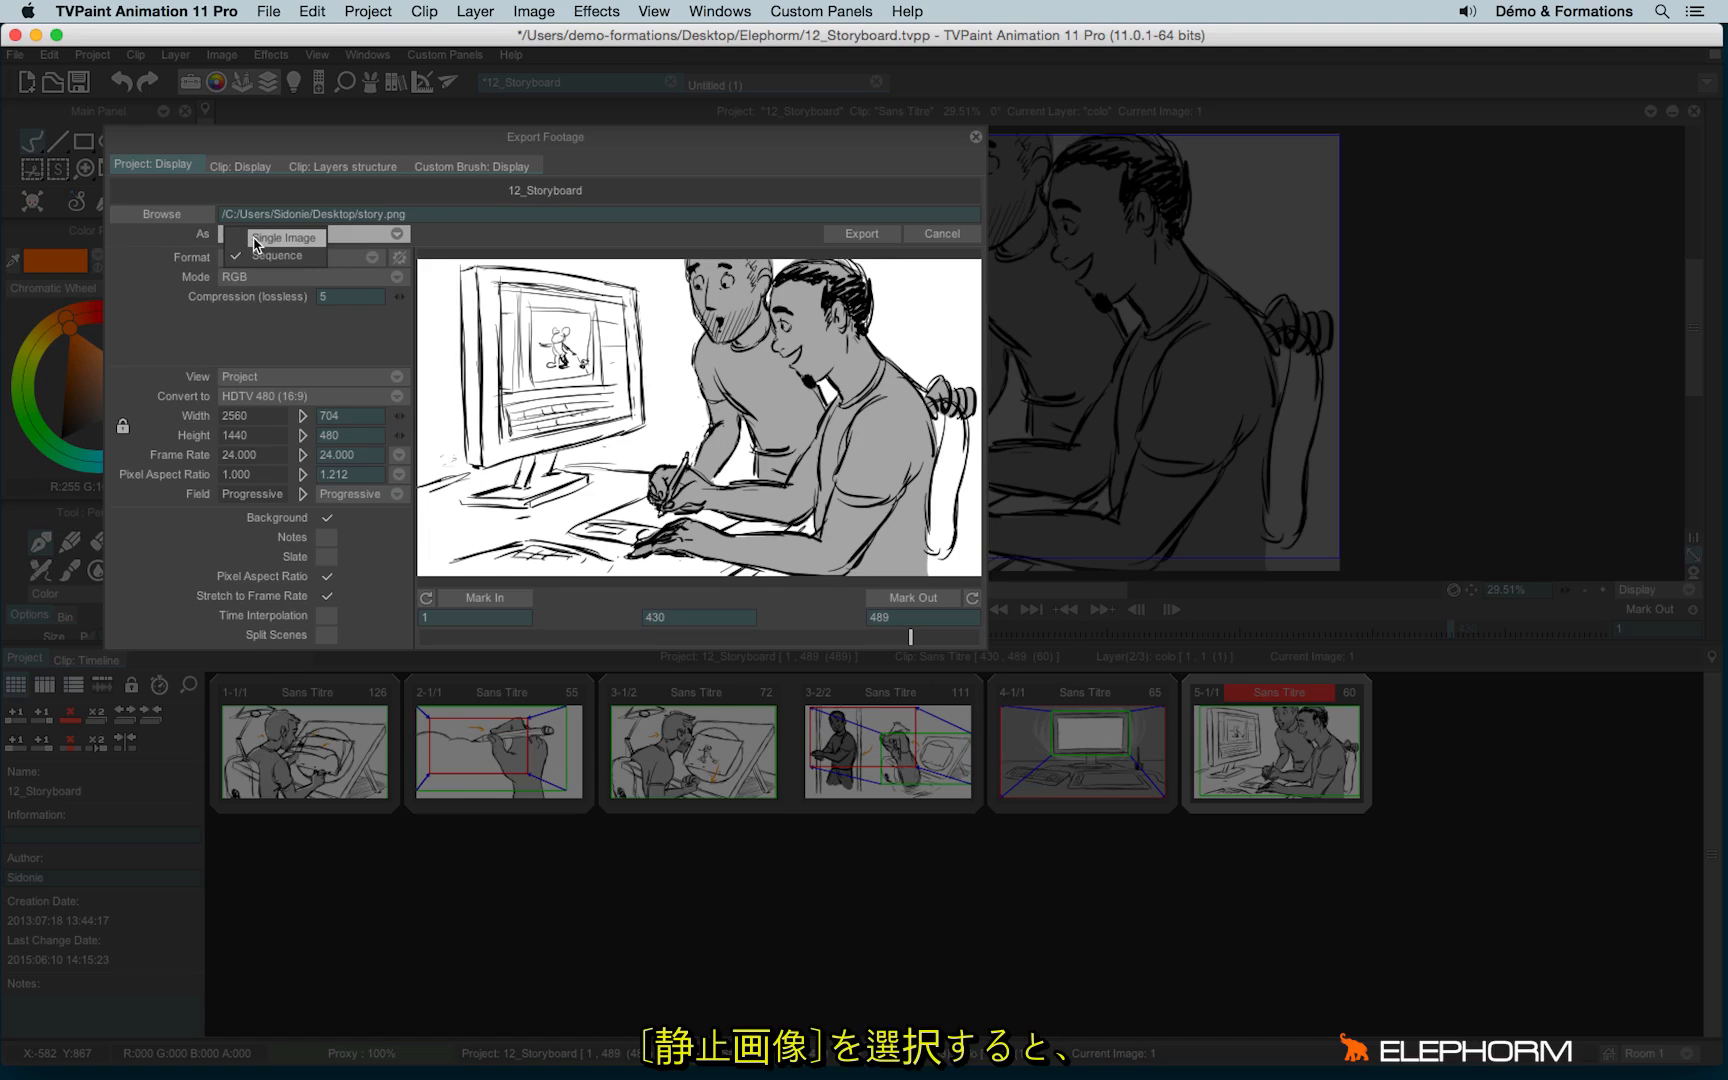
click(284, 236)
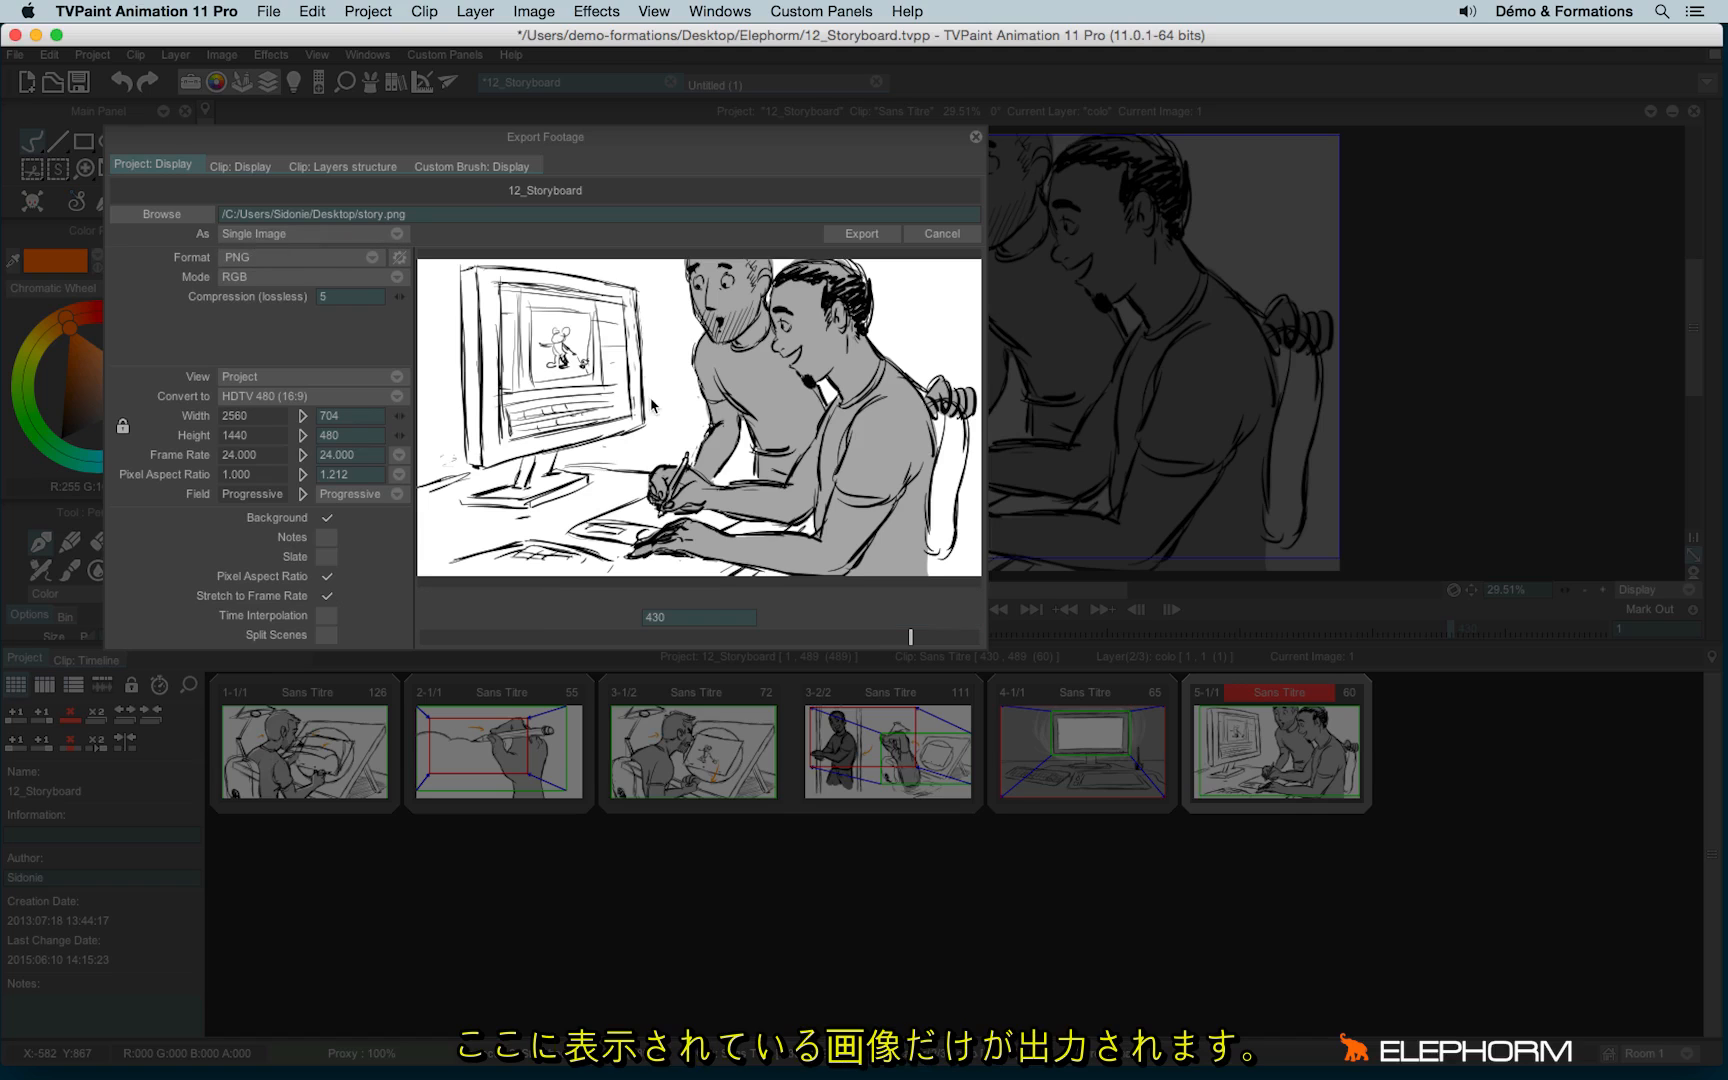
mouse_move(515, 256)
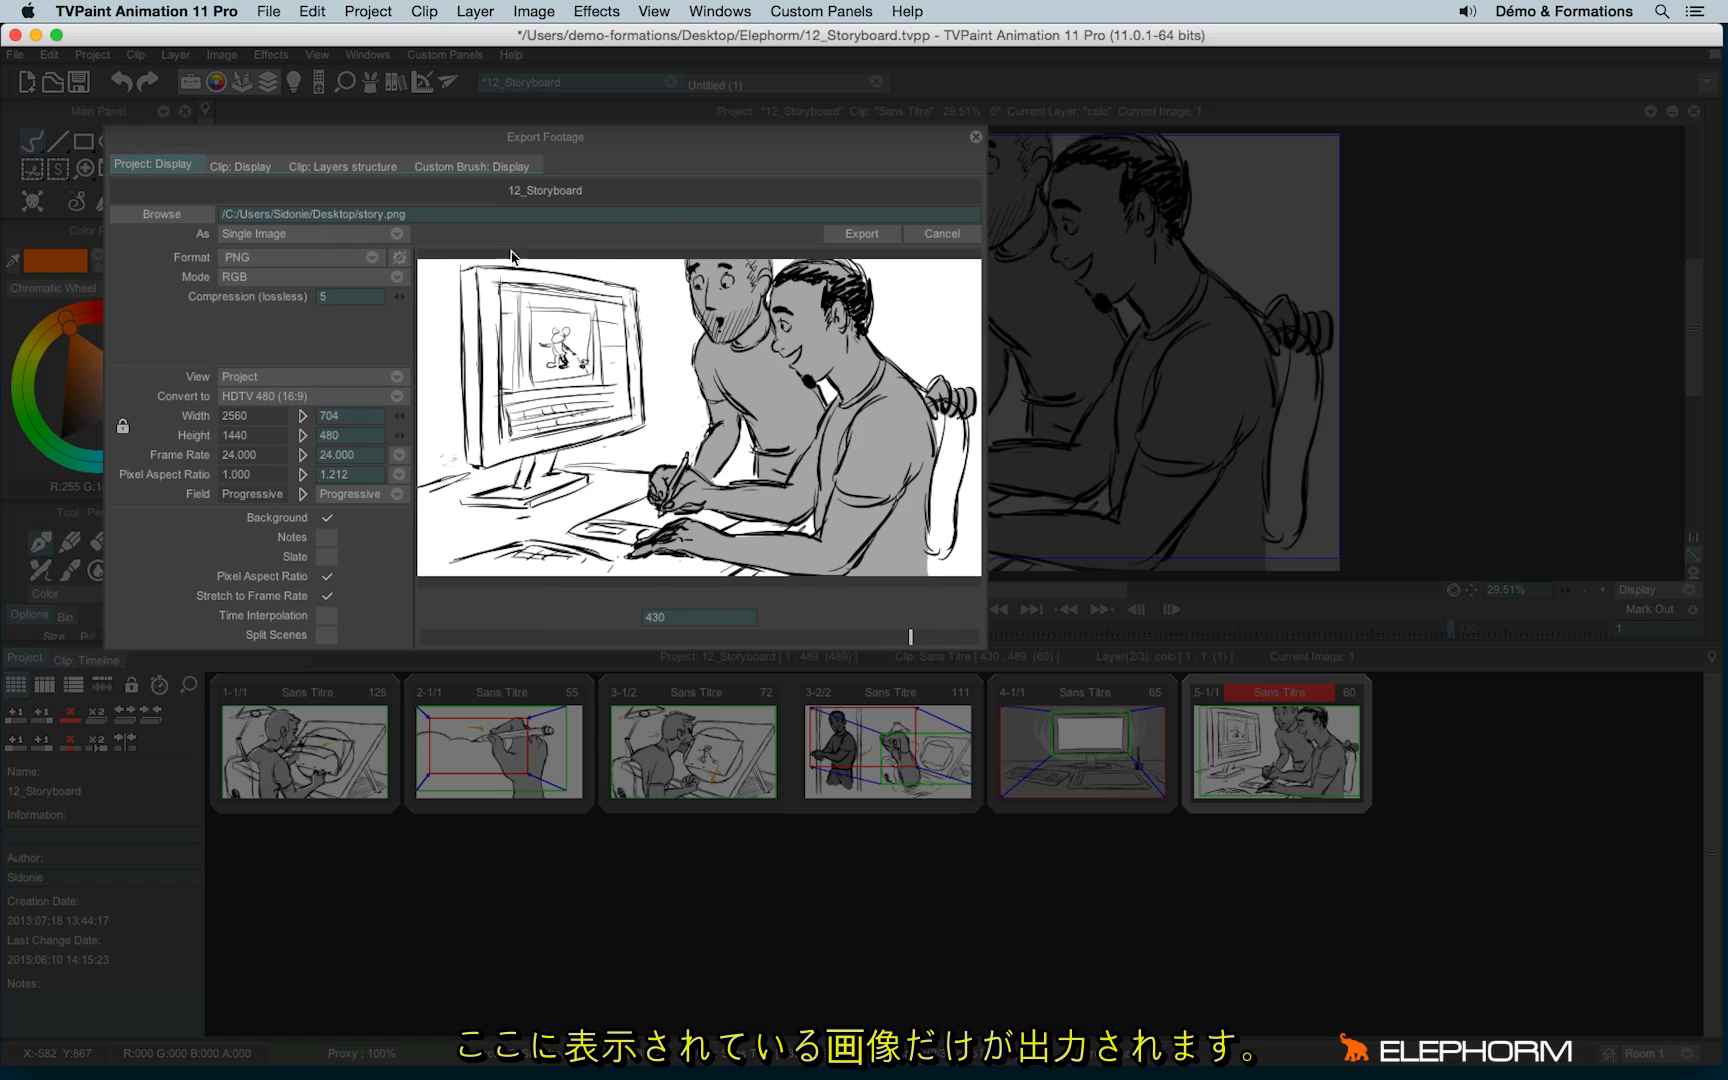
mouse_move(766, 593)
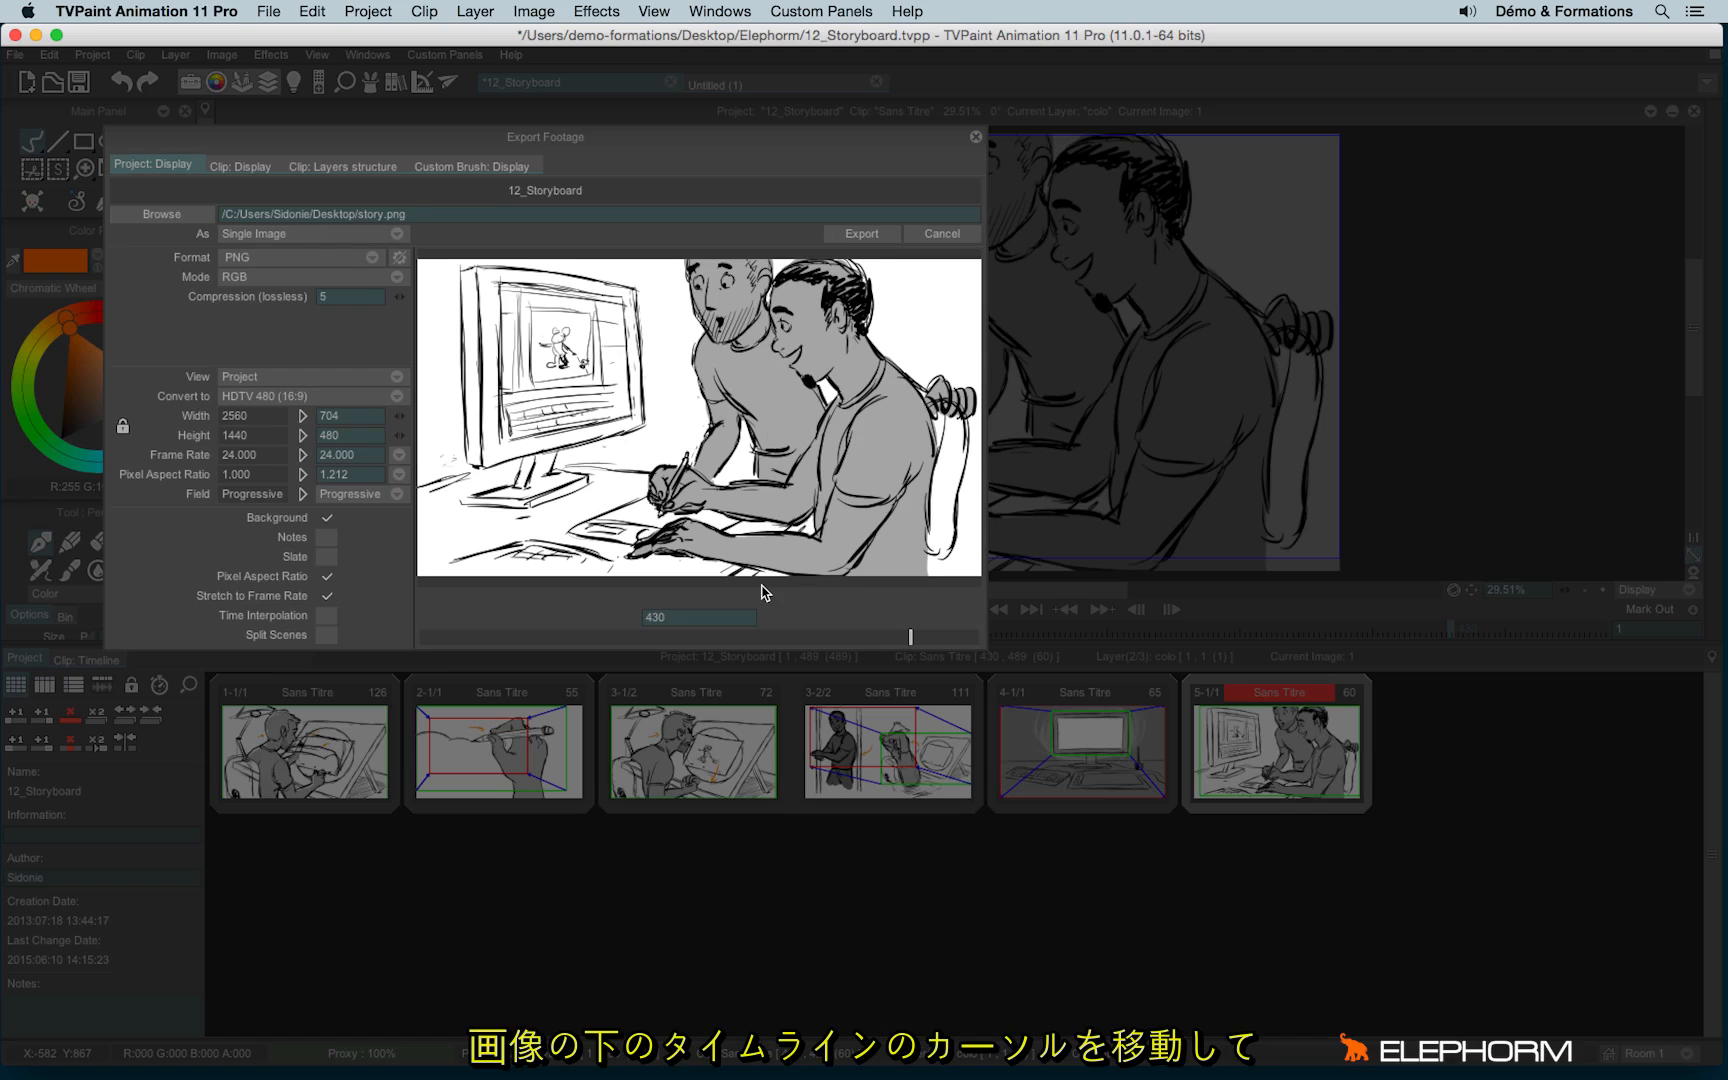
mouse_move(915, 650)
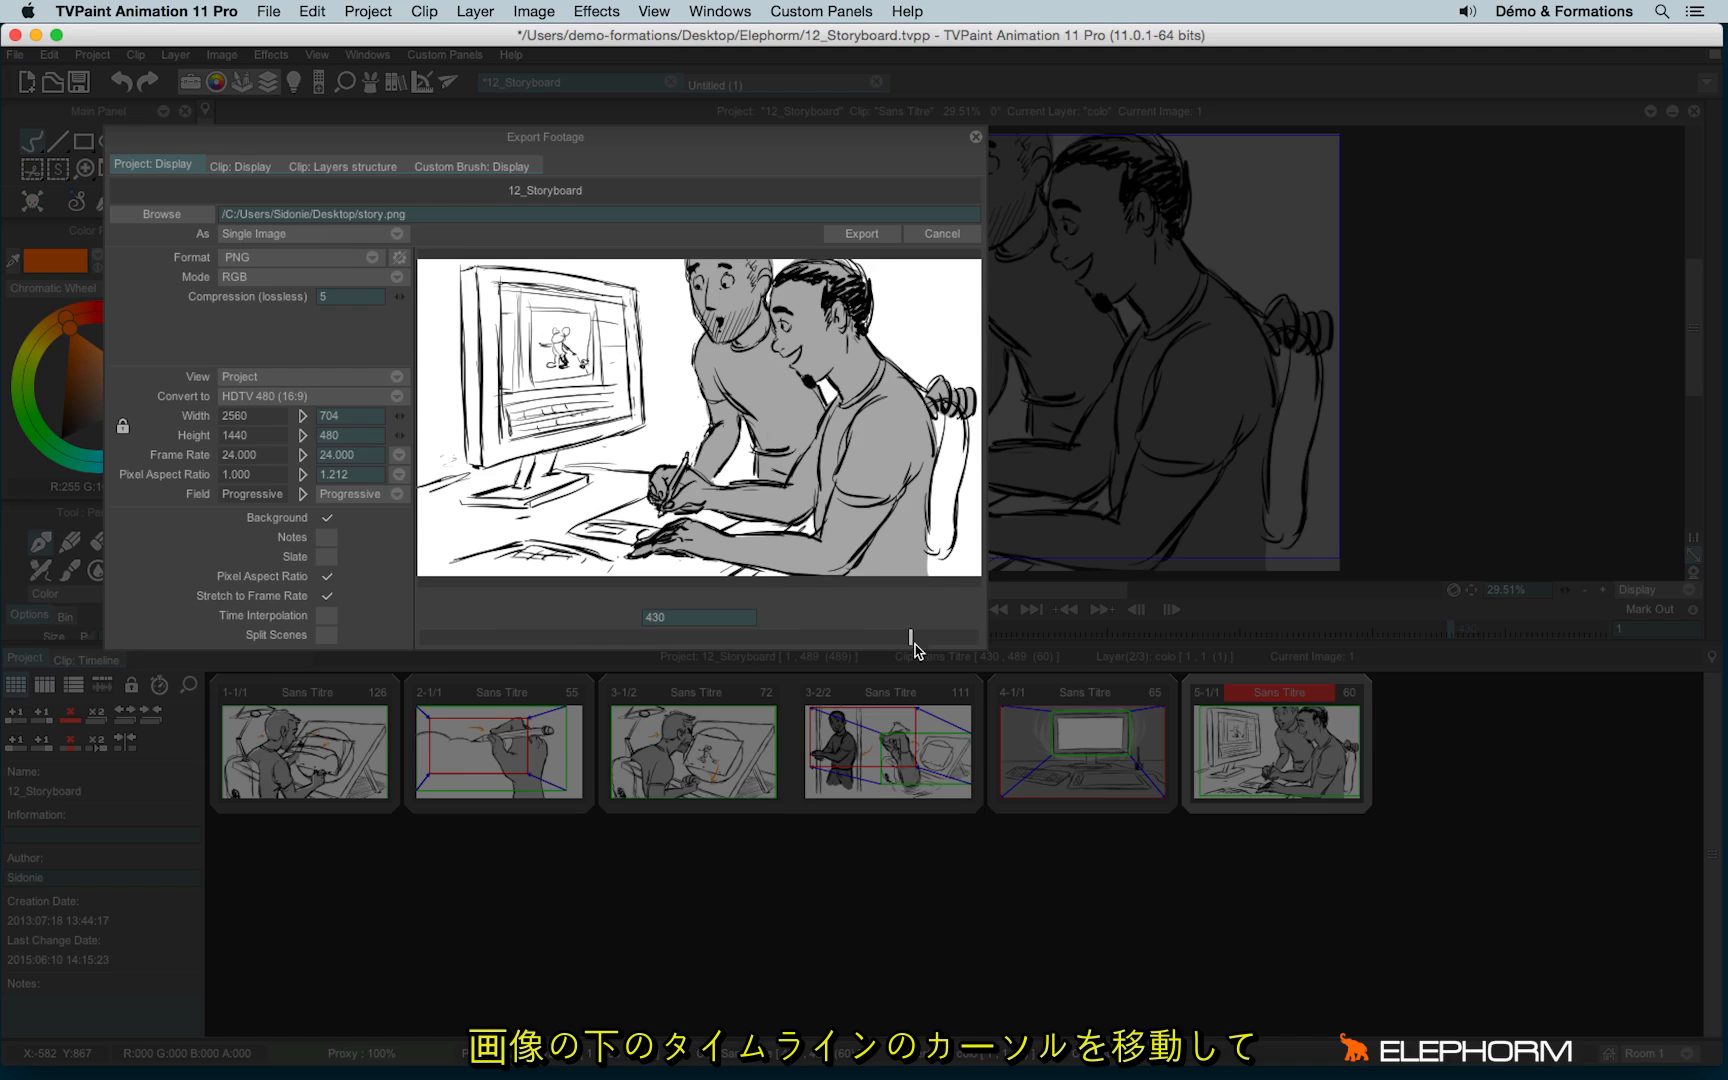
drag(909, 637, 714, 637)
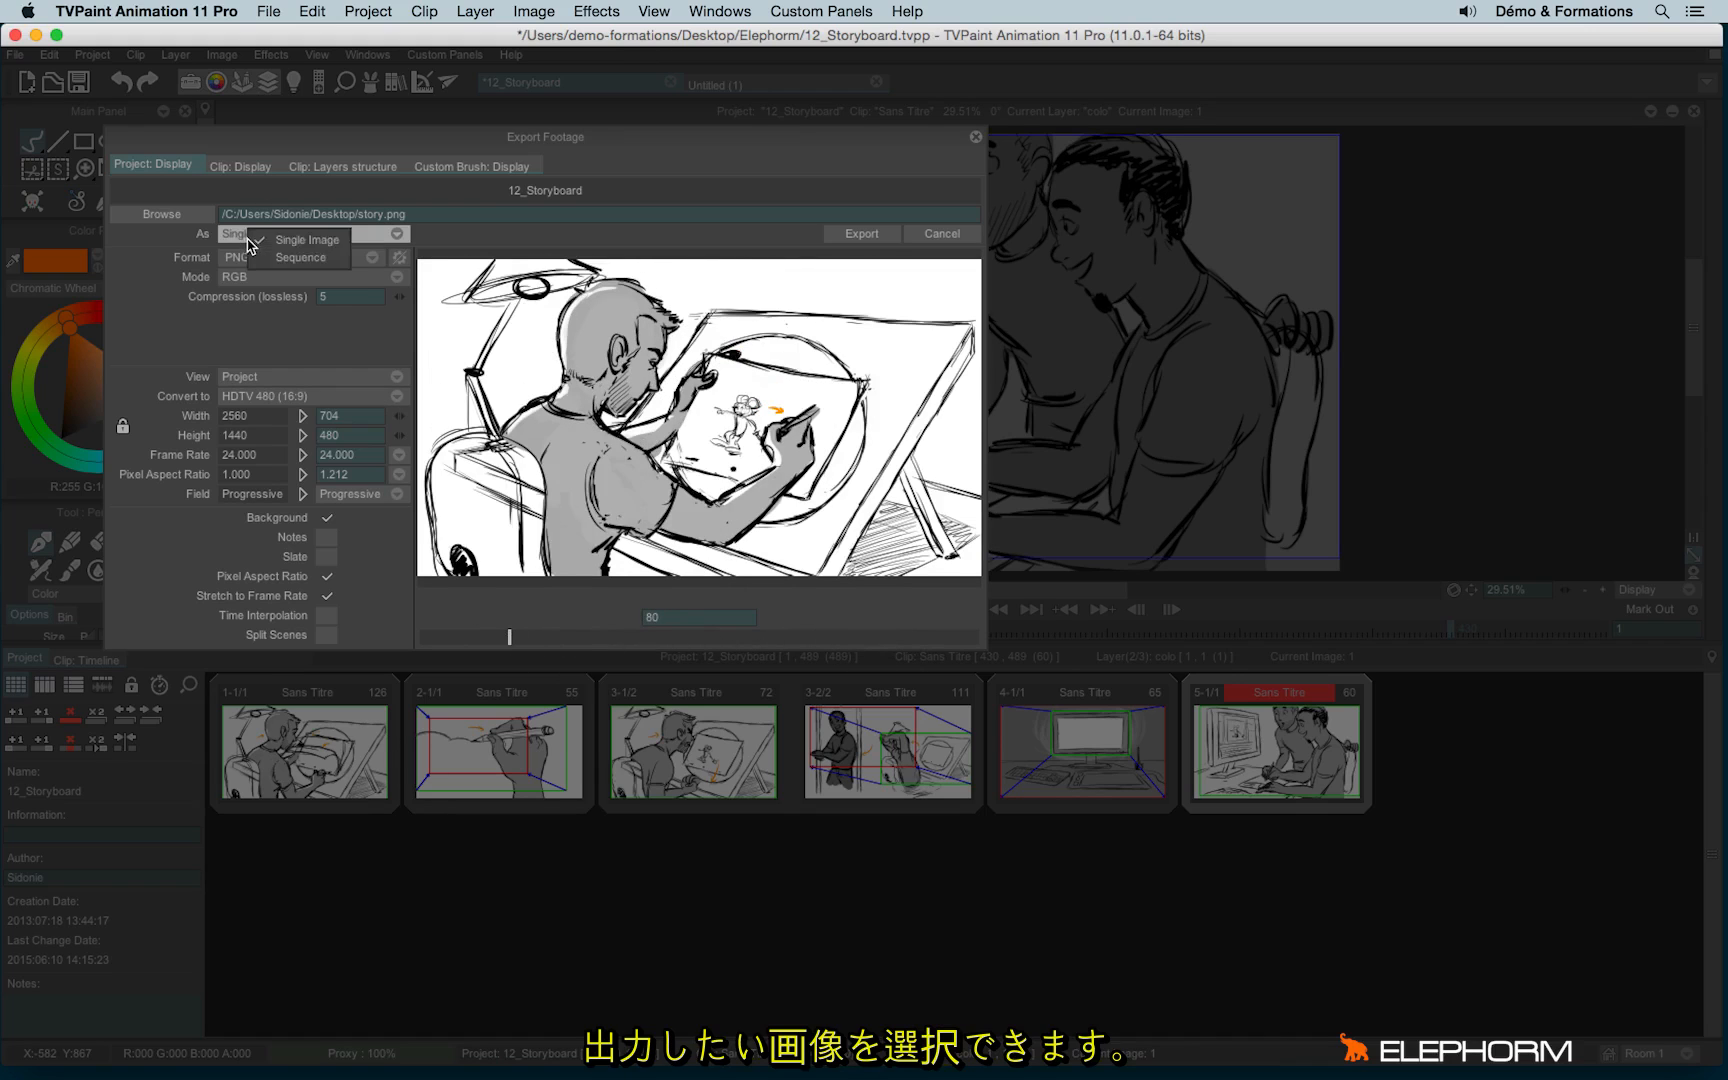
Set the export back to Sequence, restoring the full 1–489 frame range.
click(300, 257)
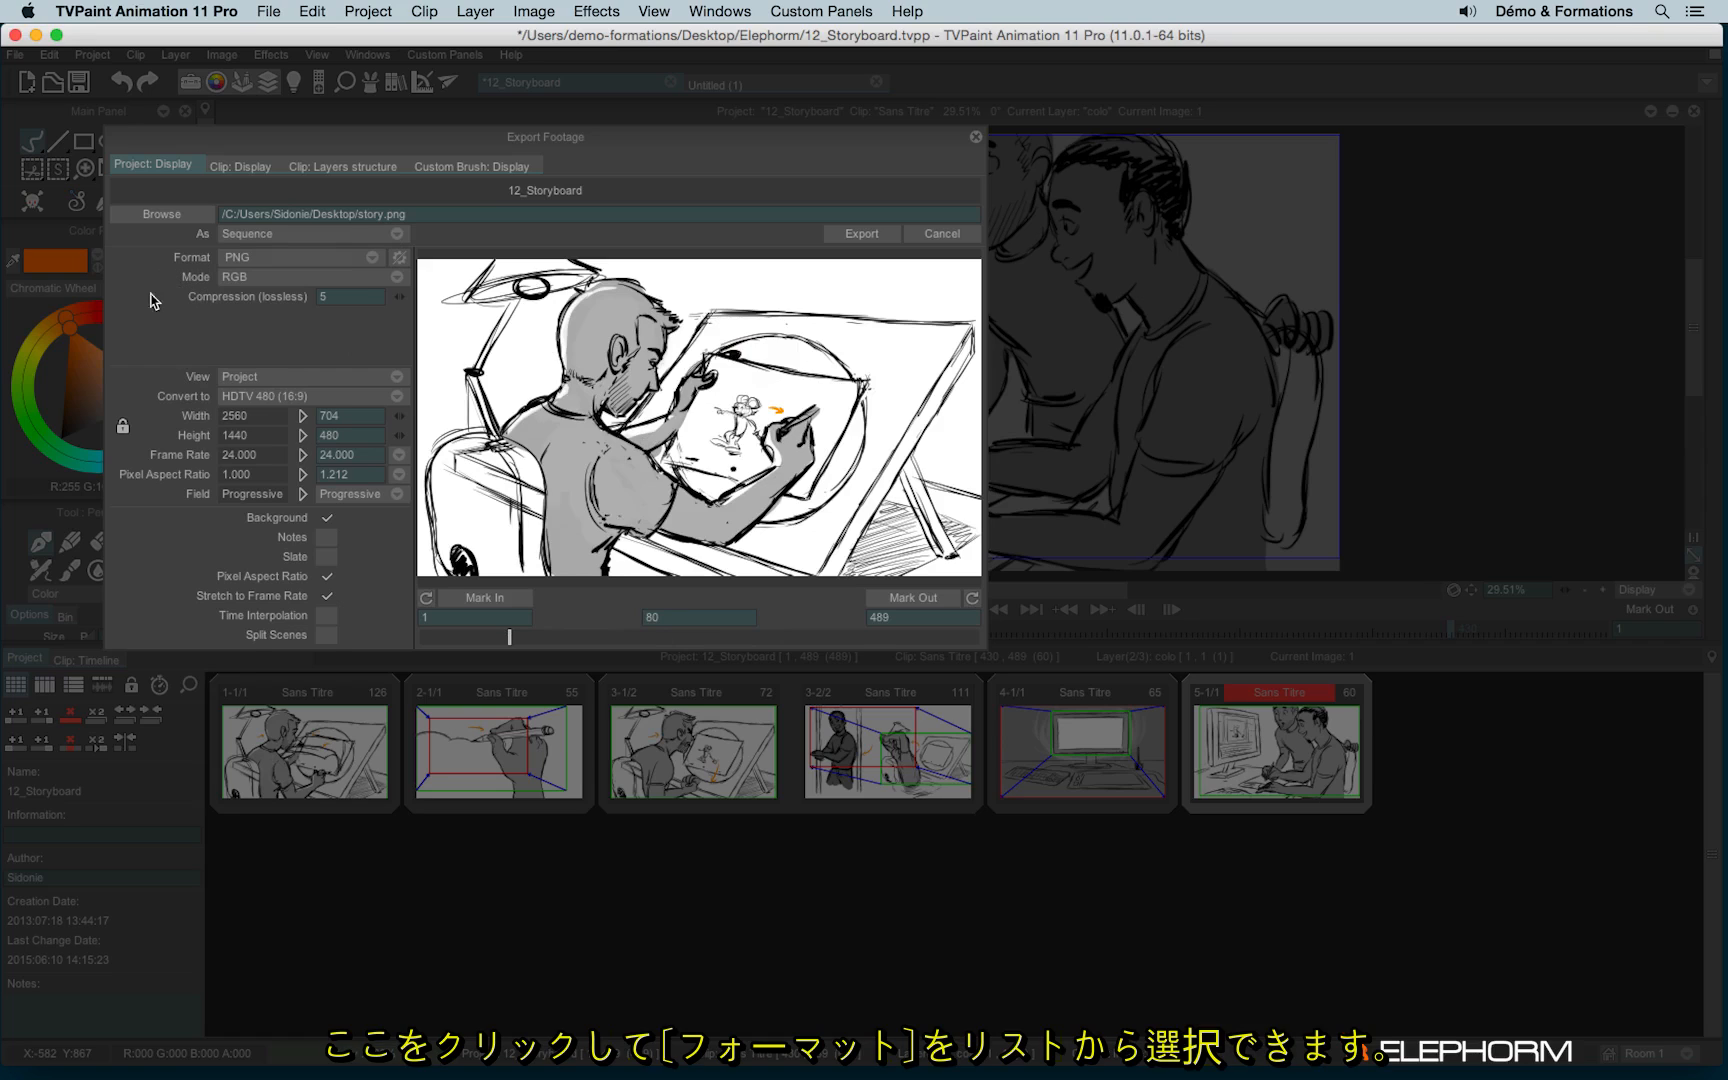
mouse_move(244, 267)
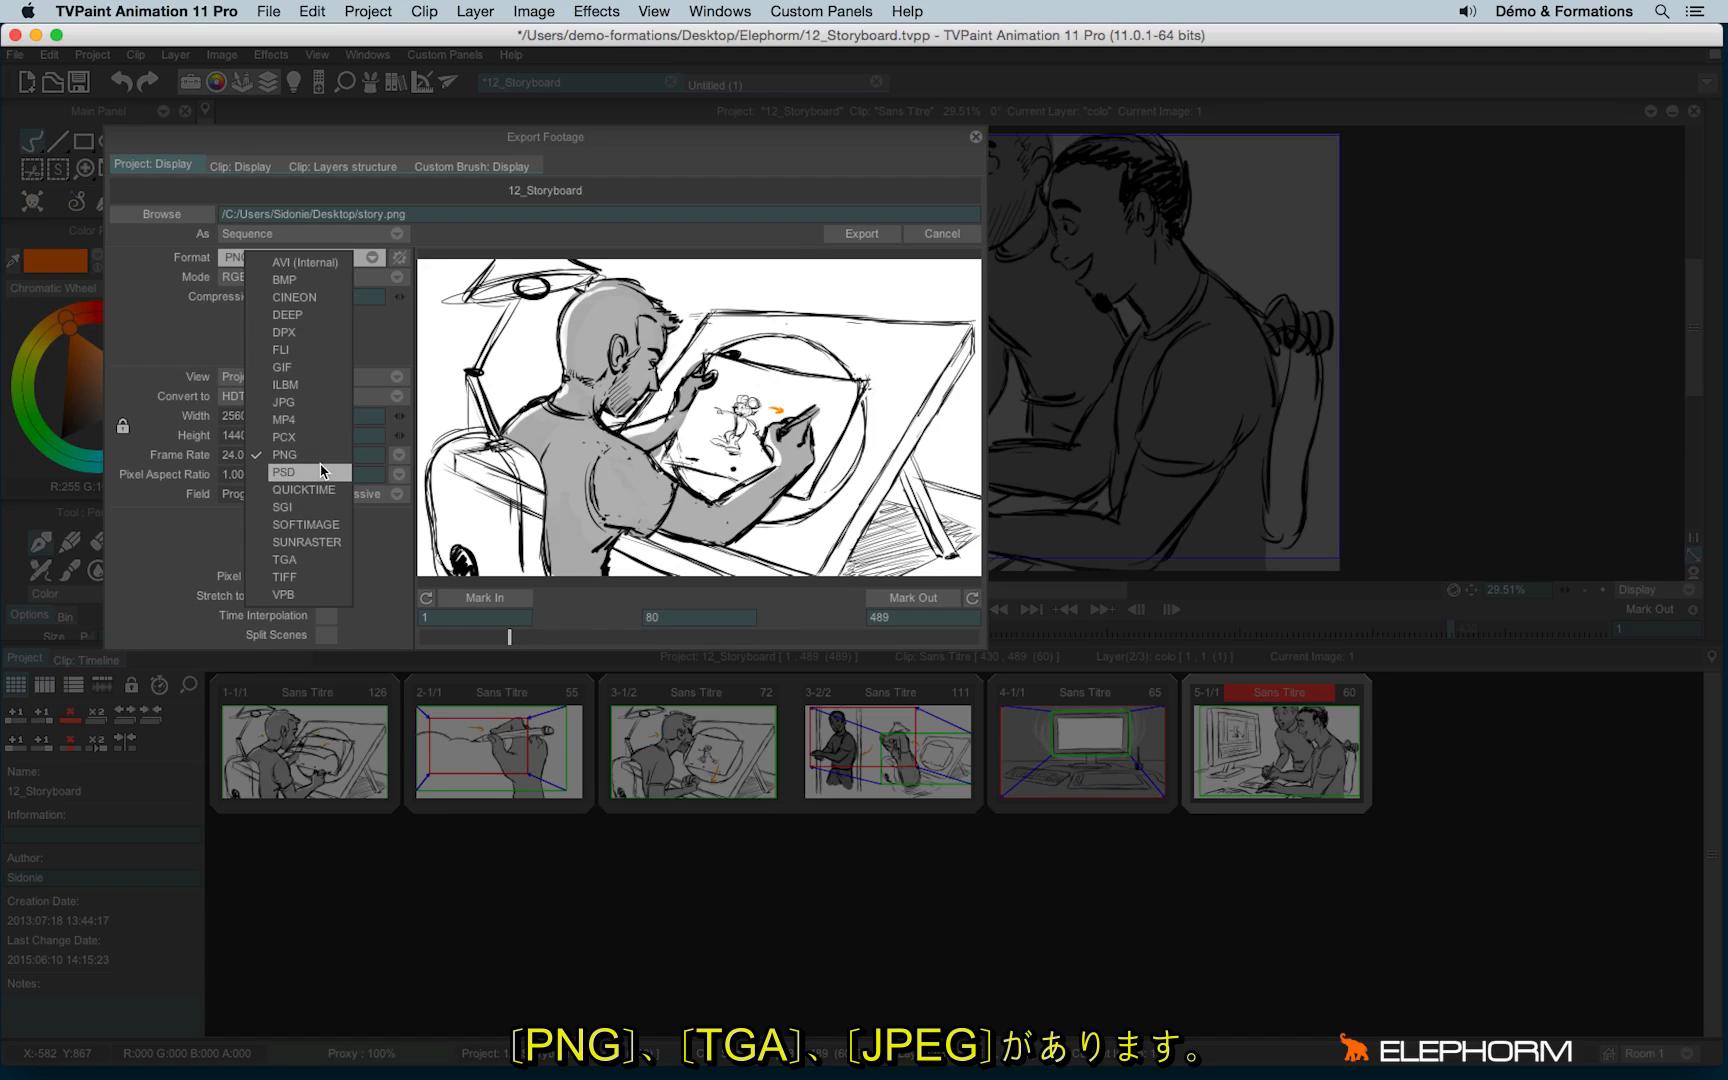
mouse_move(309, 560)
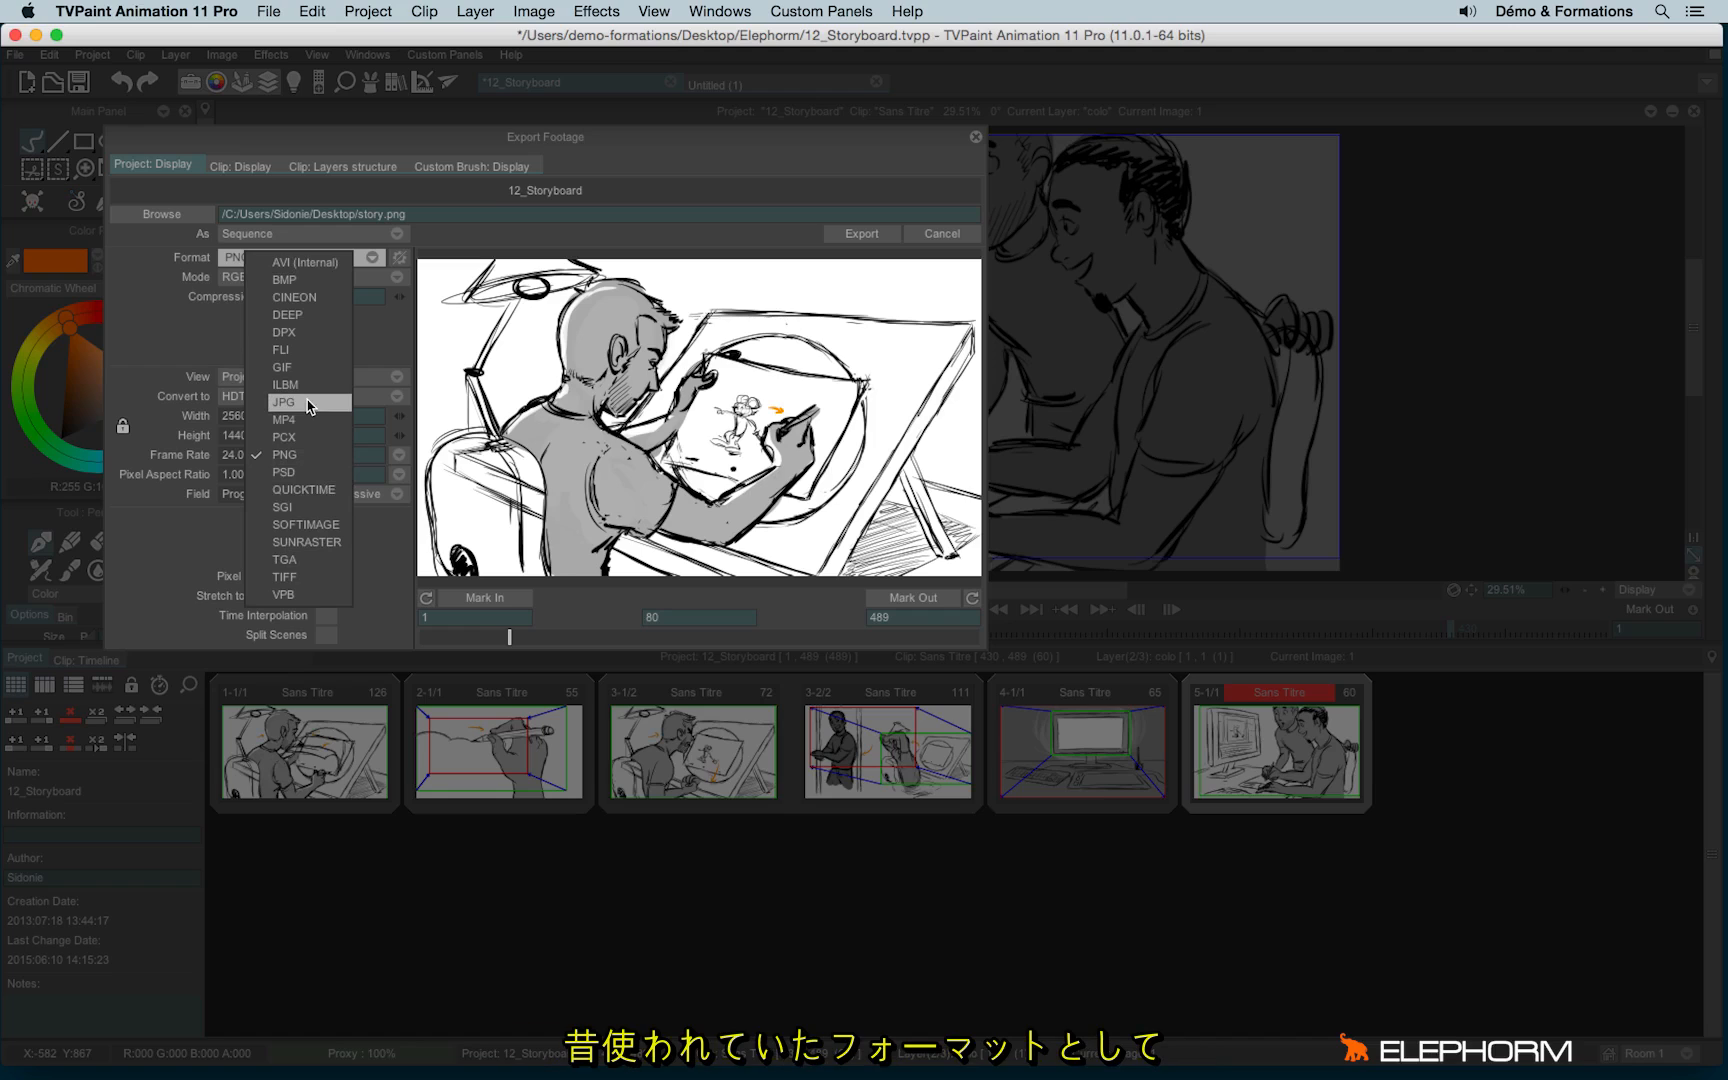
mouse_move(306, 349)
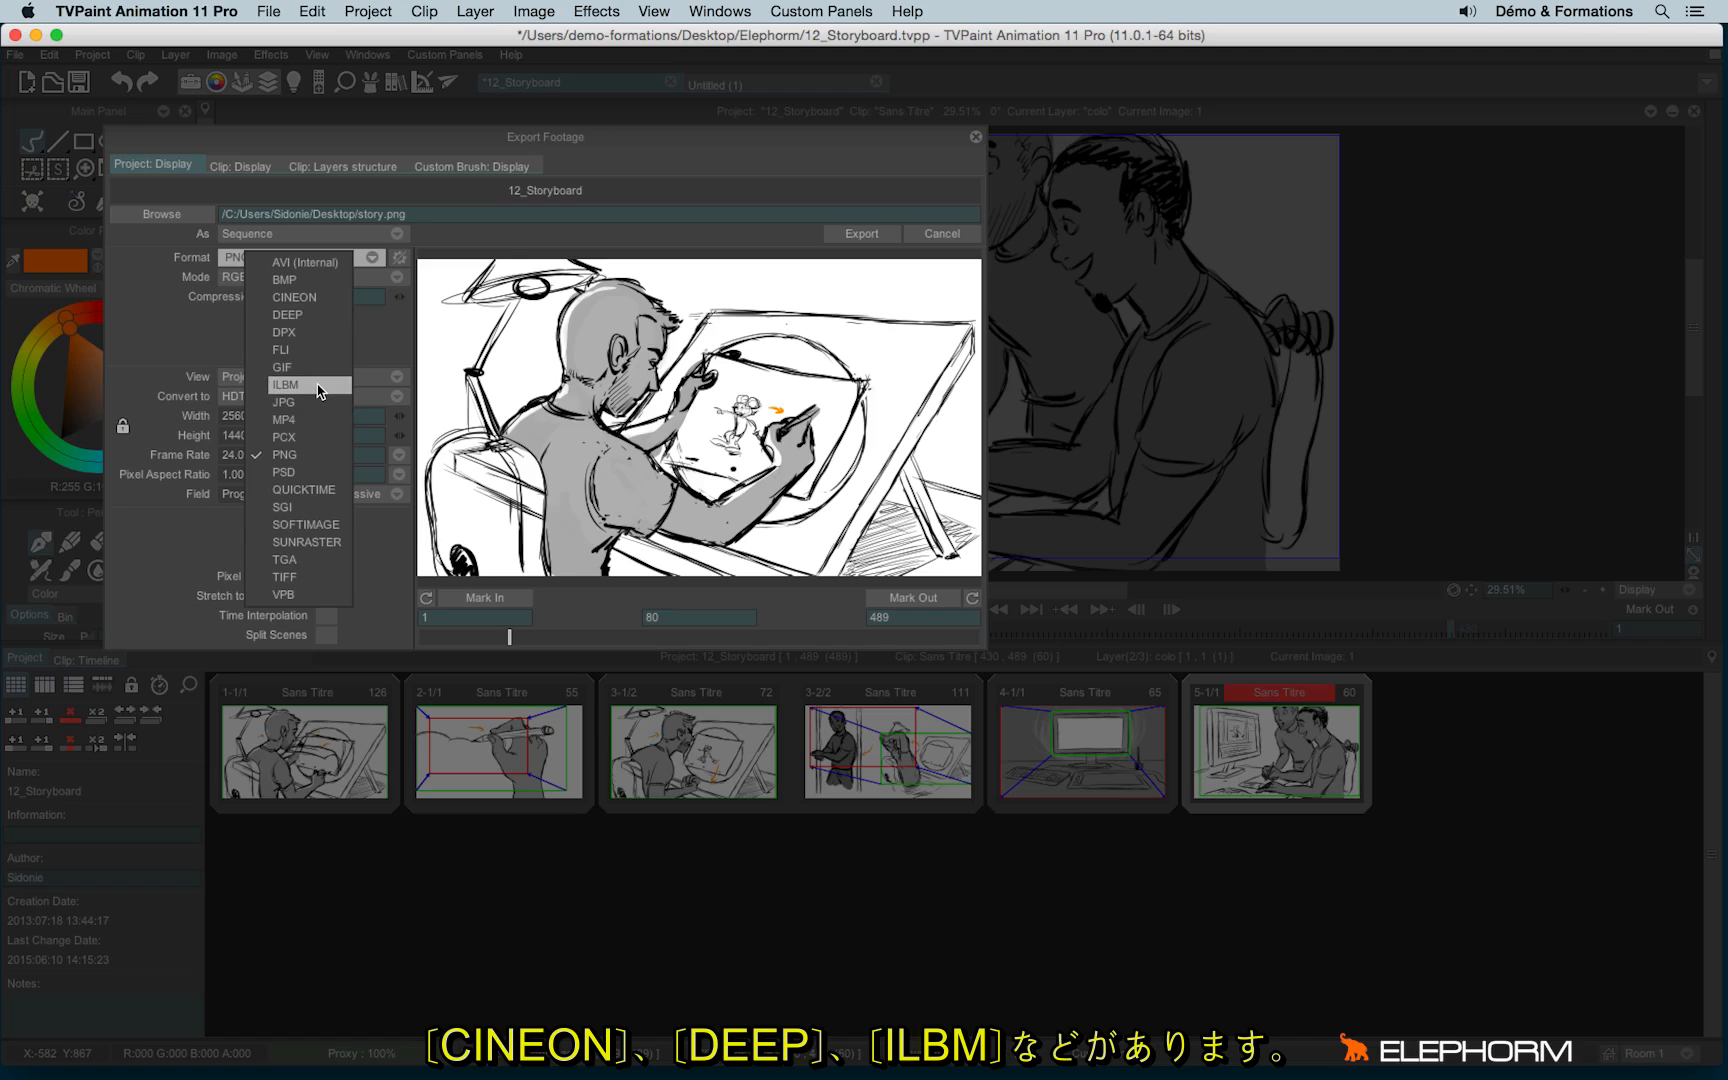
mouse_move(324, 388)
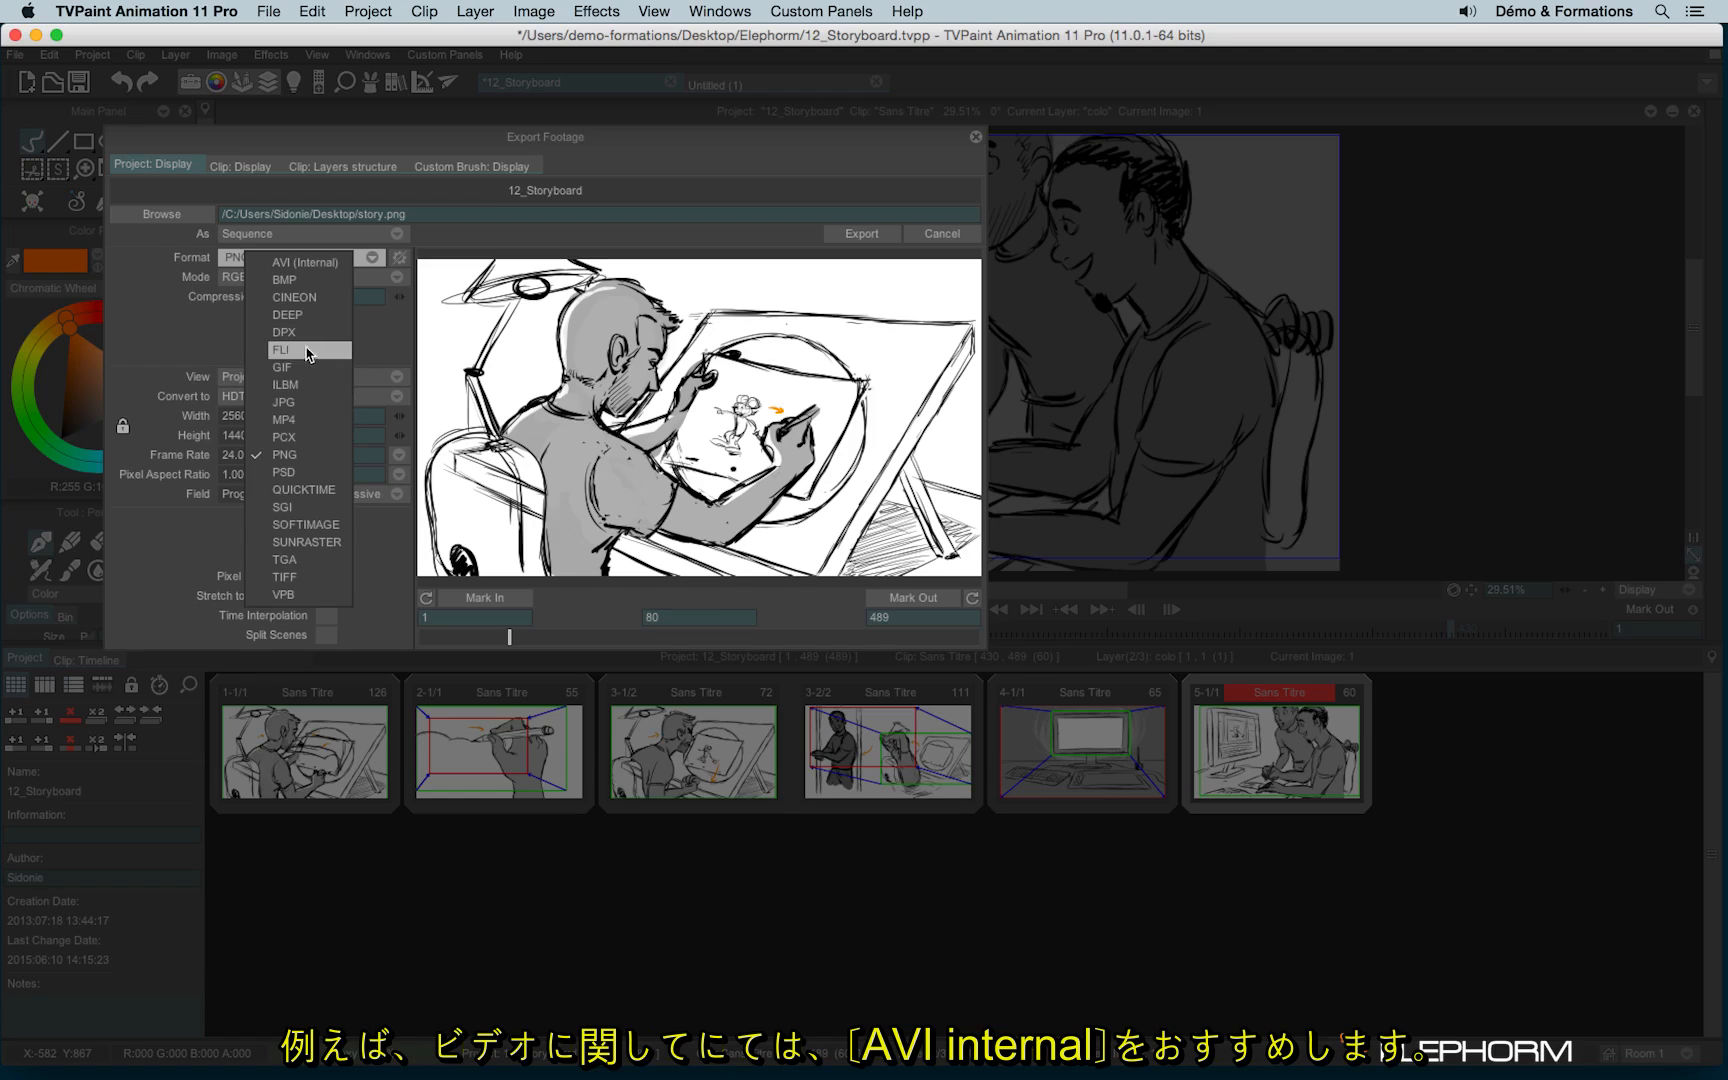
mouse_move(306, 262)
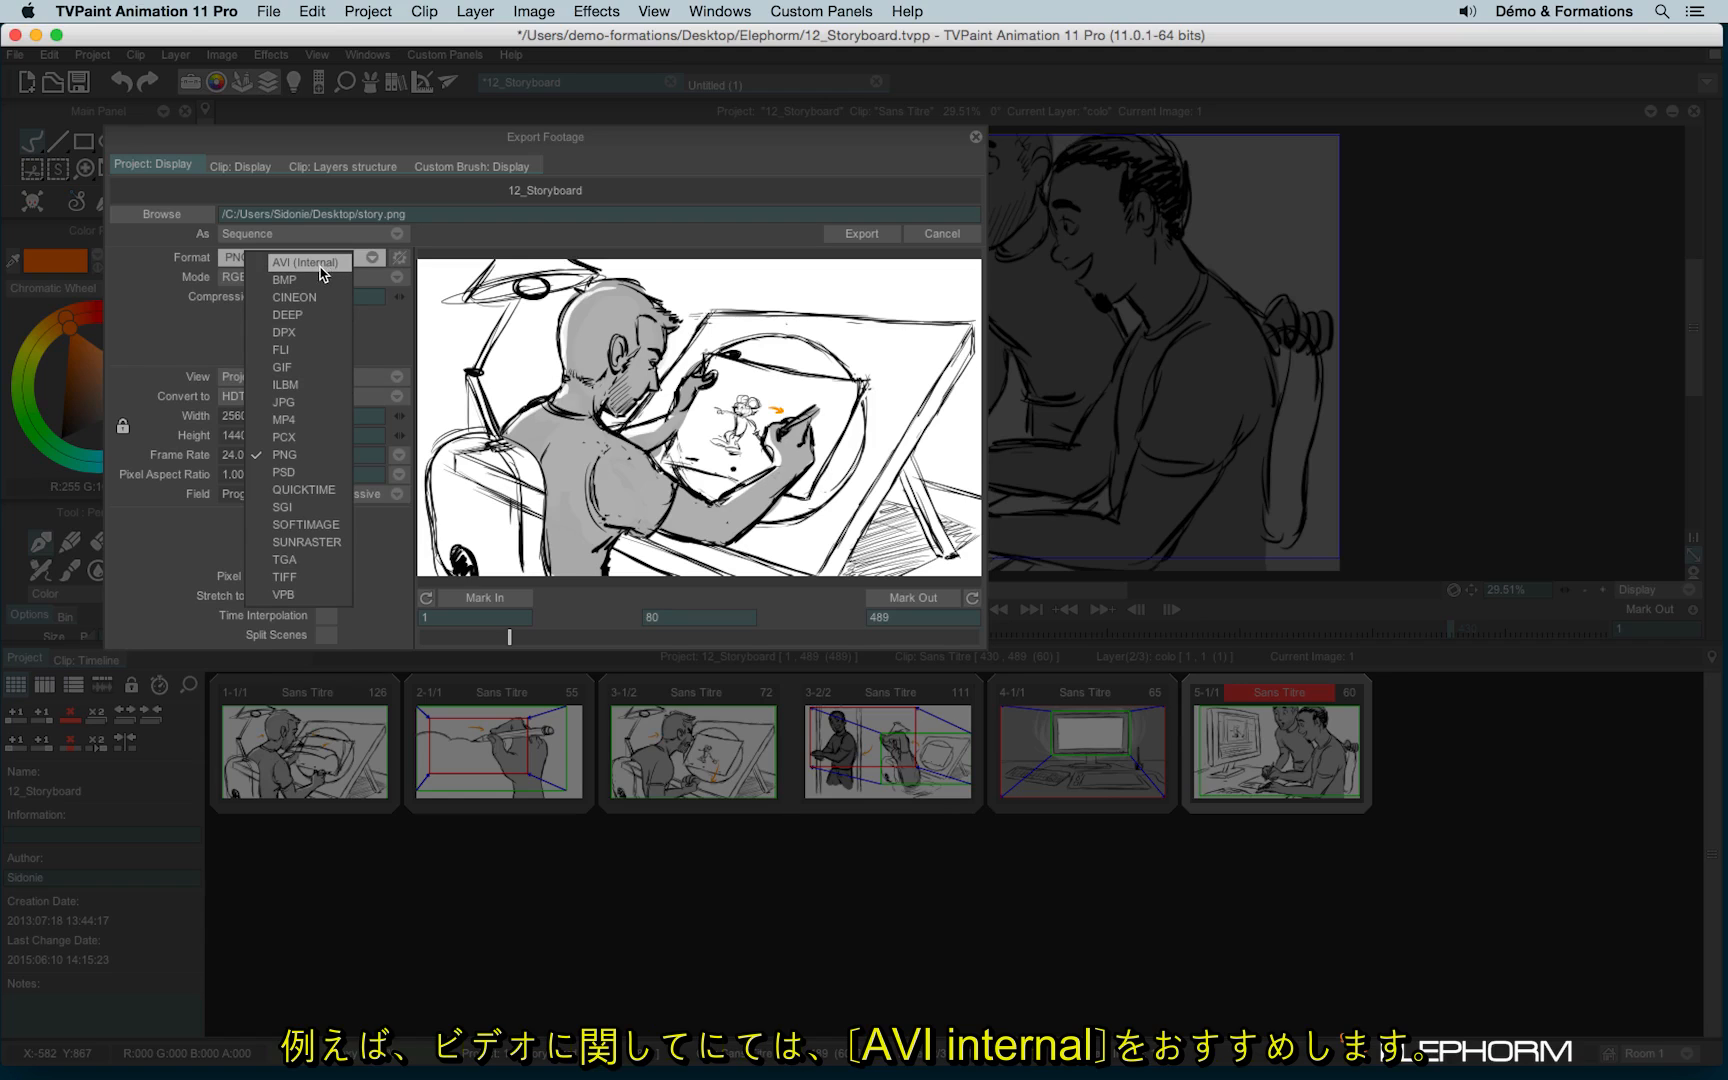
Choose AVI (Internal) format with Motion-JPEG compression, targeting story.avi.
click(306, 261)
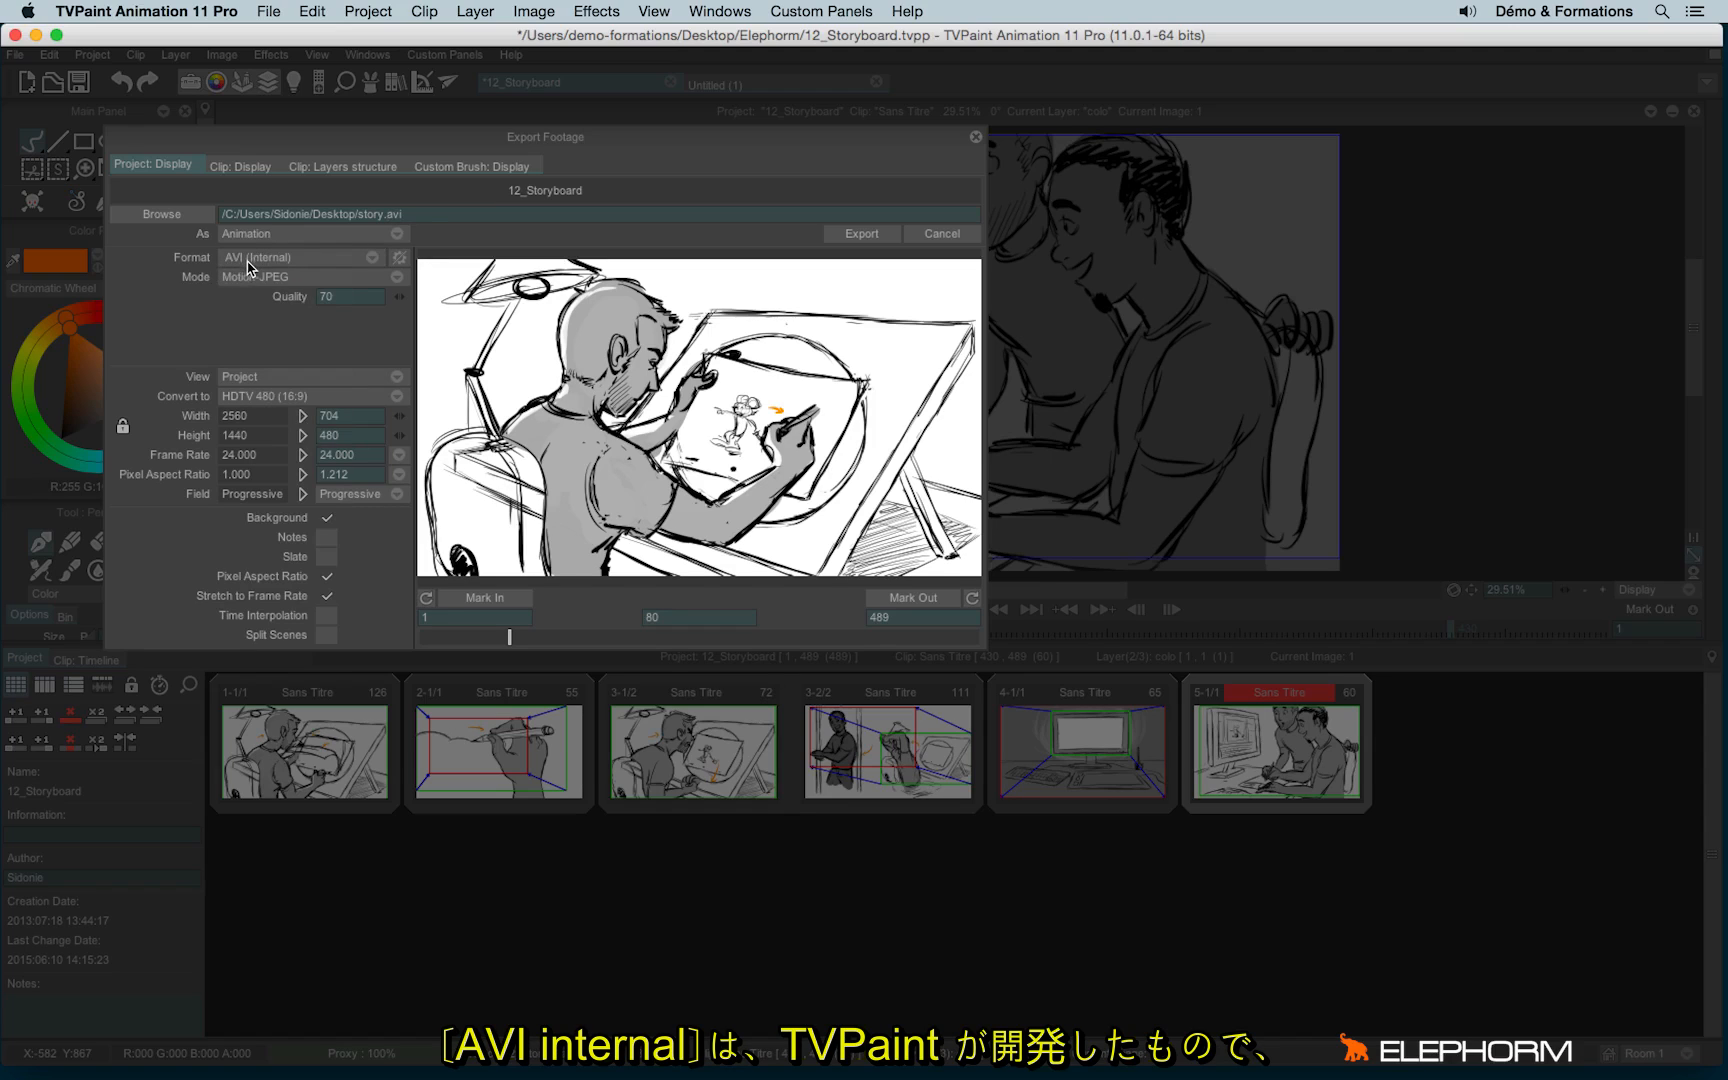
mouse_move(233, 328)
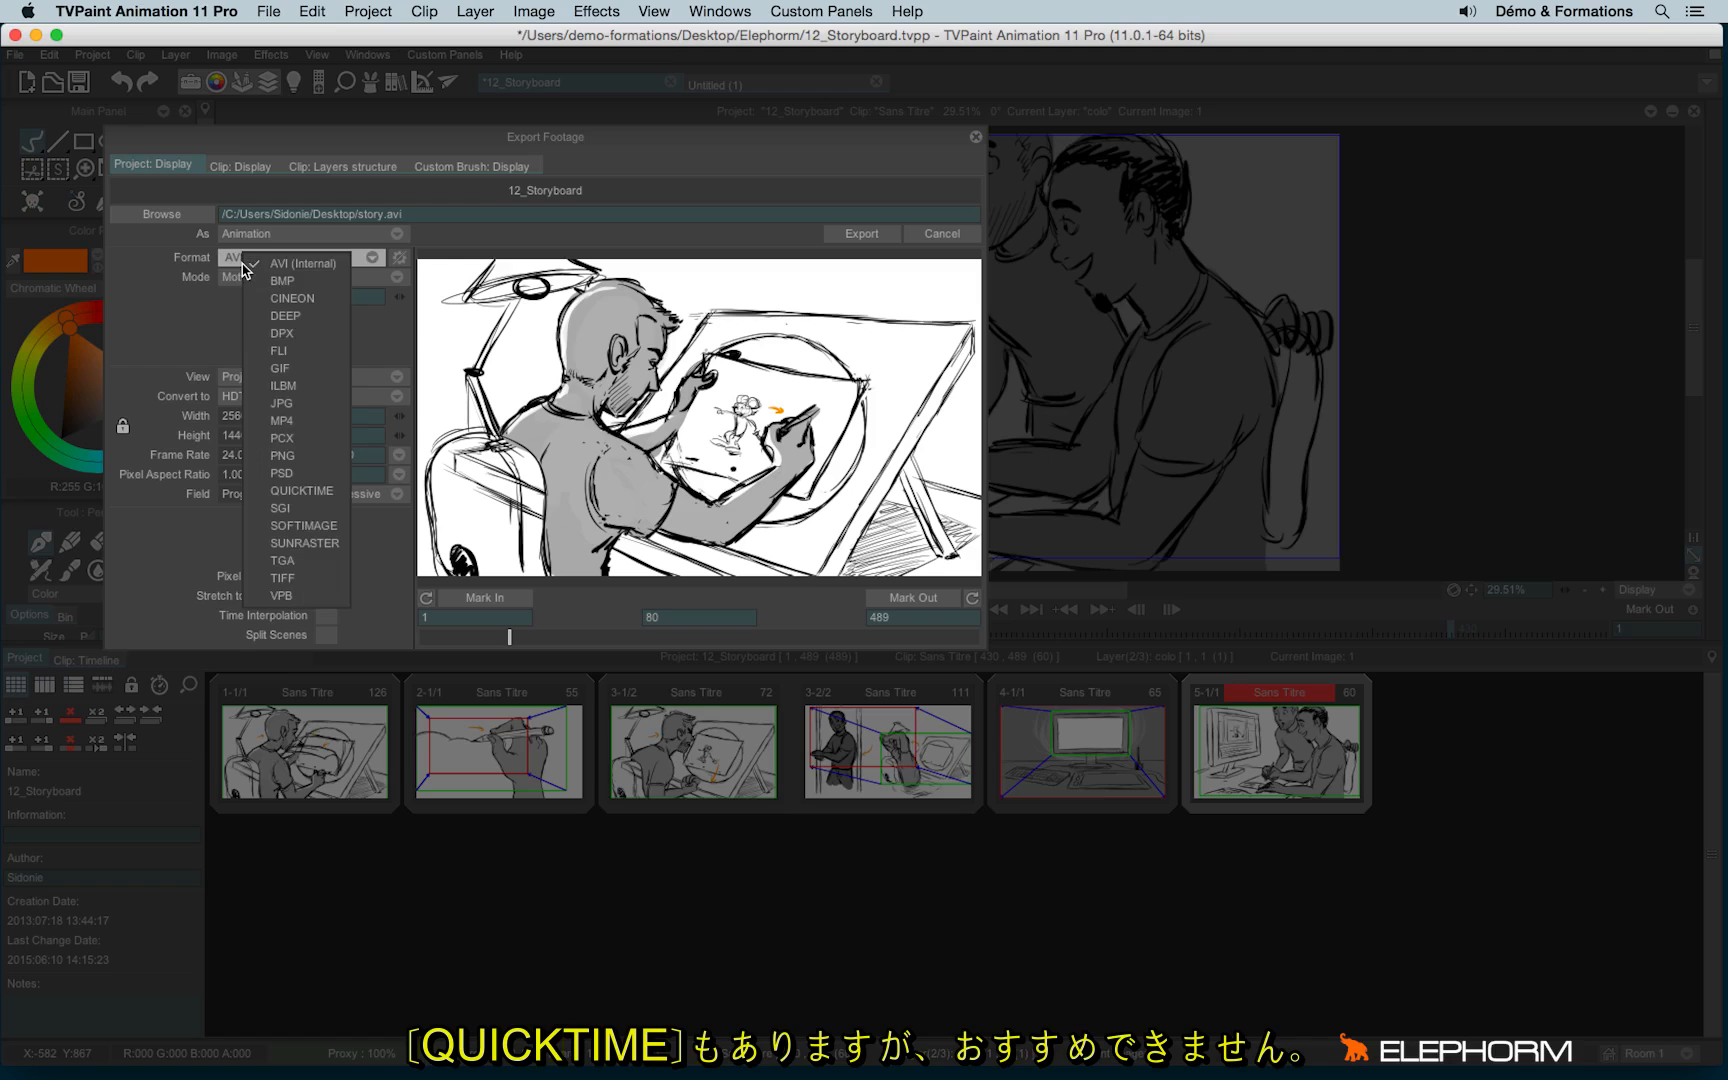
mouse_move(302, 492)
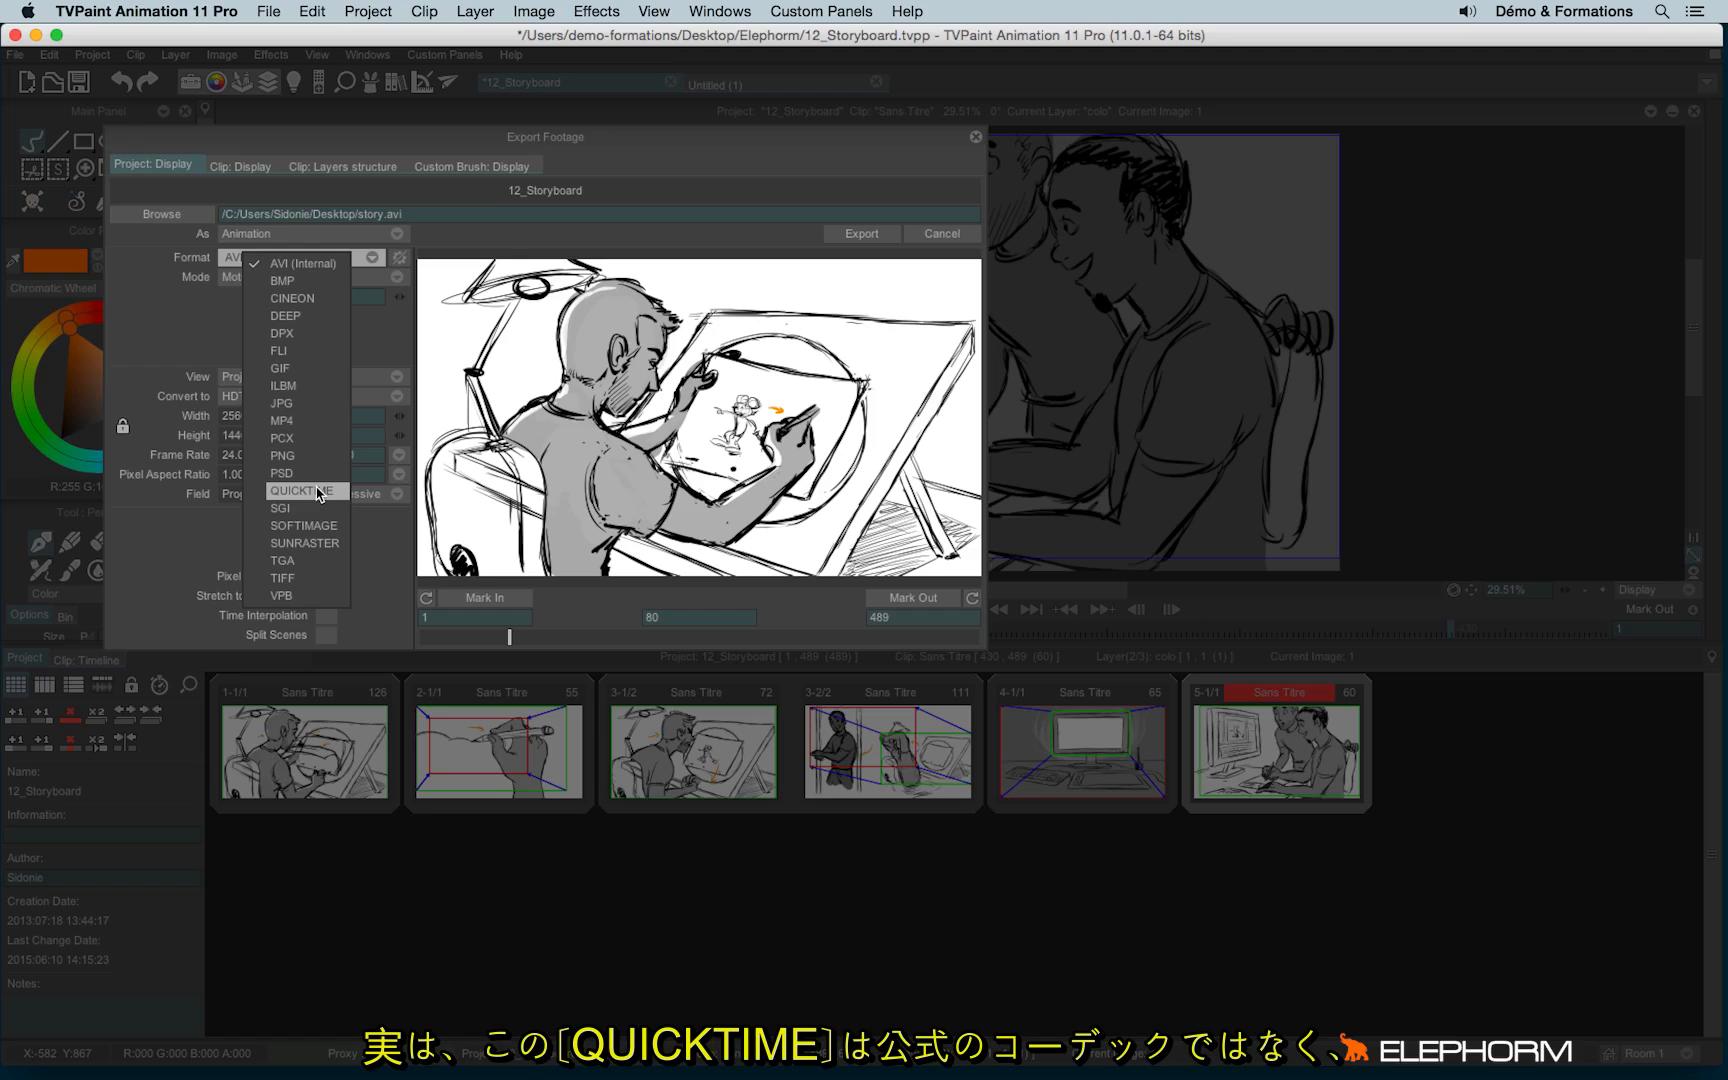
mouse_move(331, 498)
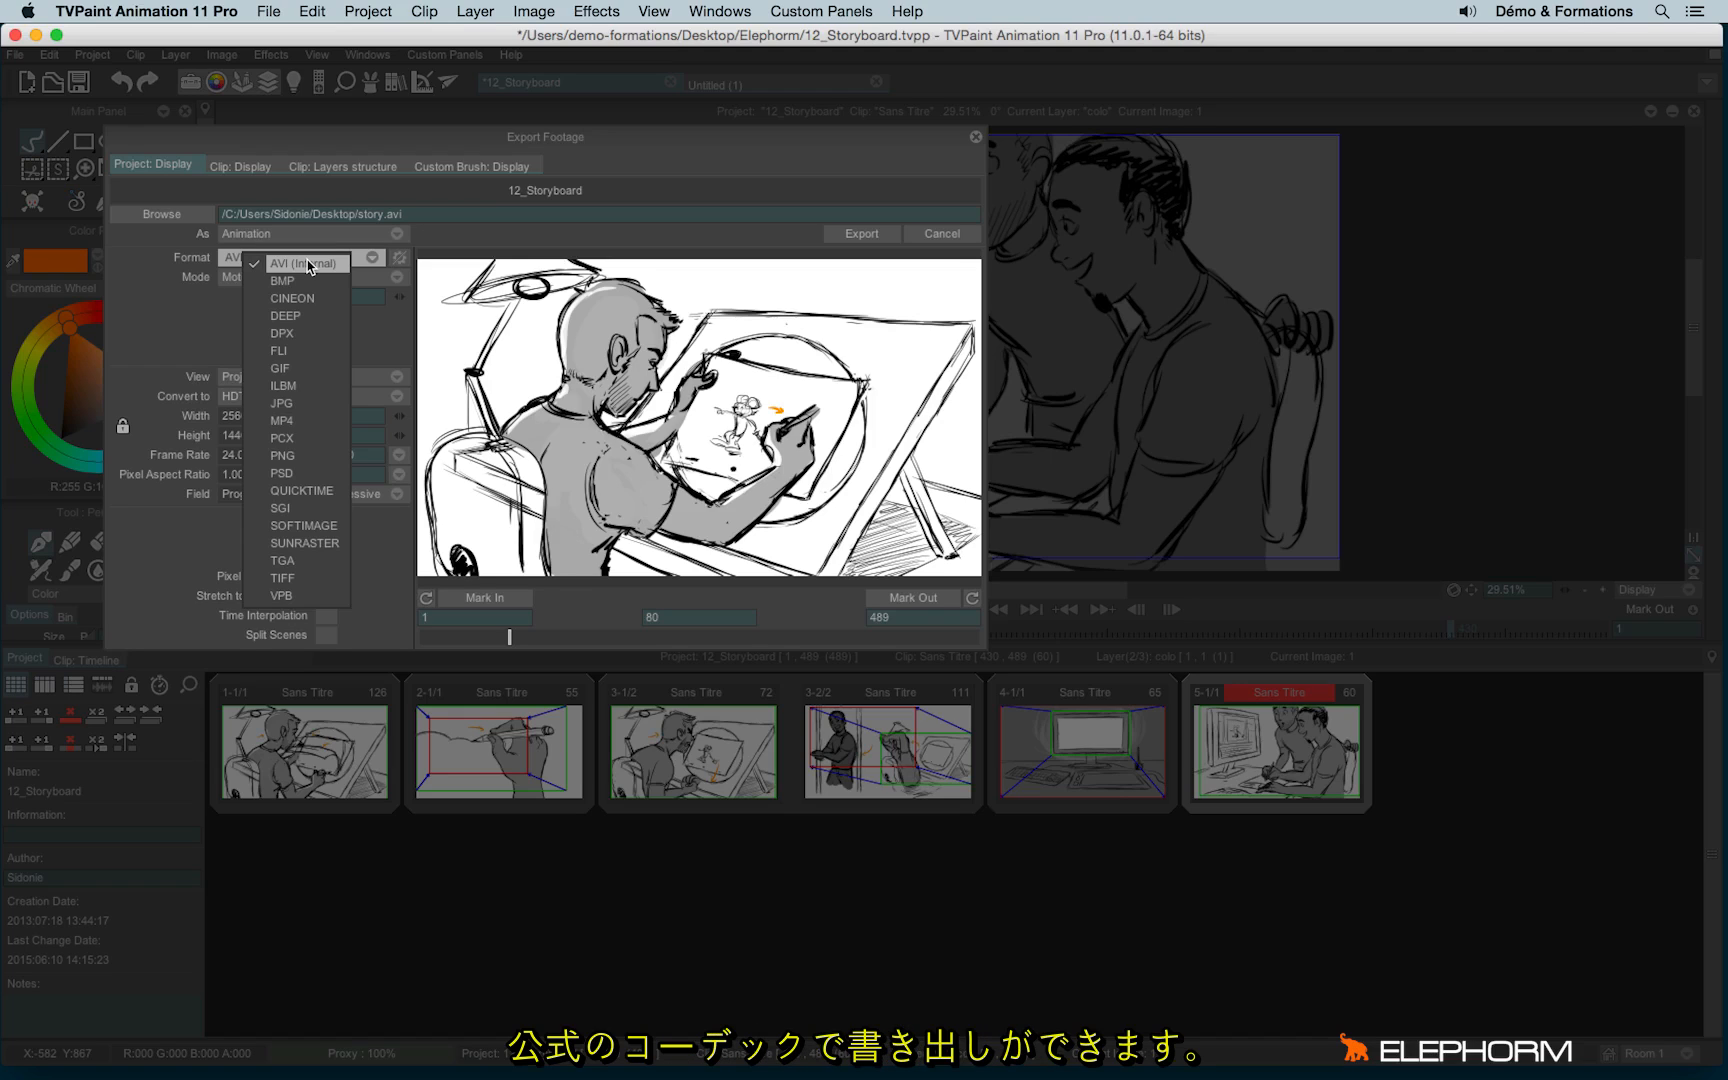
click(306, 262)
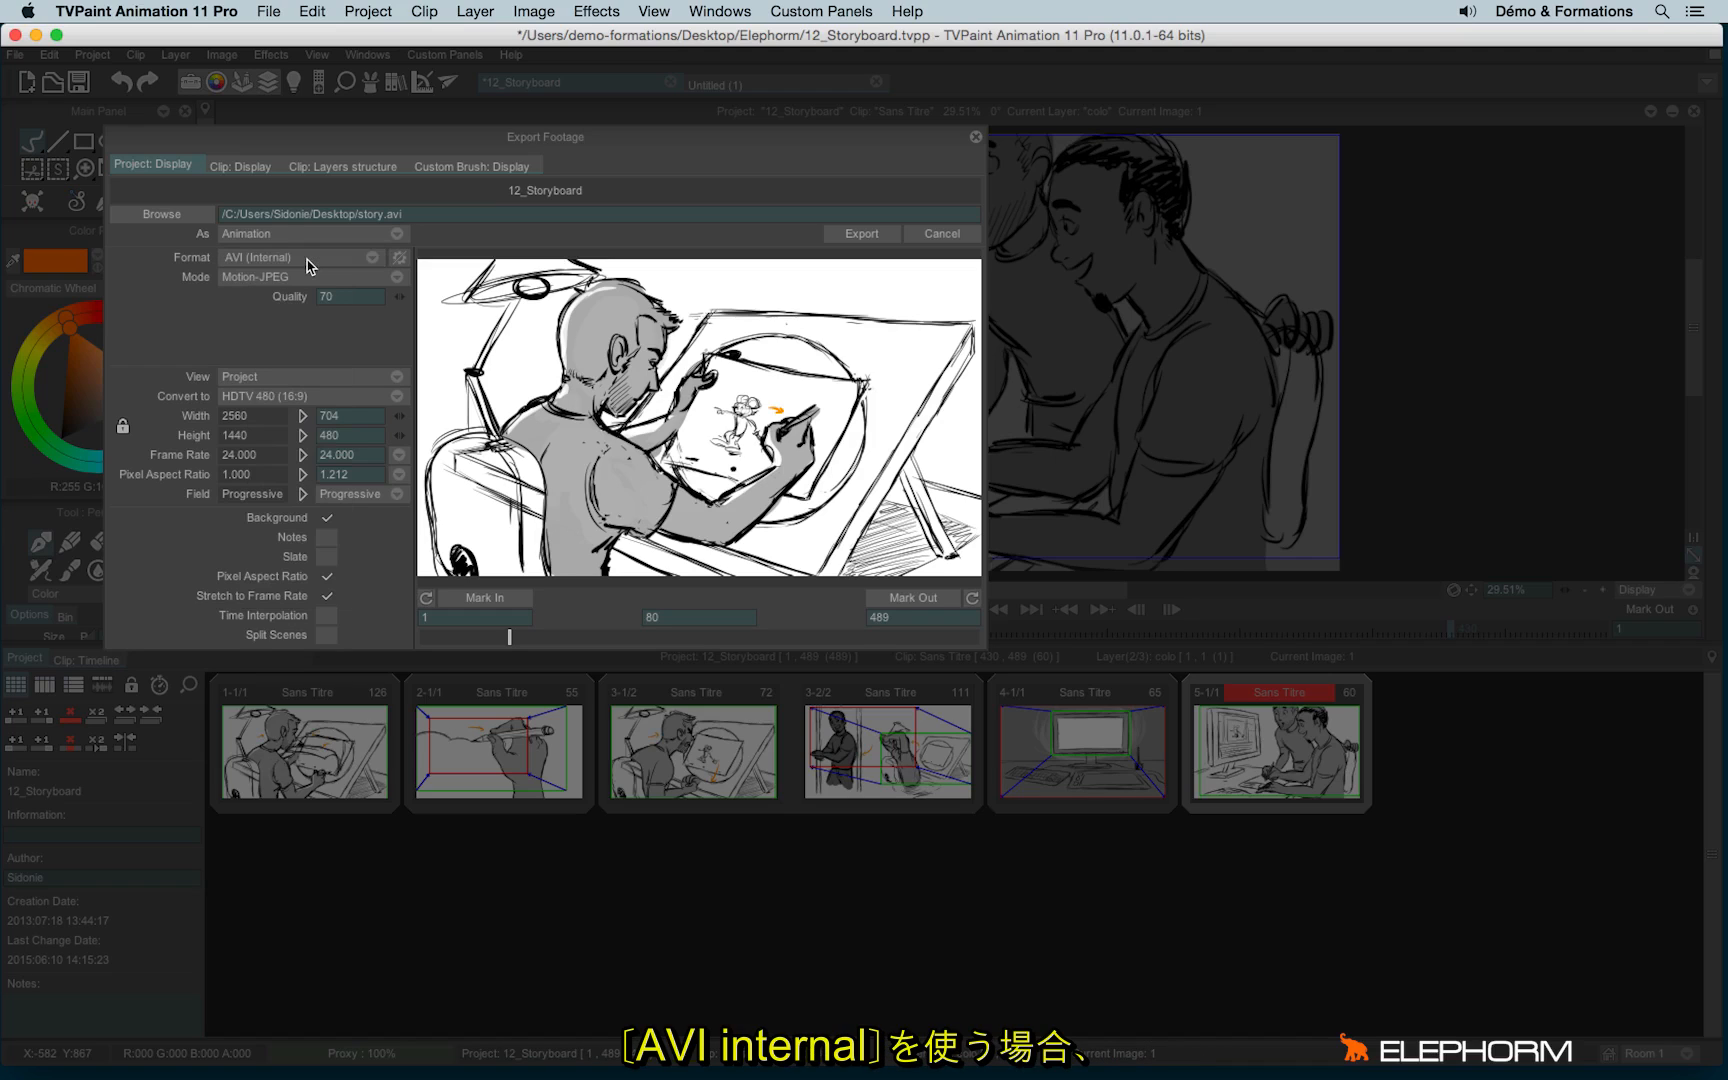
mouse_move(215, 270)
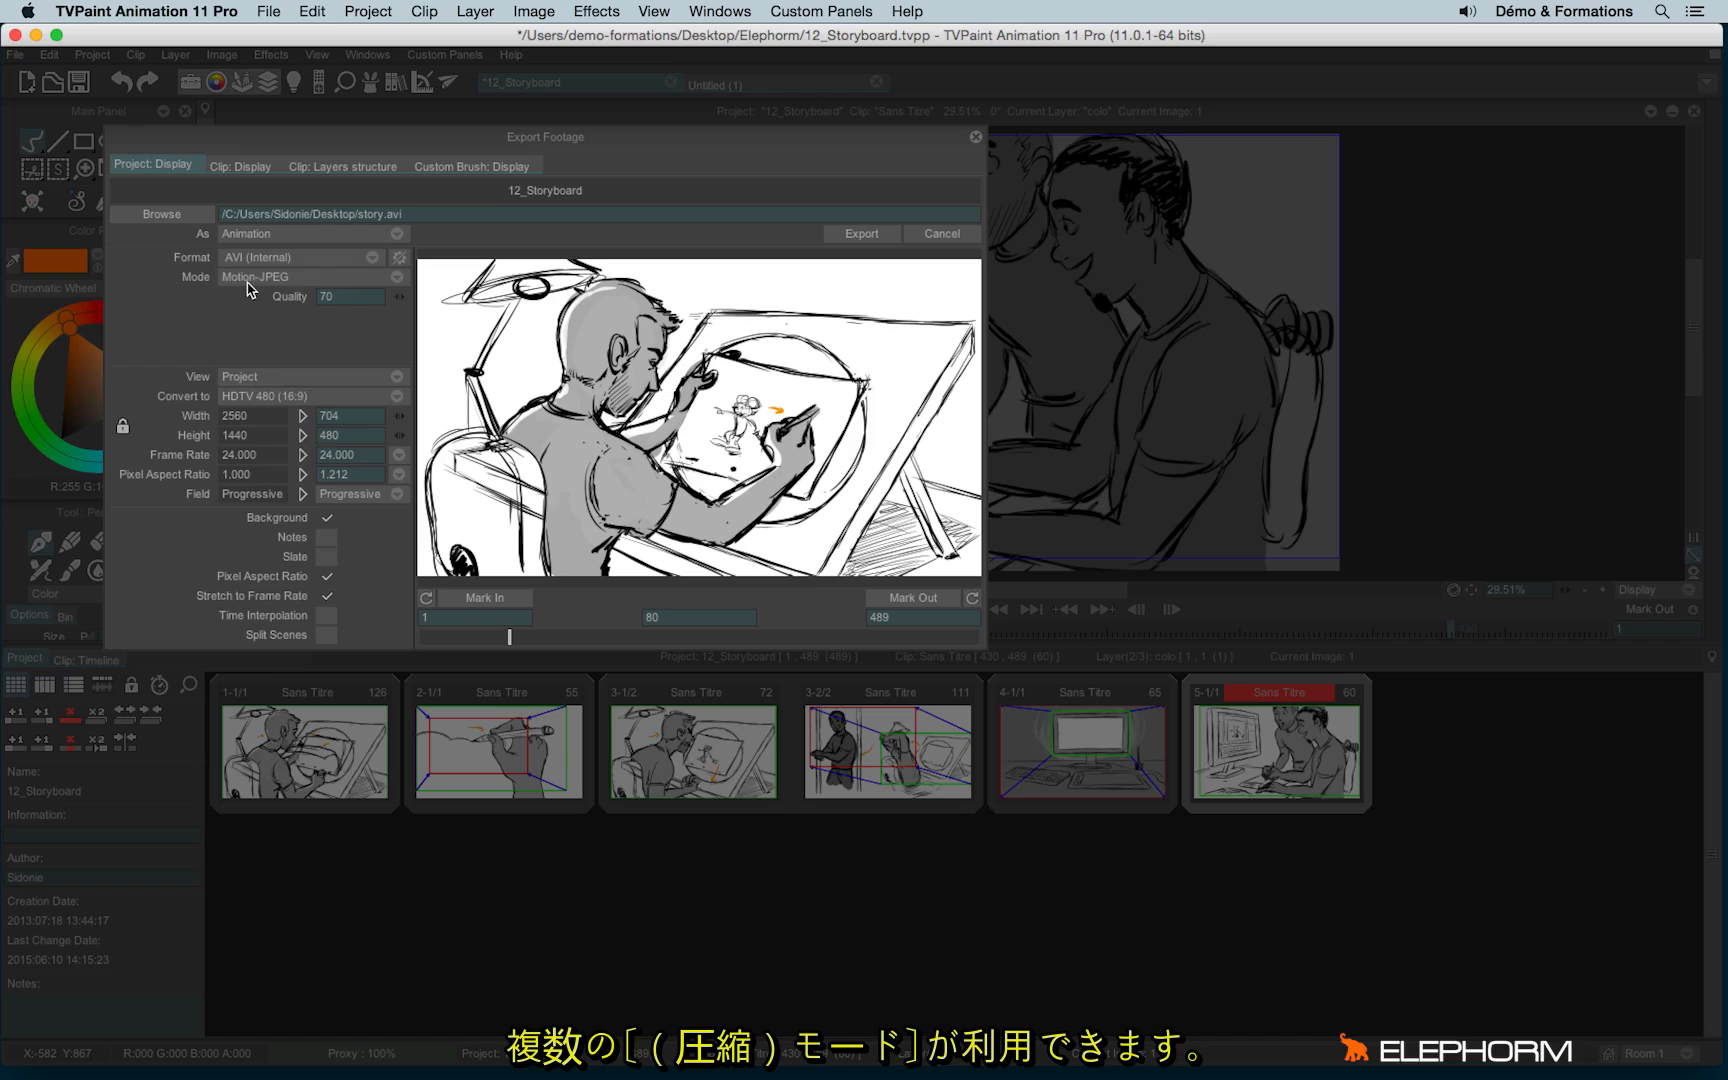
click(312, 277)
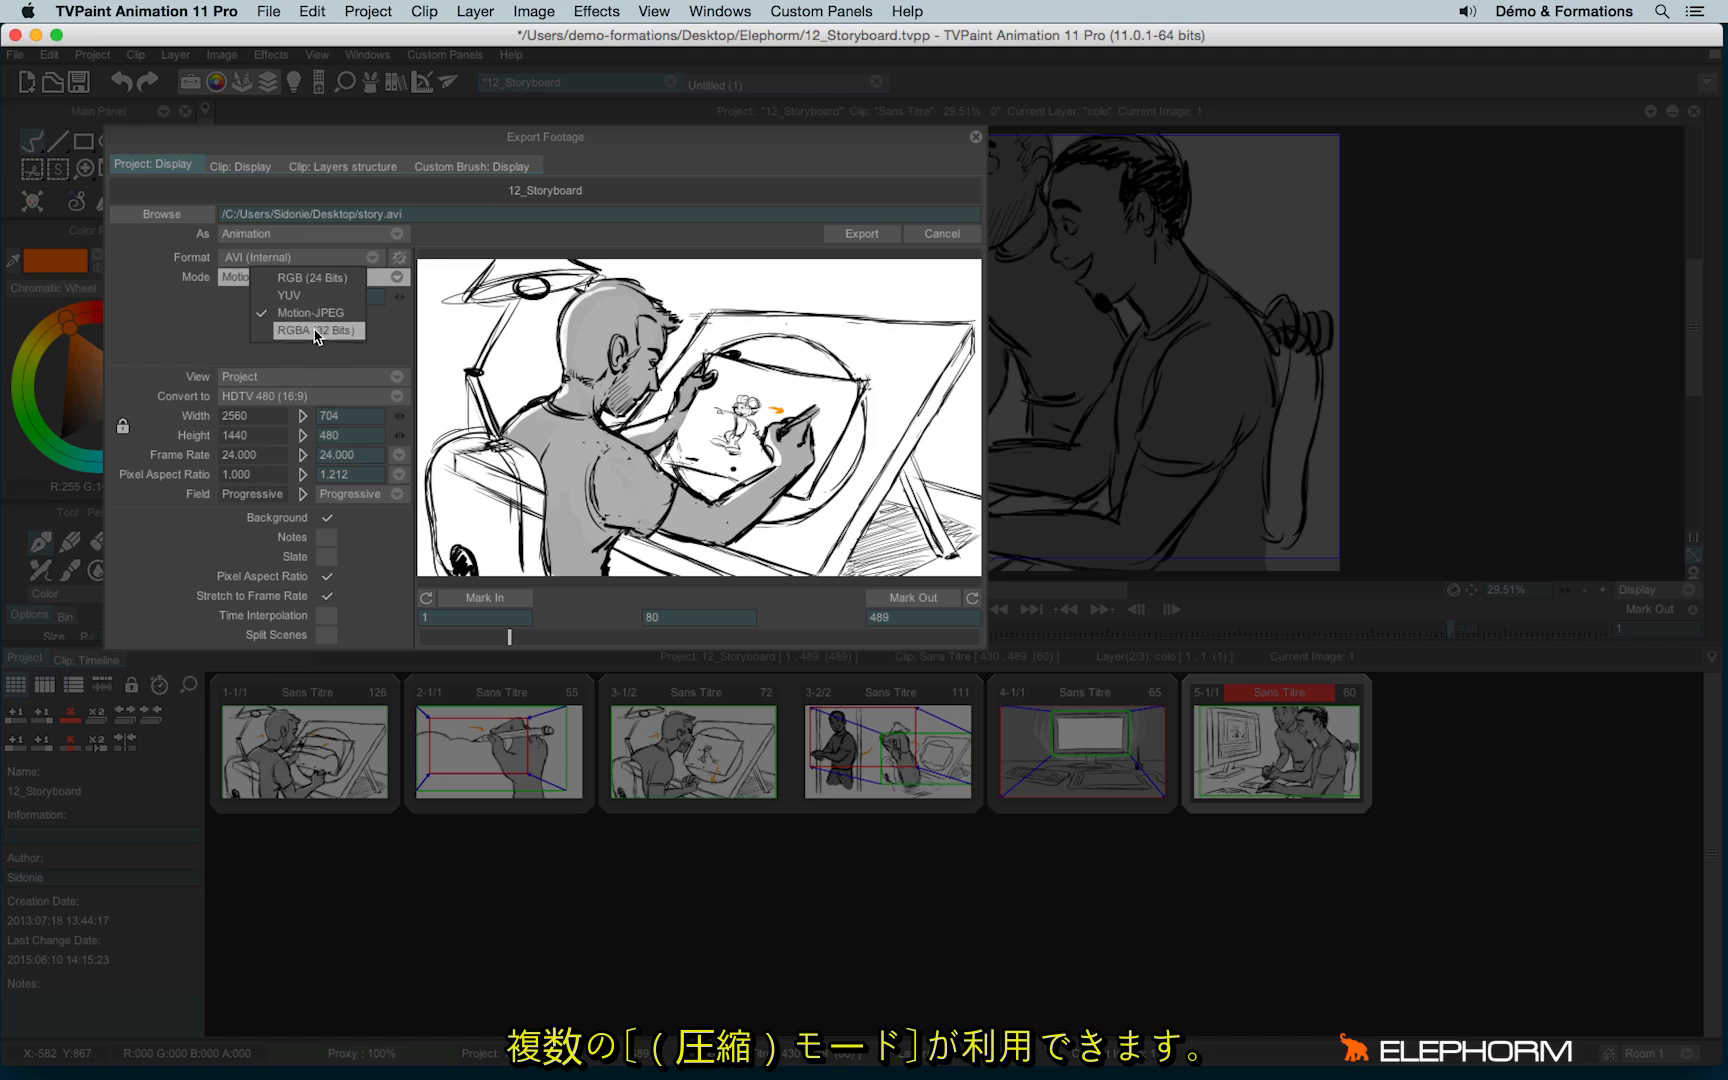
click(310, 312)
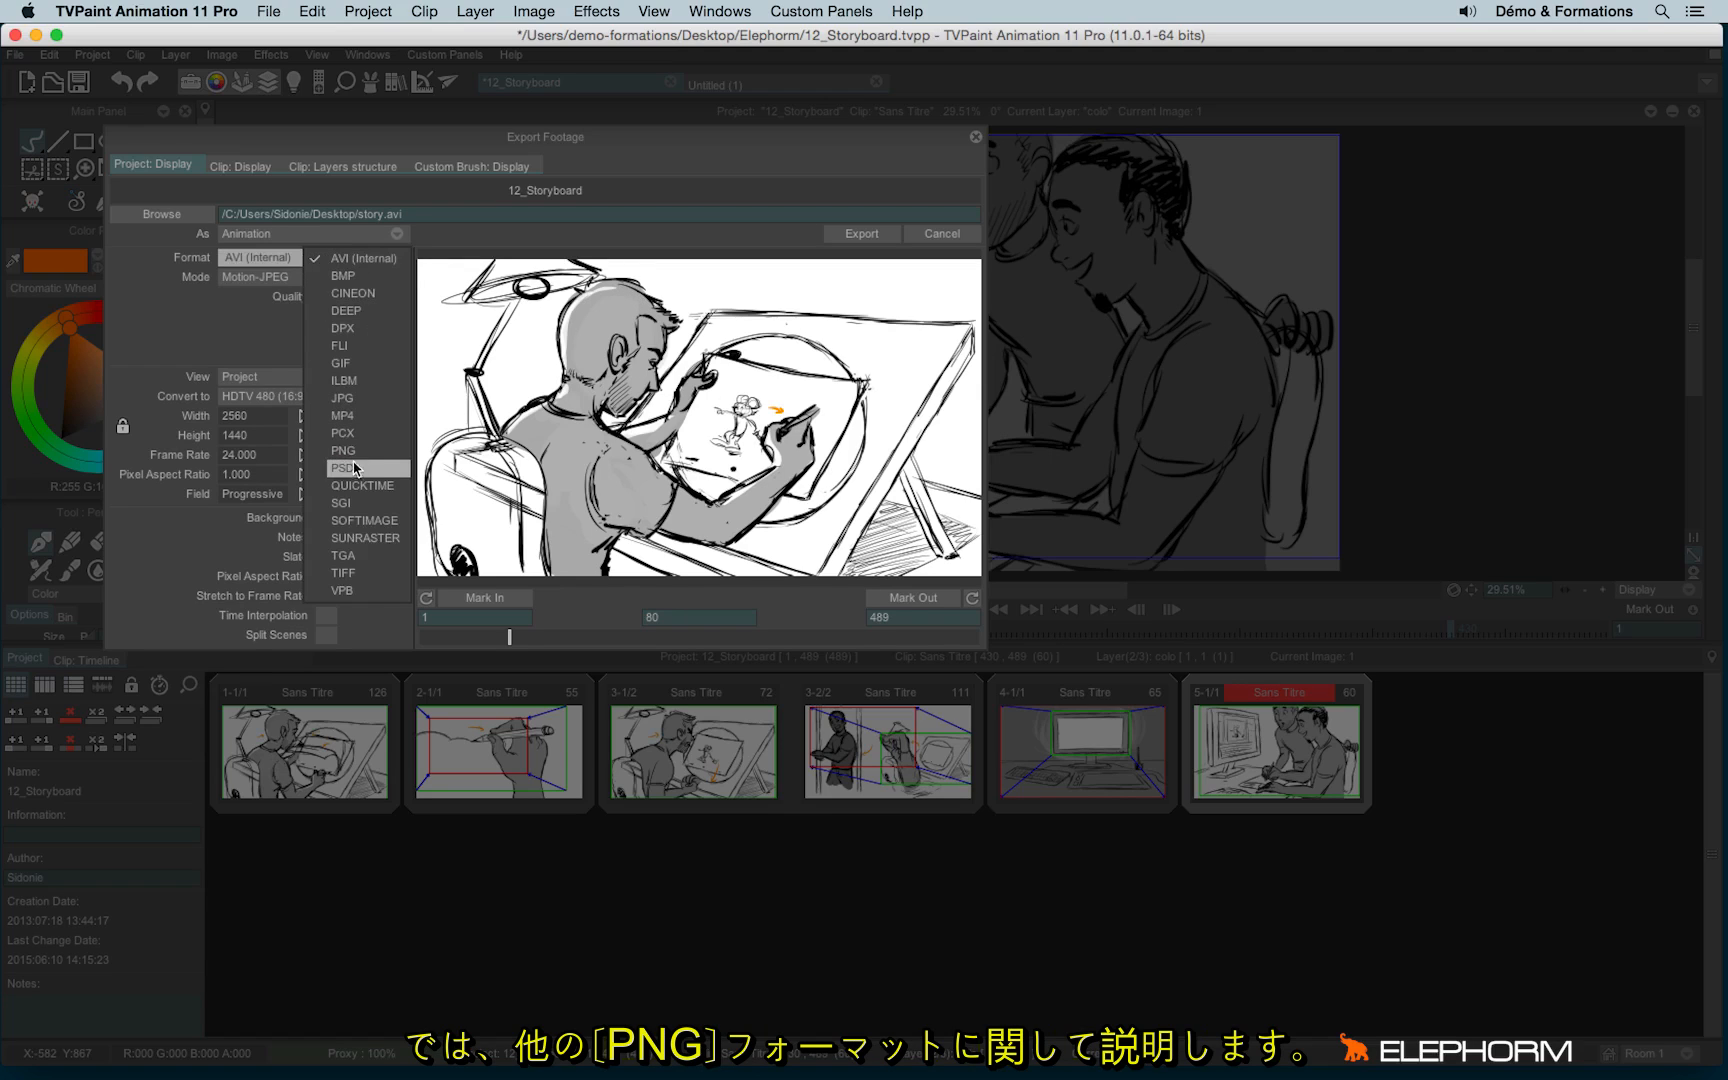
Keep the Project view and set the PNG mode to RGBA (32 Bits).
click(343, 451)
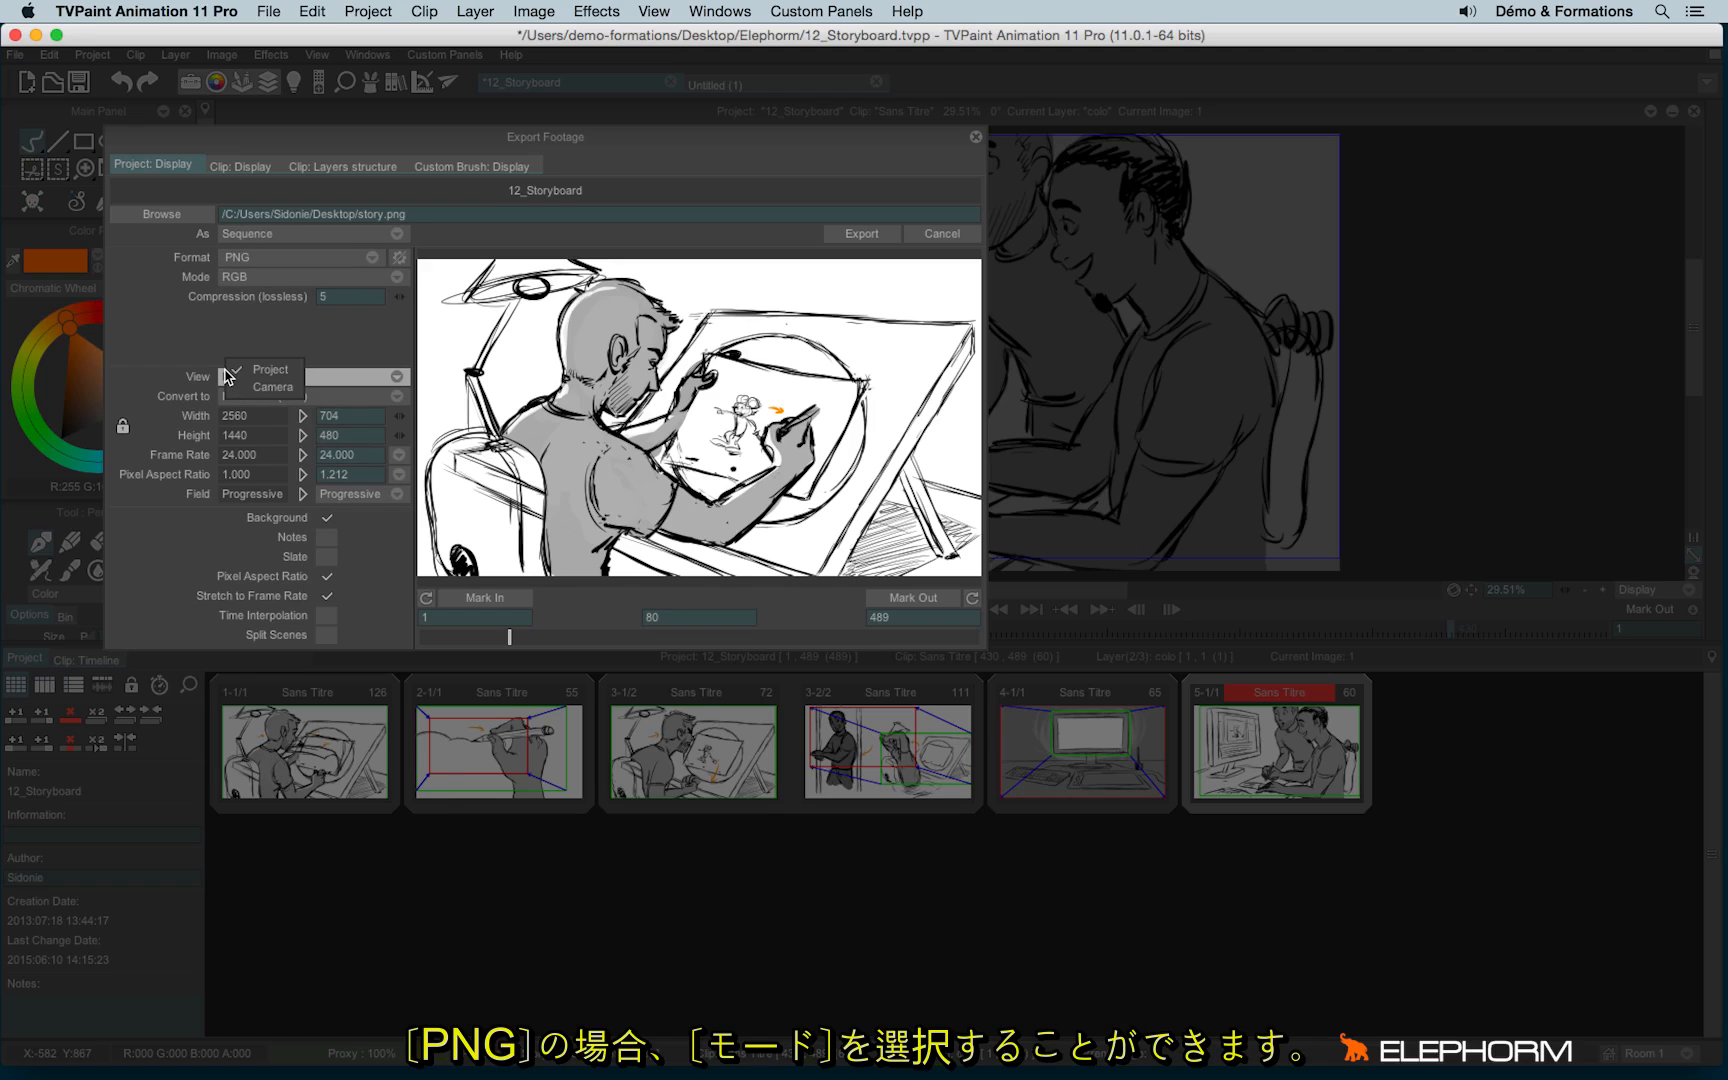
click(270, 369)
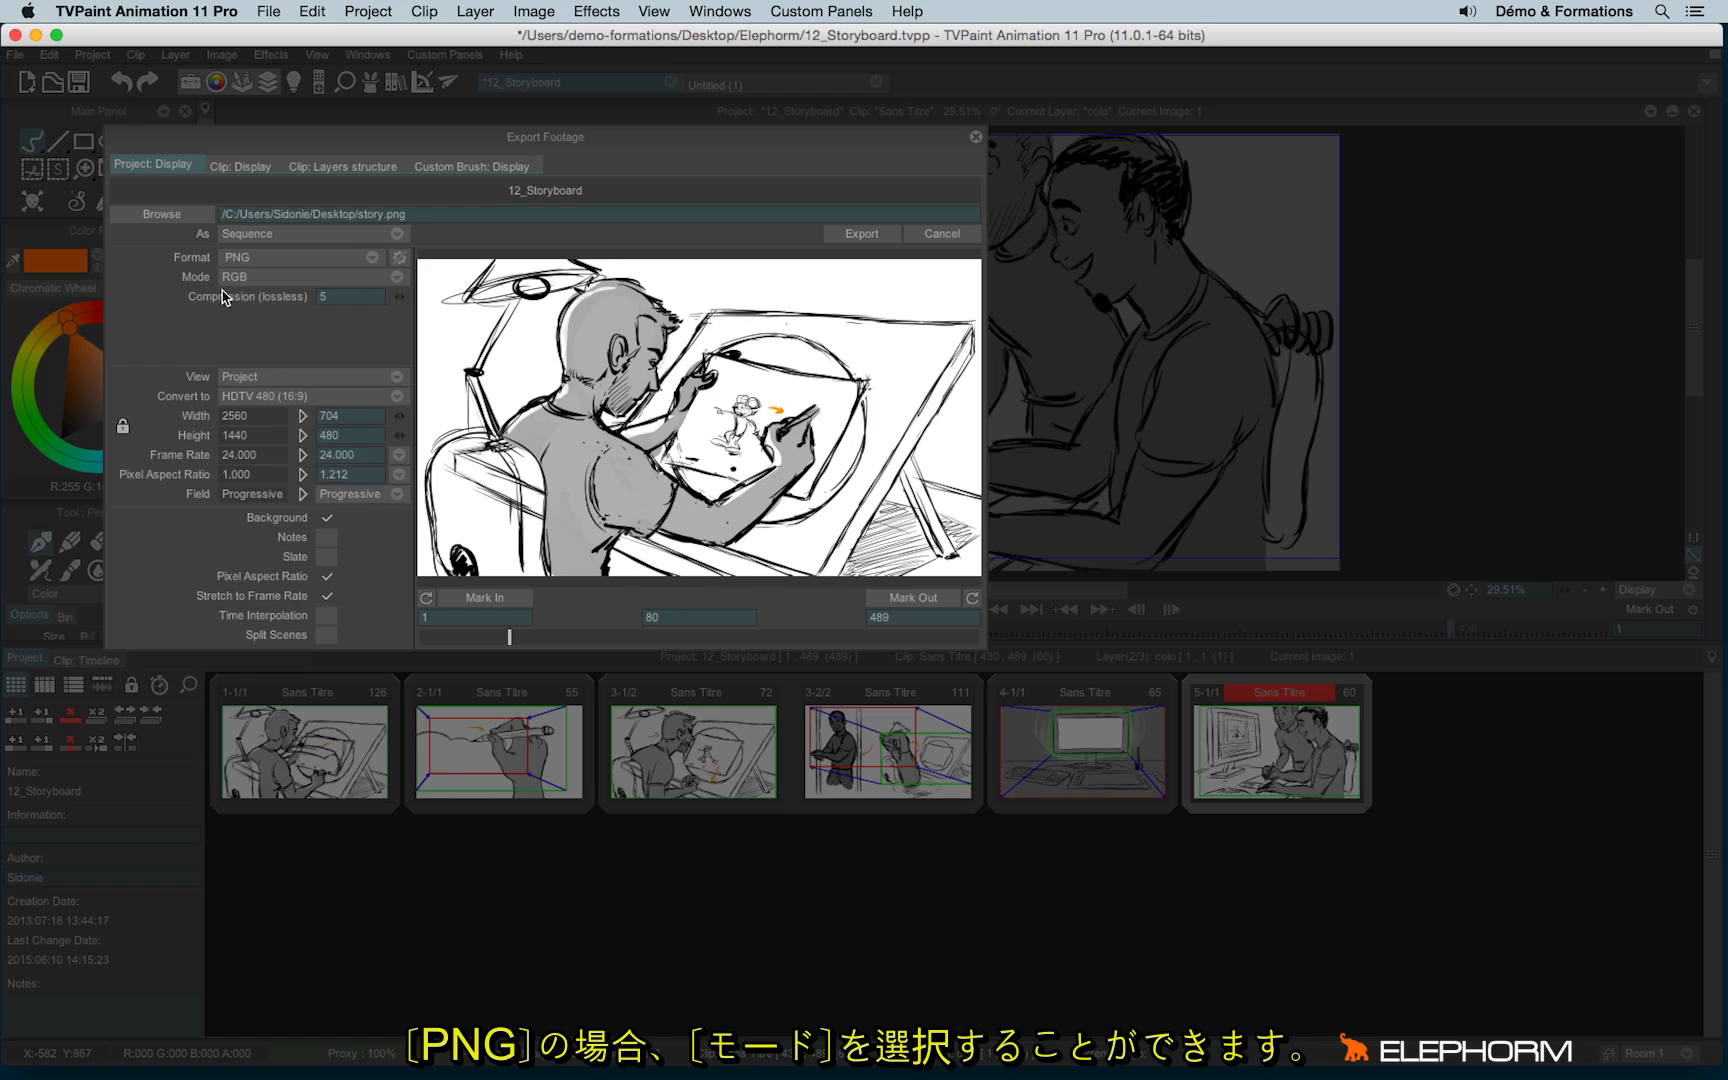
click(312, 276)
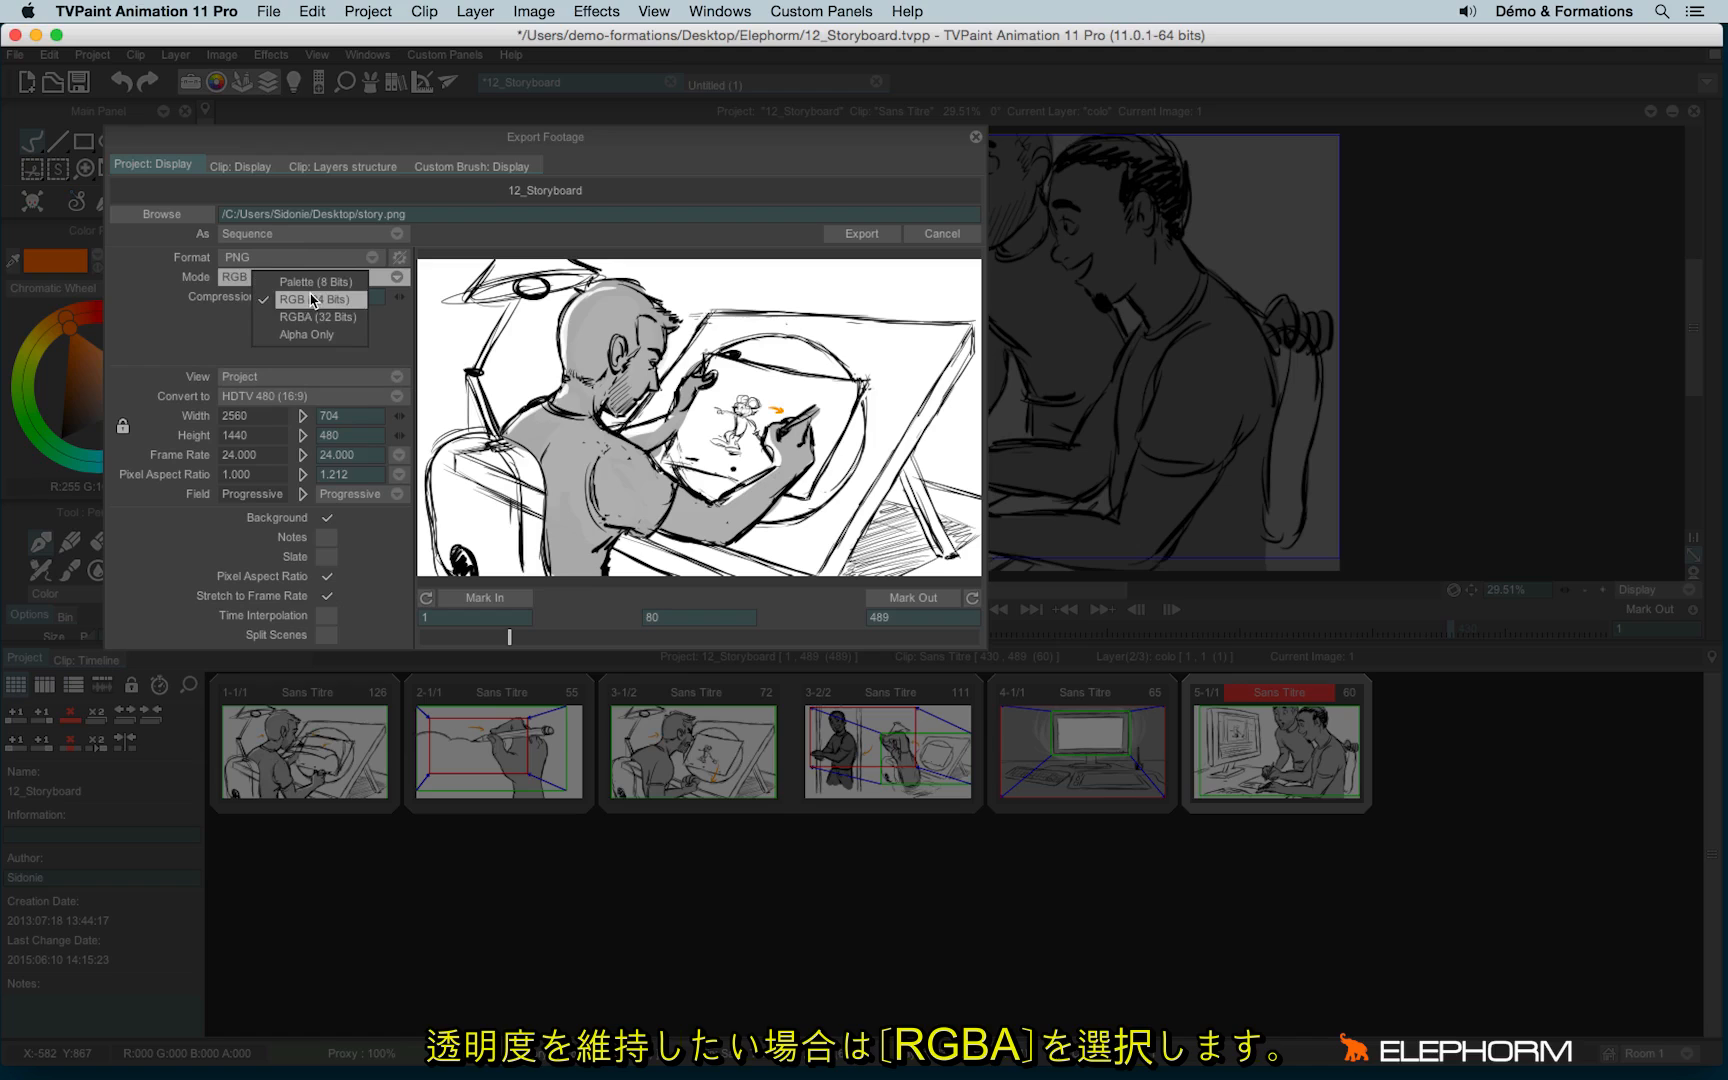
mouse_move(316, 317)
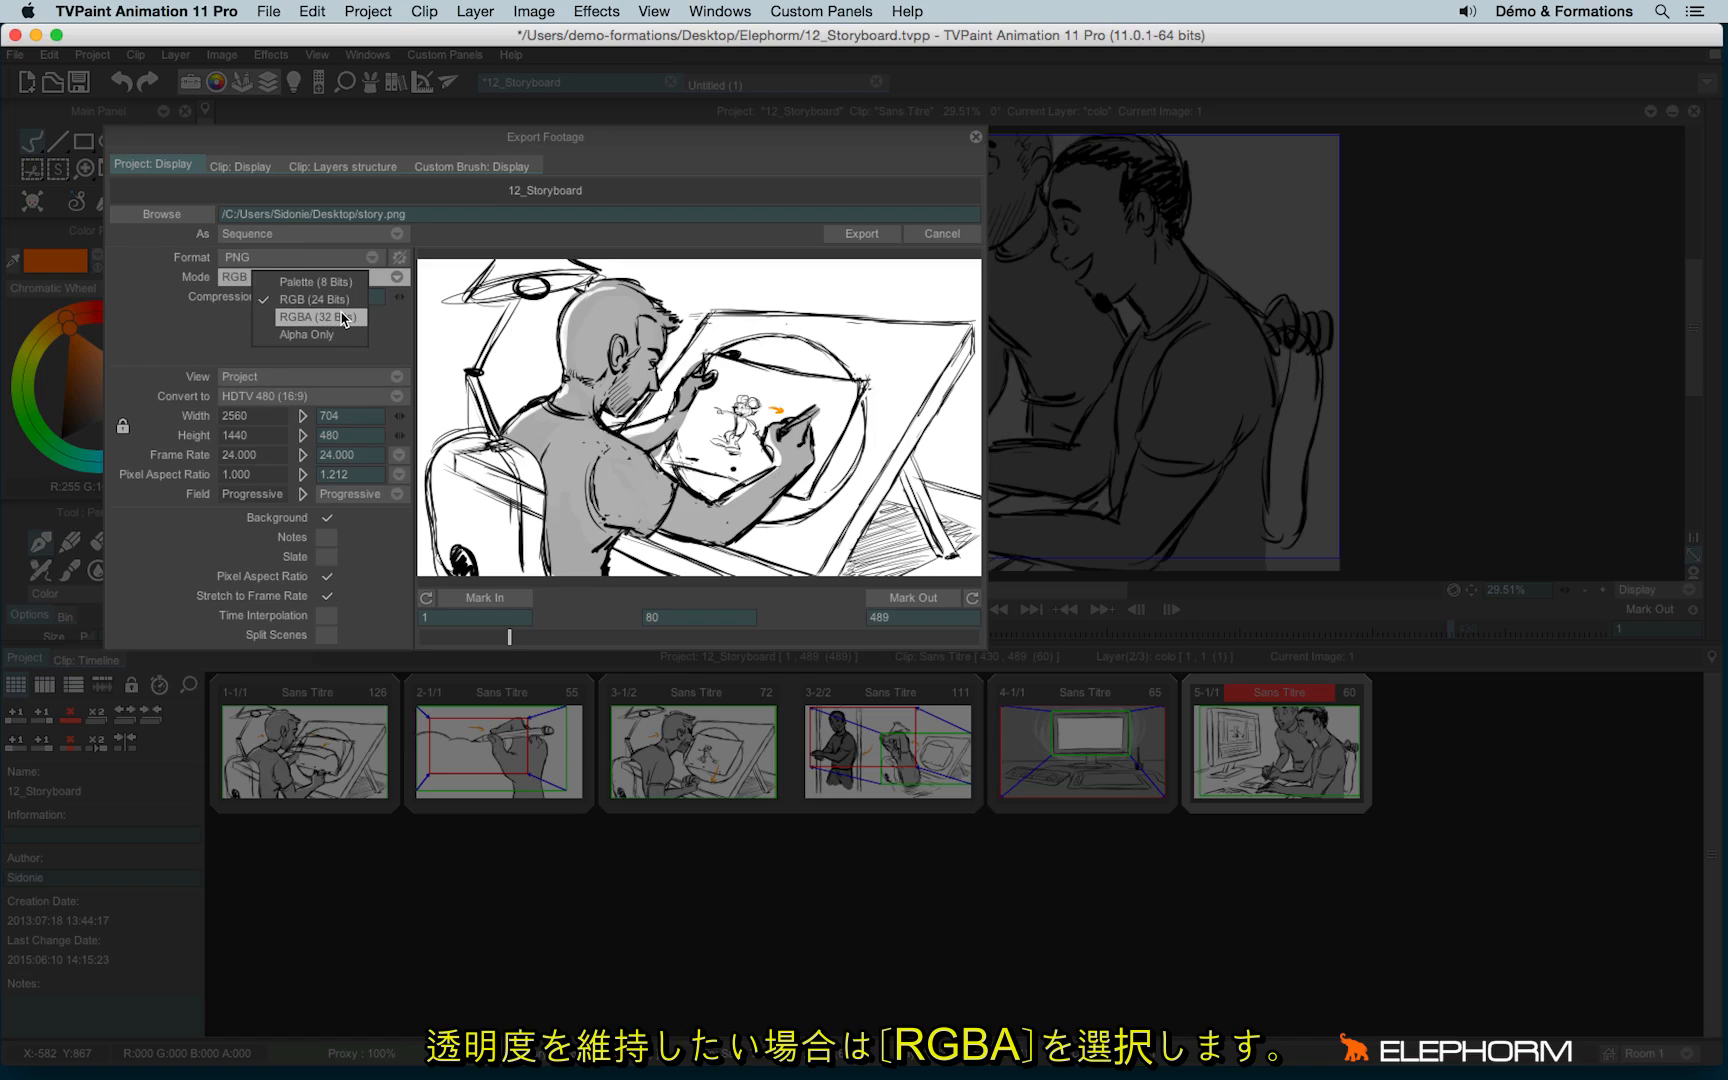
mouse_move(355, 322)
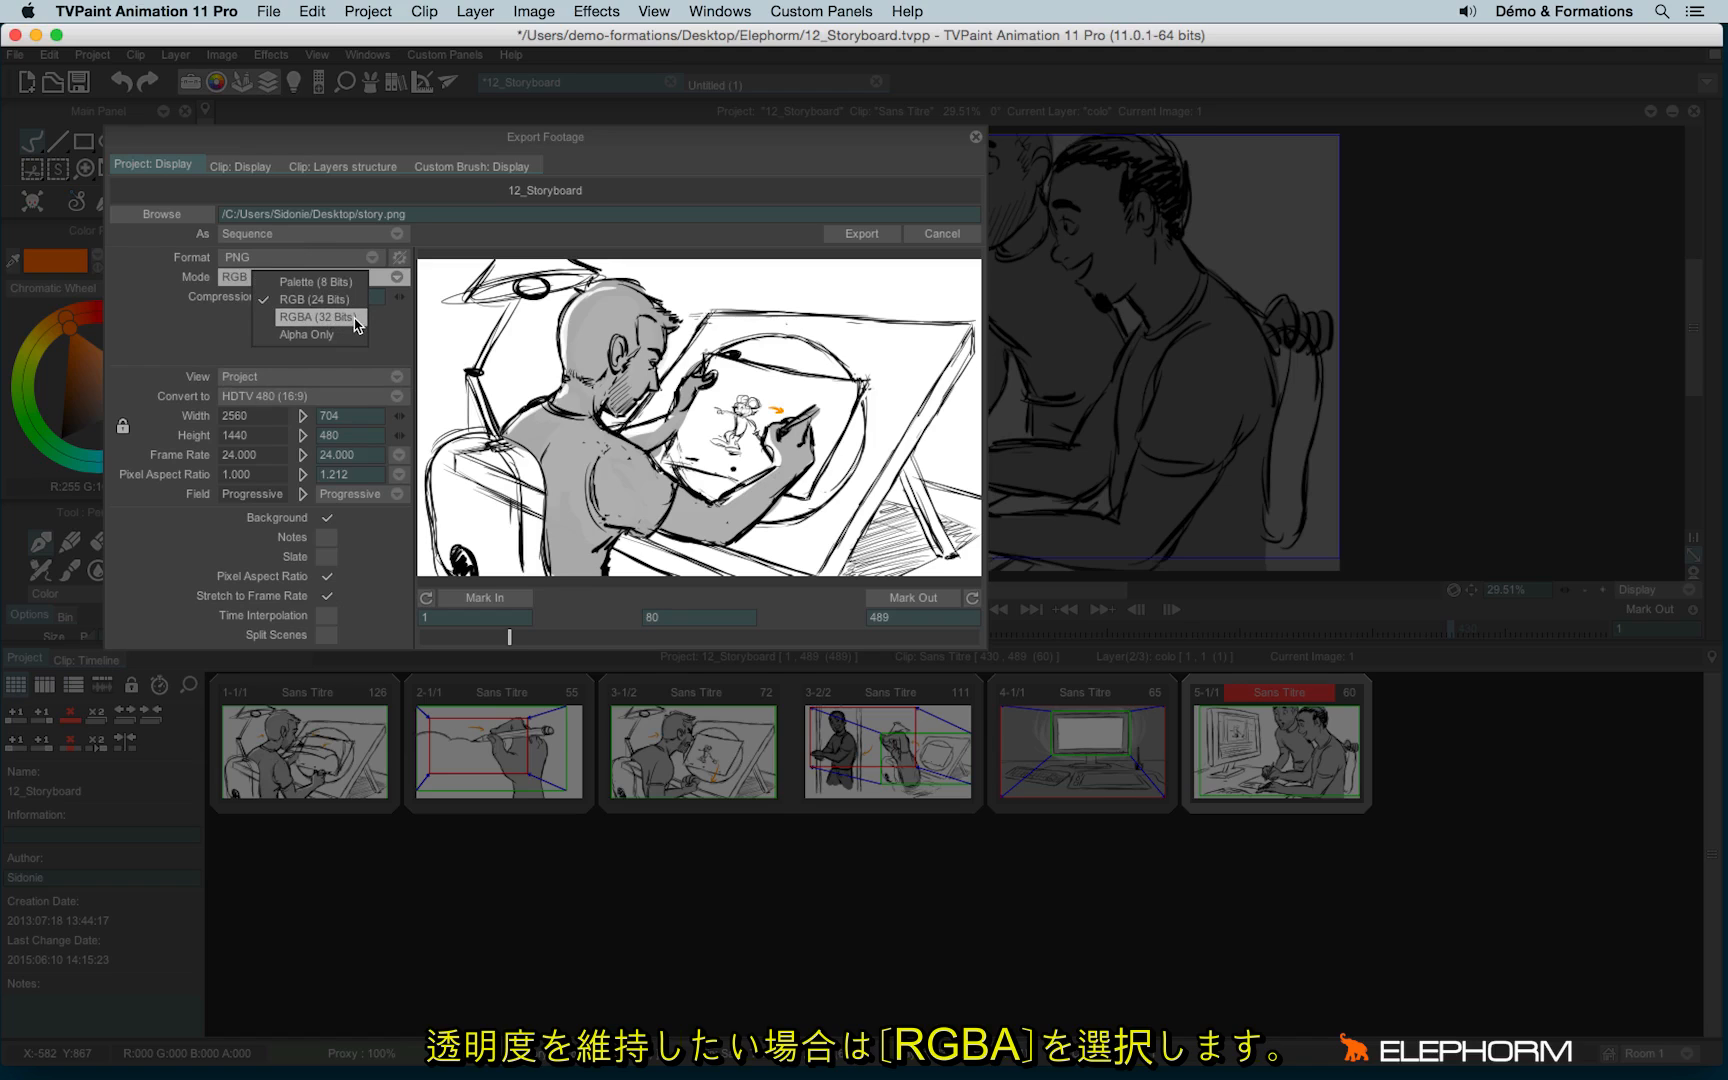
click(321, 316)
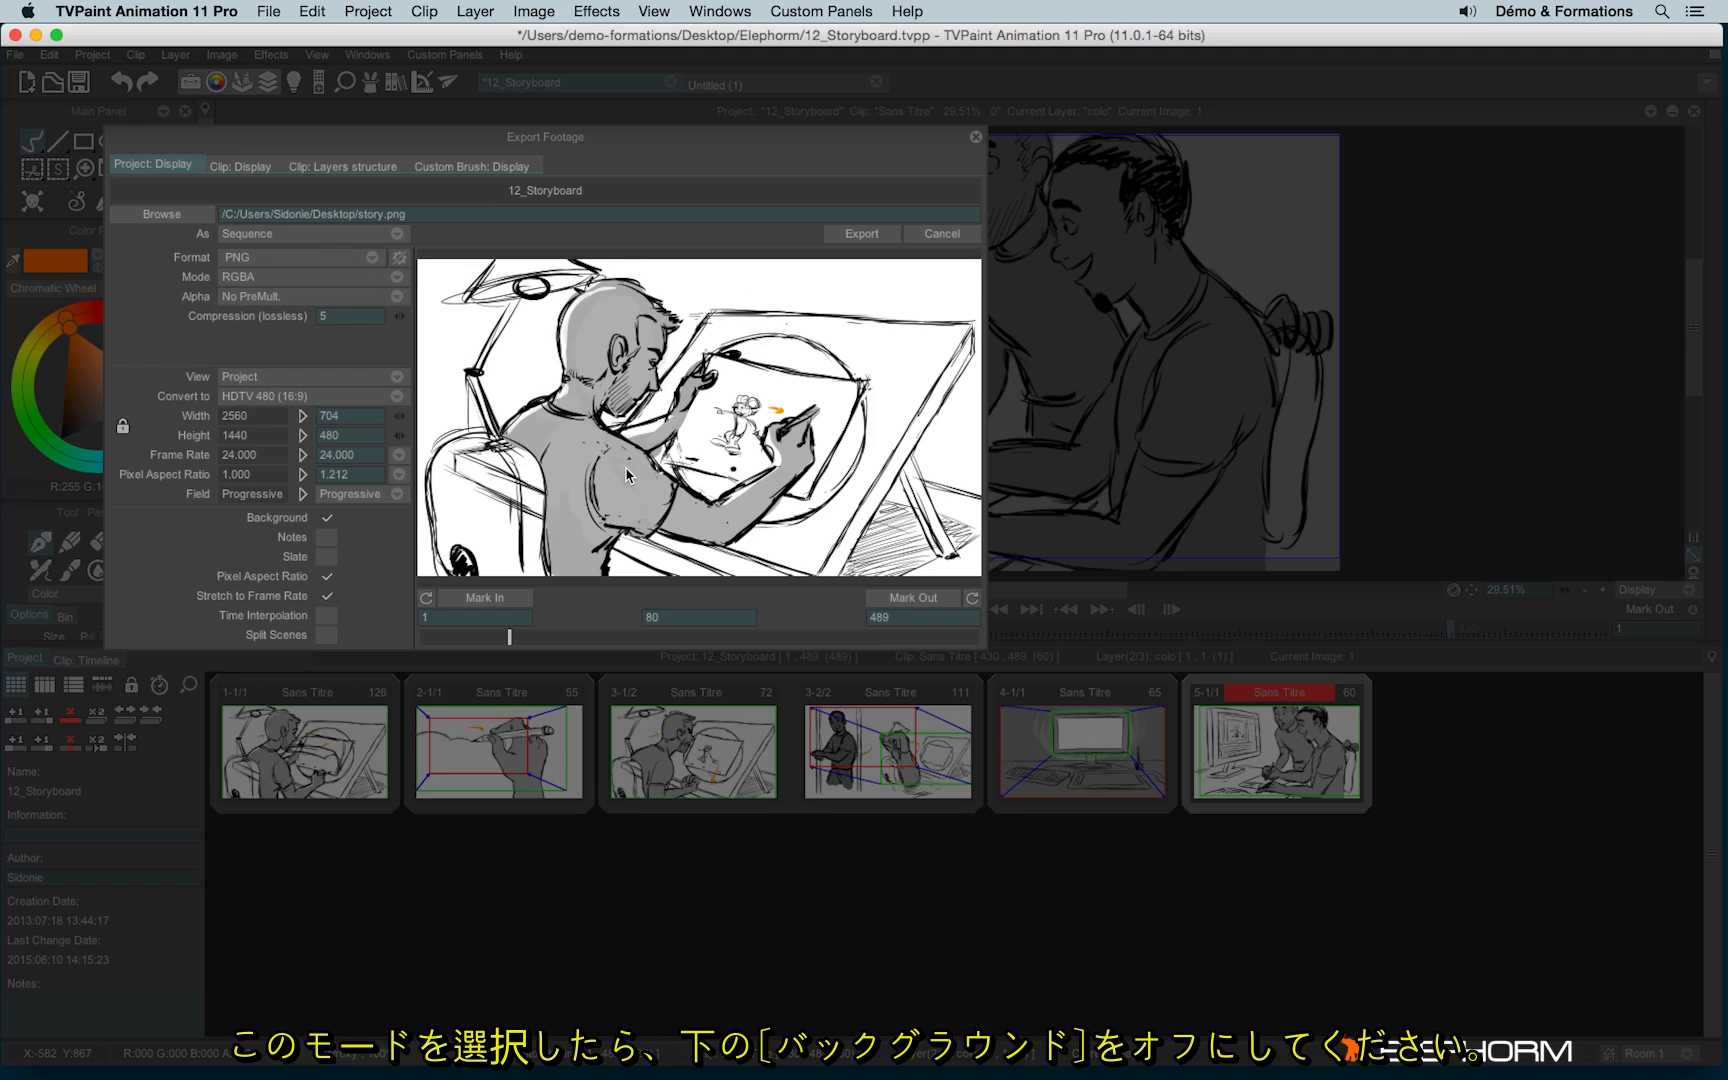
mouse_move(312, 558)
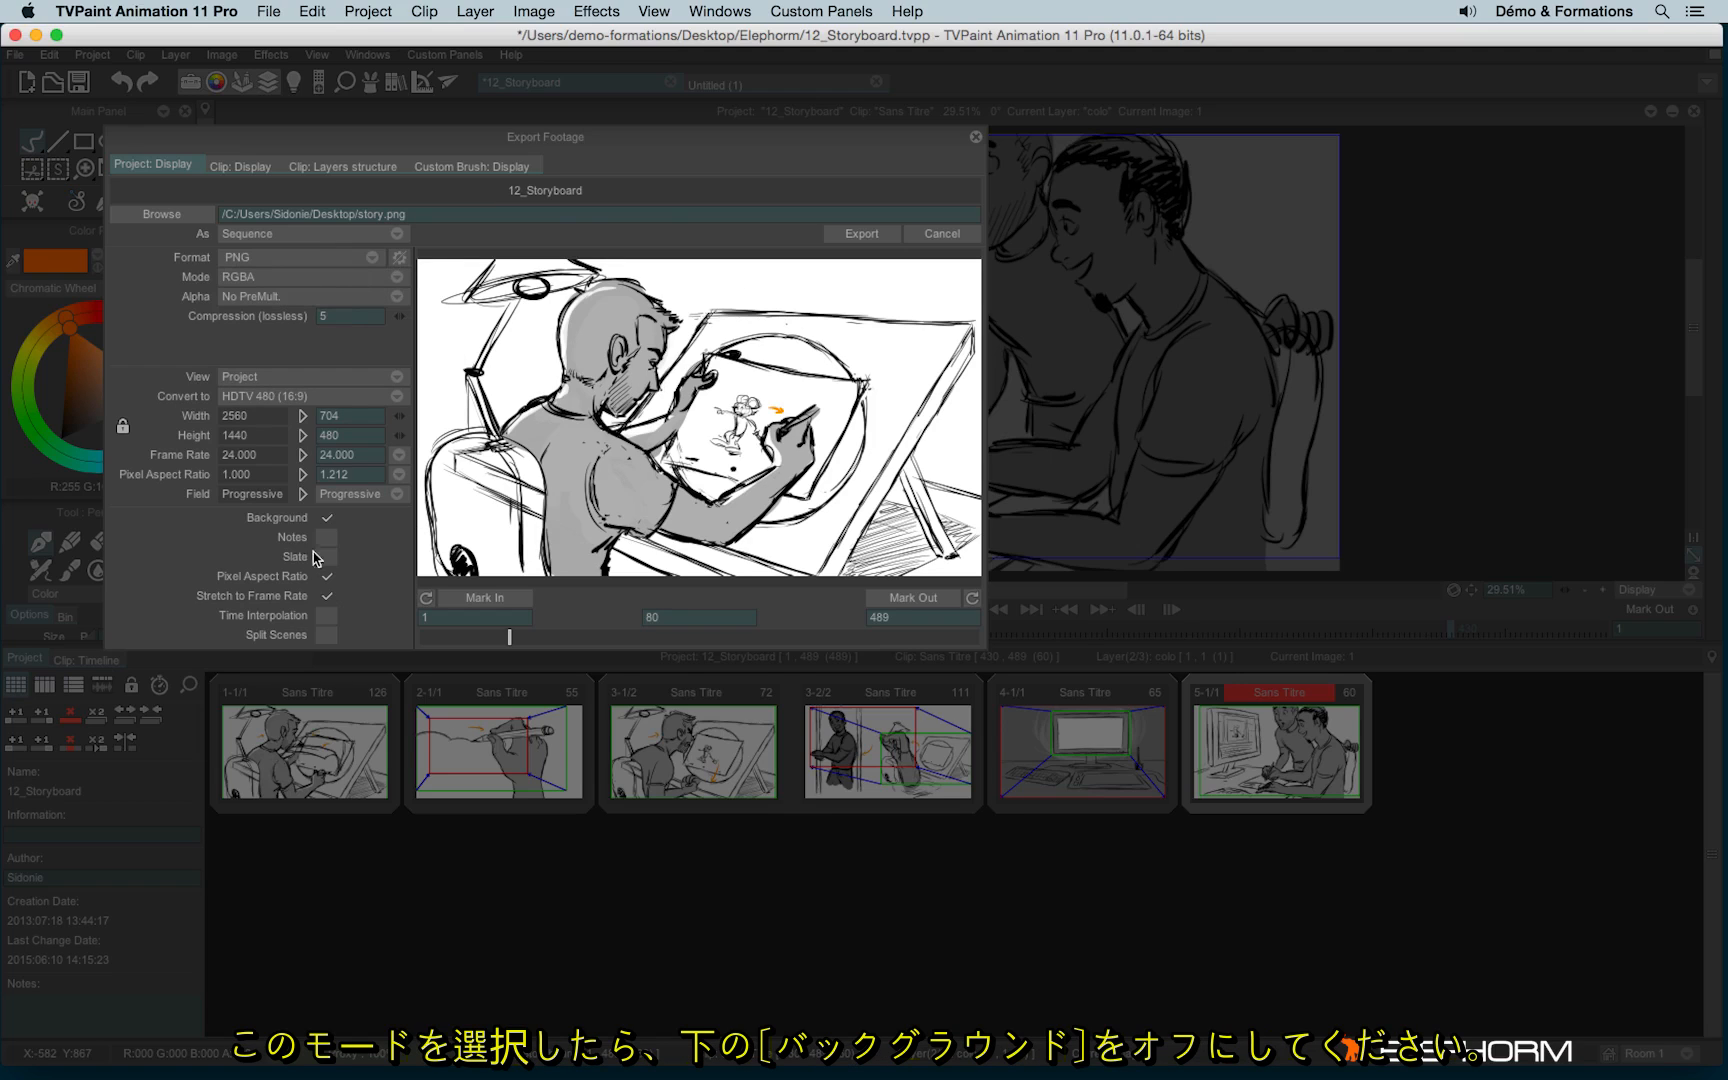
Uncheck Background after comparing, and keep Alpha at No PreMultiply.
click(326, 518)
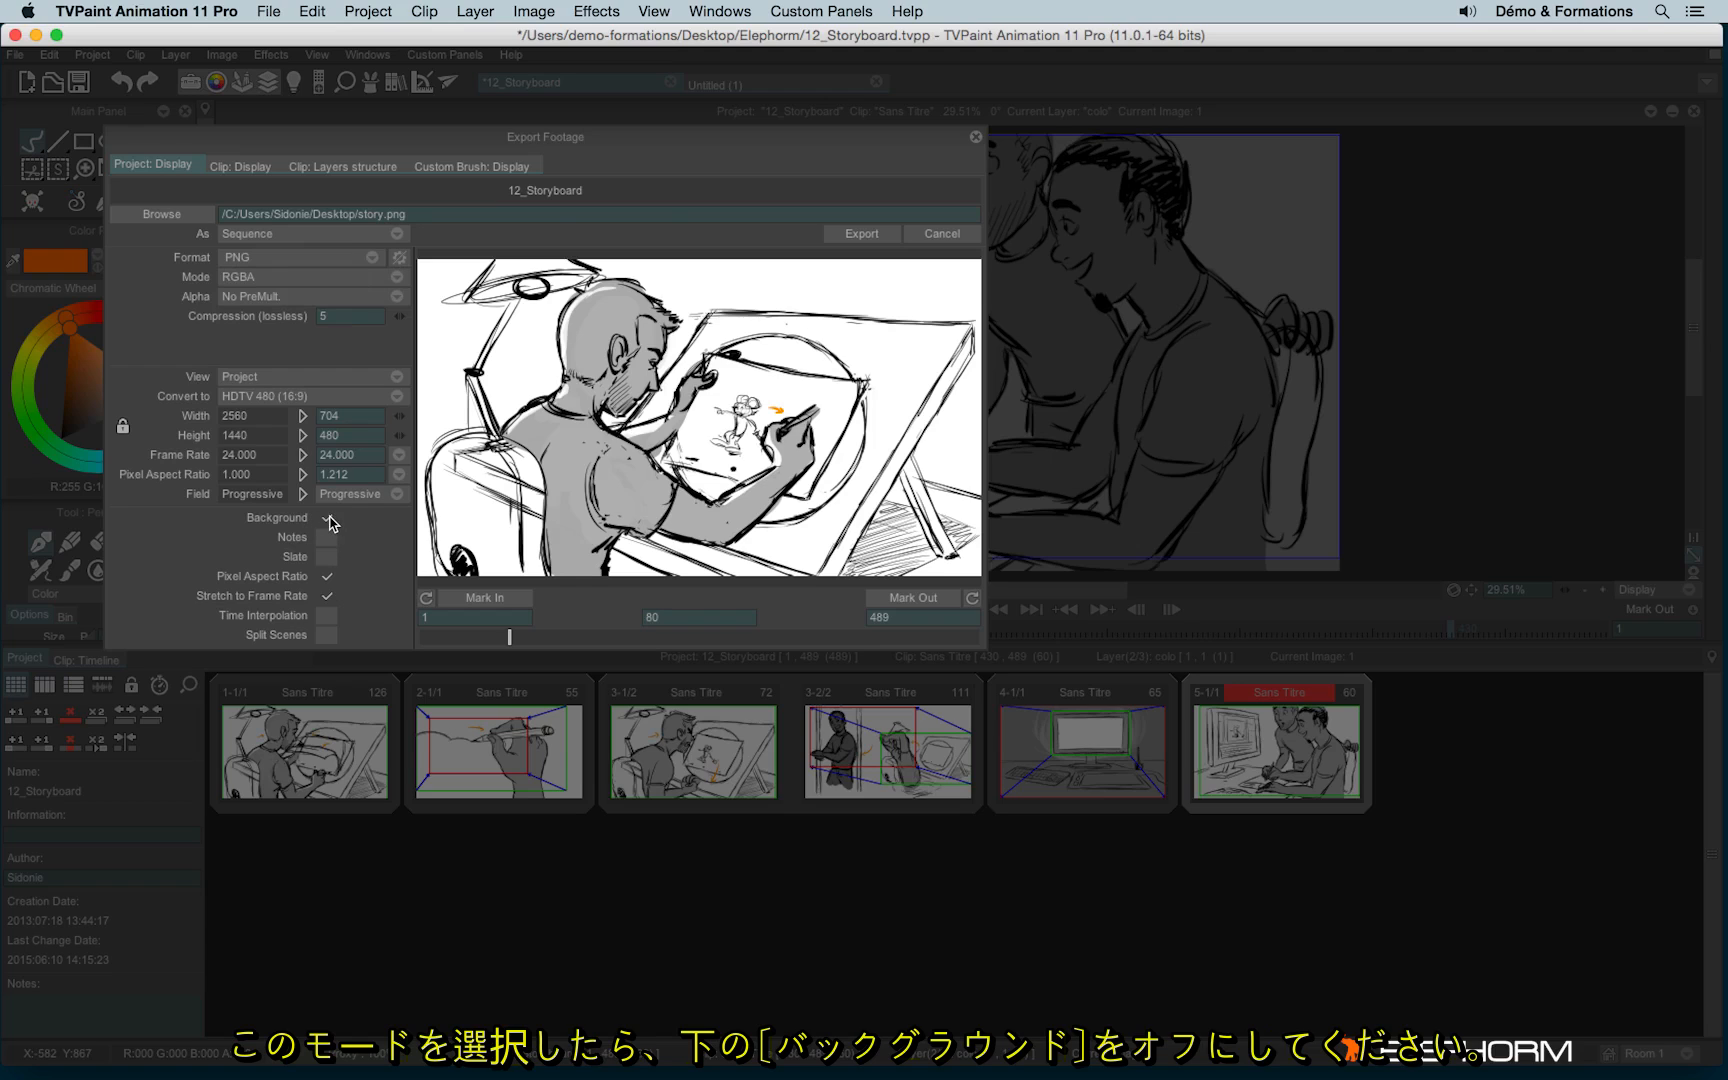
click(326, 518)
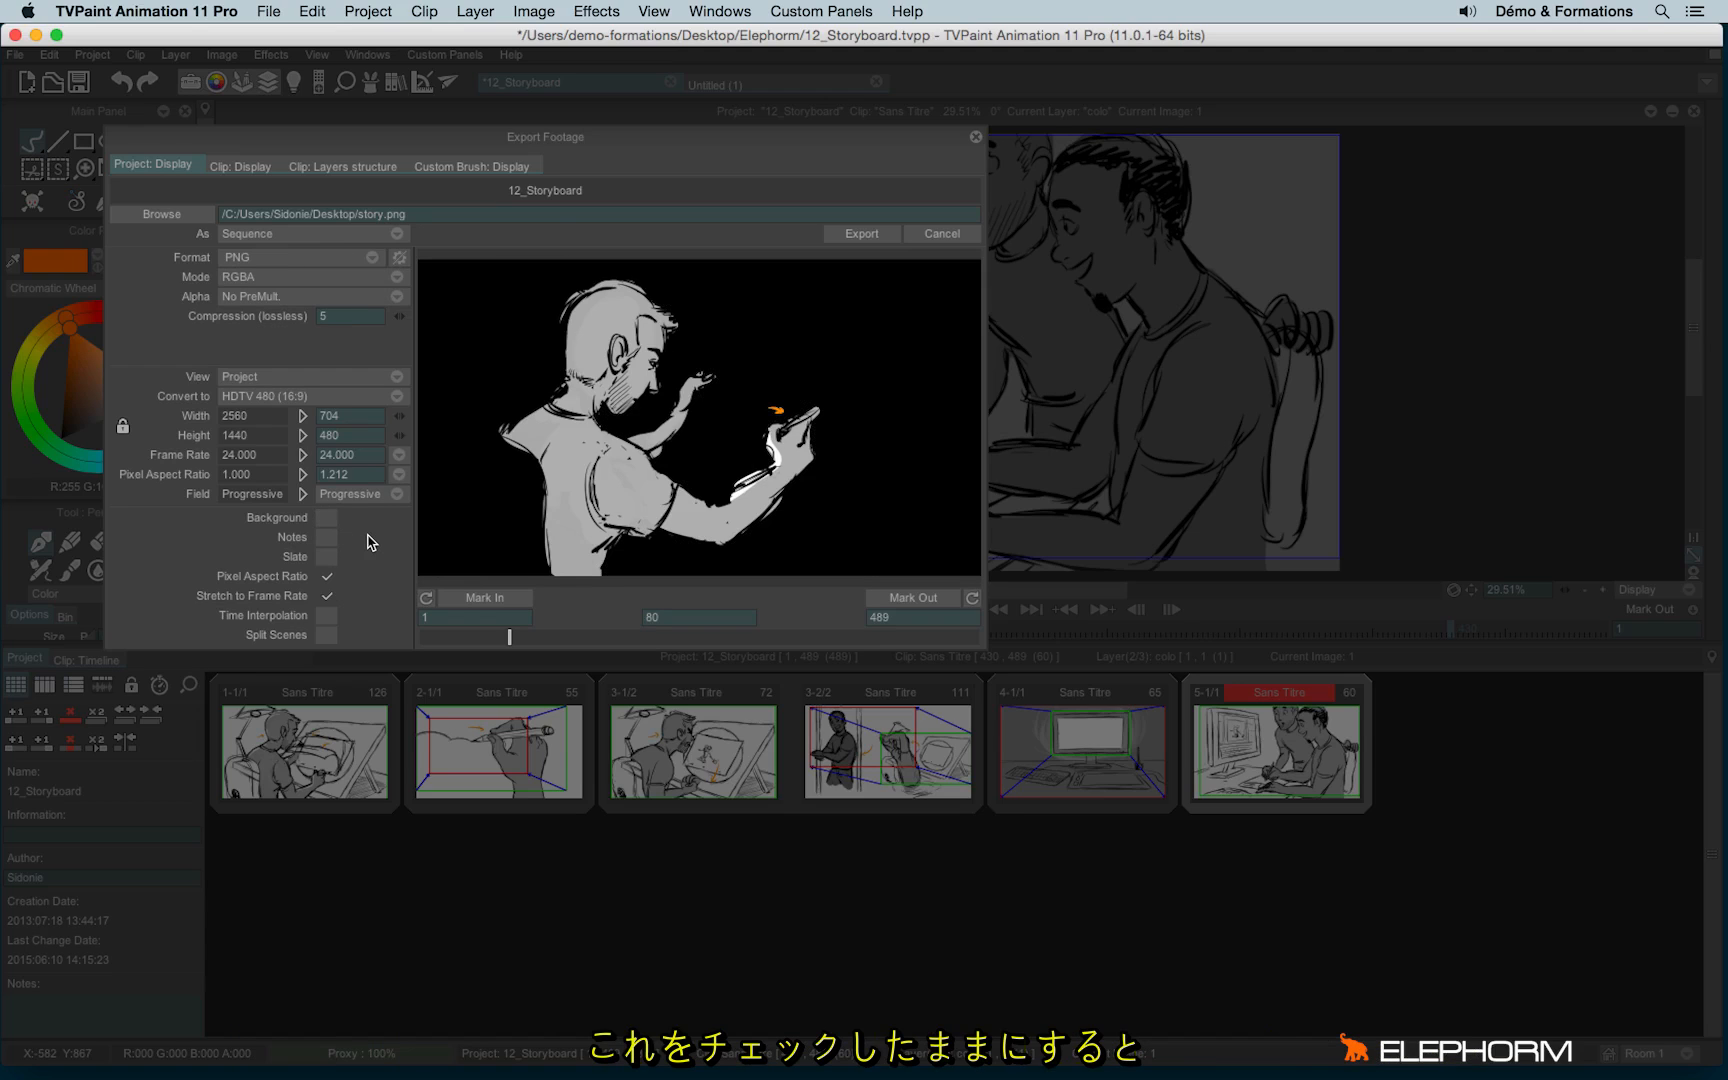
click(326, 518)
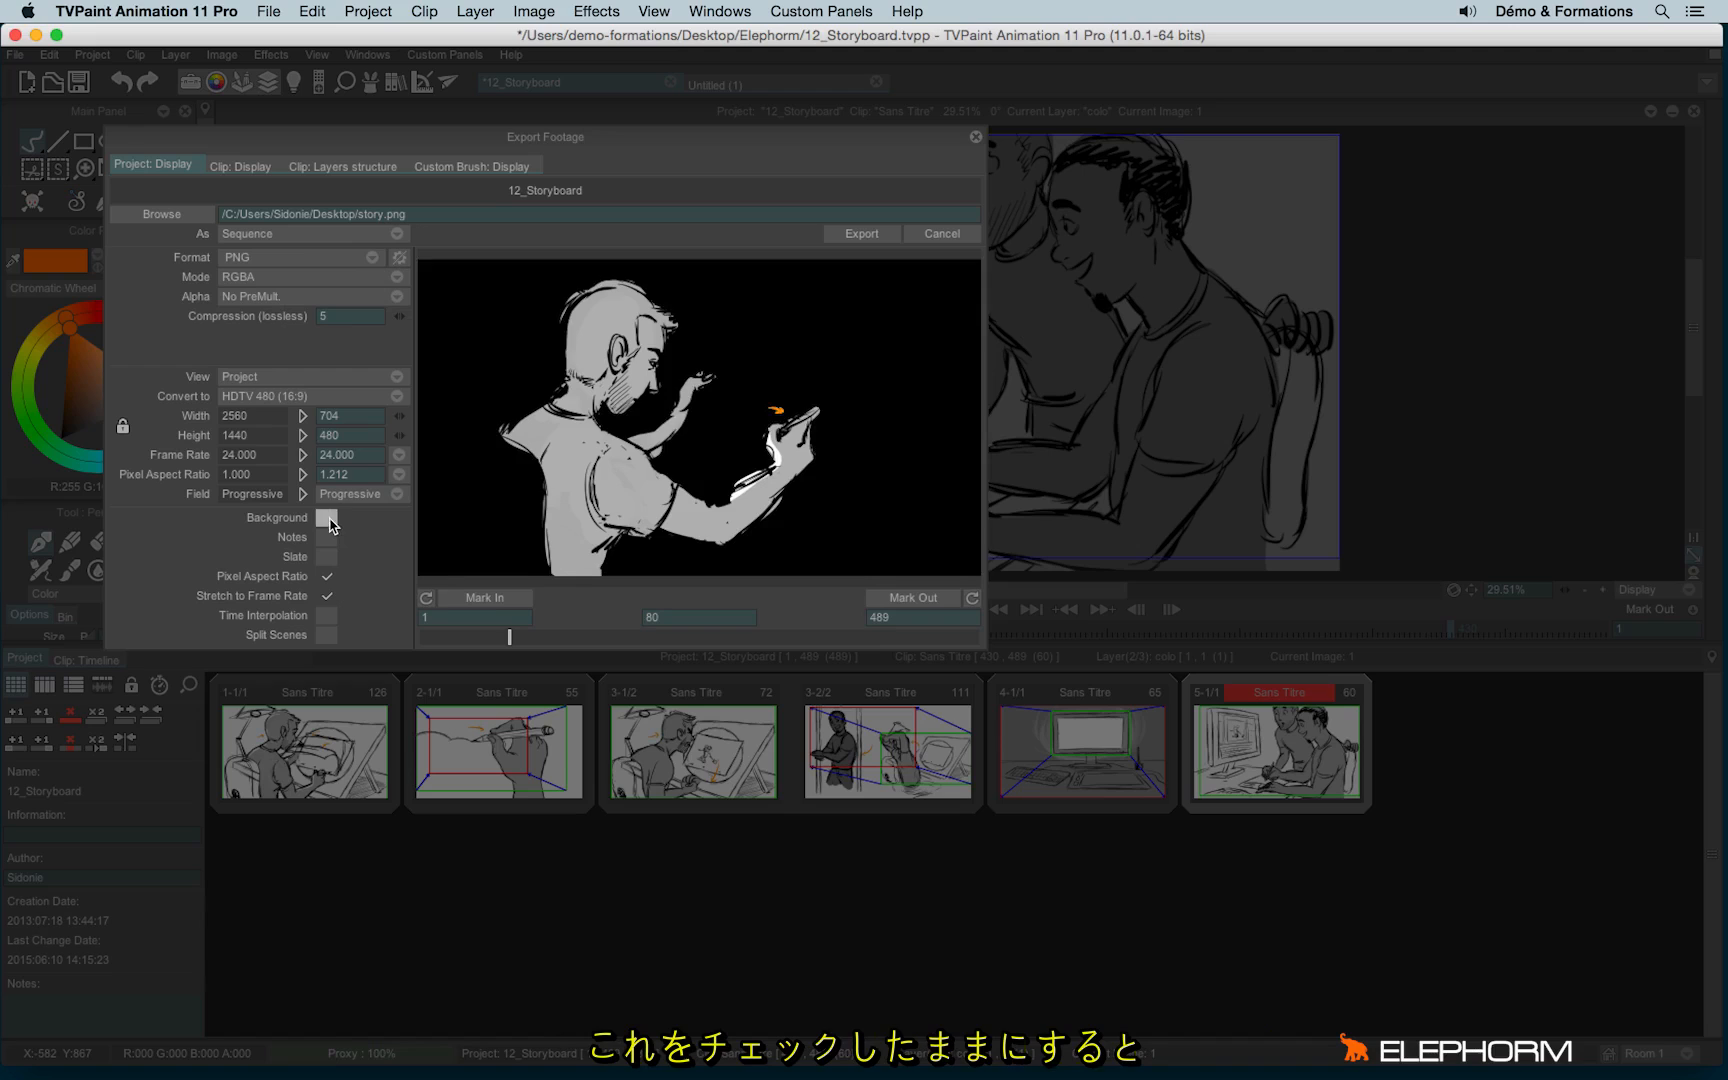
click(326, 518)
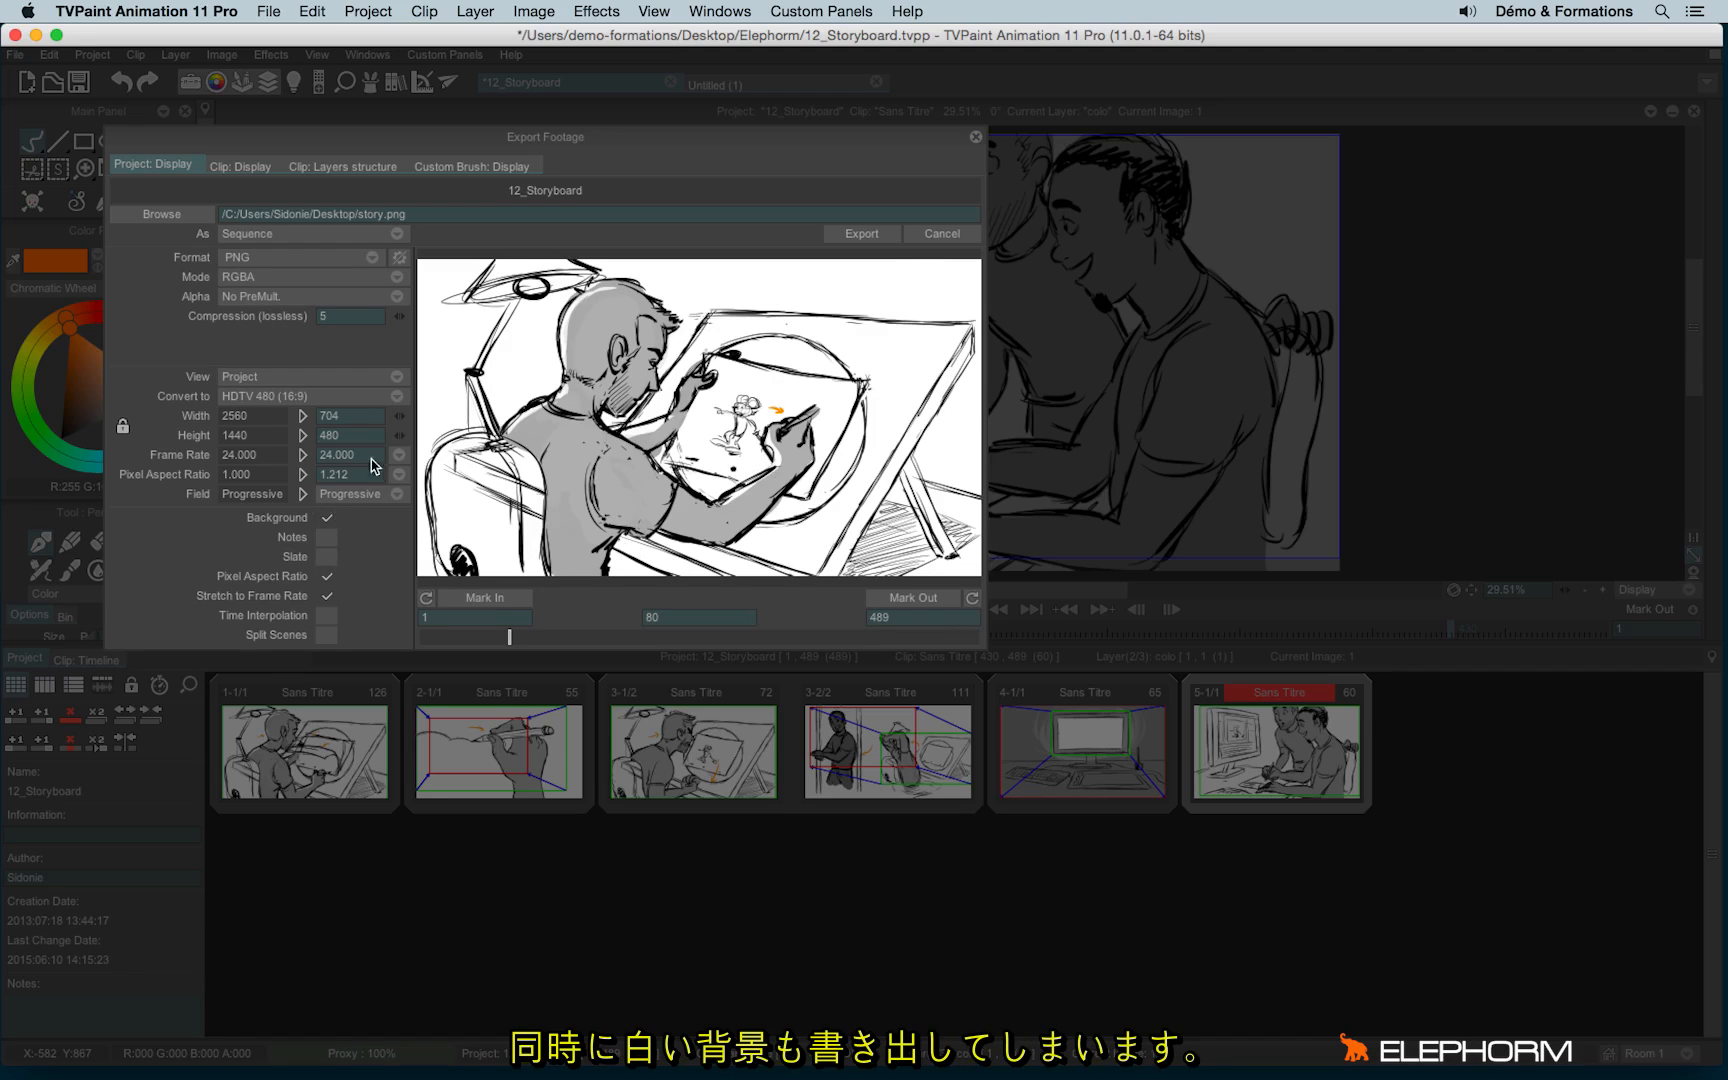
click(327, 518)
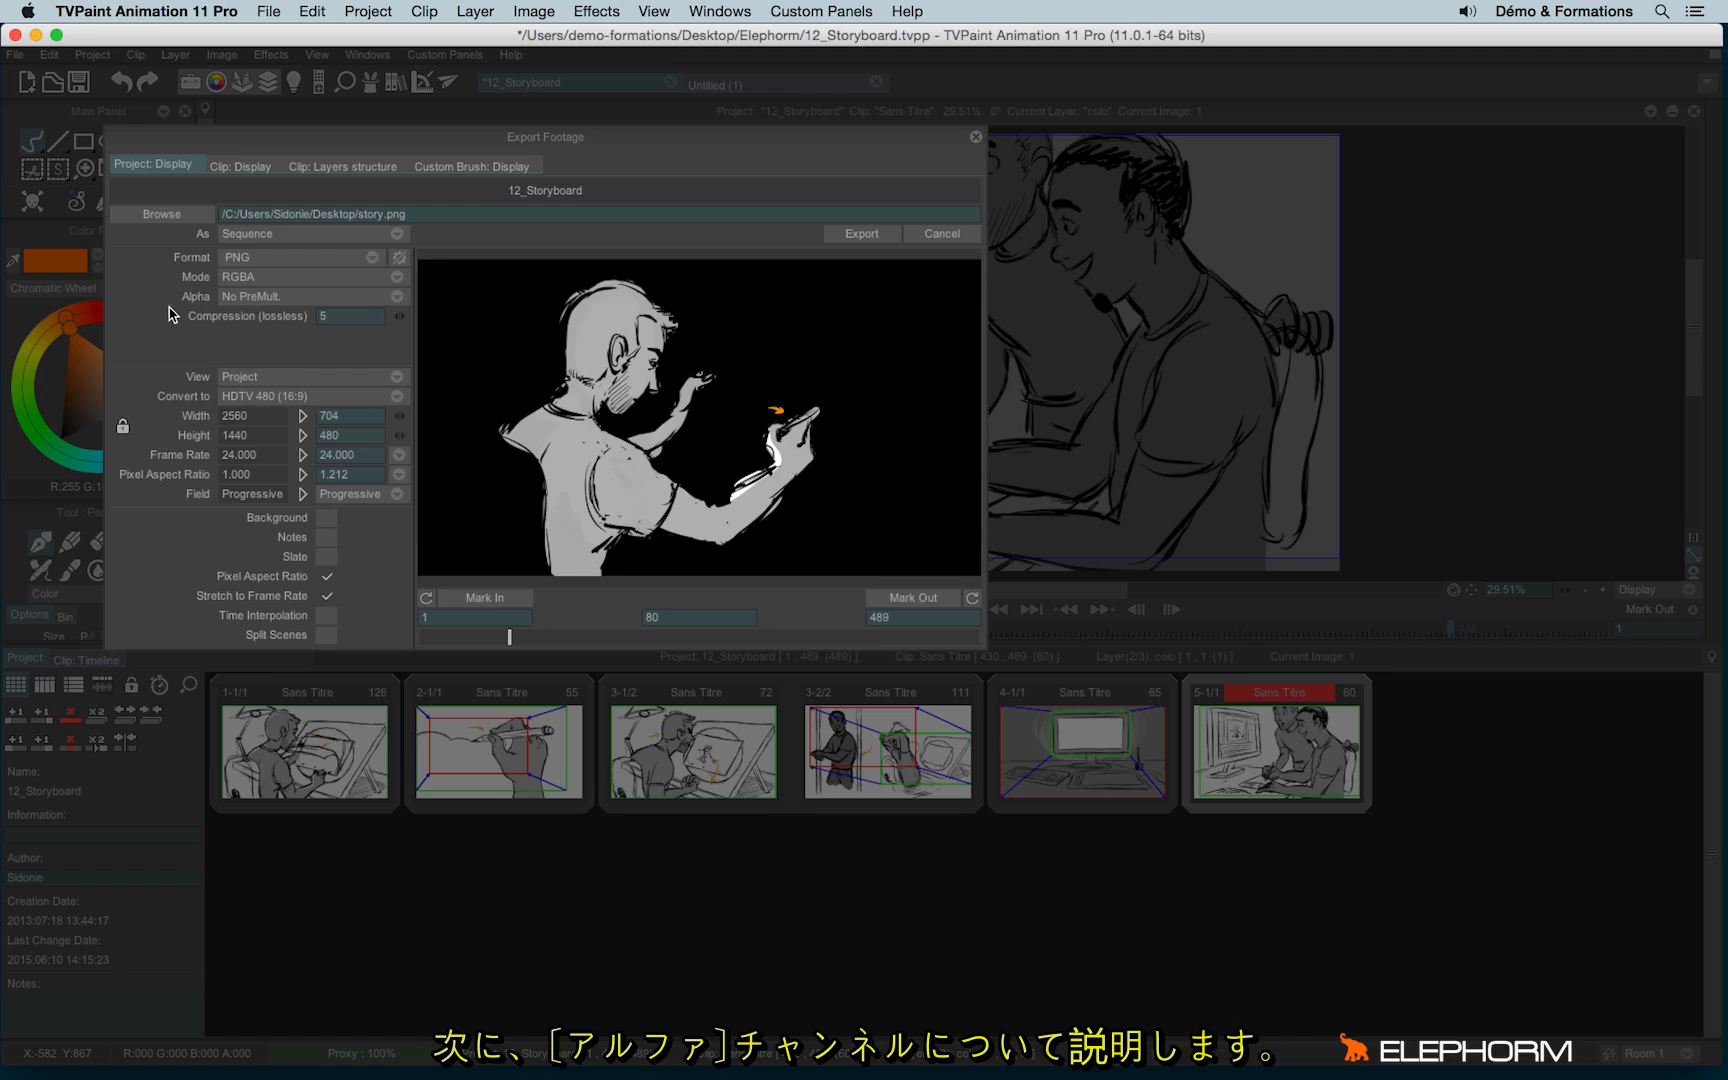
mouse_move(228, 283)
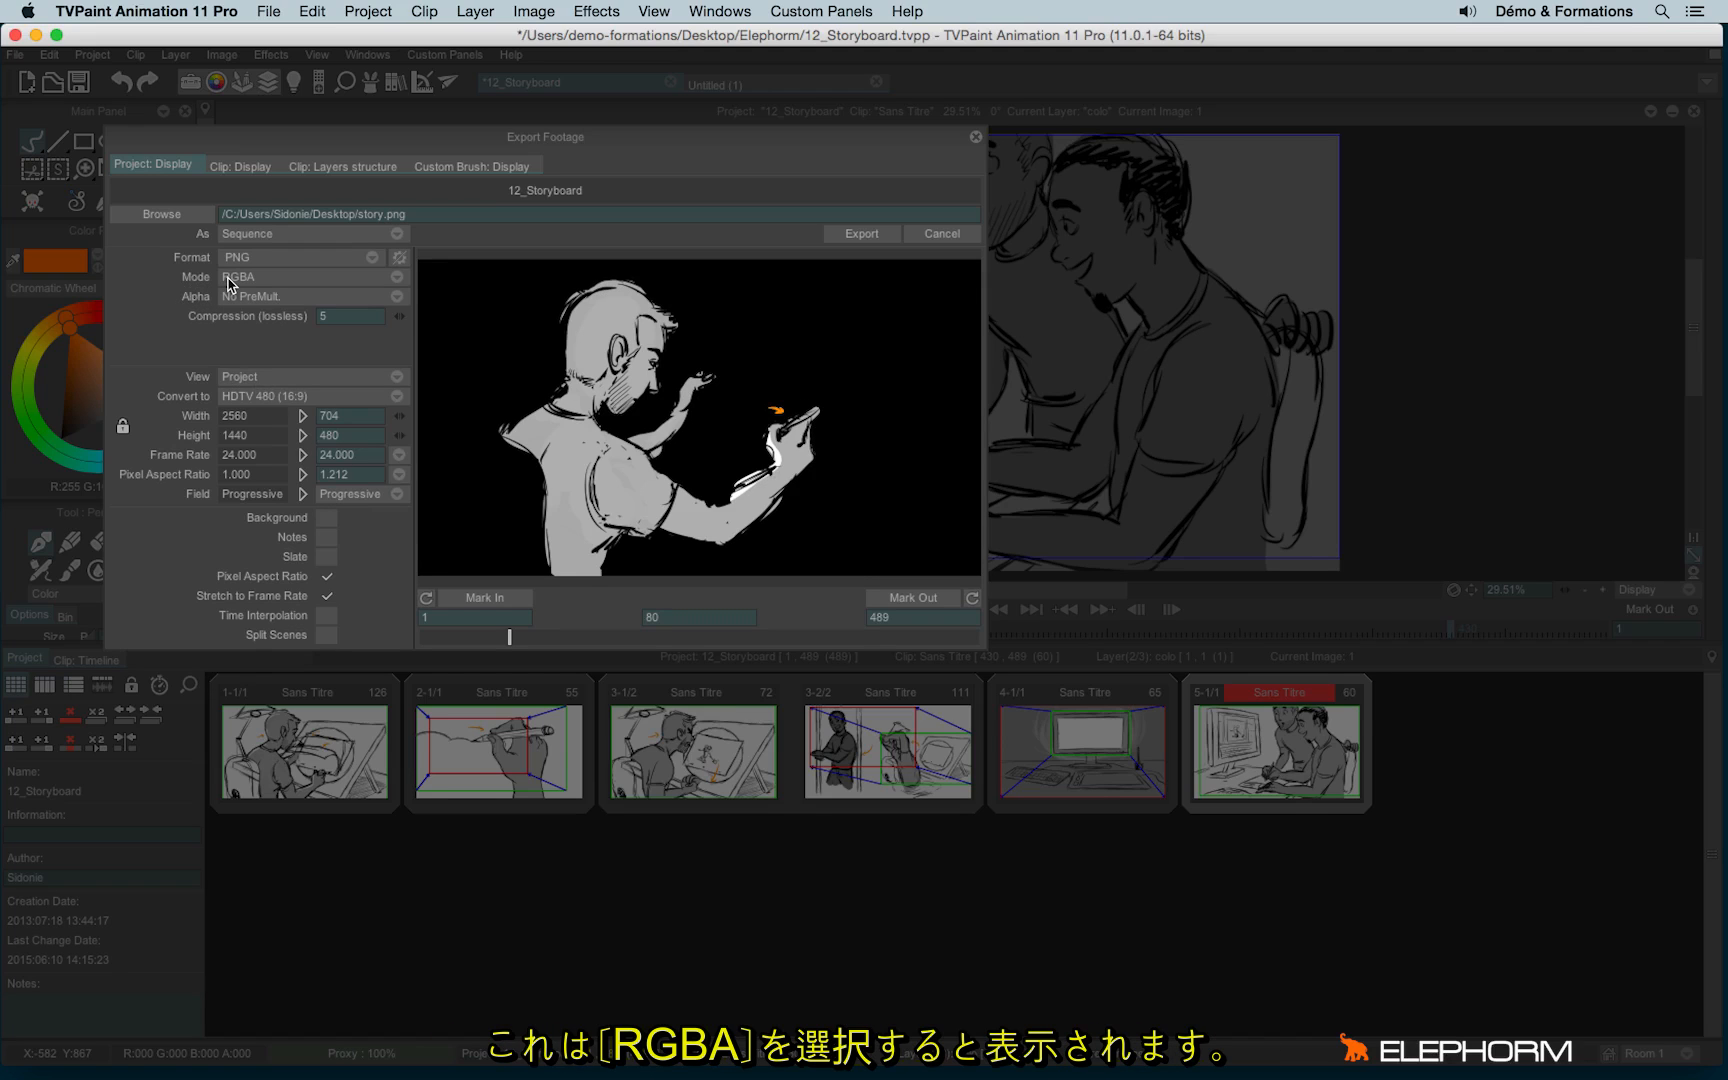
mouse_move(183, 288)
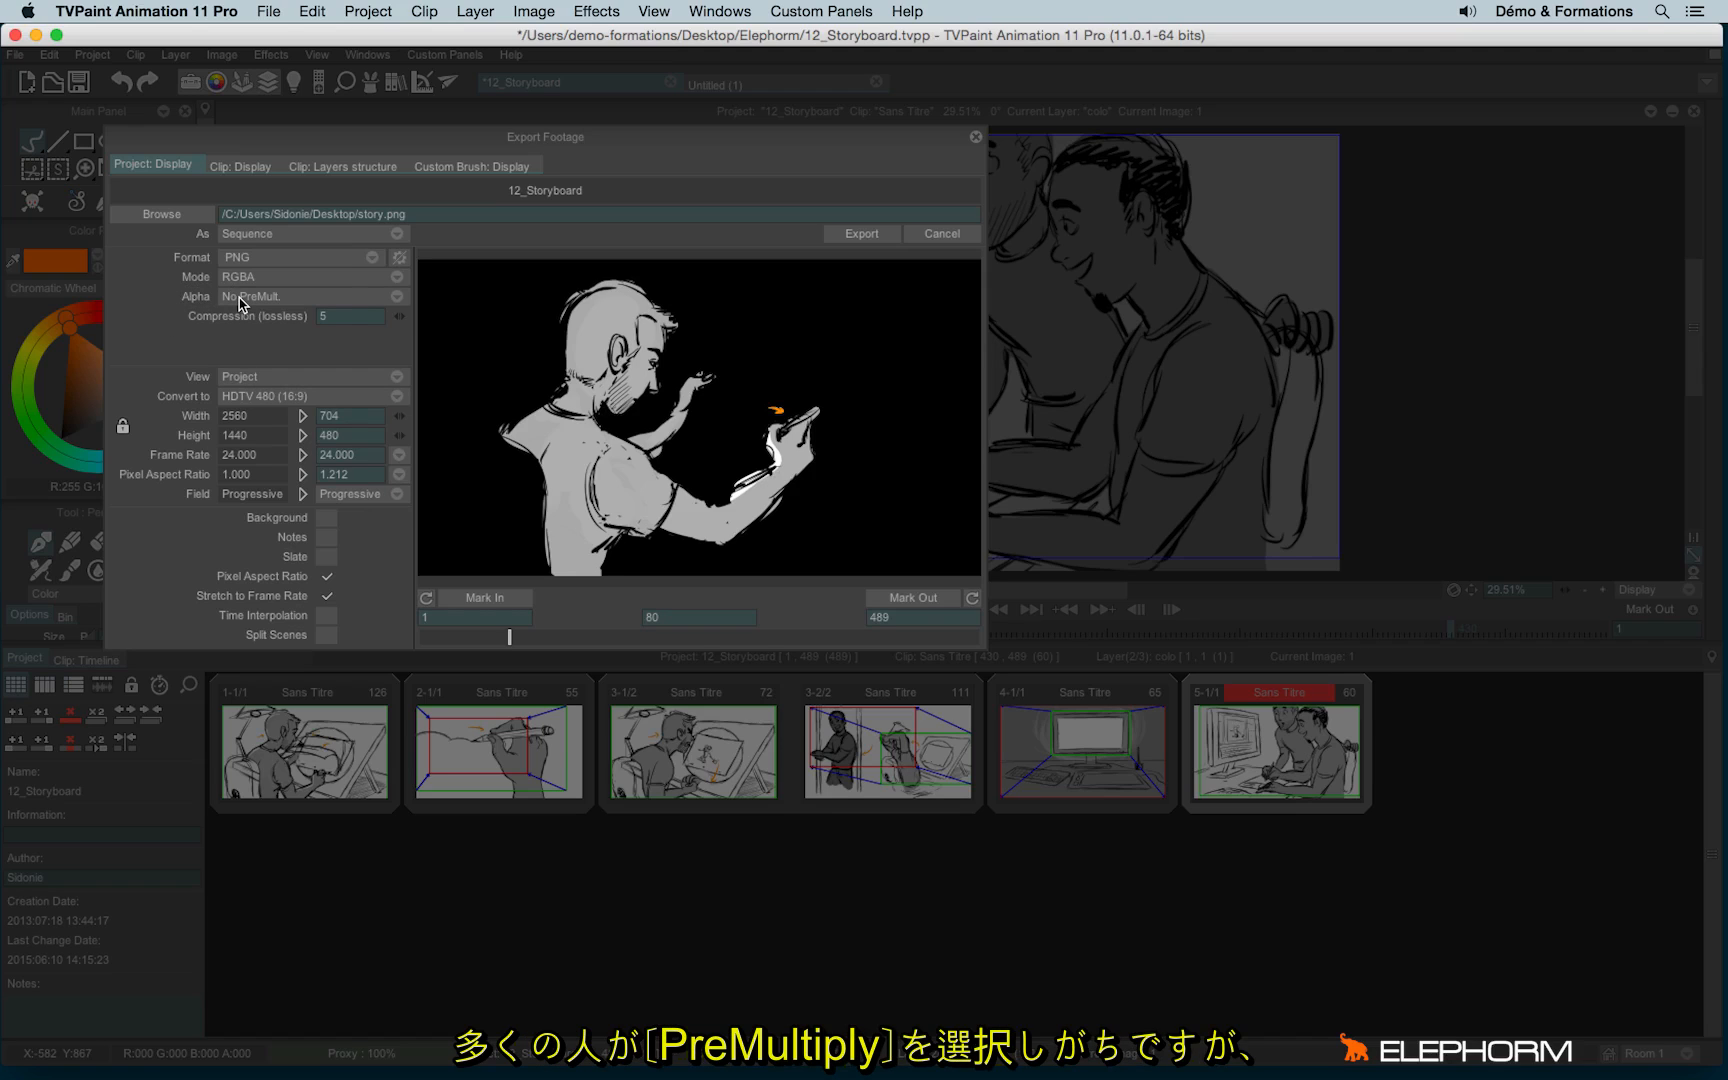
click(395, 295)
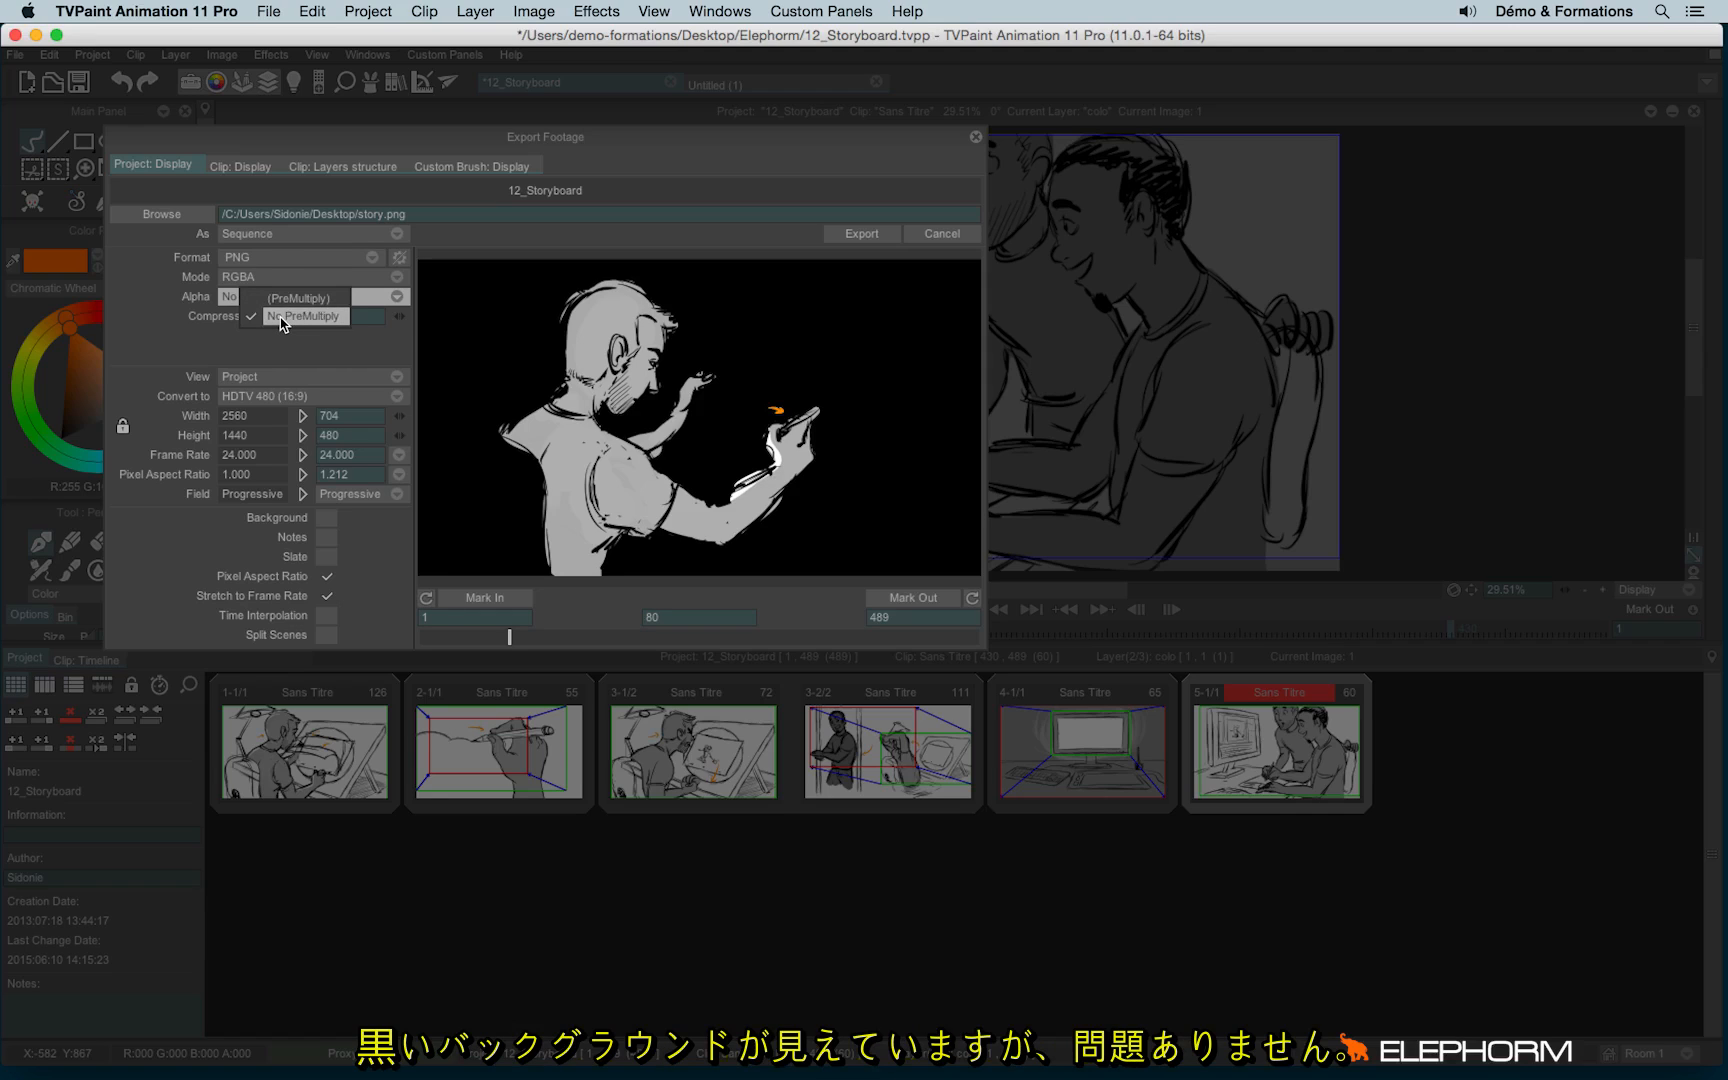
click(303, 316)
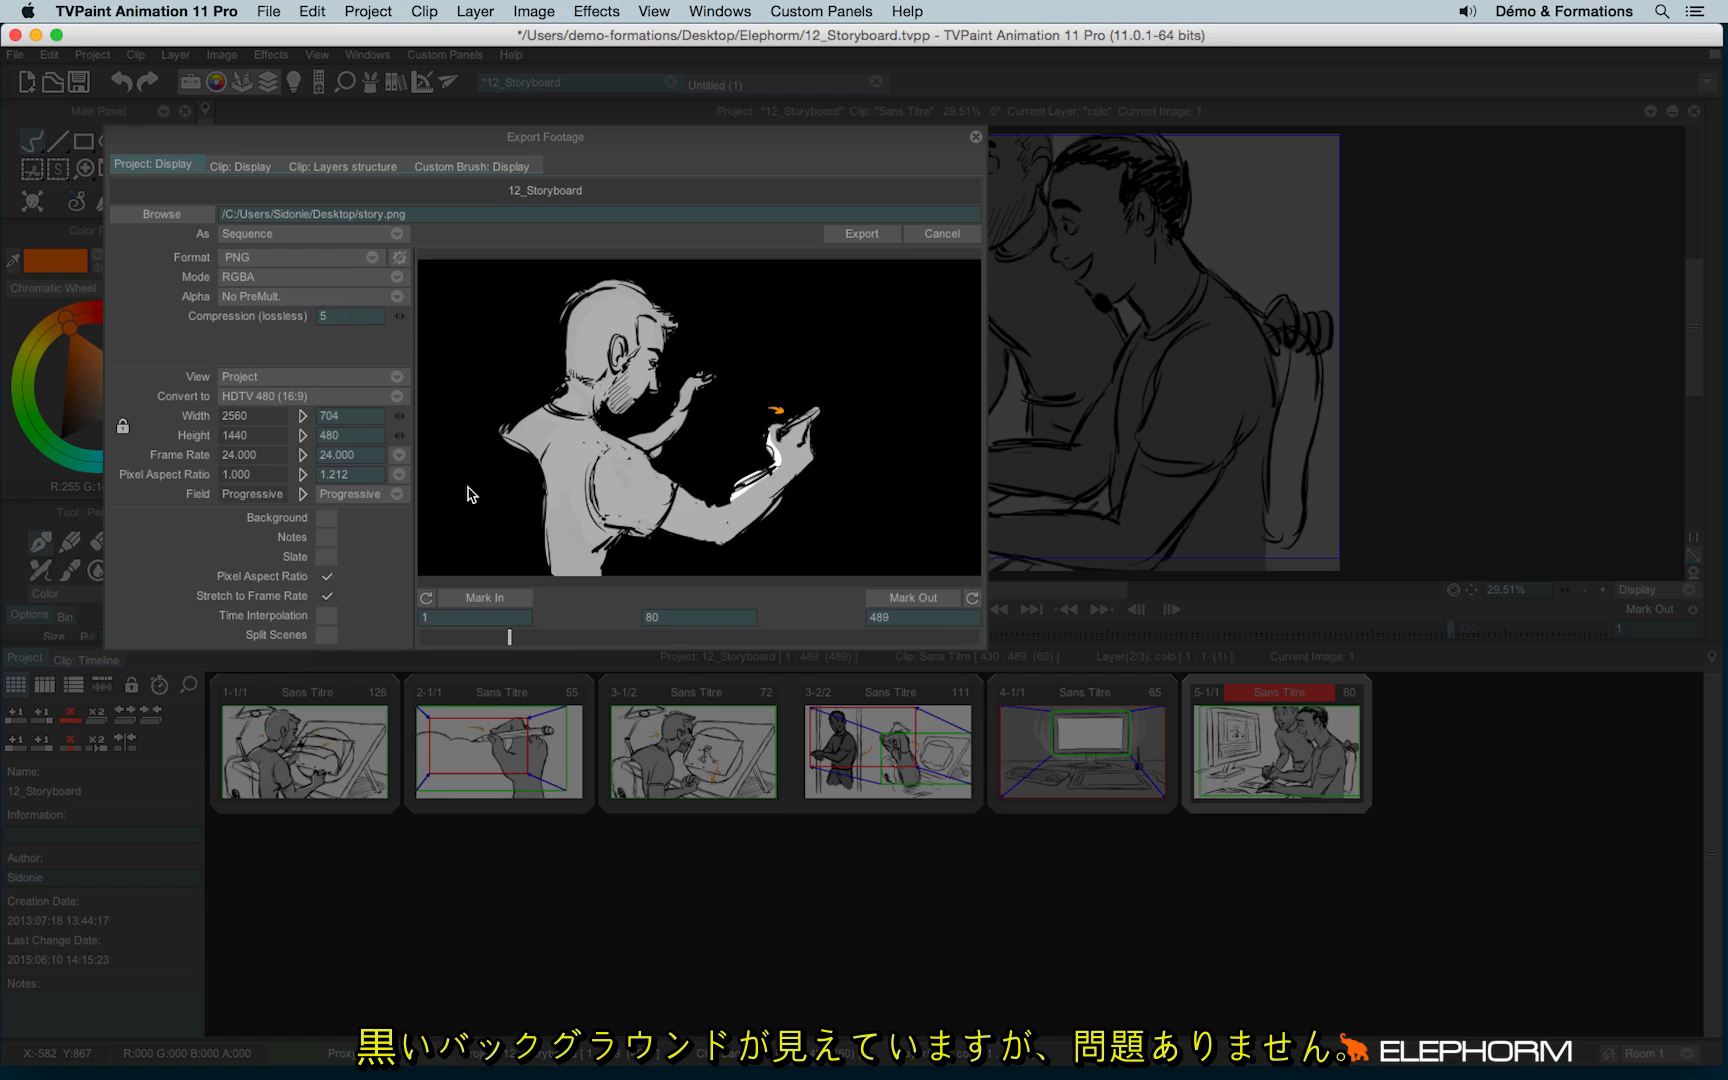
mouse_move(895, 581)
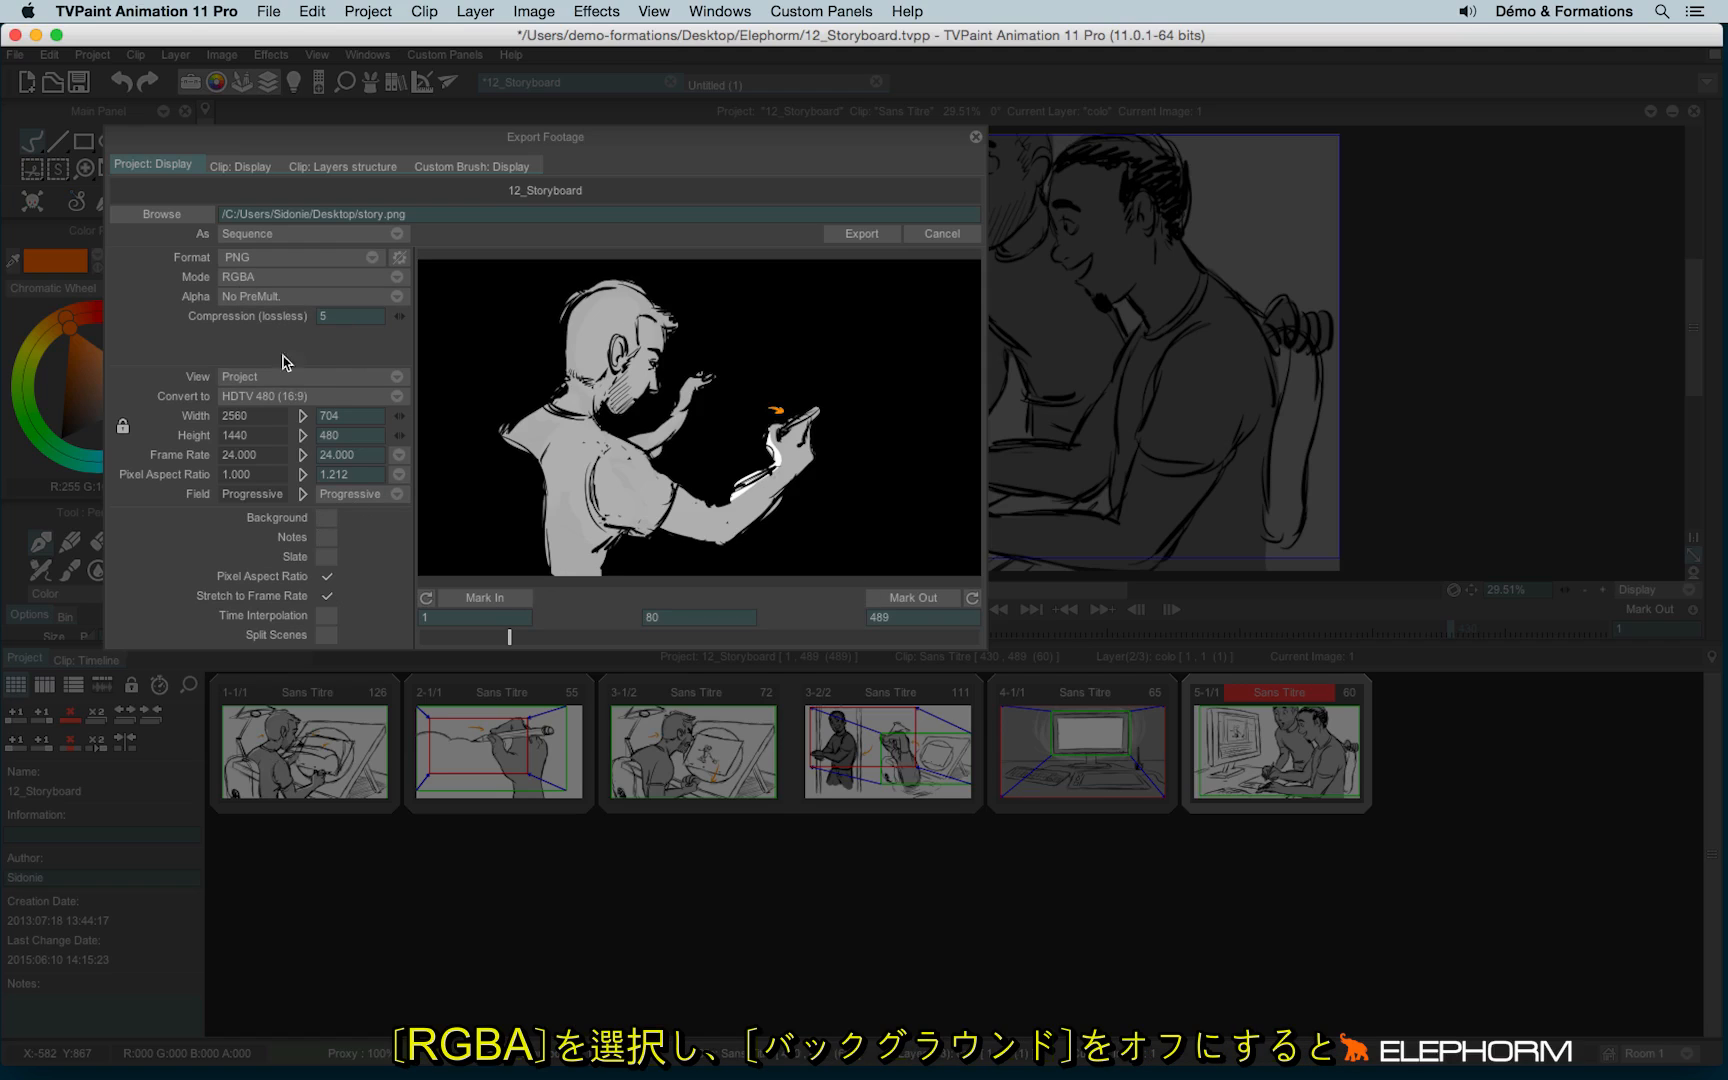
mouse_move(264, 295)
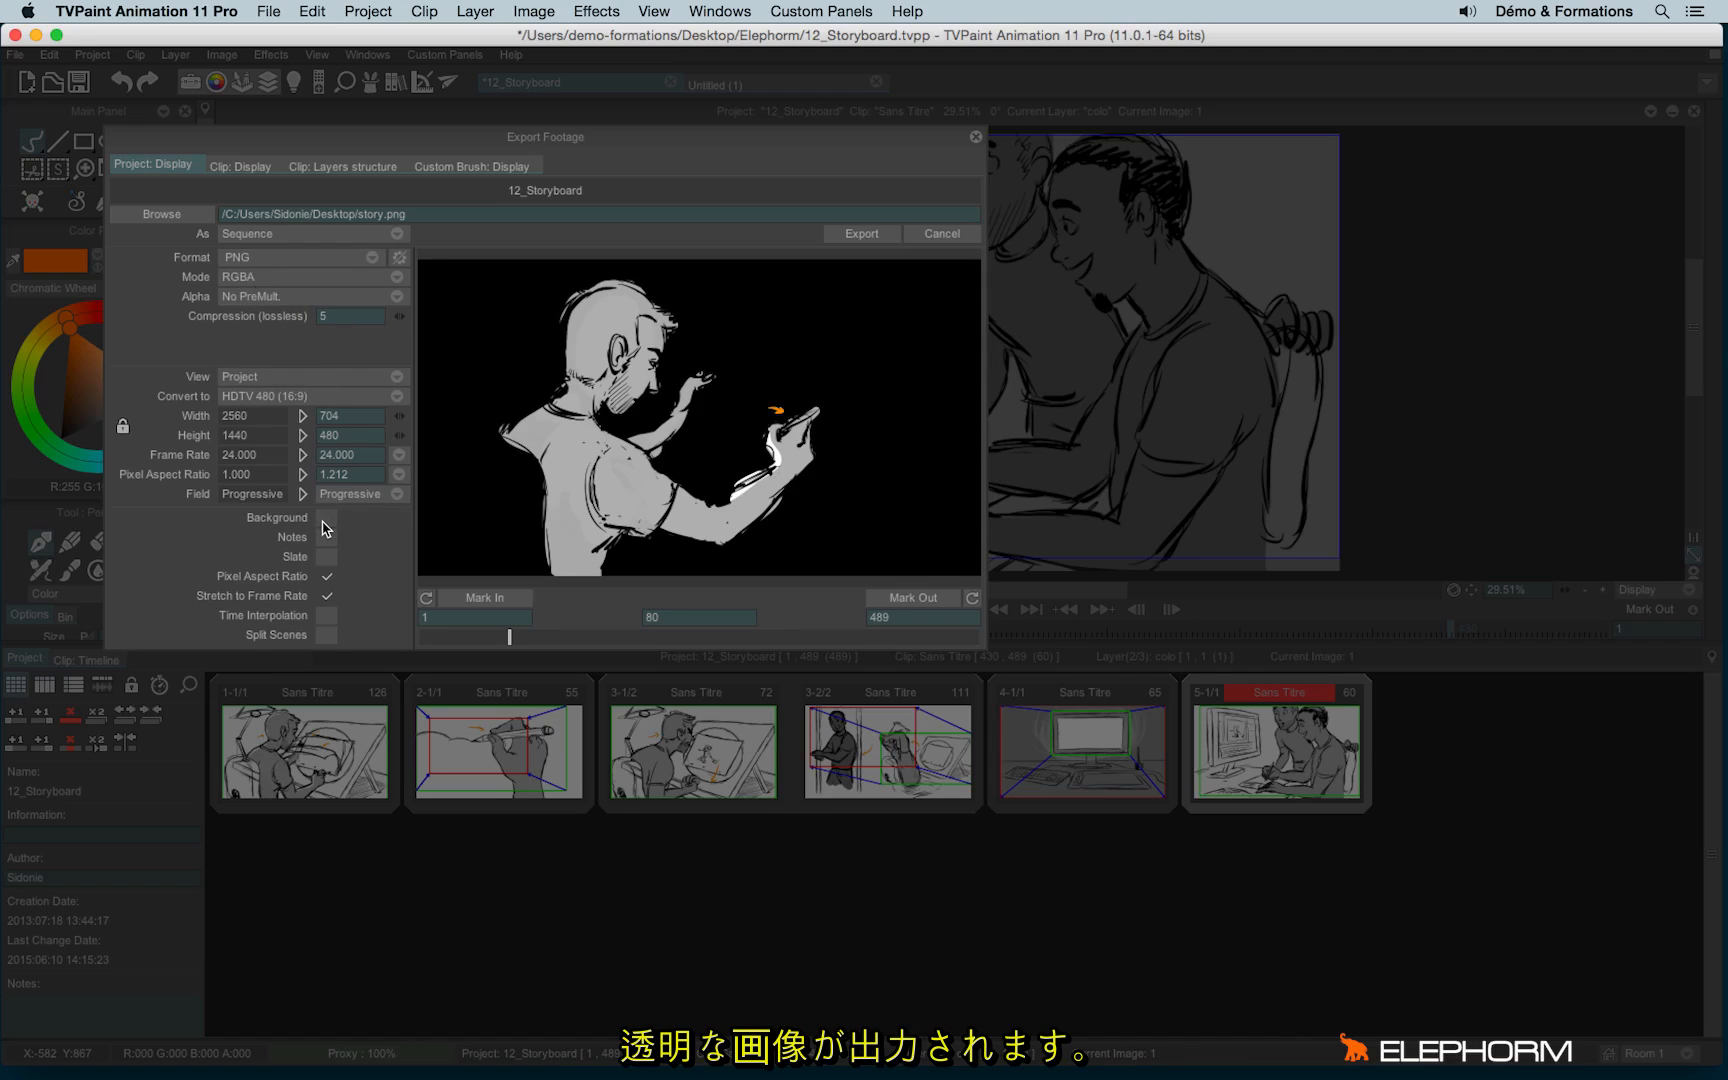
mouse_move(217, 341)
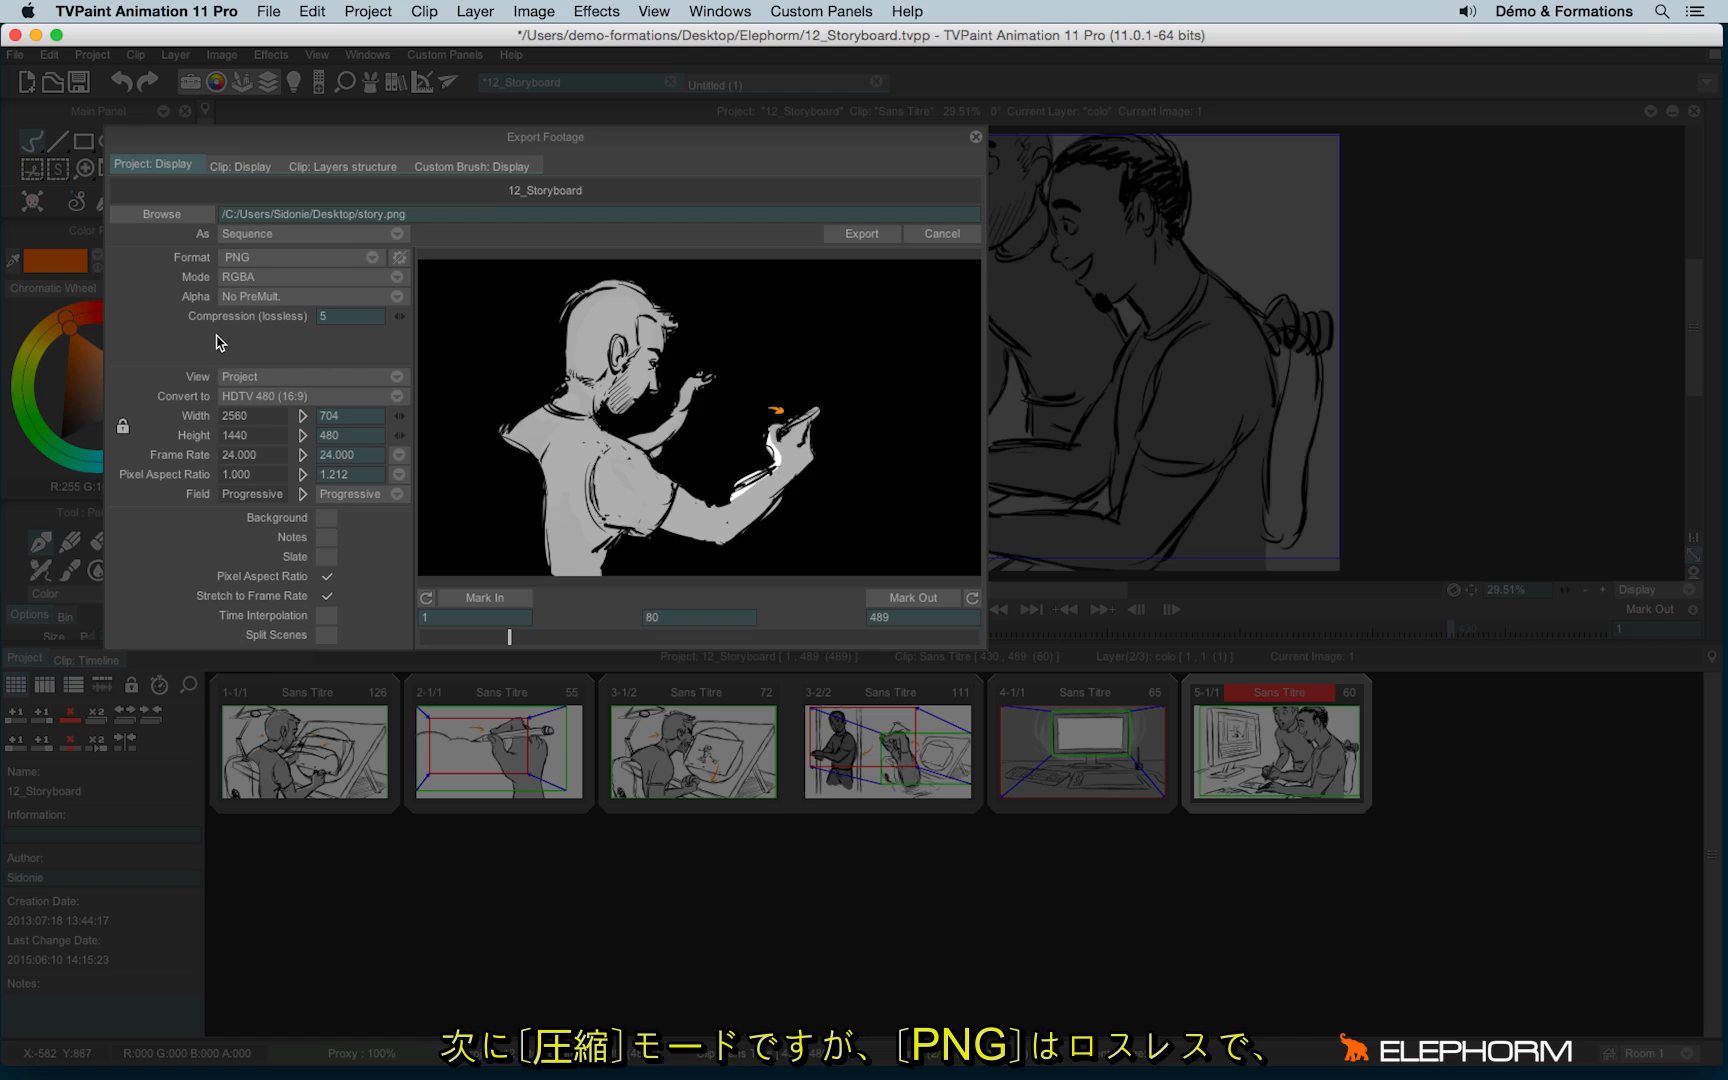
mouse_move(241, 335)
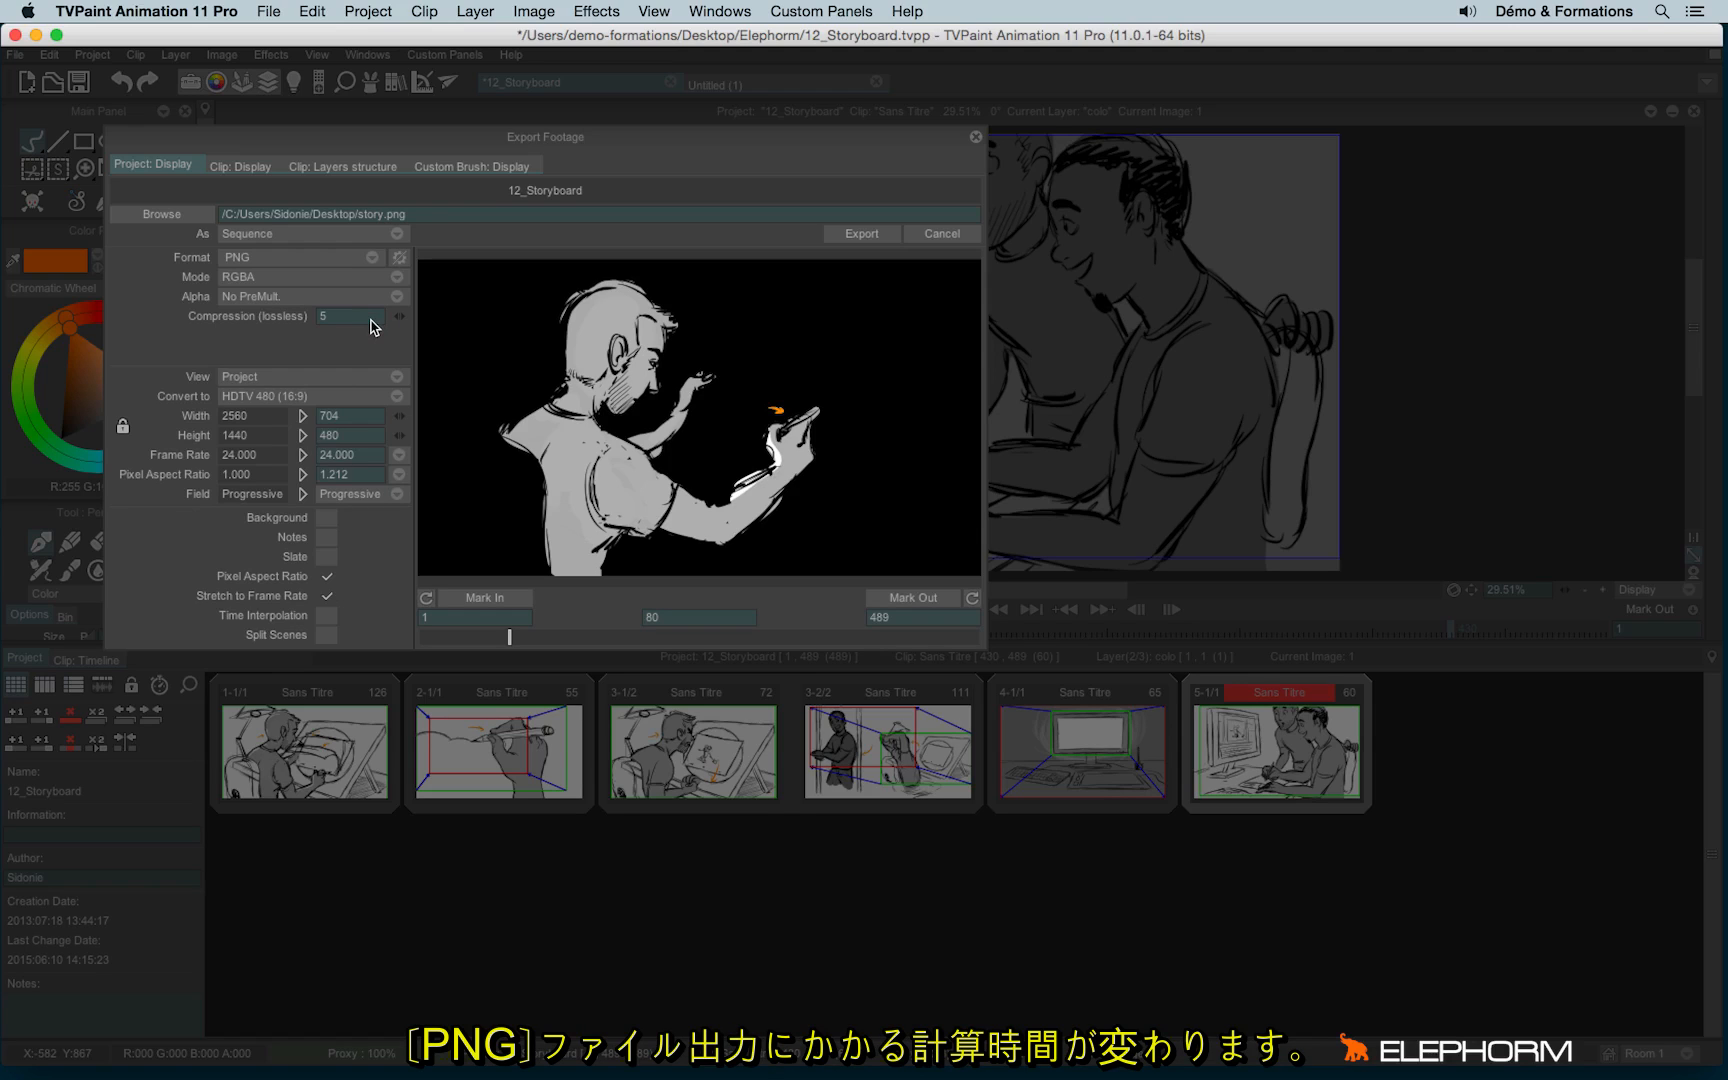
Enter 10 as the PNG lossless compression level, replacing 5.
text(10)
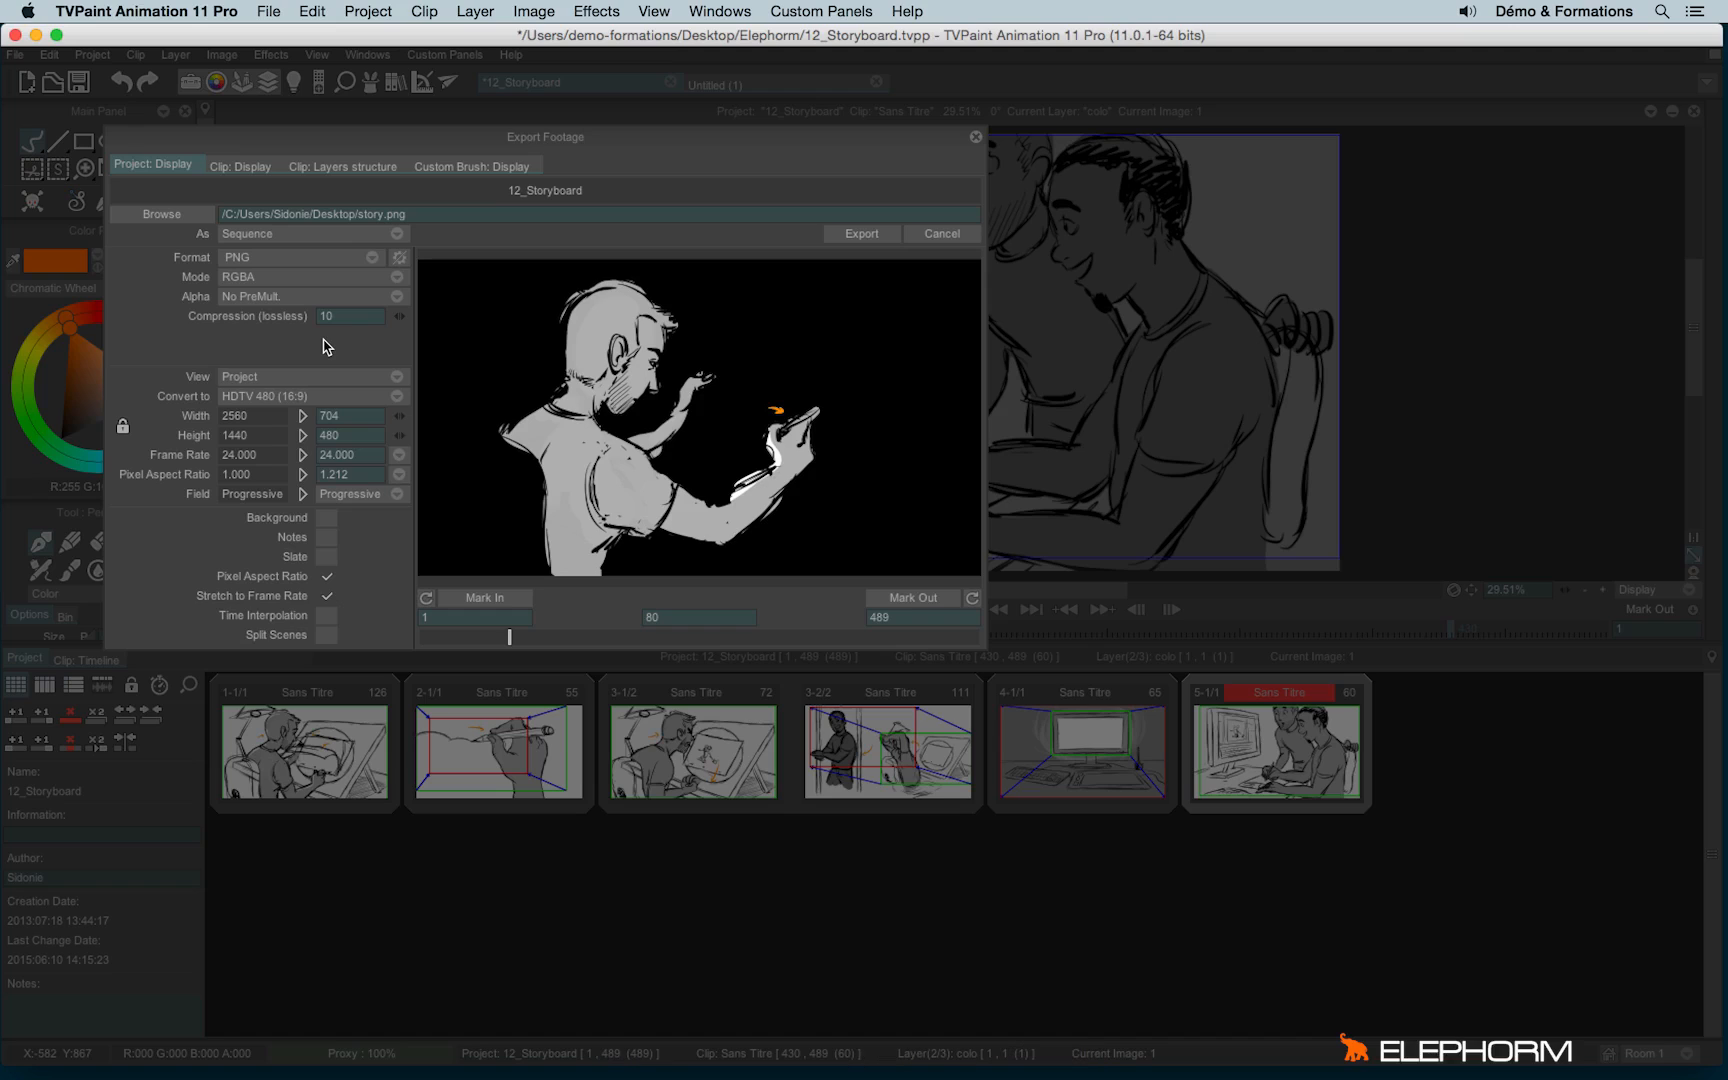
mouse_move(202, 336)
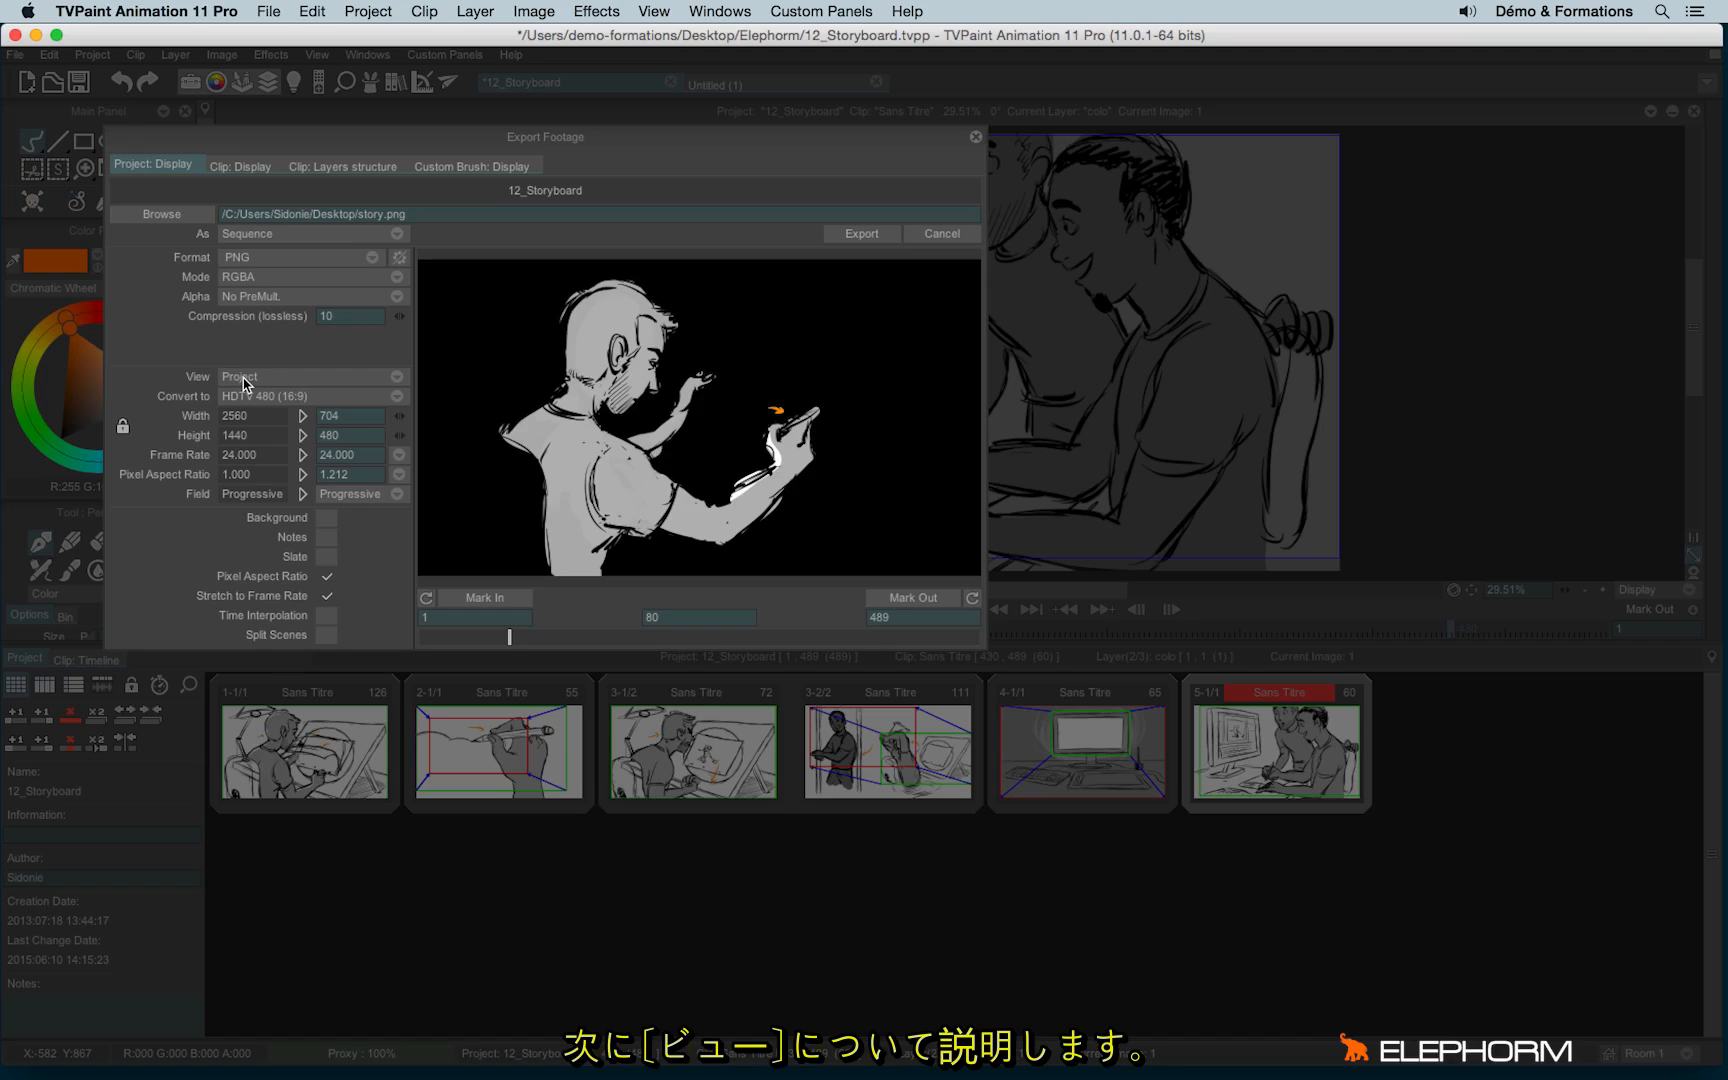
mouse_move(252, 410)
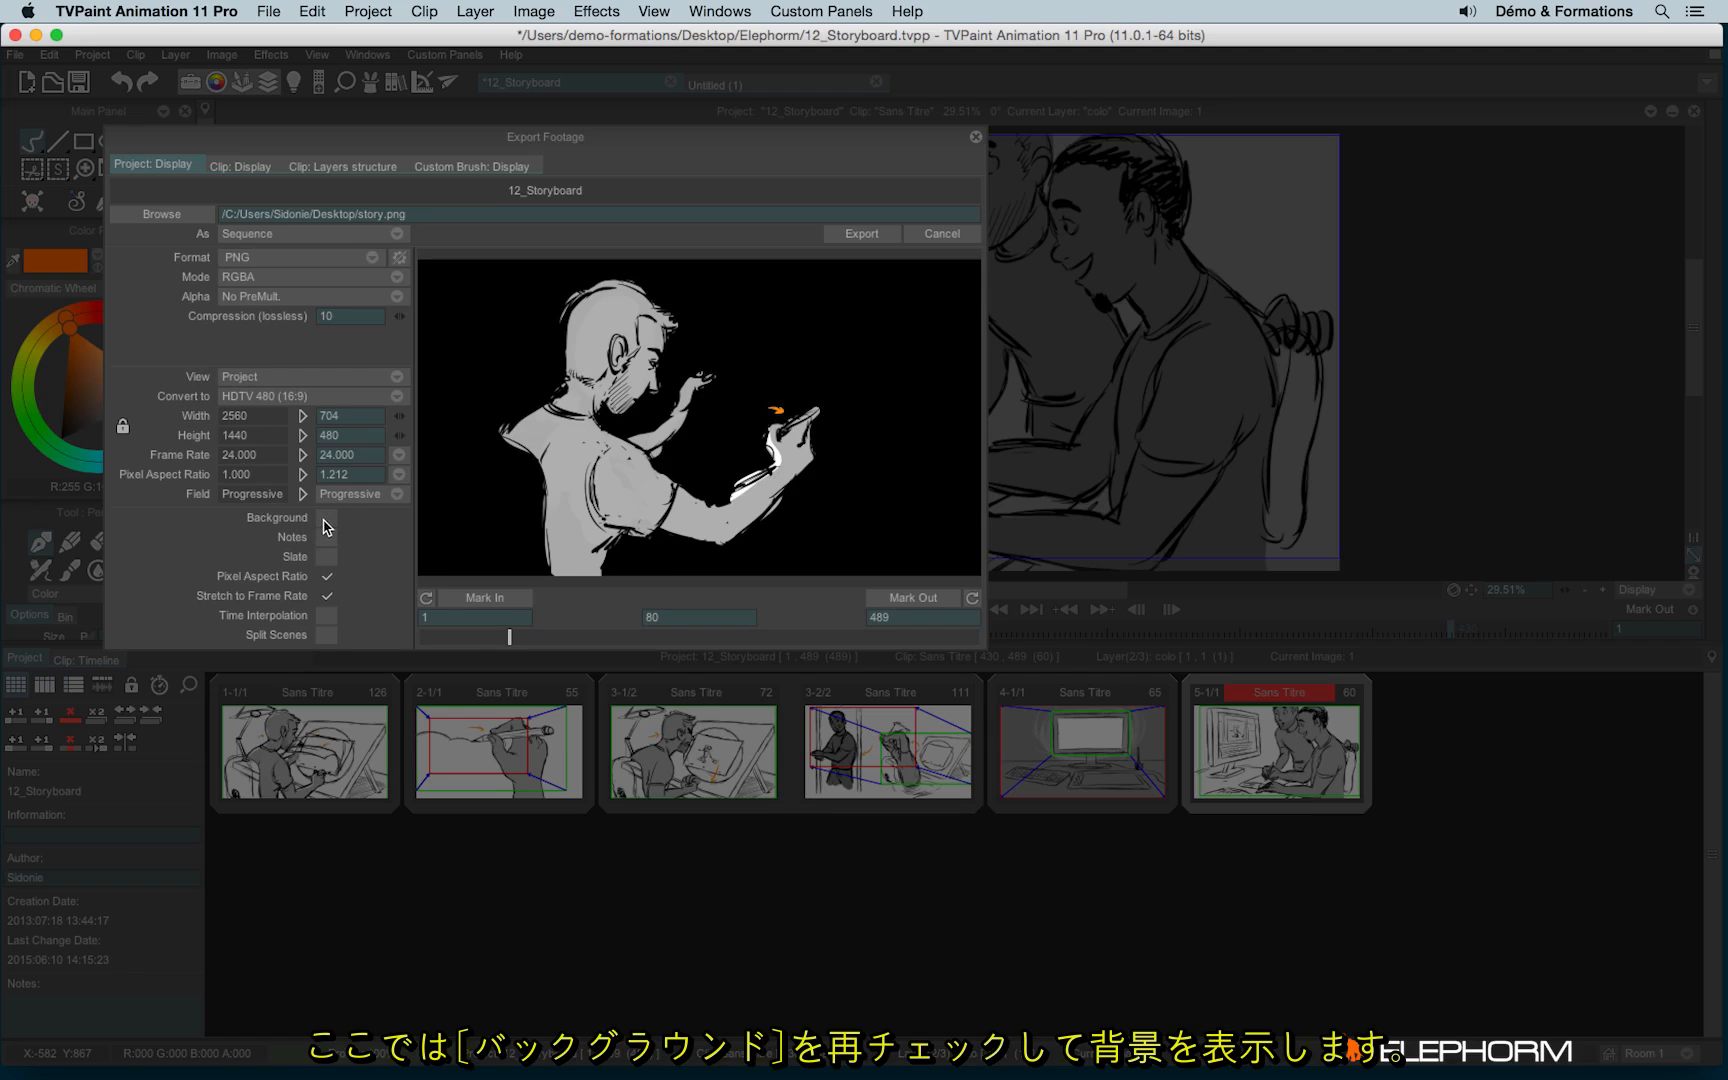
Recheck Background, preview the Camera view, then set View back to Project.
click(326, 518)
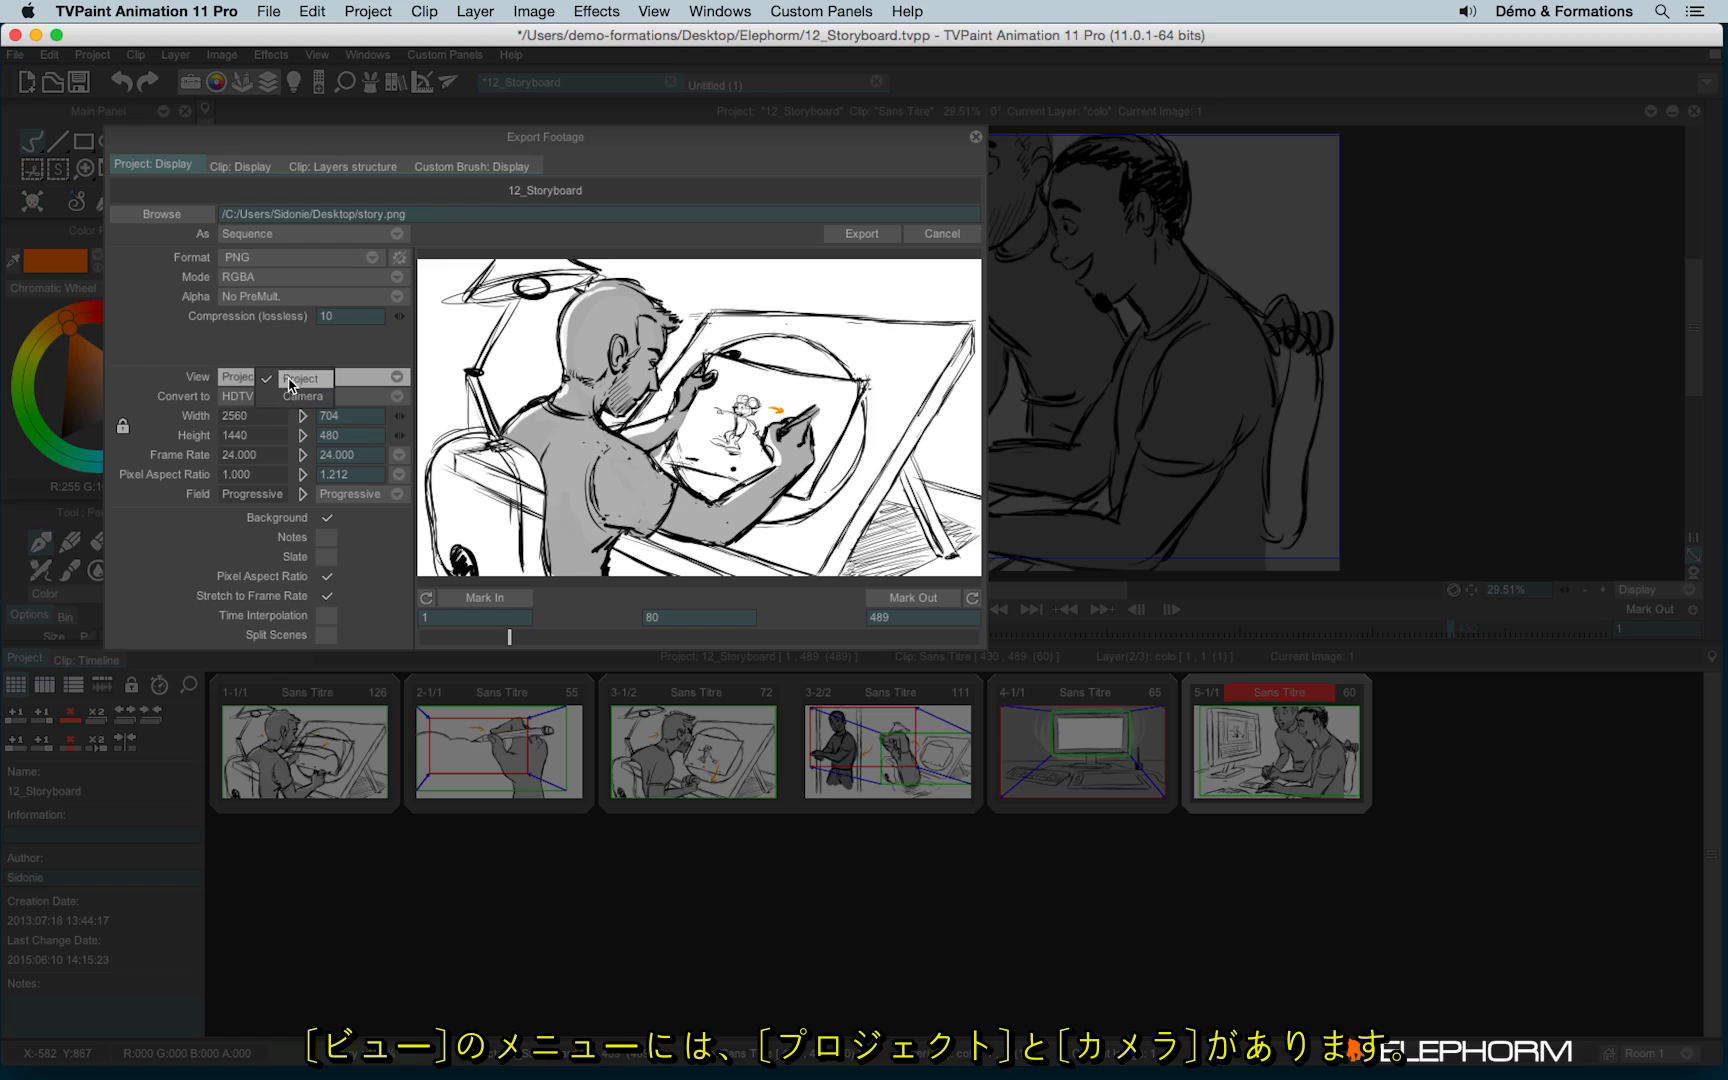
click(300, 377)
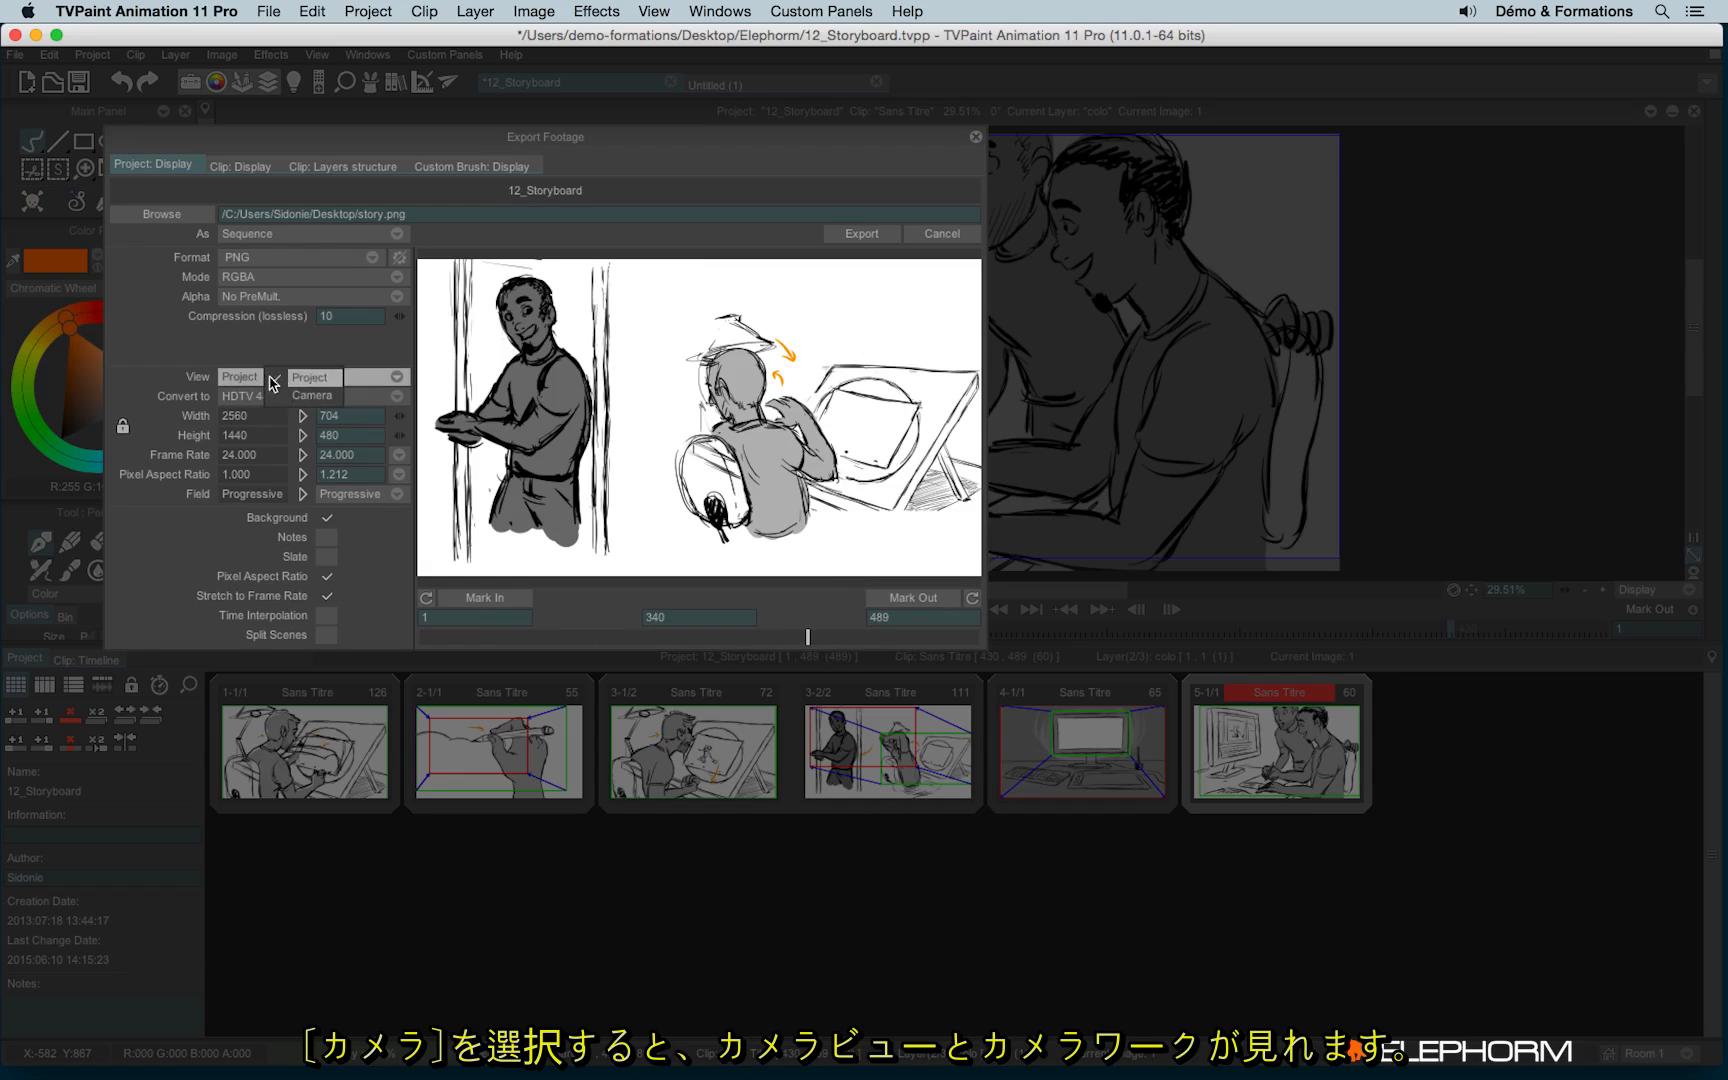
click(312, 377)
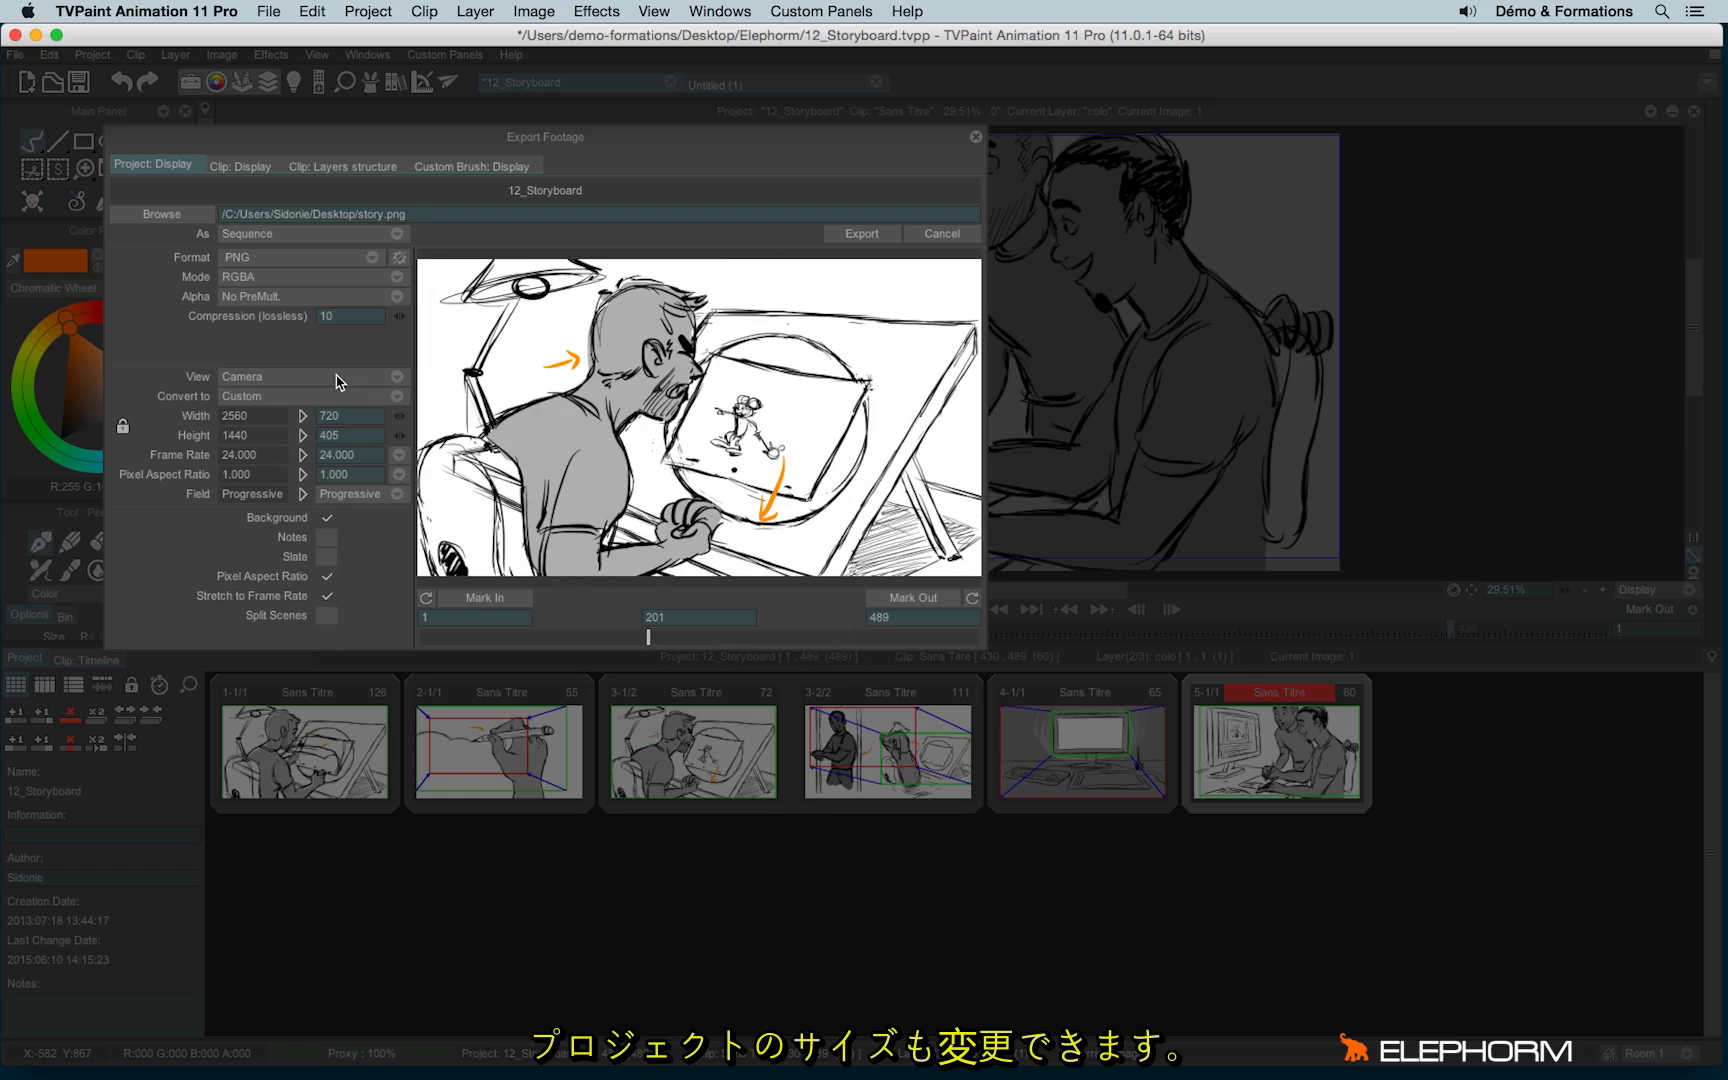
click(312, 376)
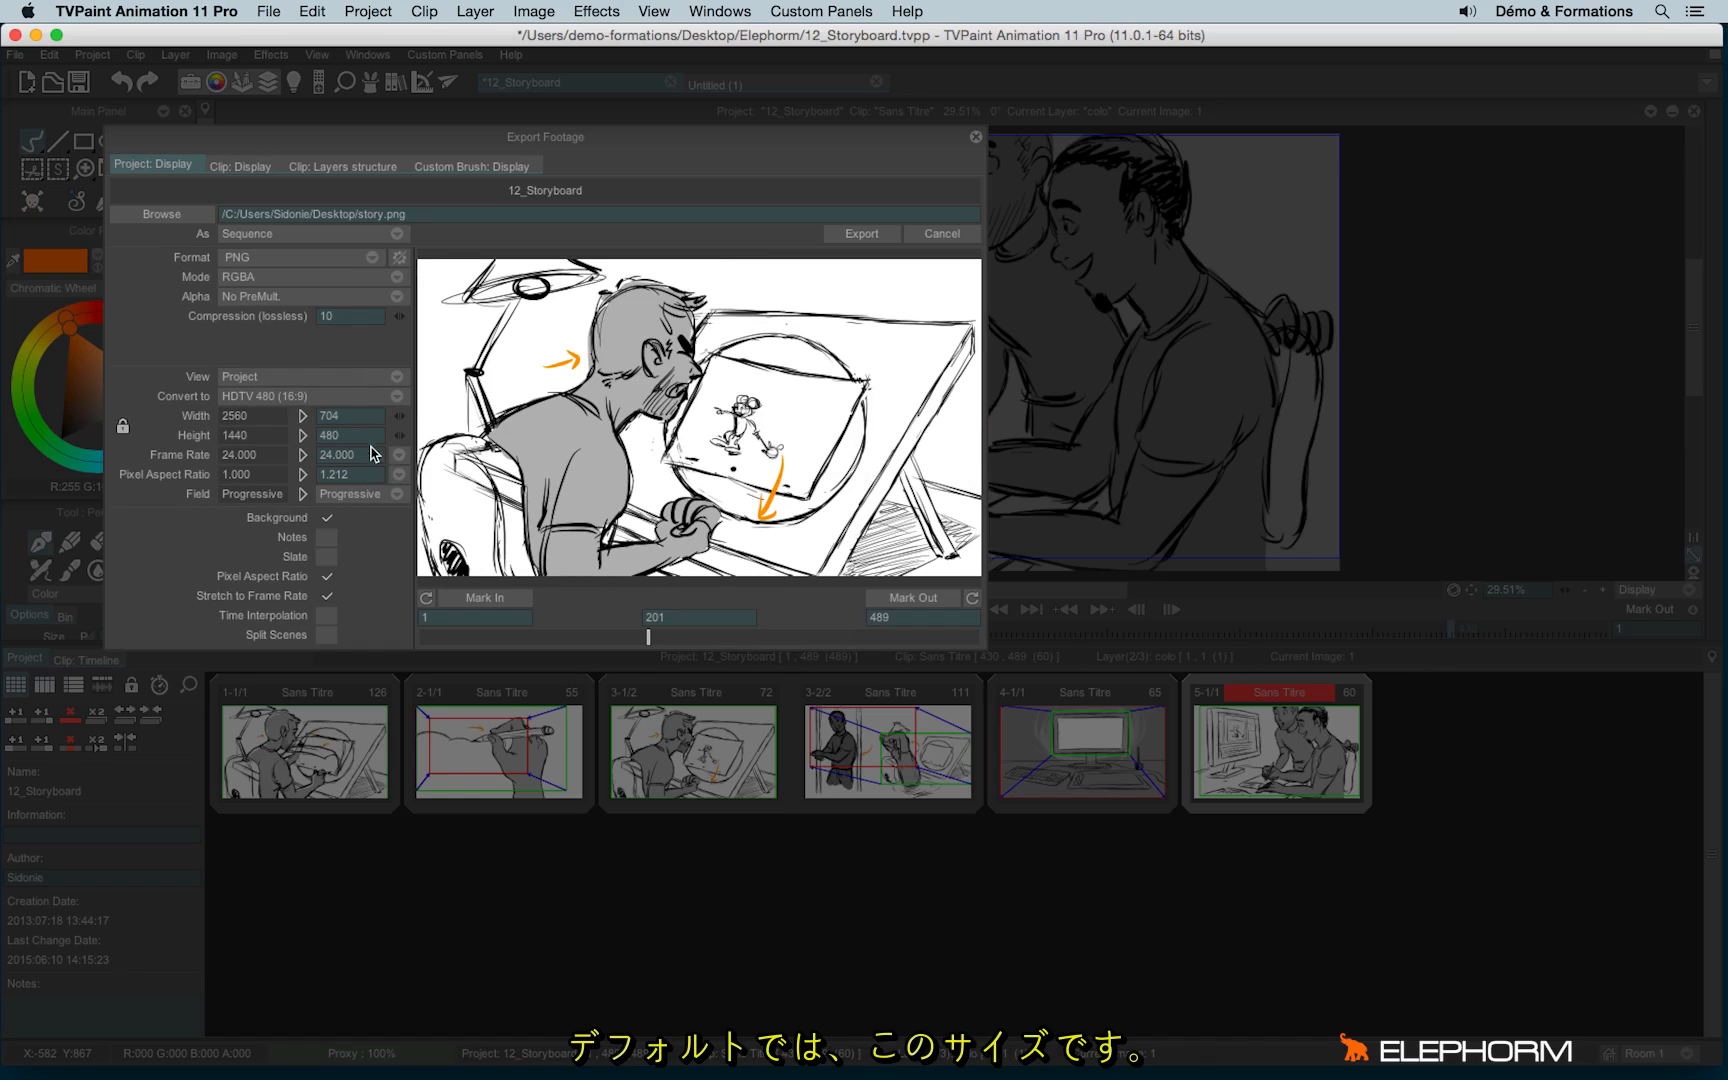
mouse_move(358, 474)
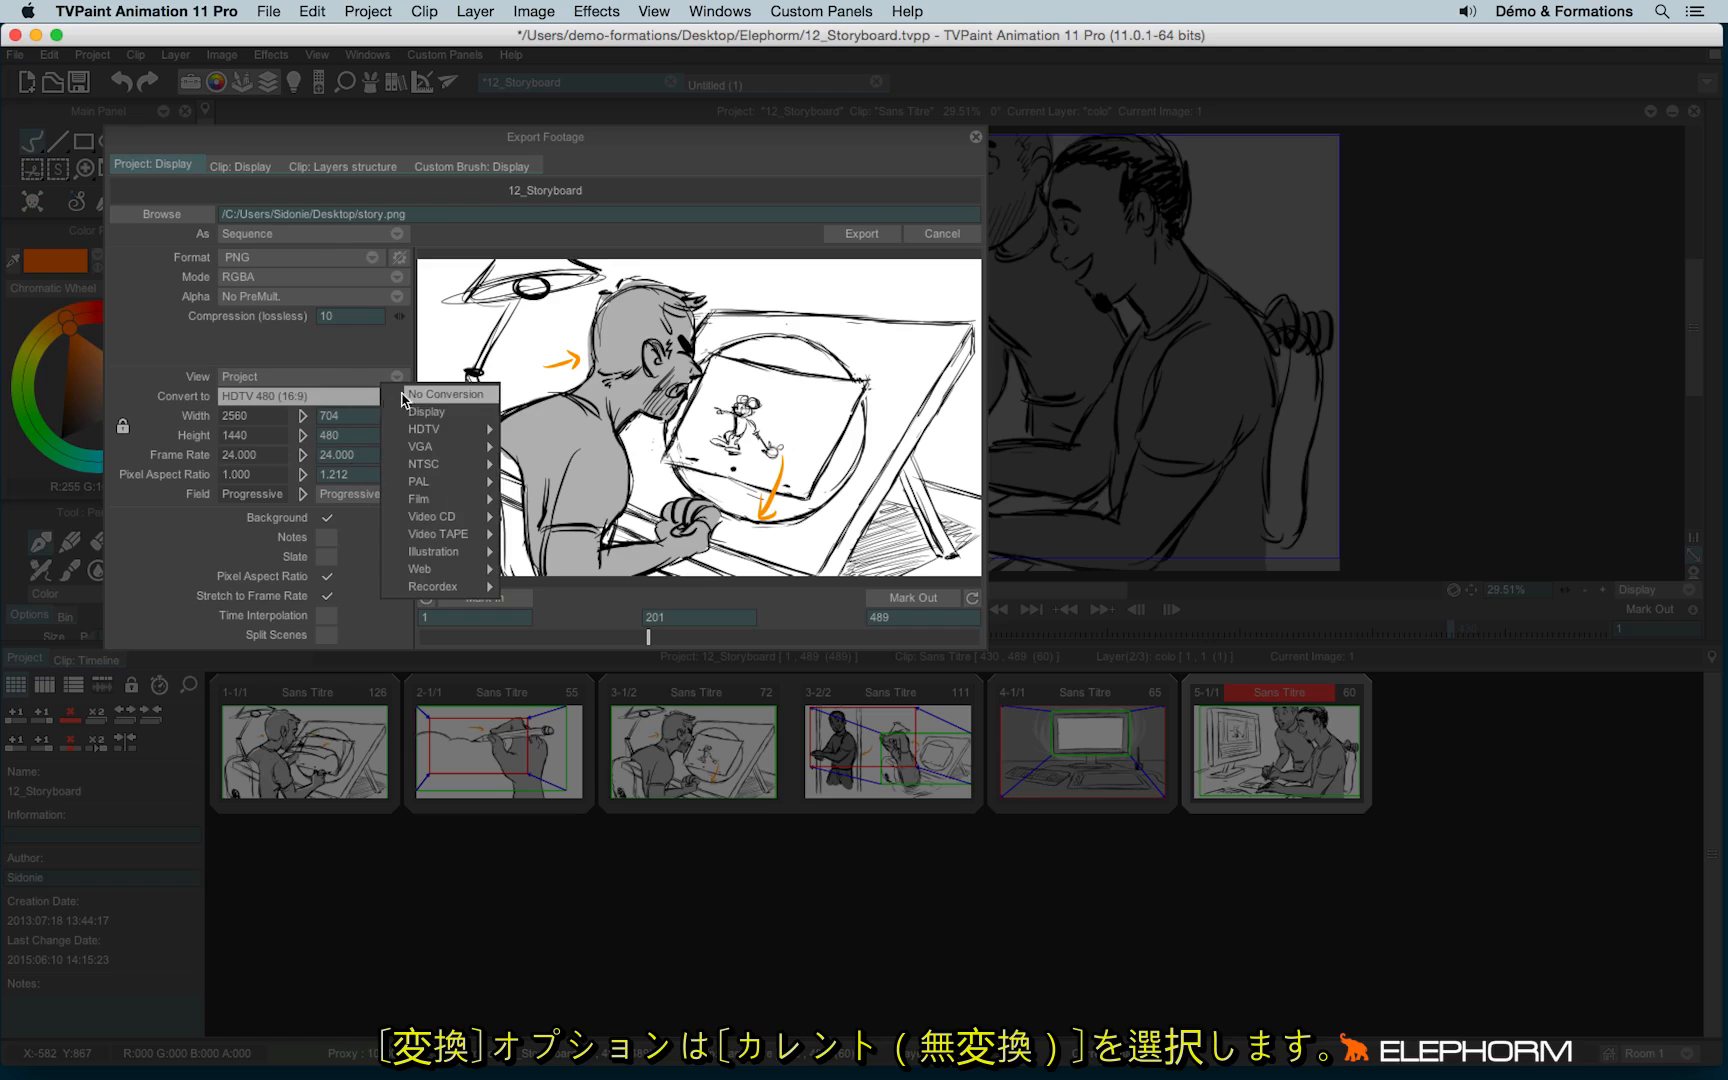
Convert the export to PAL D1 4:3 Fielded with pixel aspect correction and frame-rate stretch options.
click(444, 393)
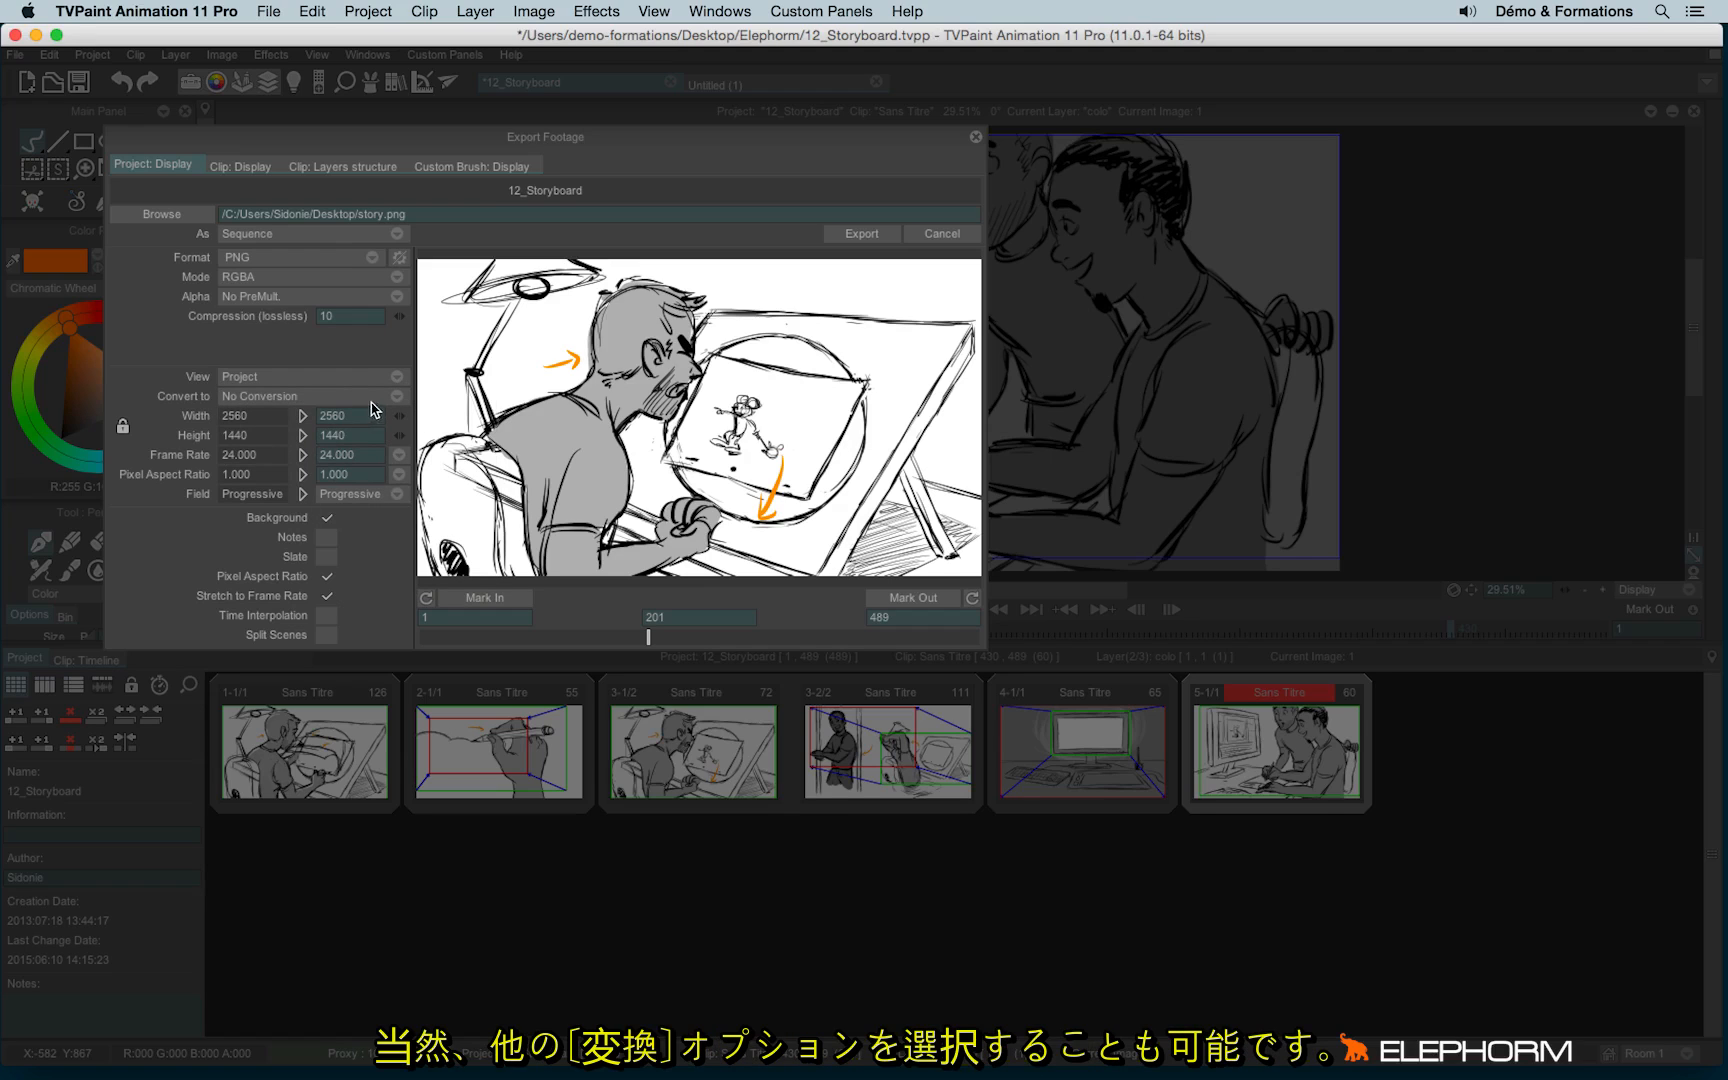
click(312, 396)
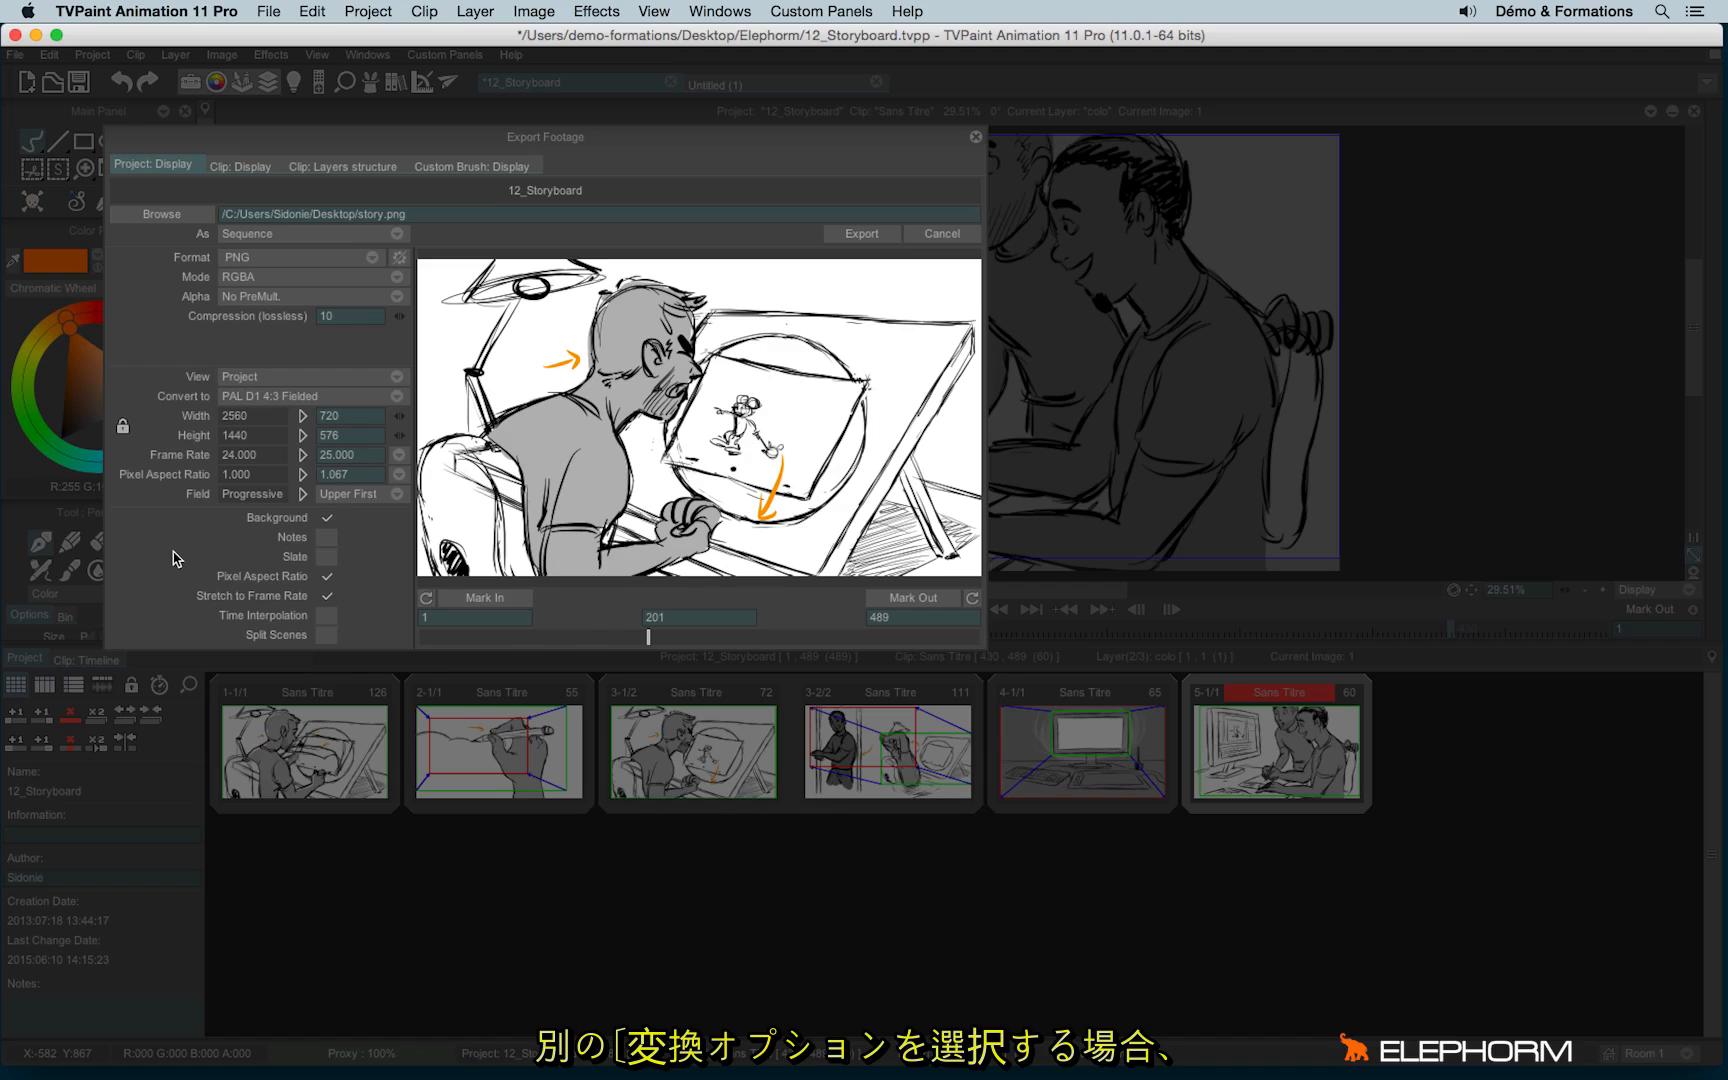
mouse_move(281, 433)
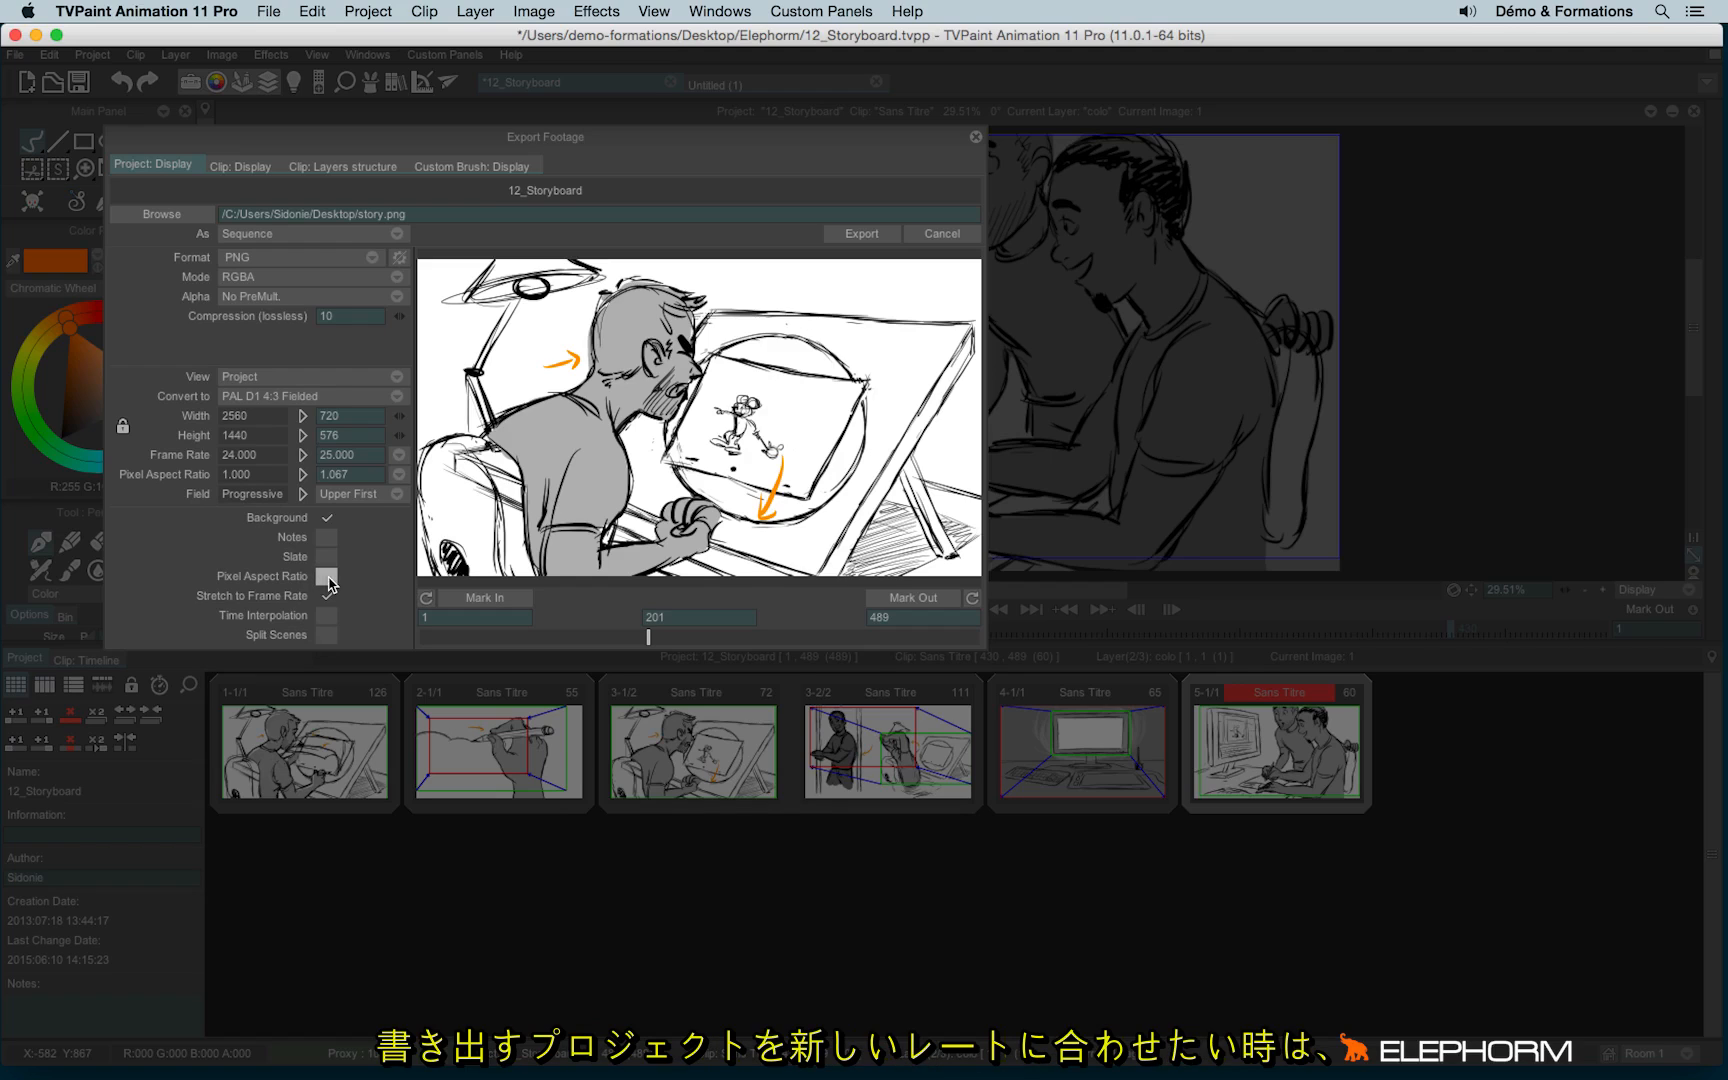
click(326, 575)
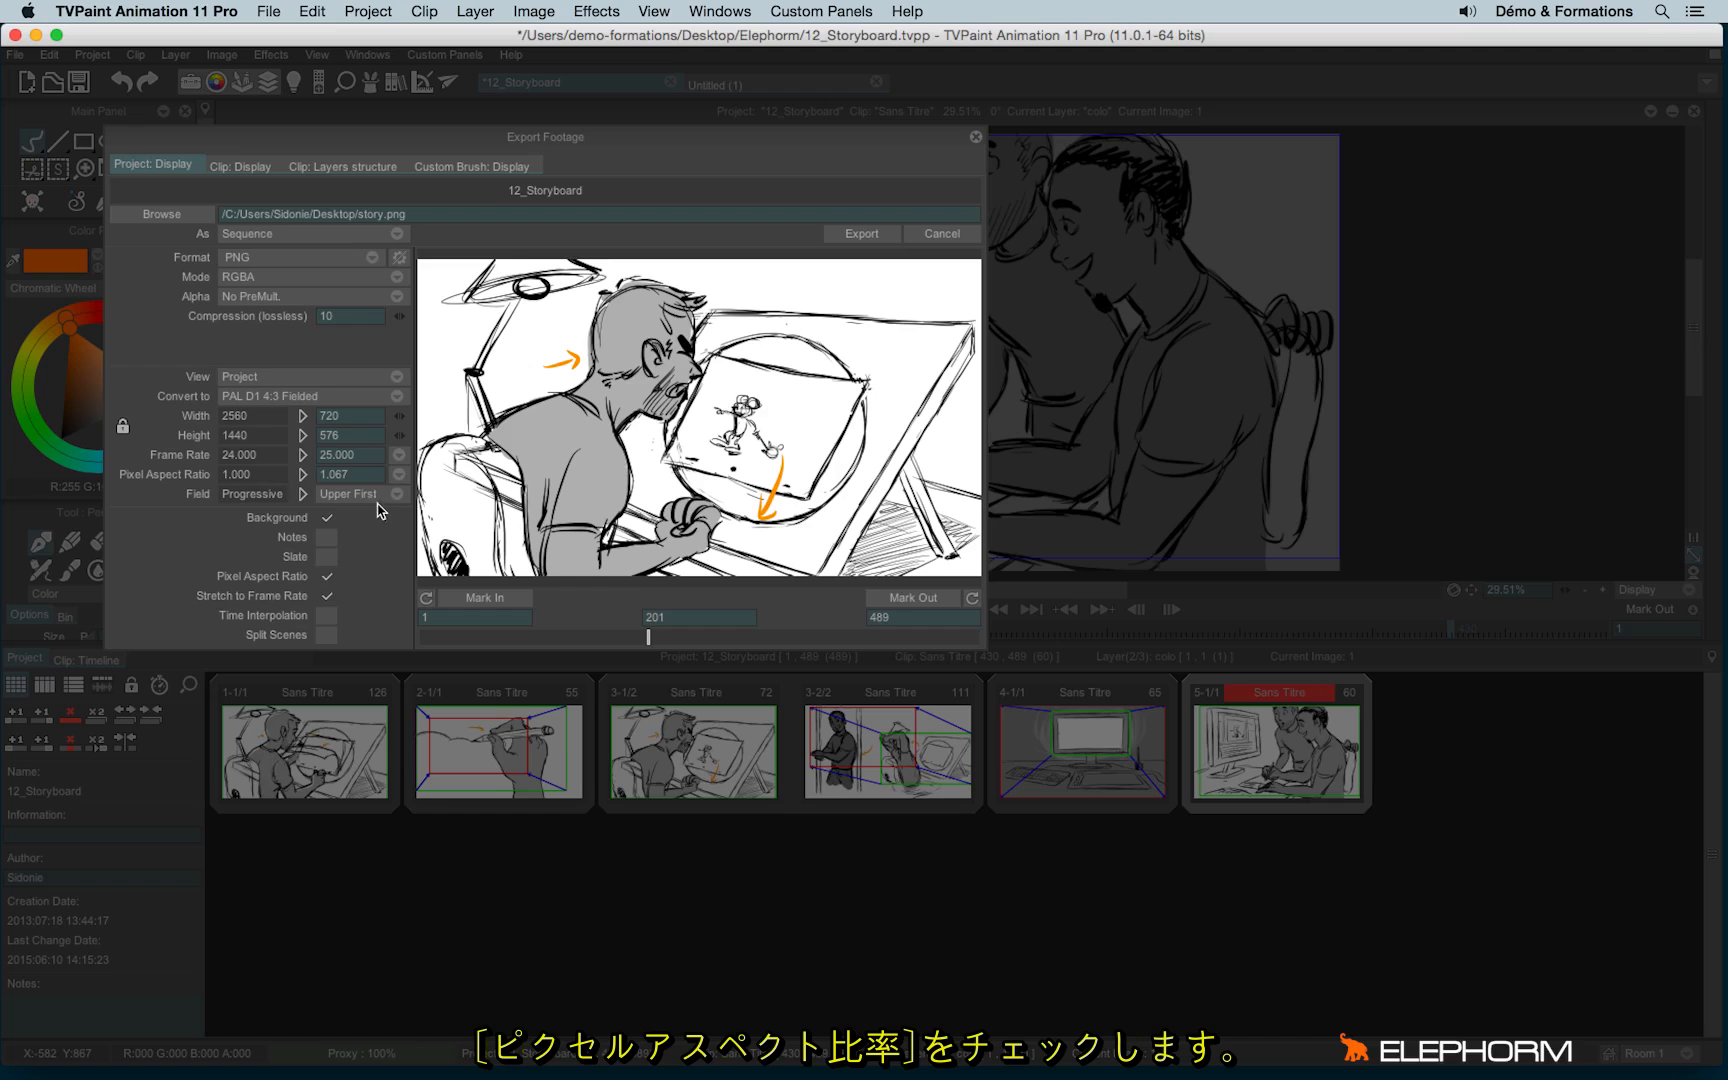
mouse_move(324, 624)
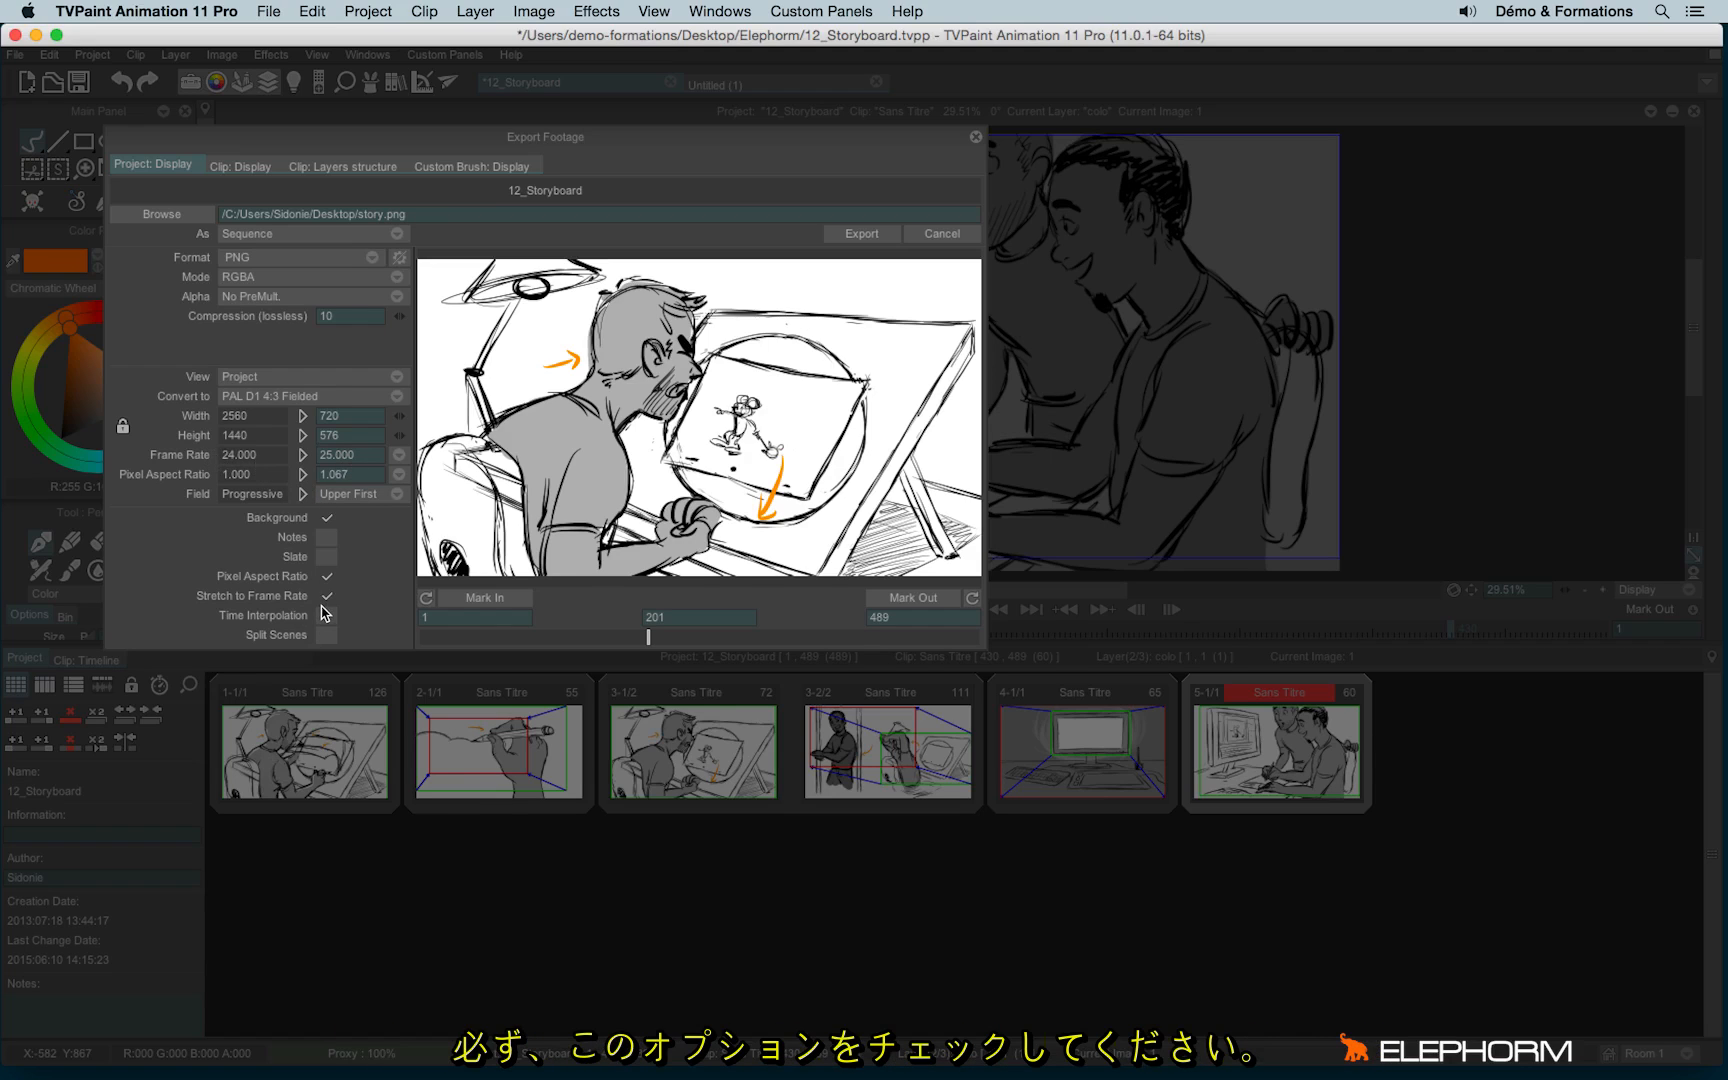
mouse_move(376, 611)
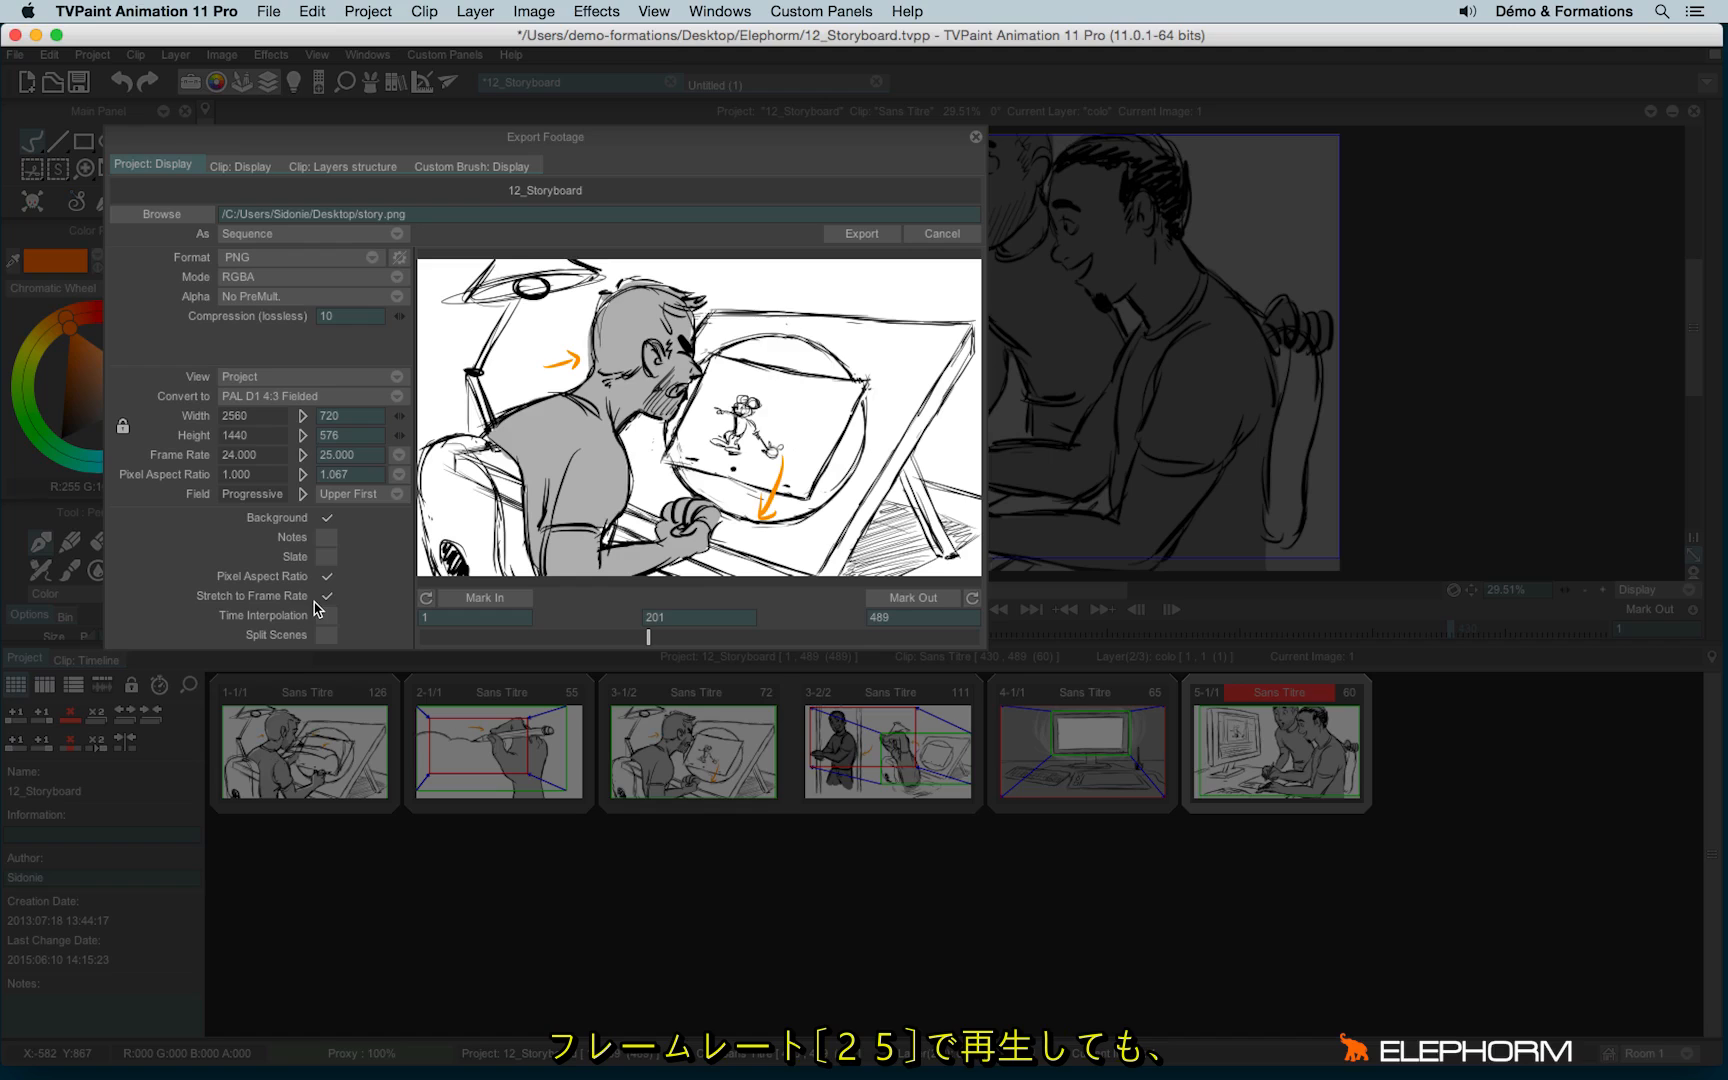
mouse_move(245, 467)
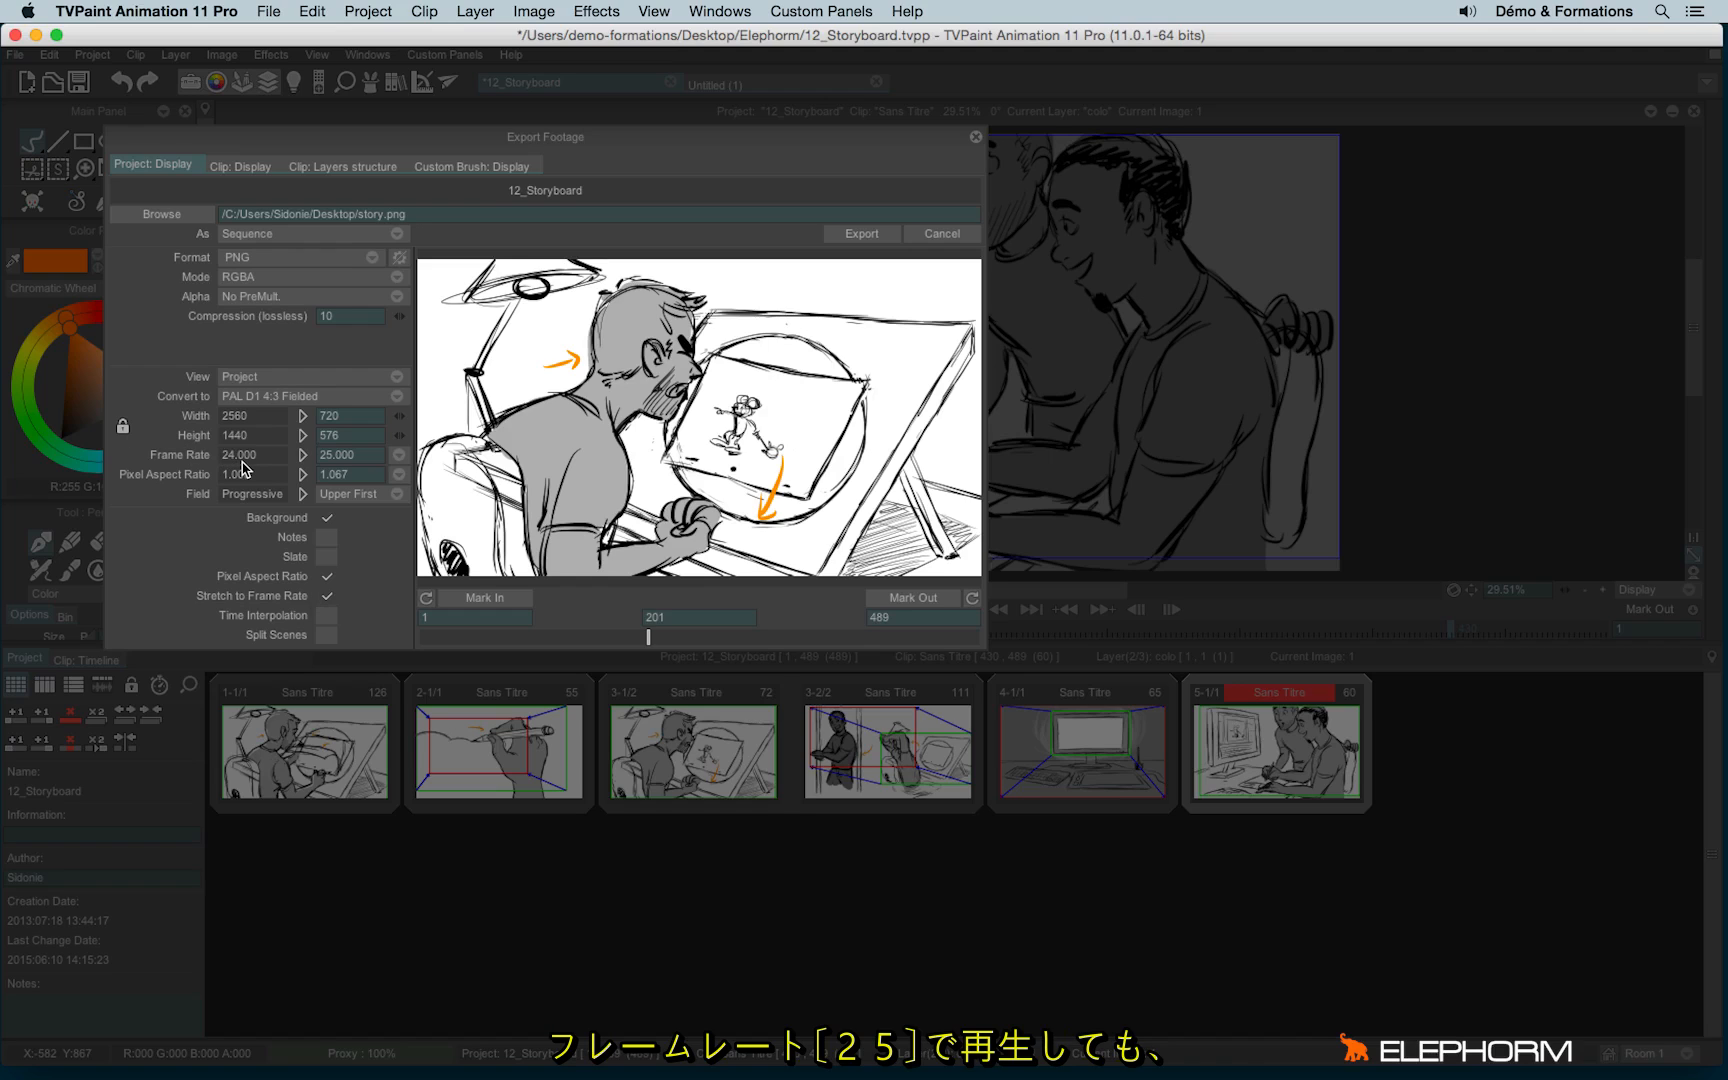
mouse_move(350, 452)
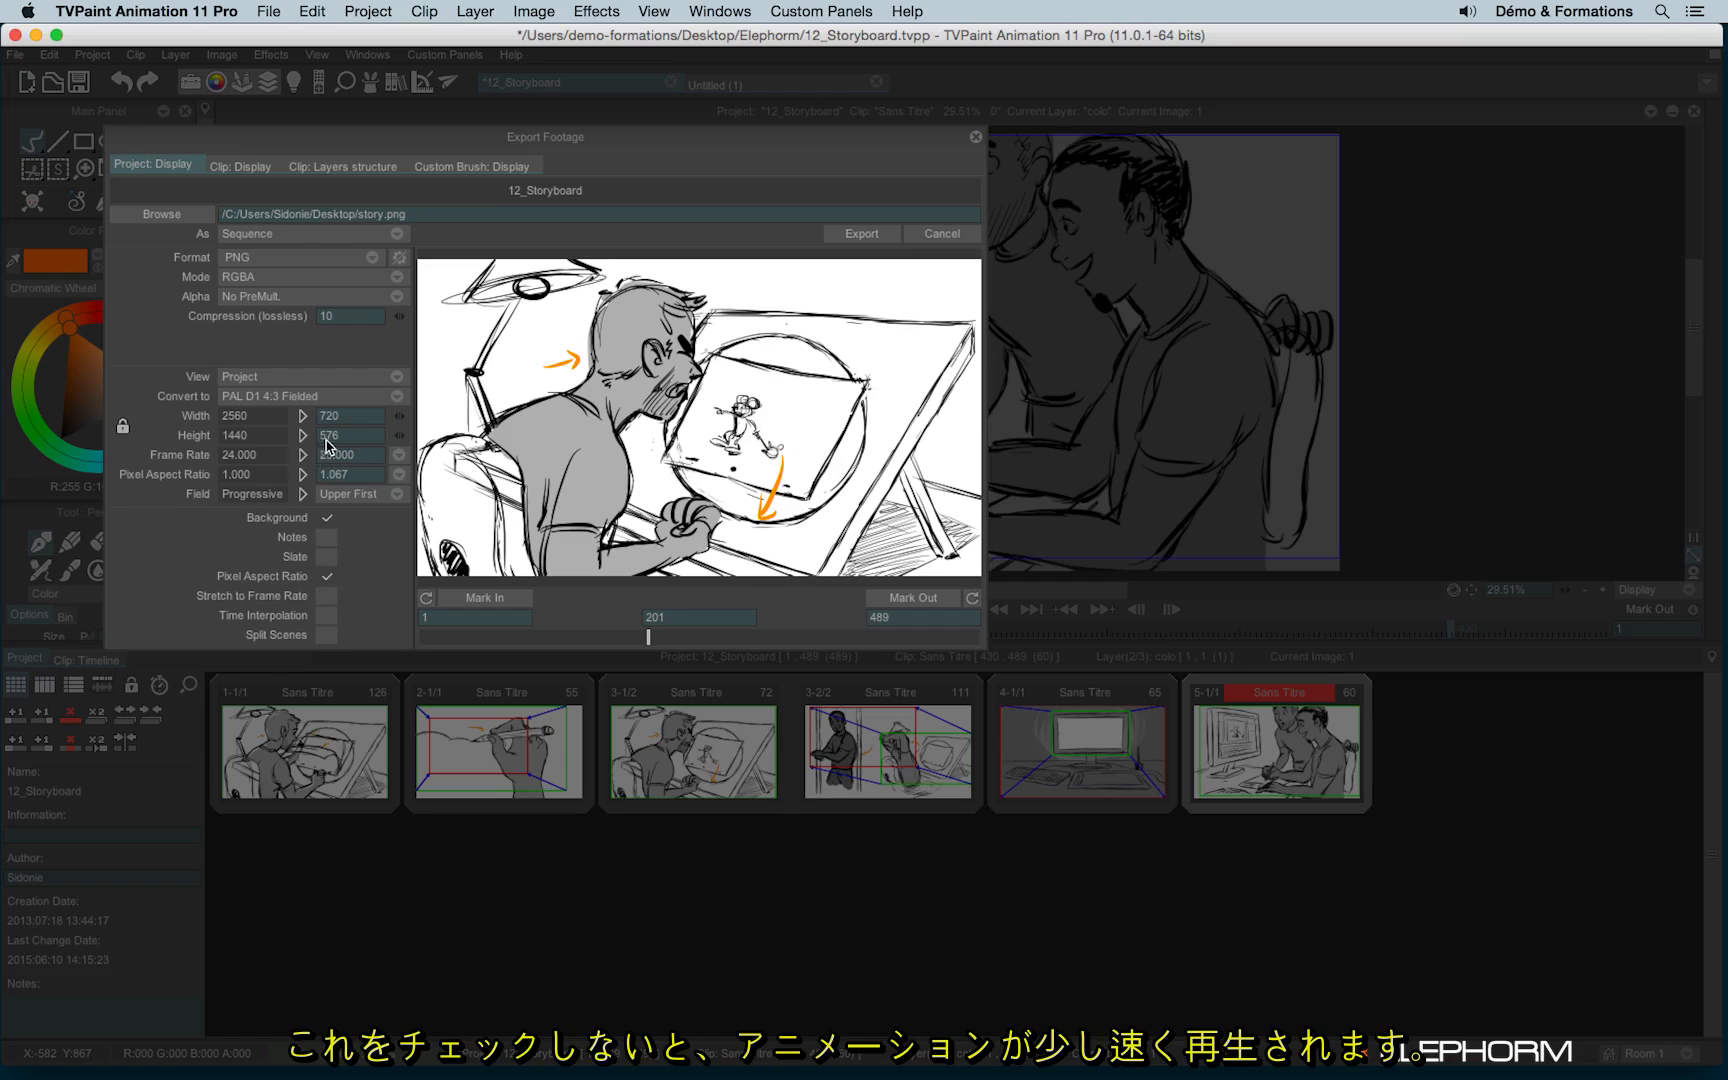
click(301, 454)
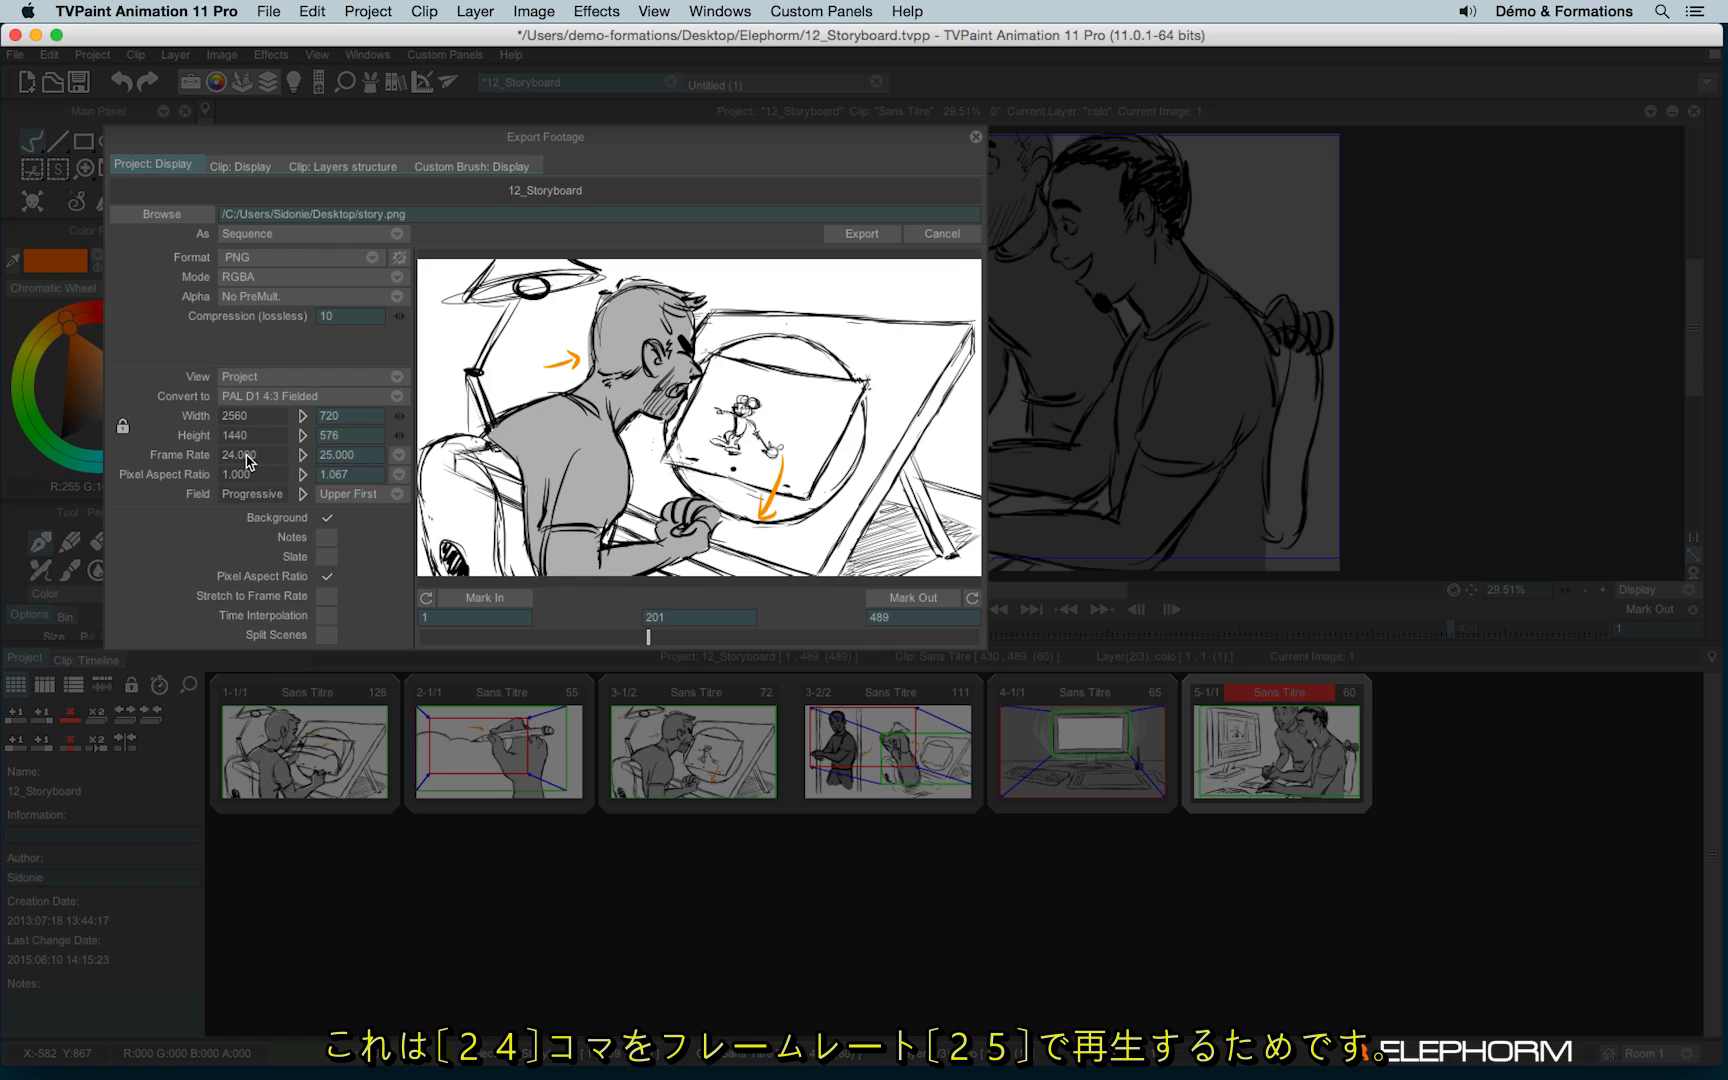
click(326, 595)
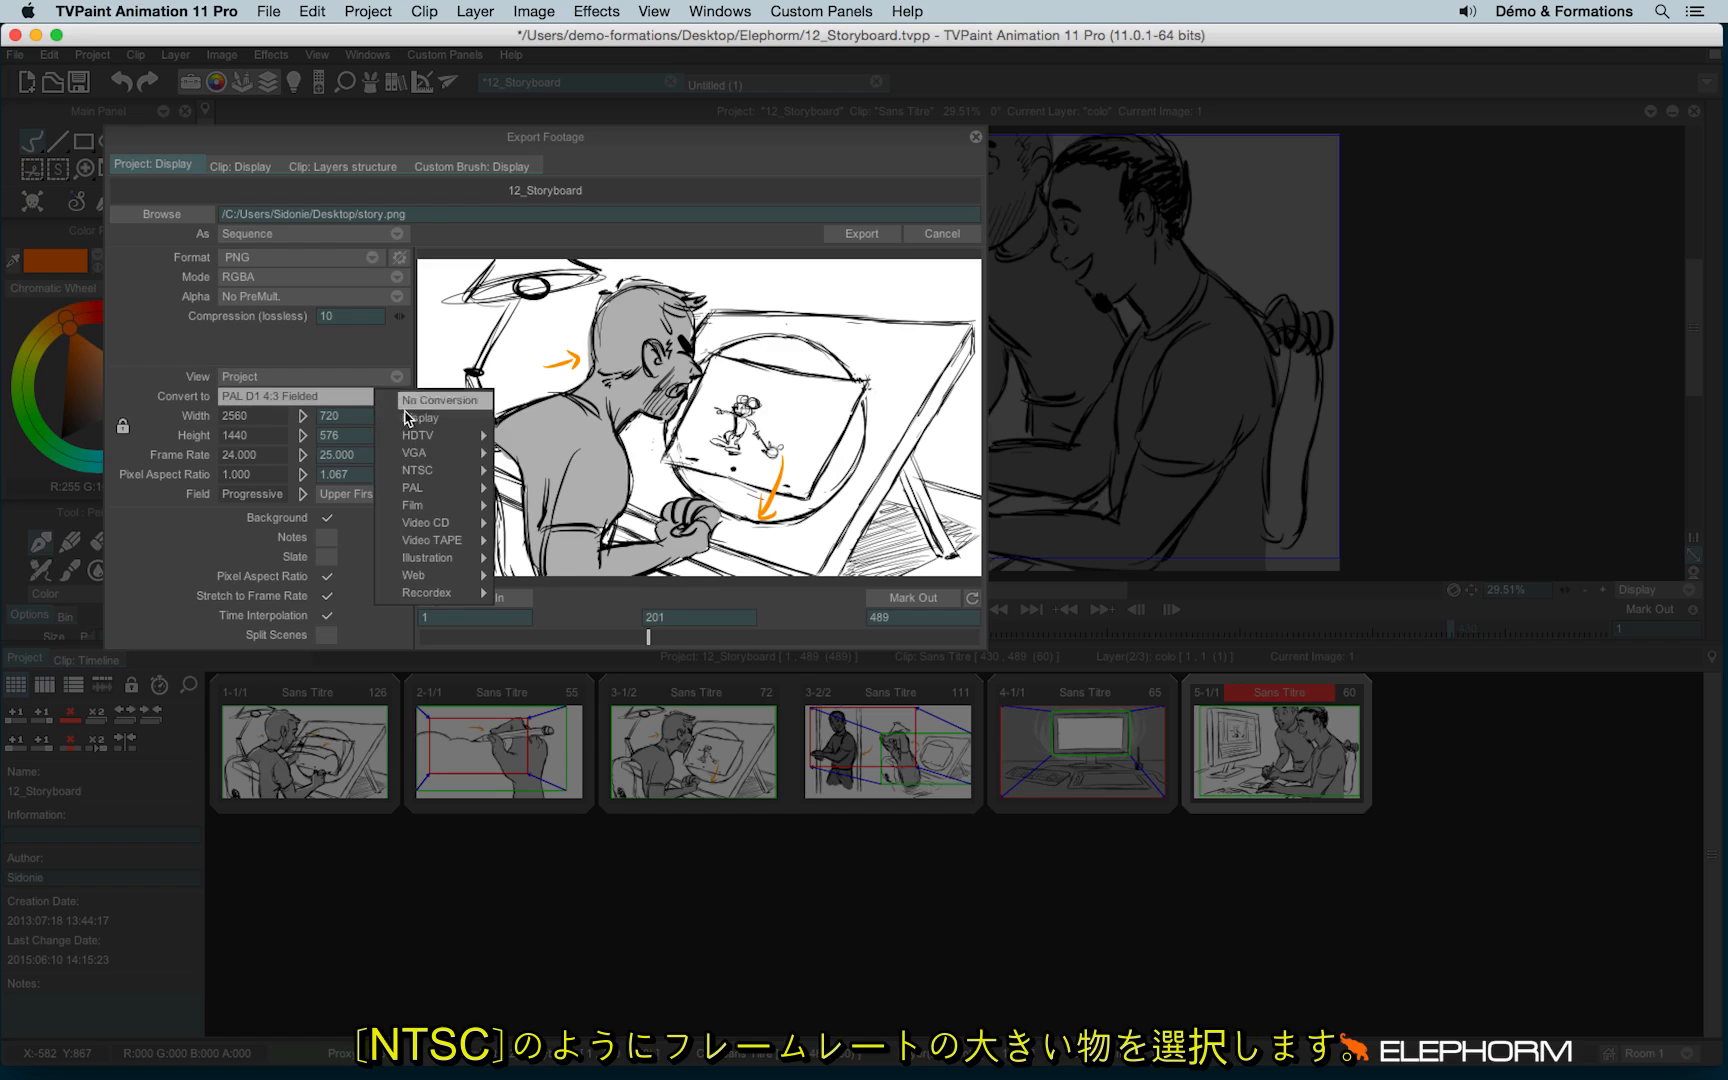
Try NTSC D1 and a custom 15 fps conversion, leaving Time Interpolation off.
click(418, 471)
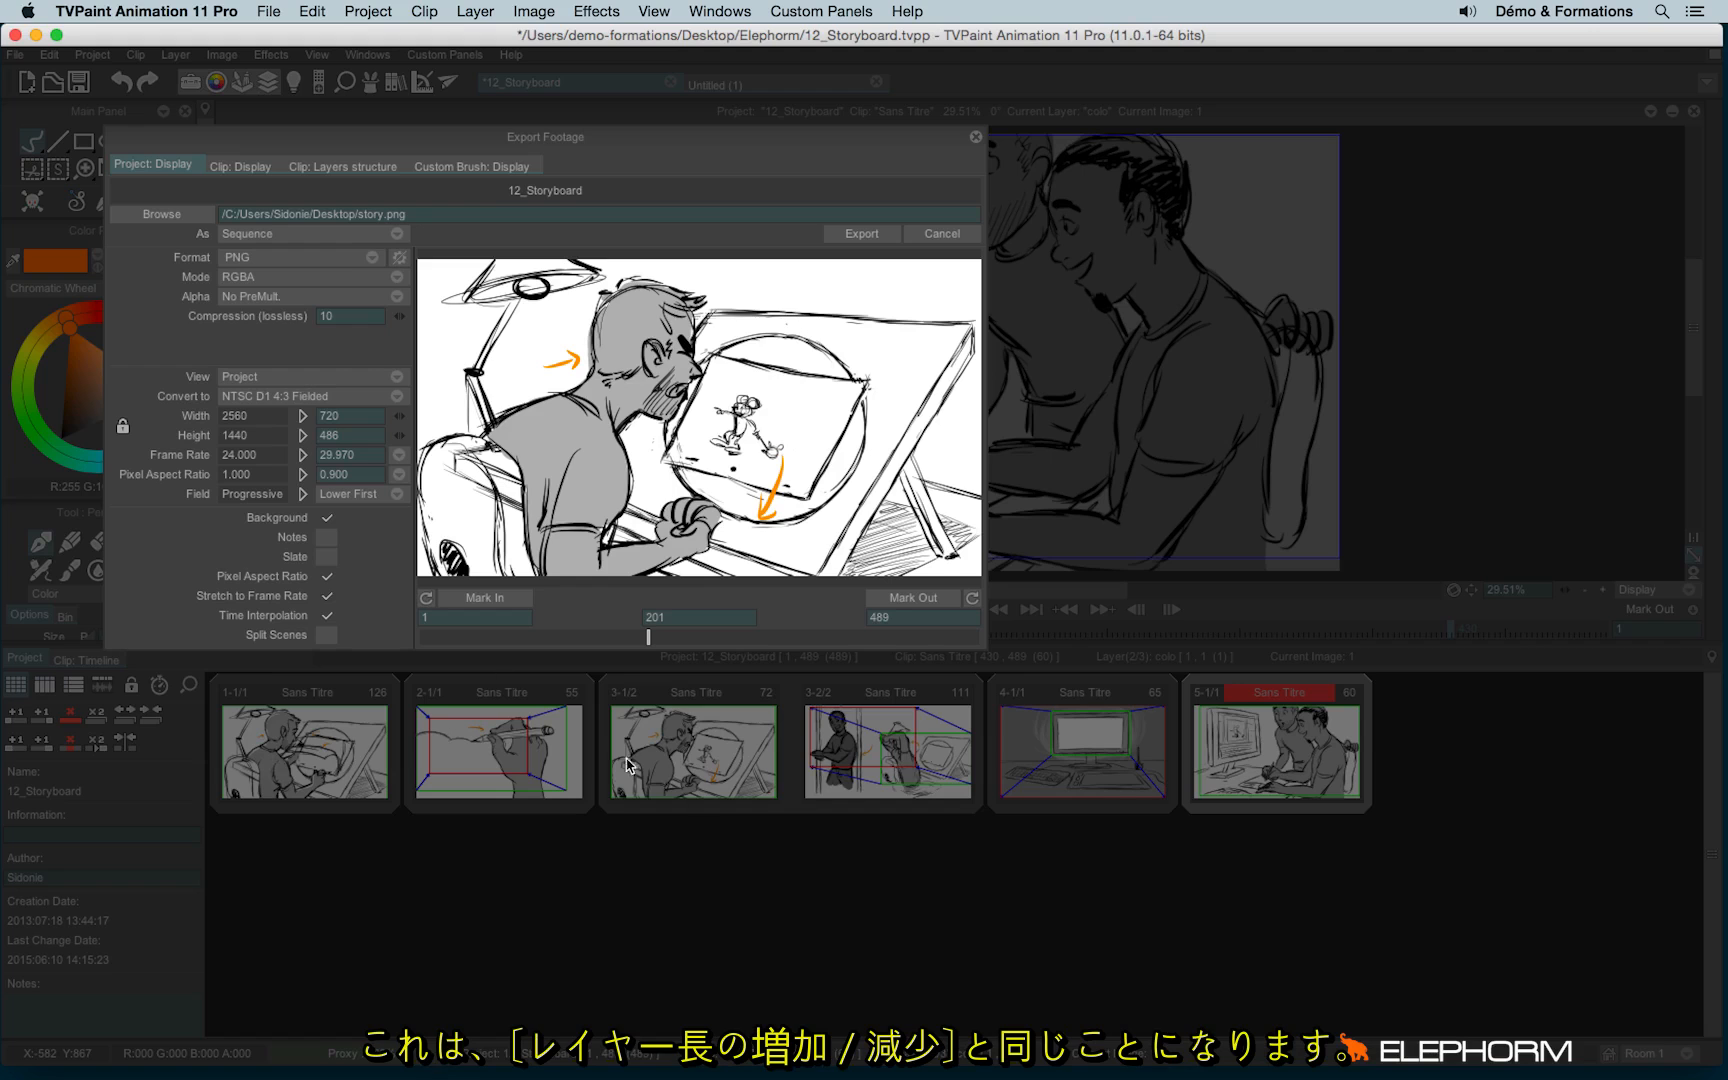
mouse_move(961, 147)
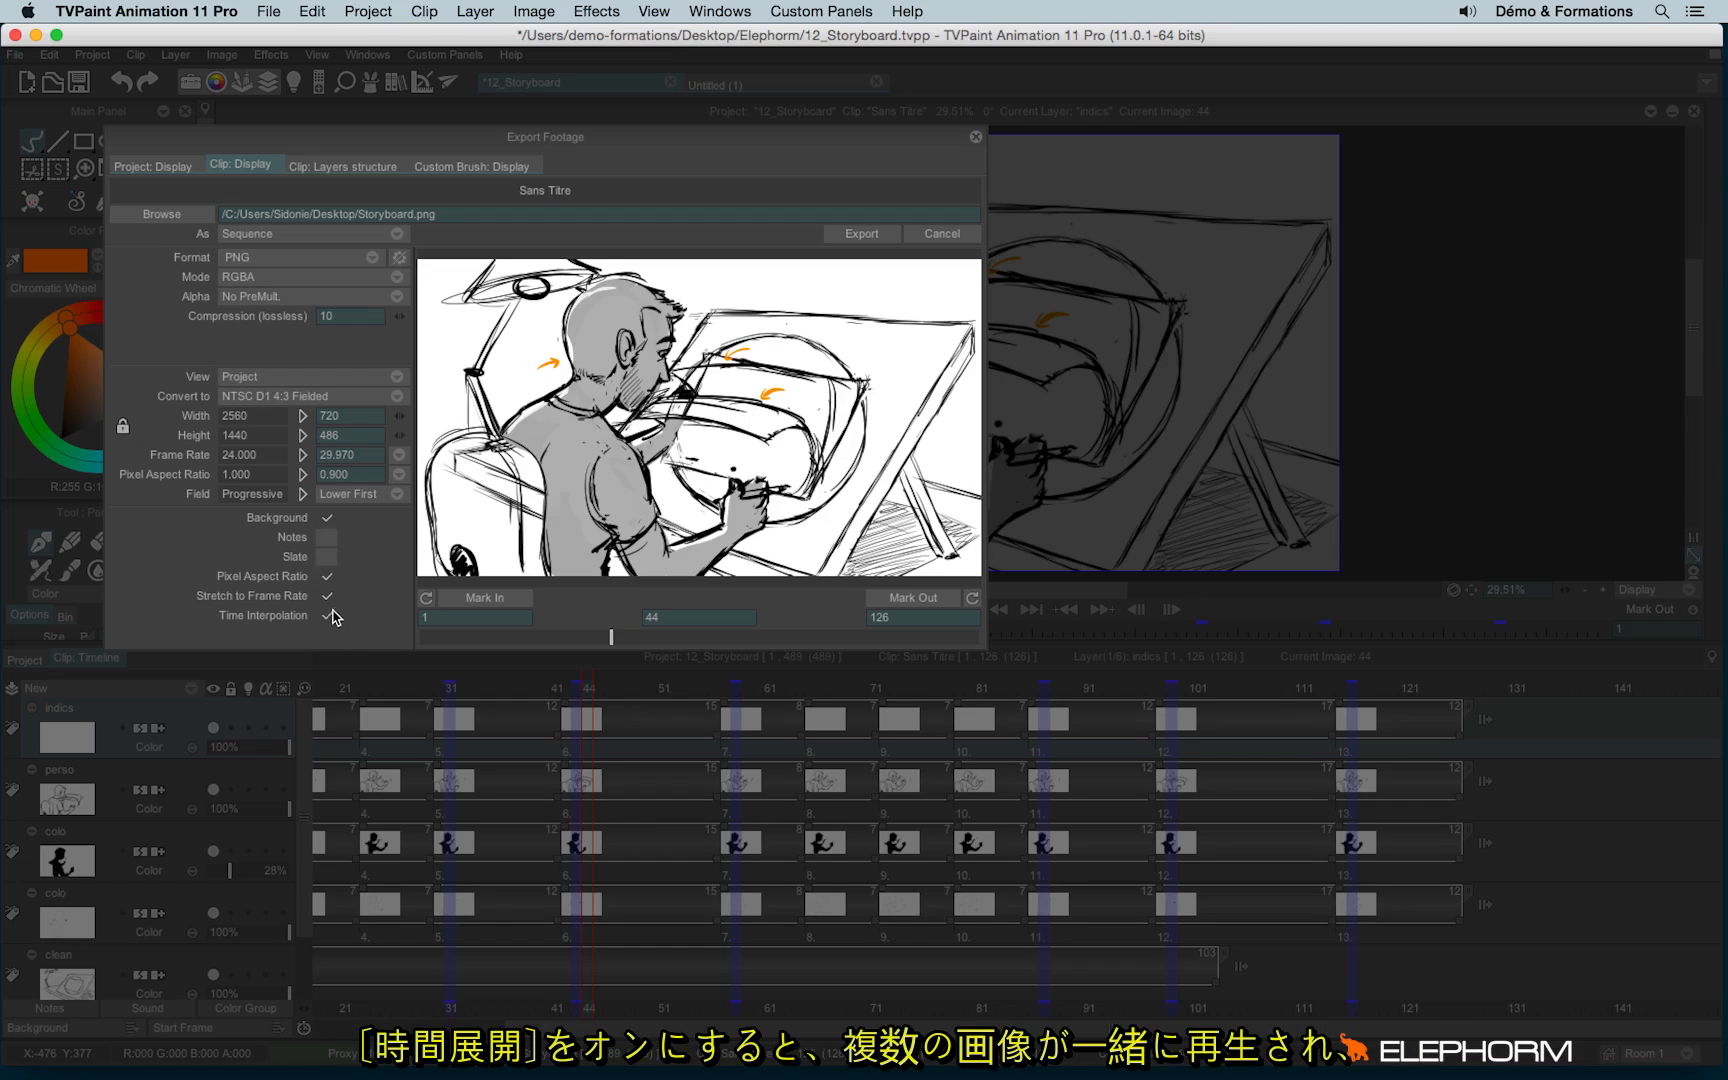
click(153, 165)
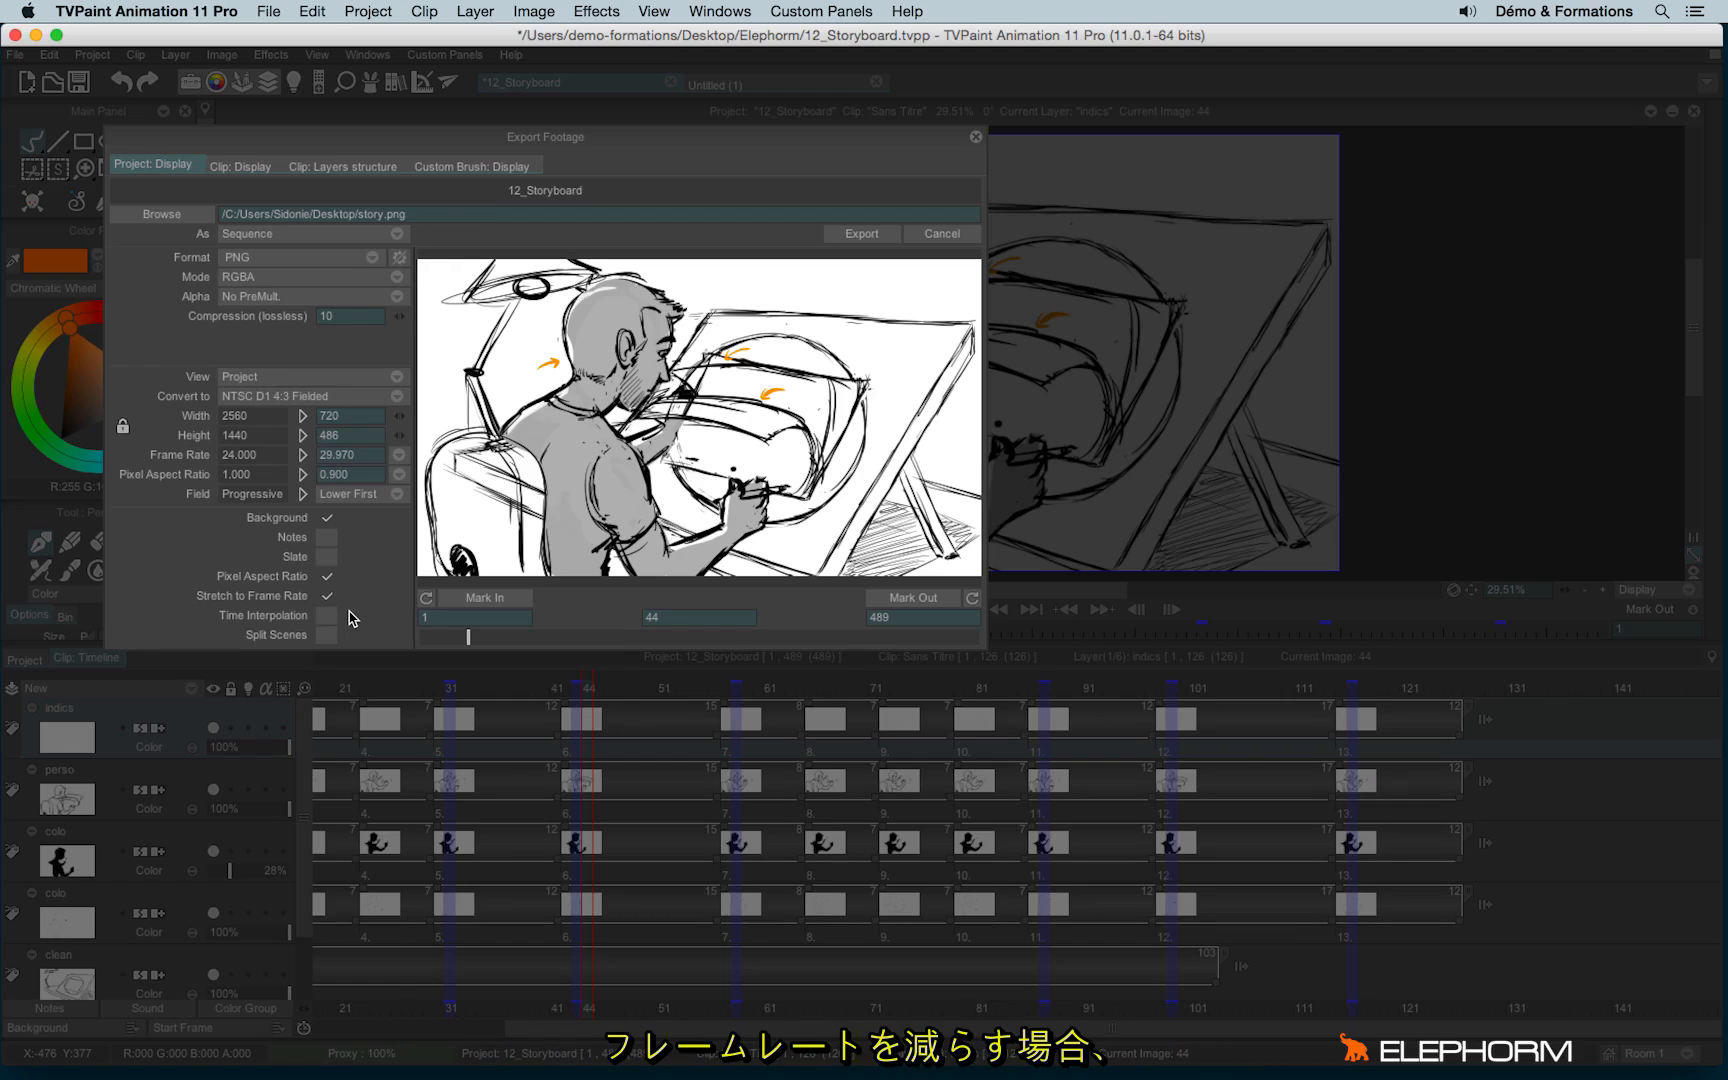
mouse_move(287, 463)
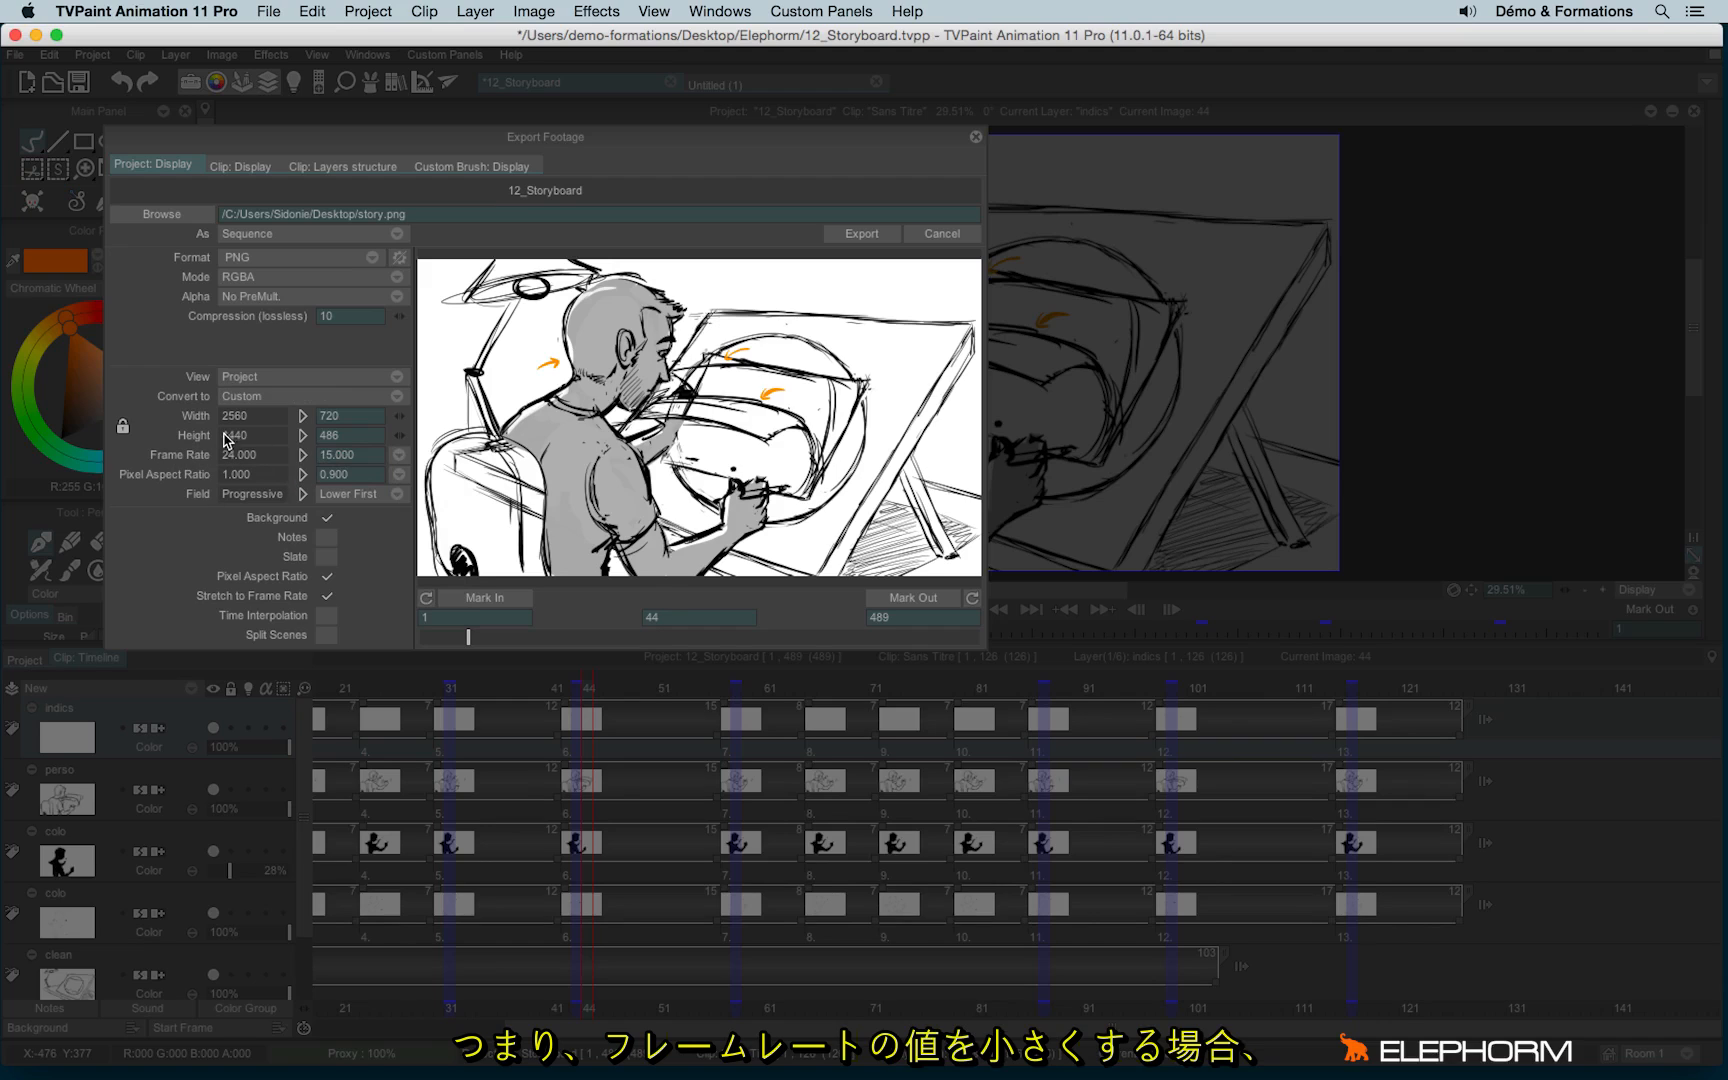
click(326, 615)
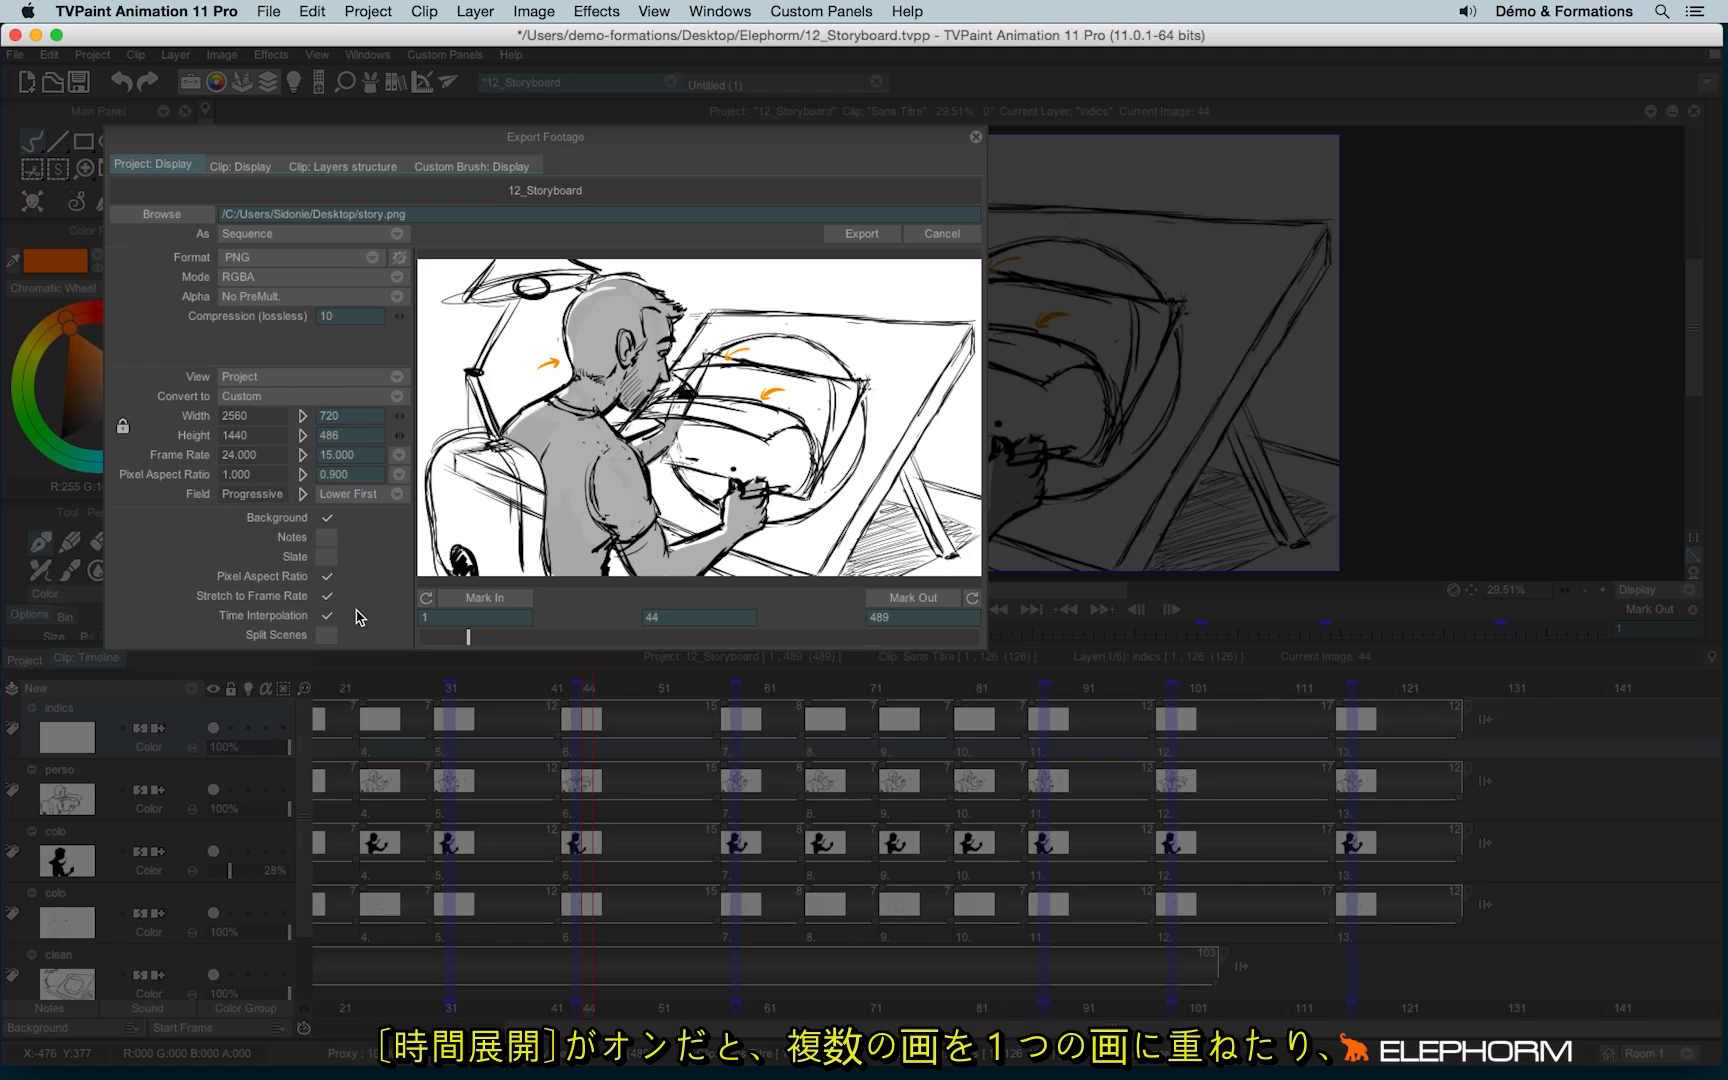
click(326, 615)
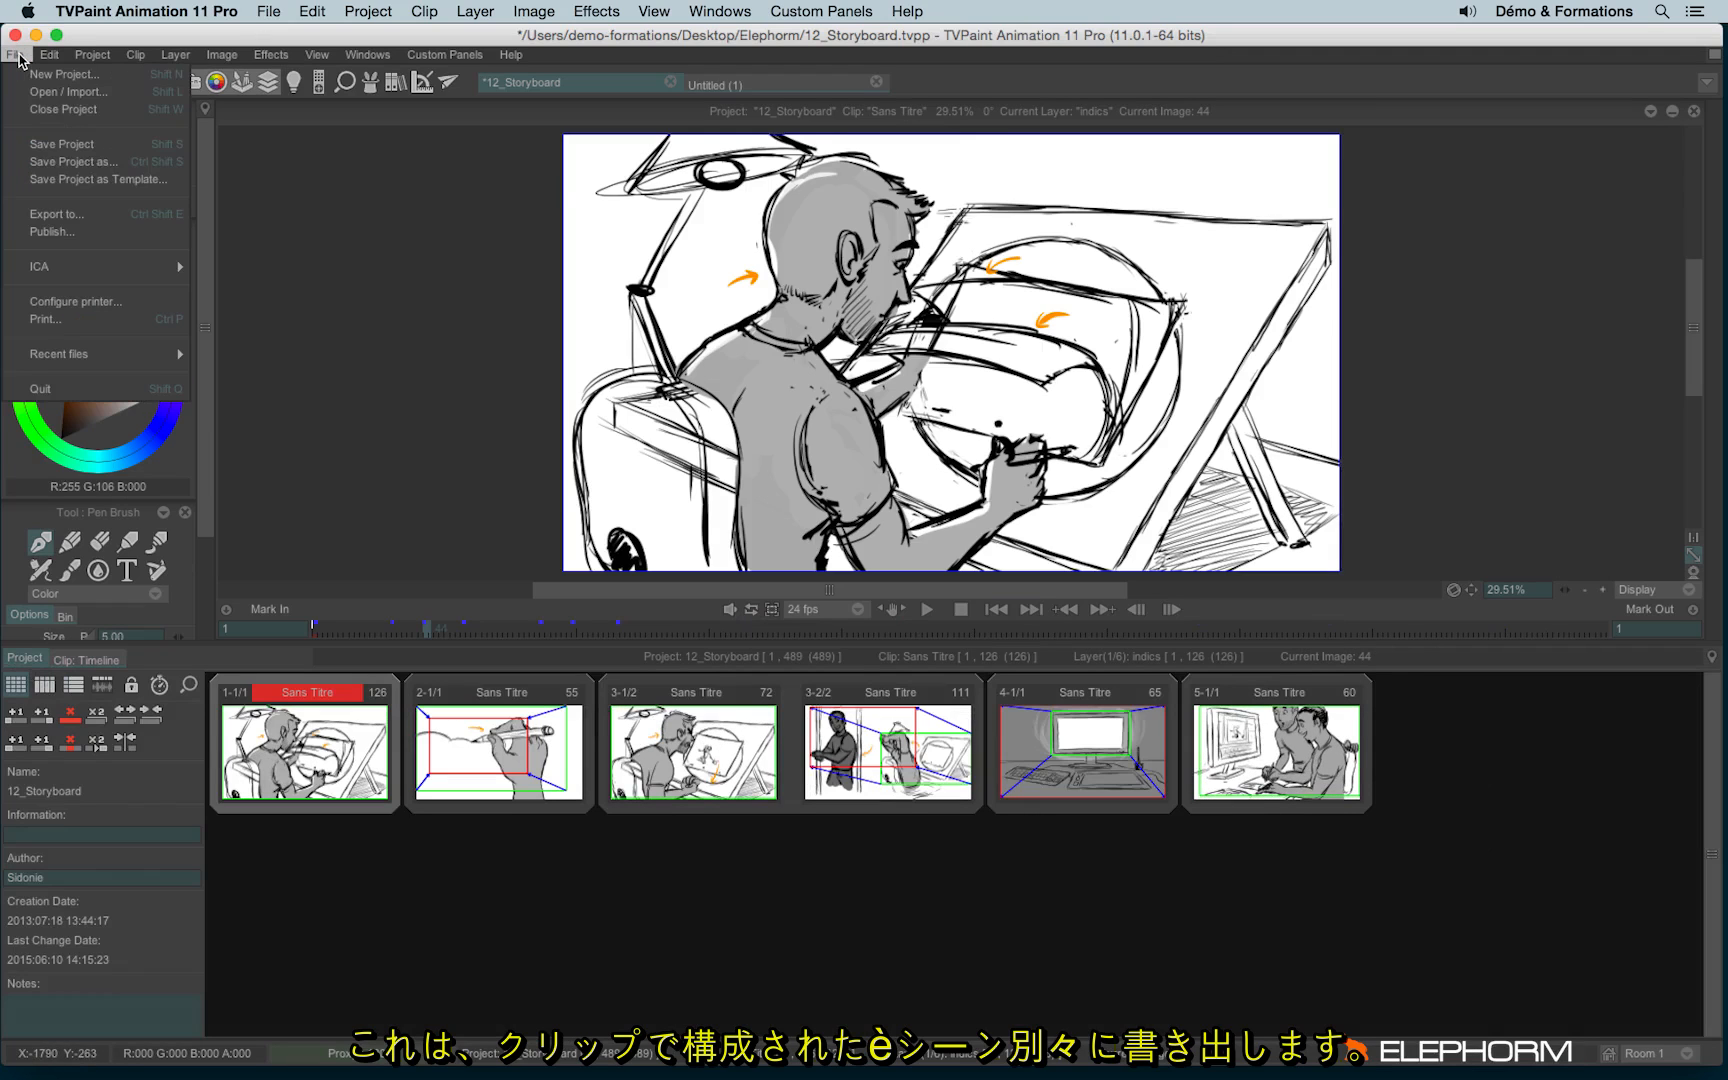
mouse_move(55, 214)
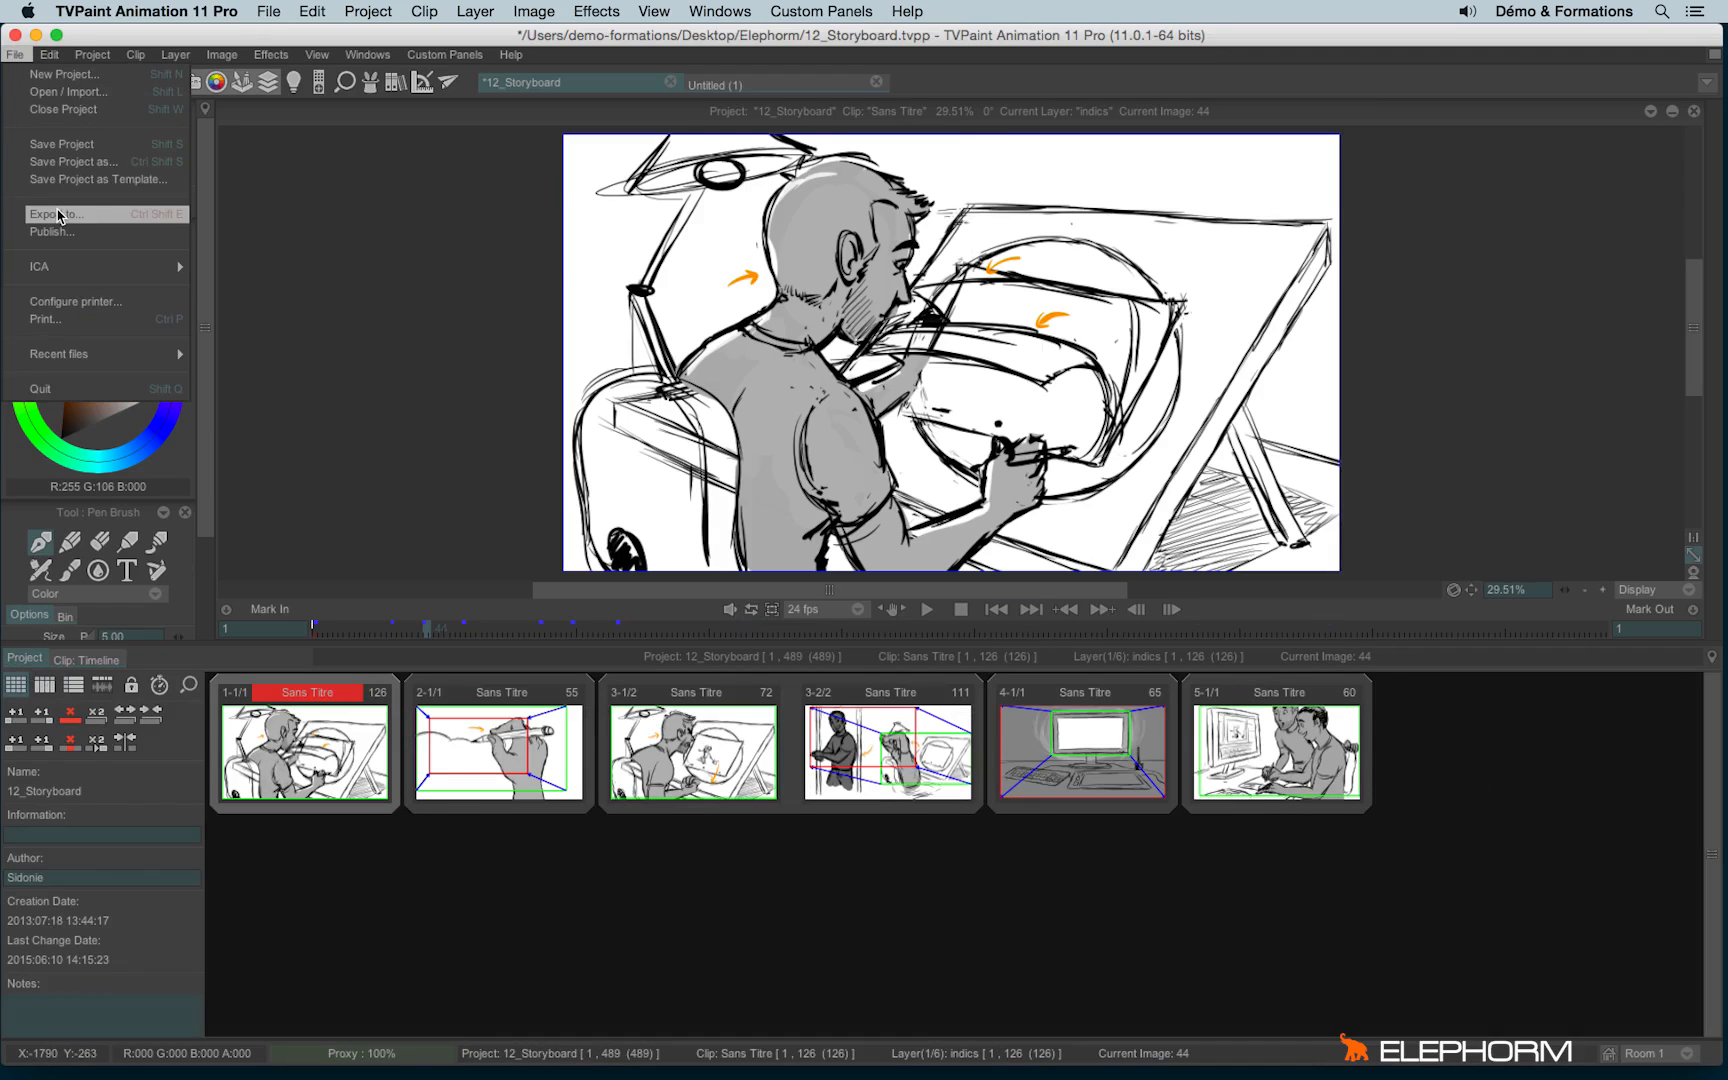
Reopen Export Footage and switch scene splitting off.
click(60, 214)
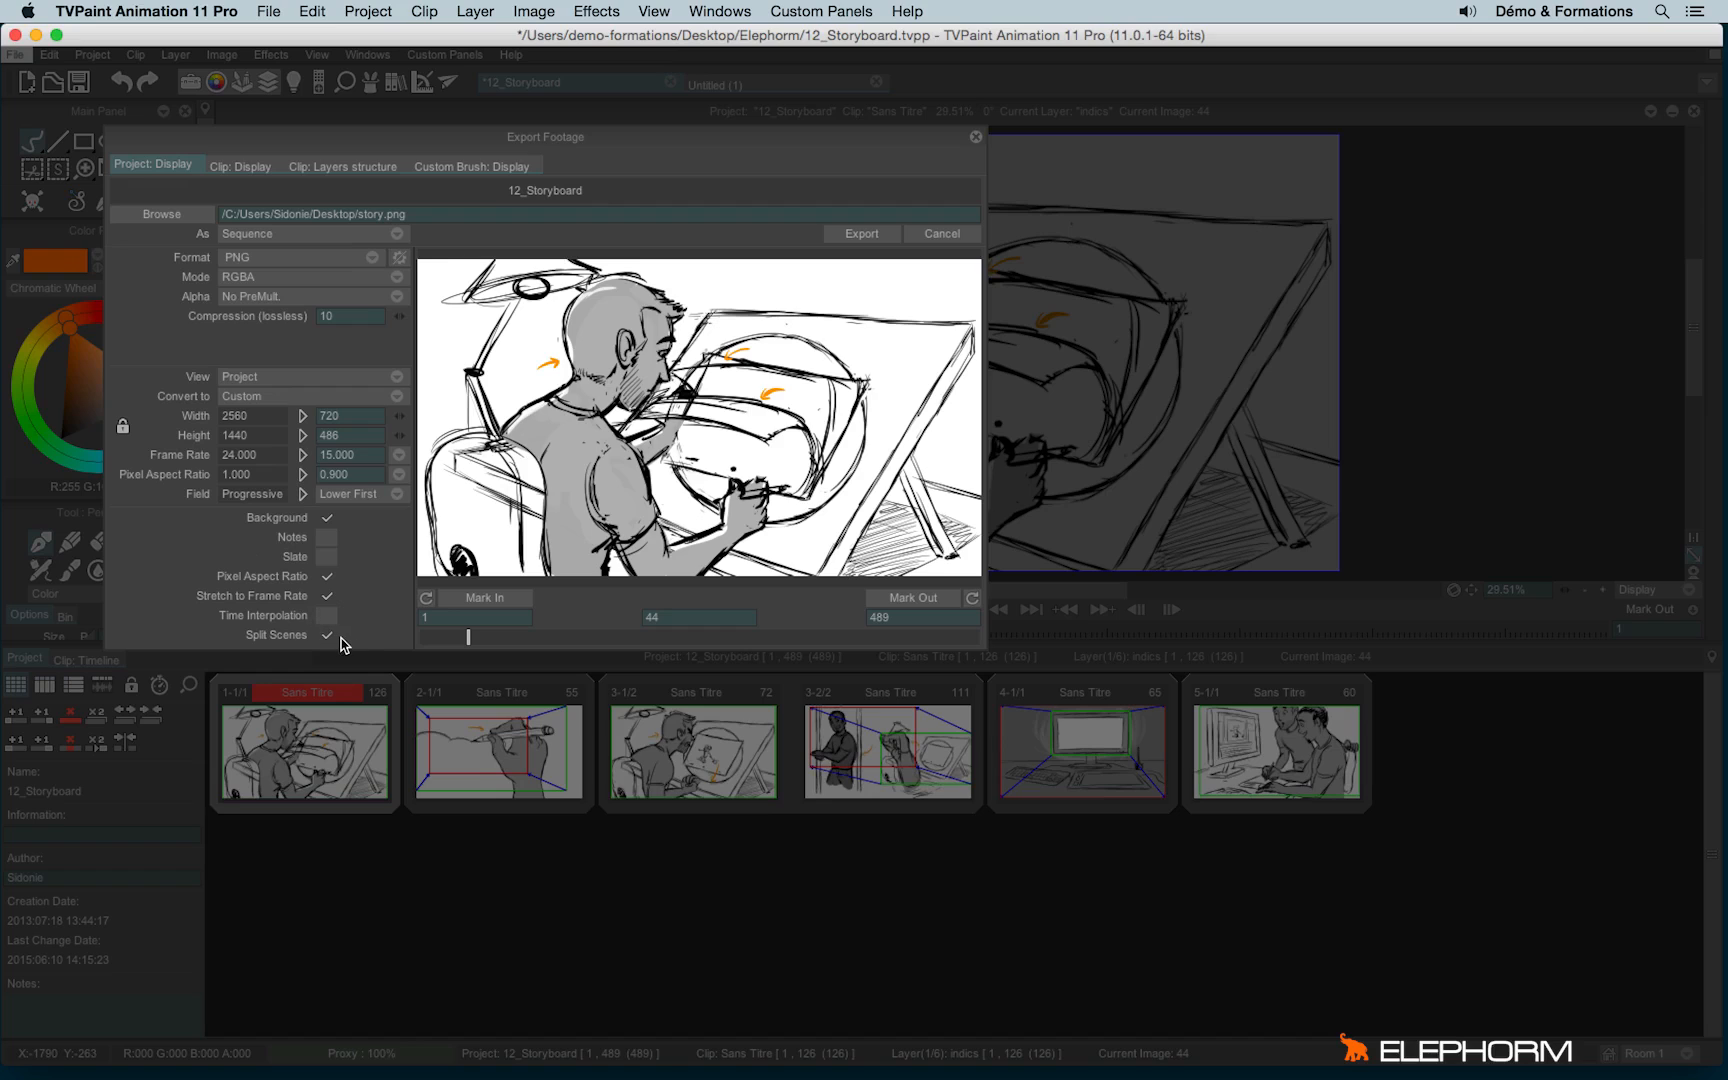
click(326, 635)
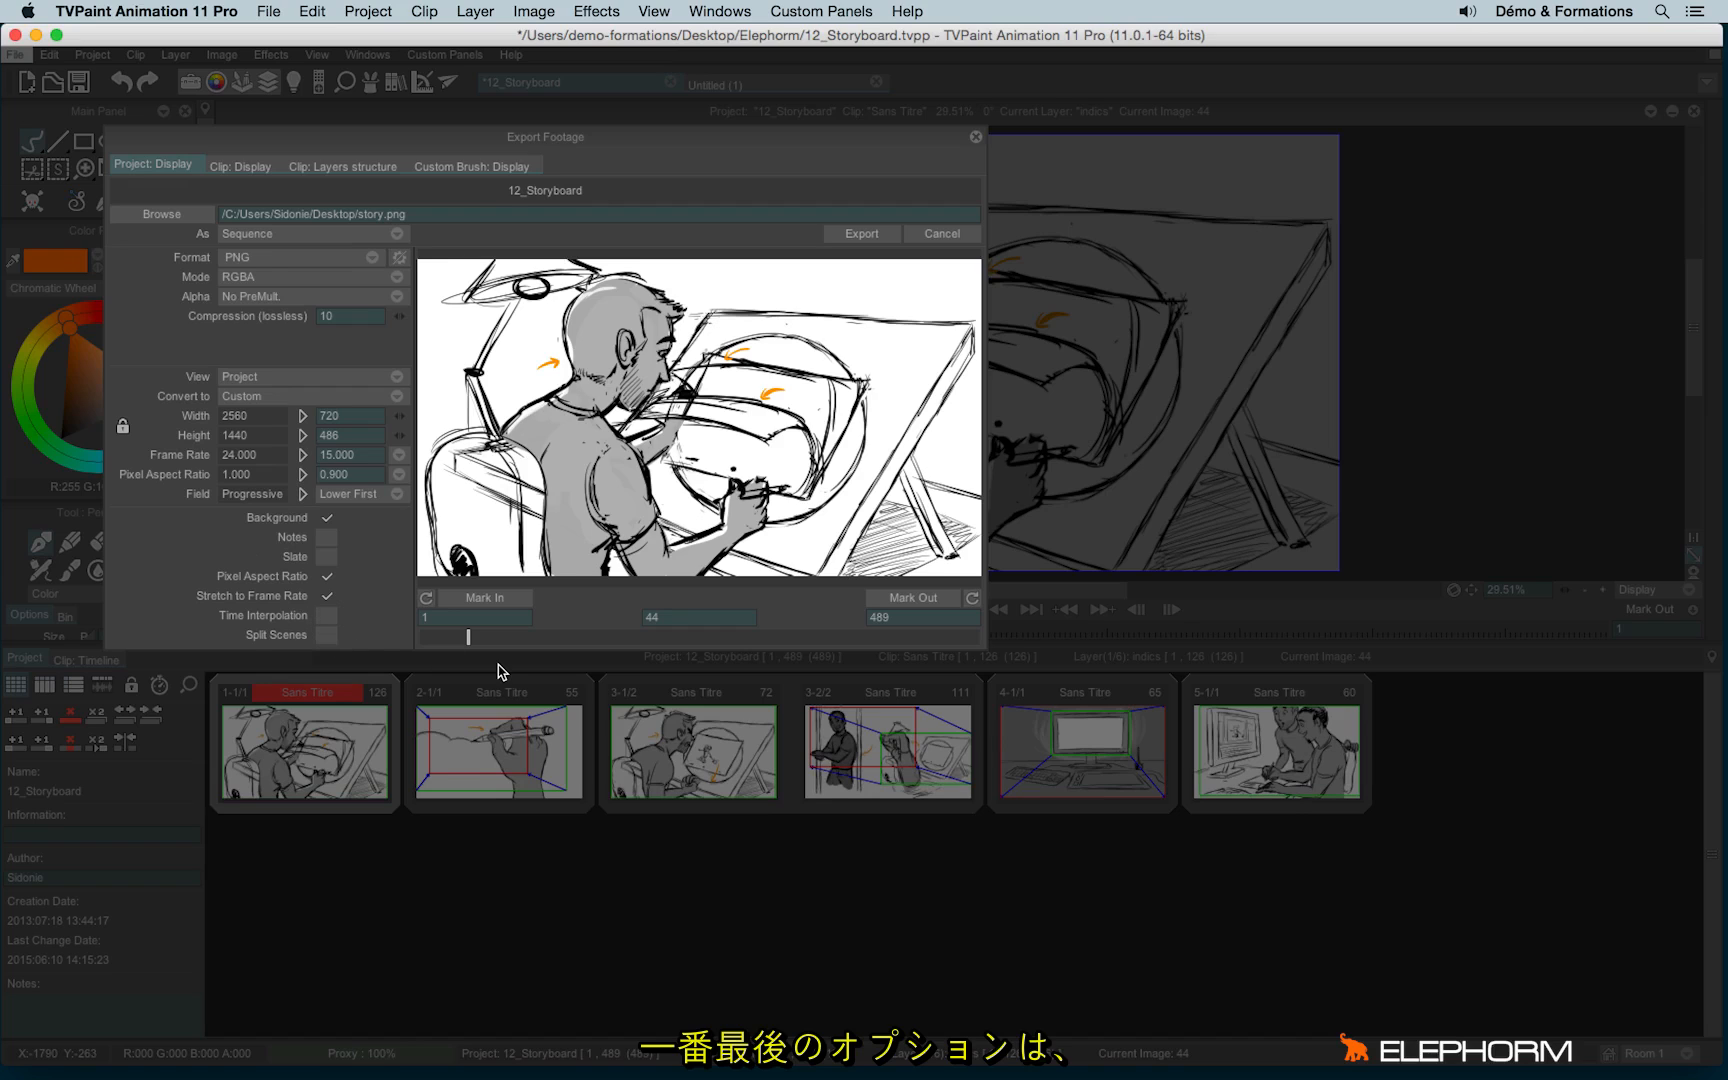
mouse_move(471, 642)
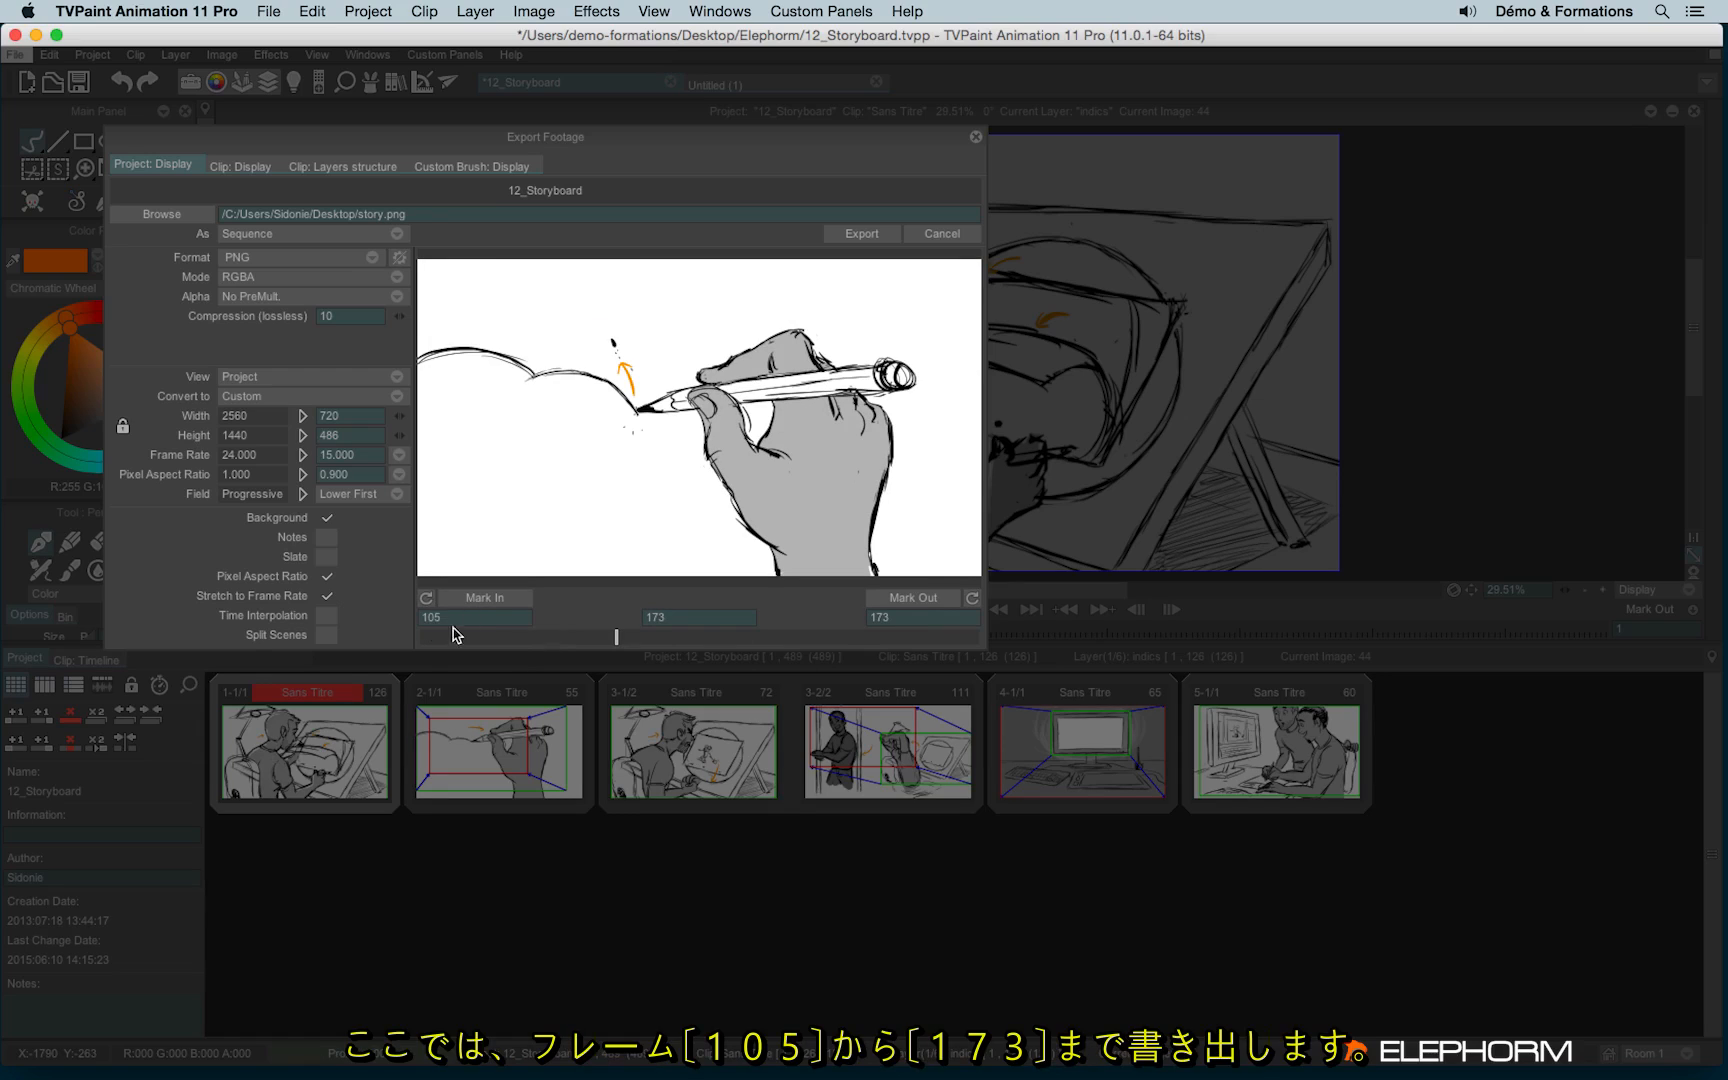
mouse_move(424, 637)
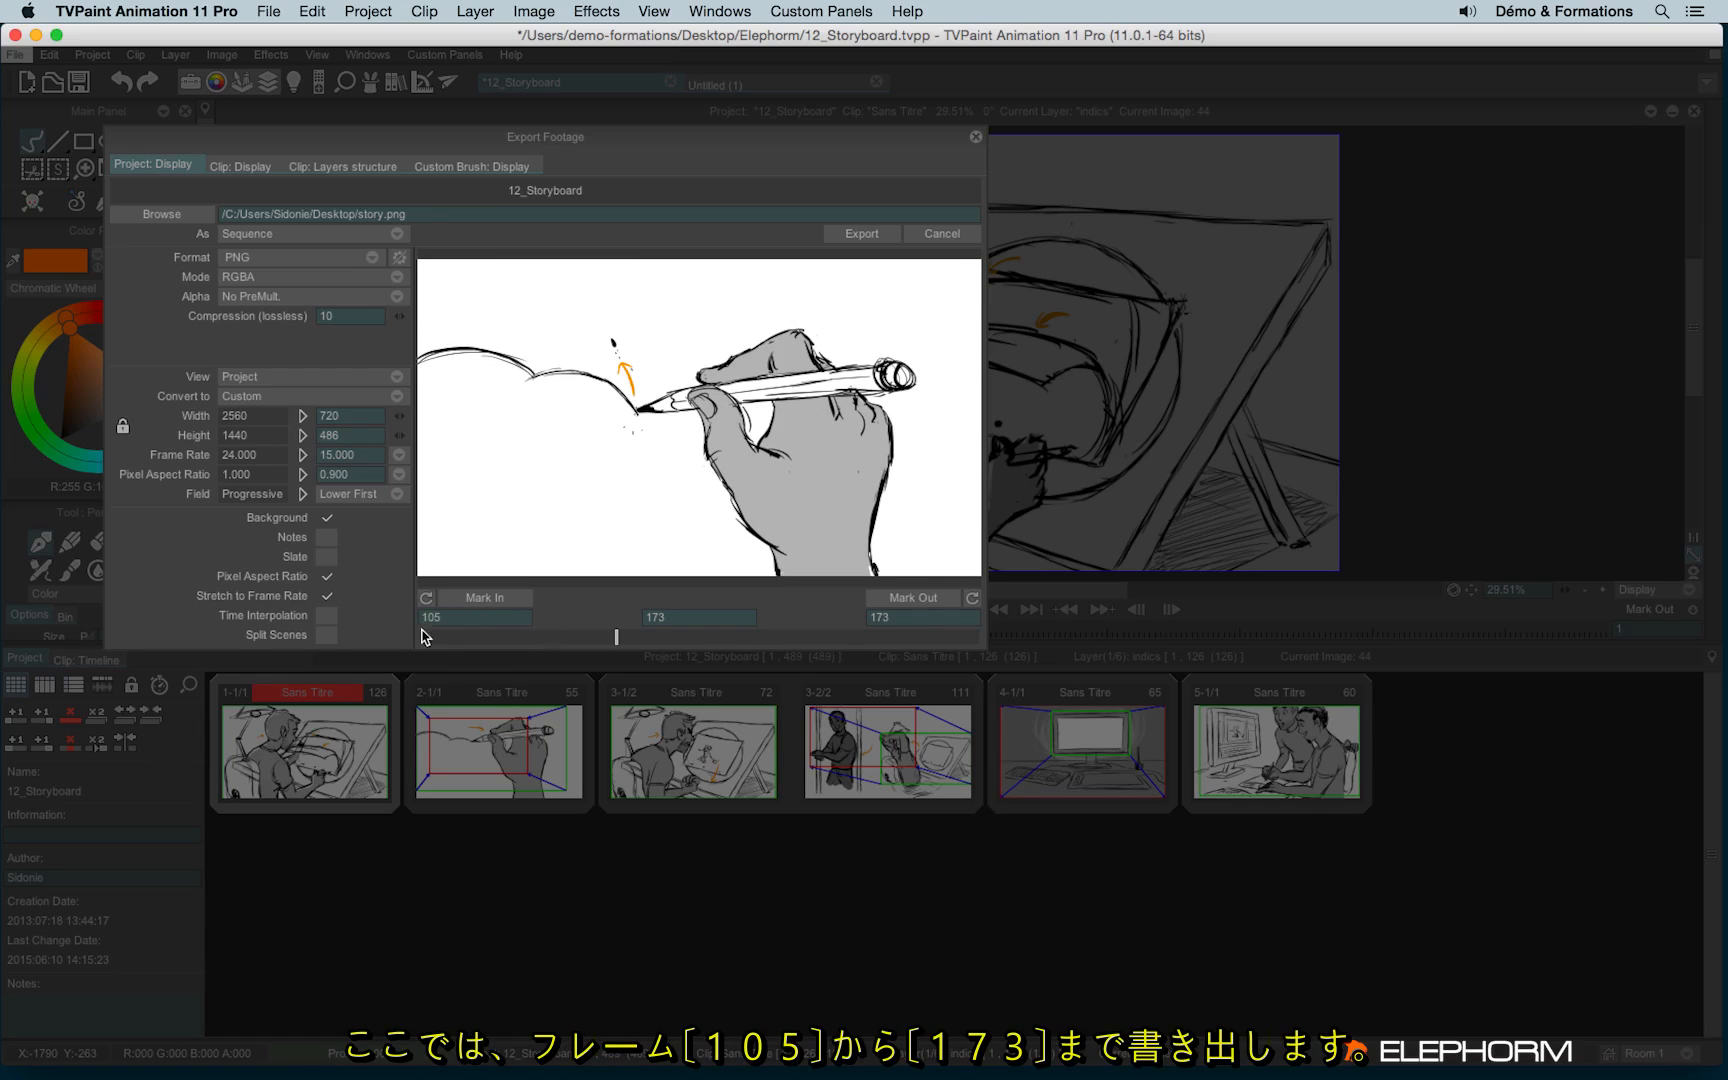
mouse_move(901, 634)
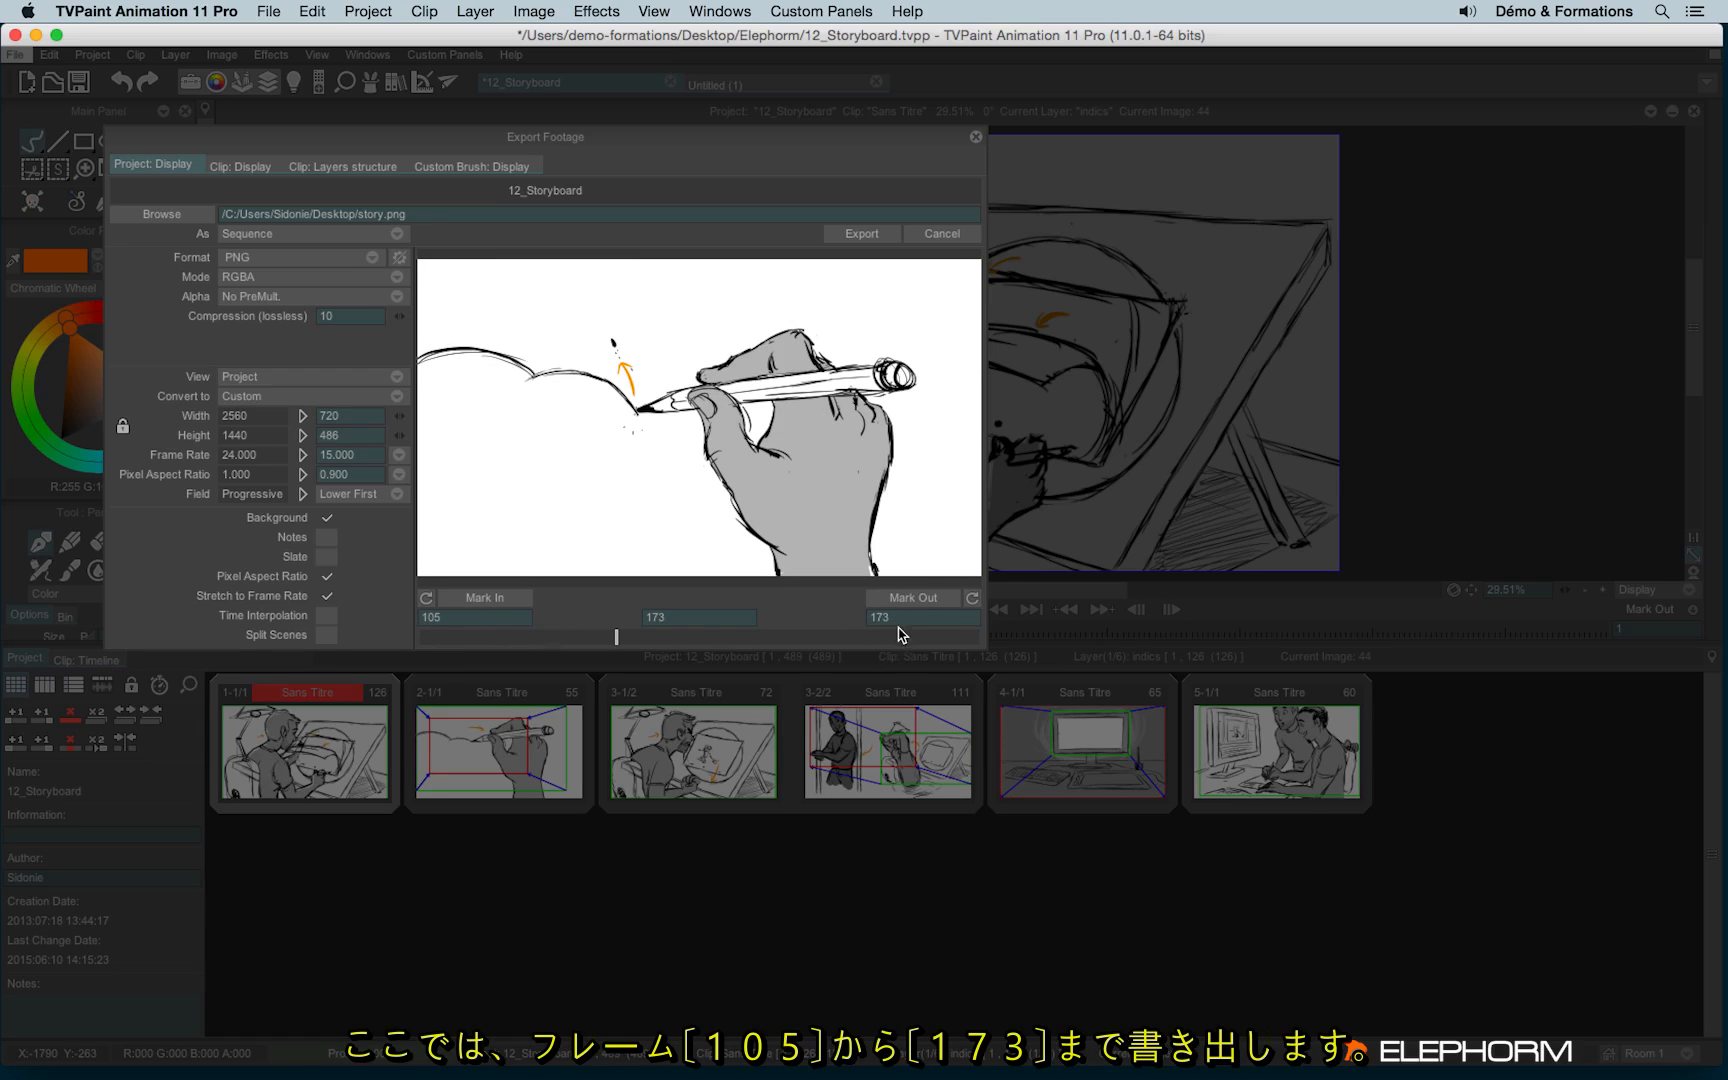
mouse_move(888, 602)
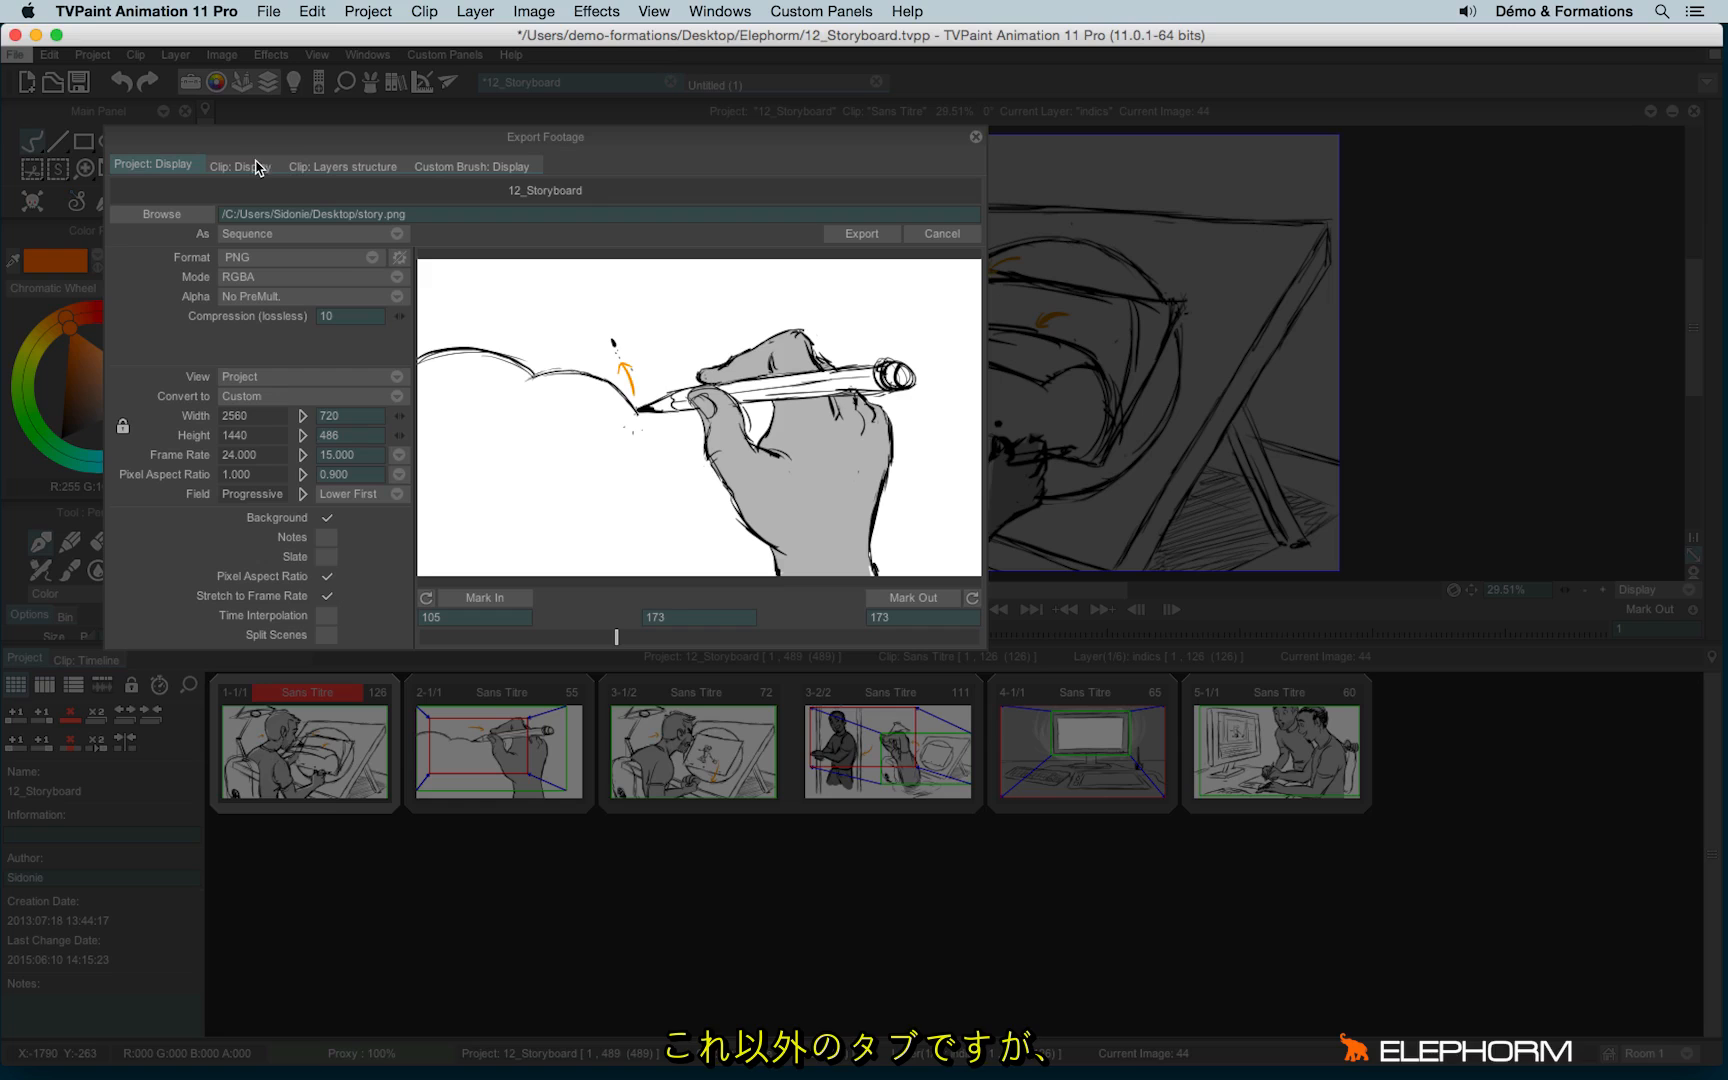
Switch between Clip: Display and Project: Display, ending on the clip's Storyboard.png export, frames 1–126.
click(241, 165)
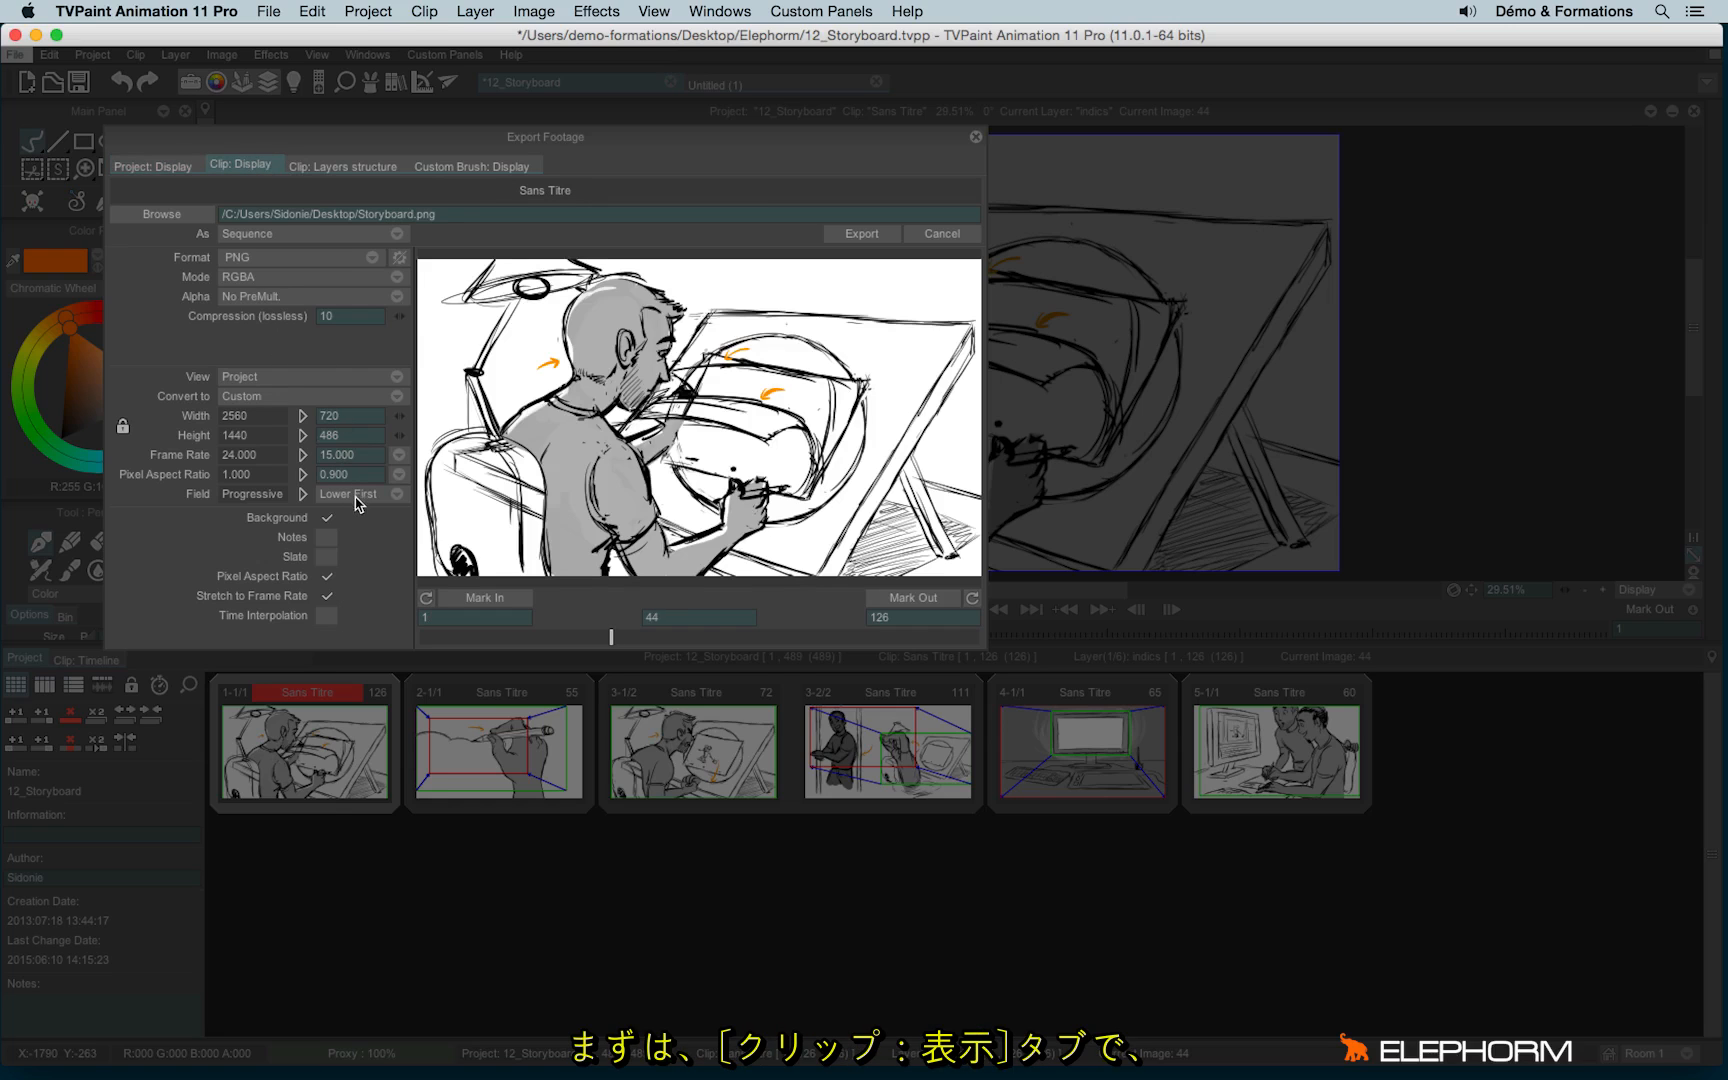
click(154, 165)
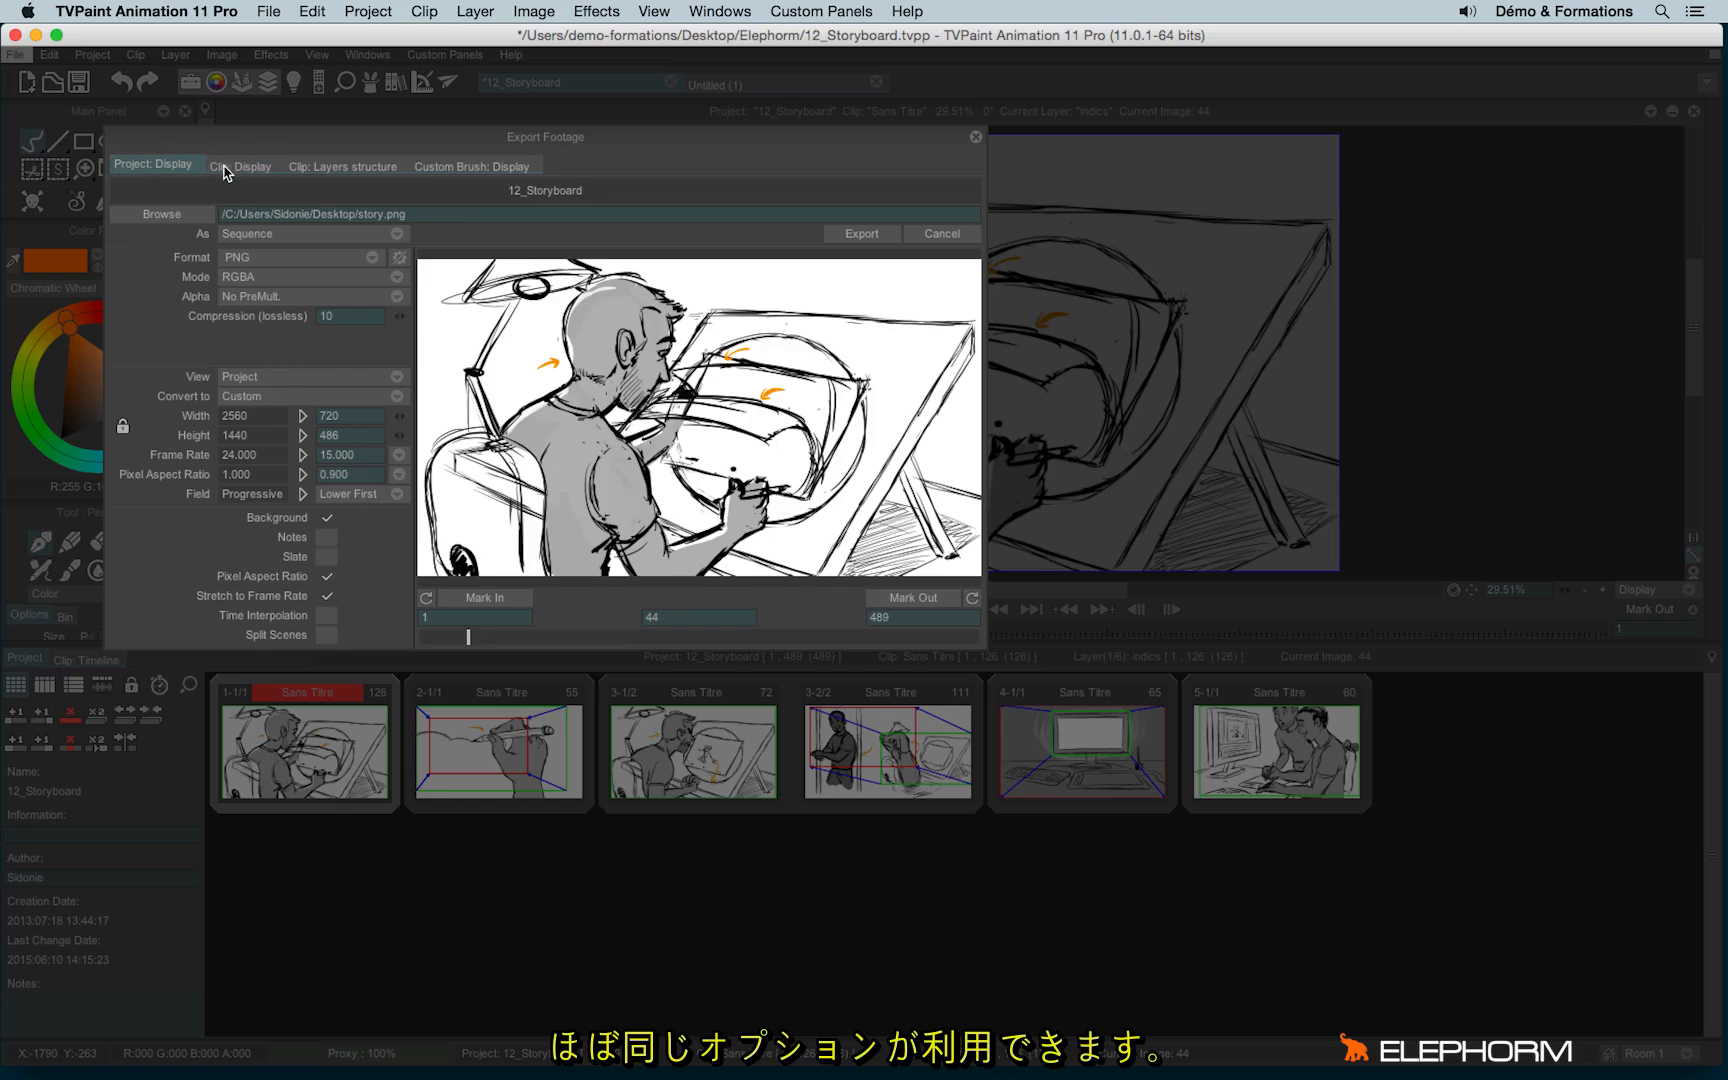
click(241, 165)
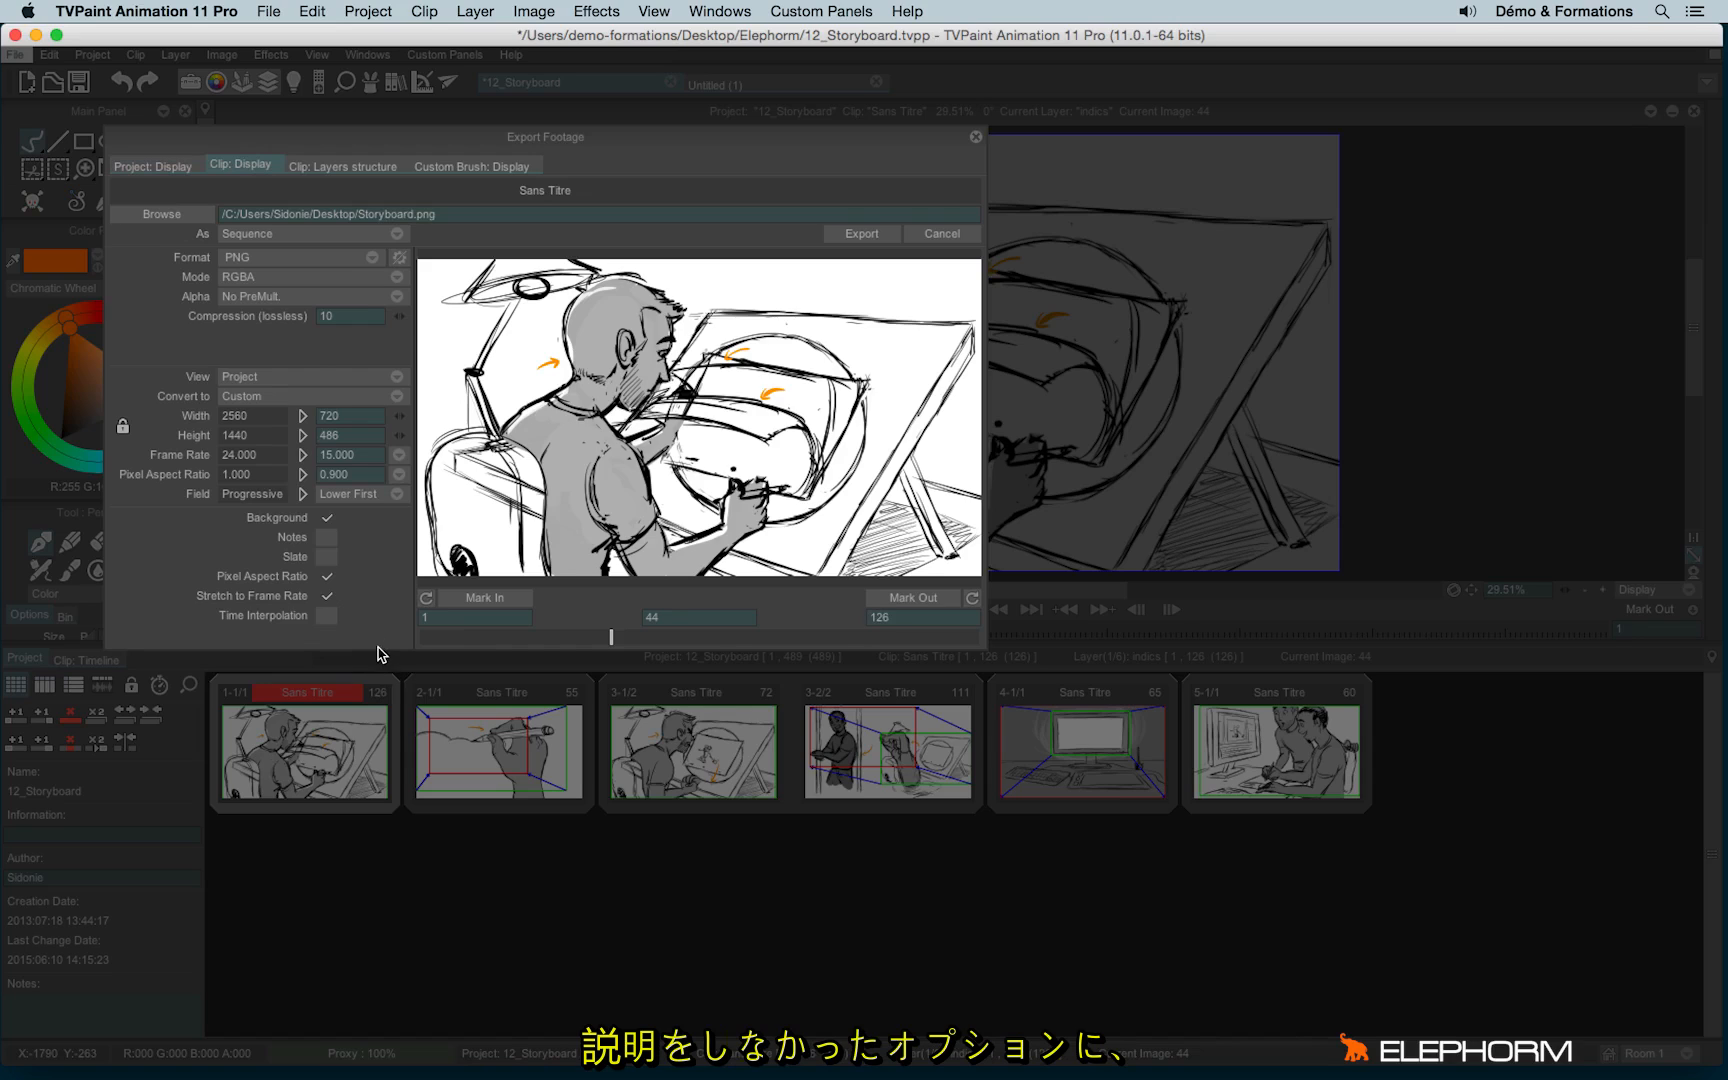
mouse_move(278, 541)
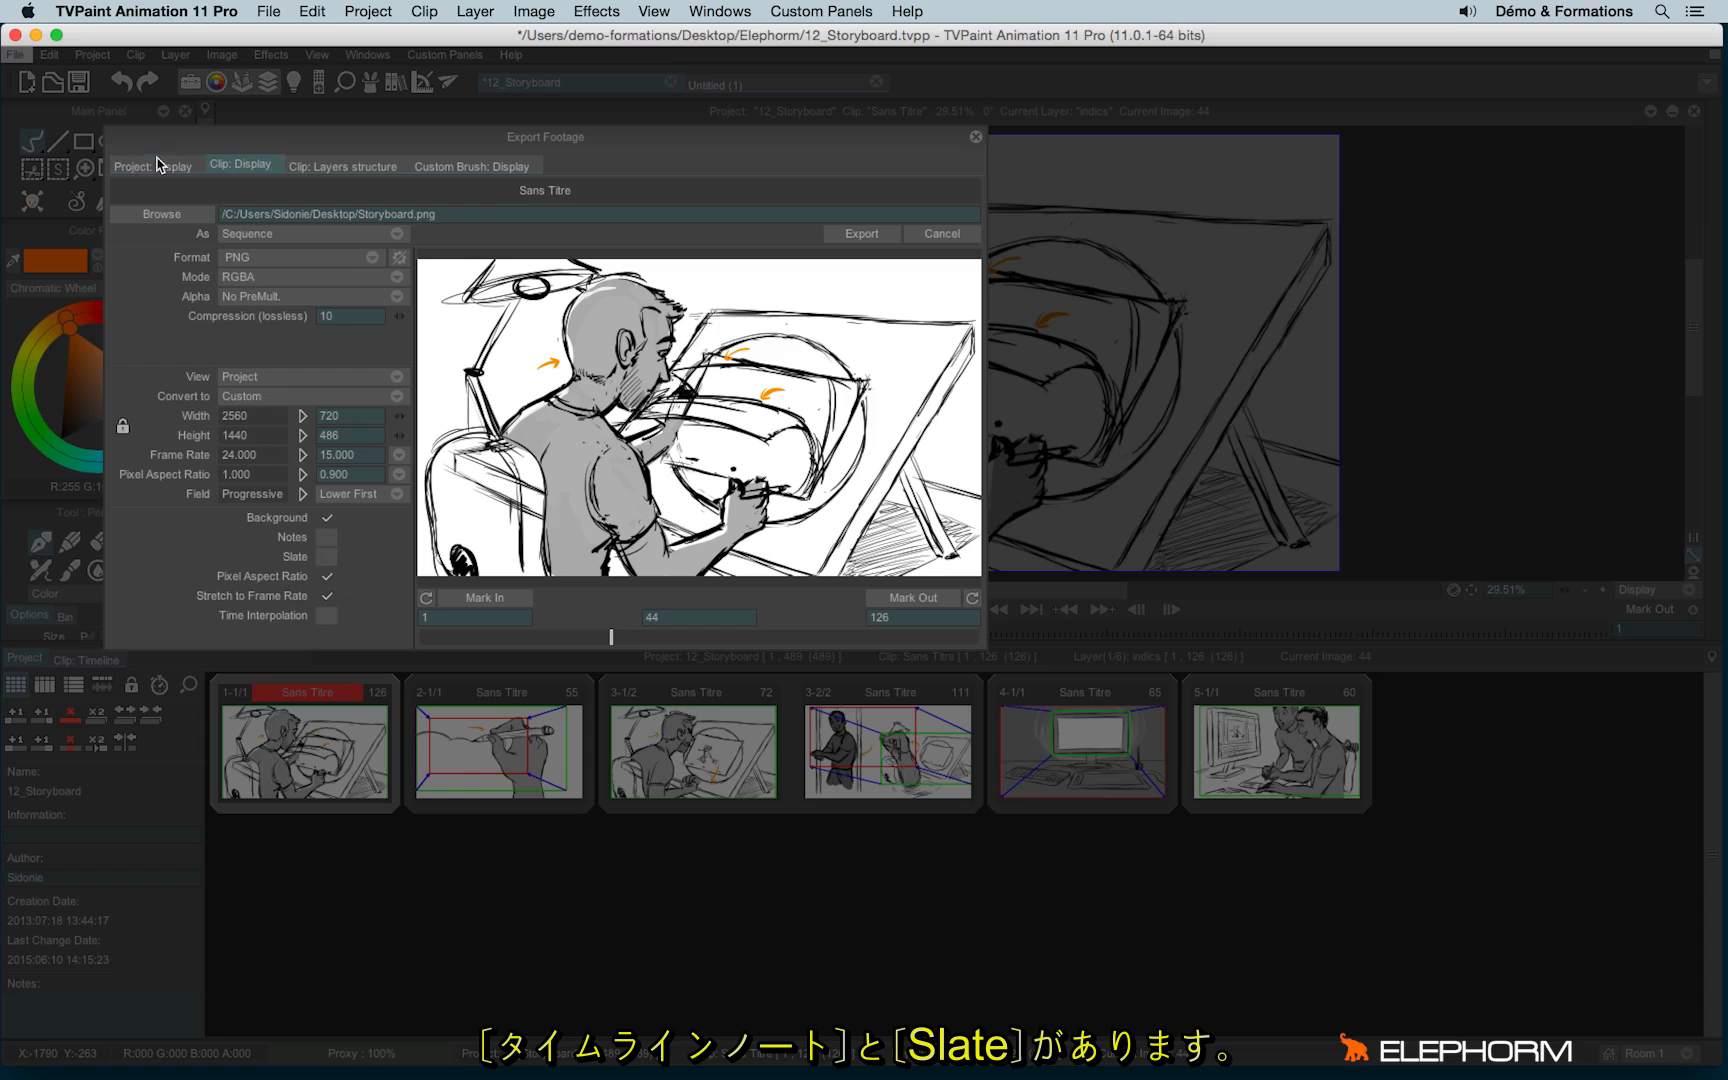
Include notes in the Project: Display export, close Export Footage, and reveal the clip's timeline notes.
click(153, 165)
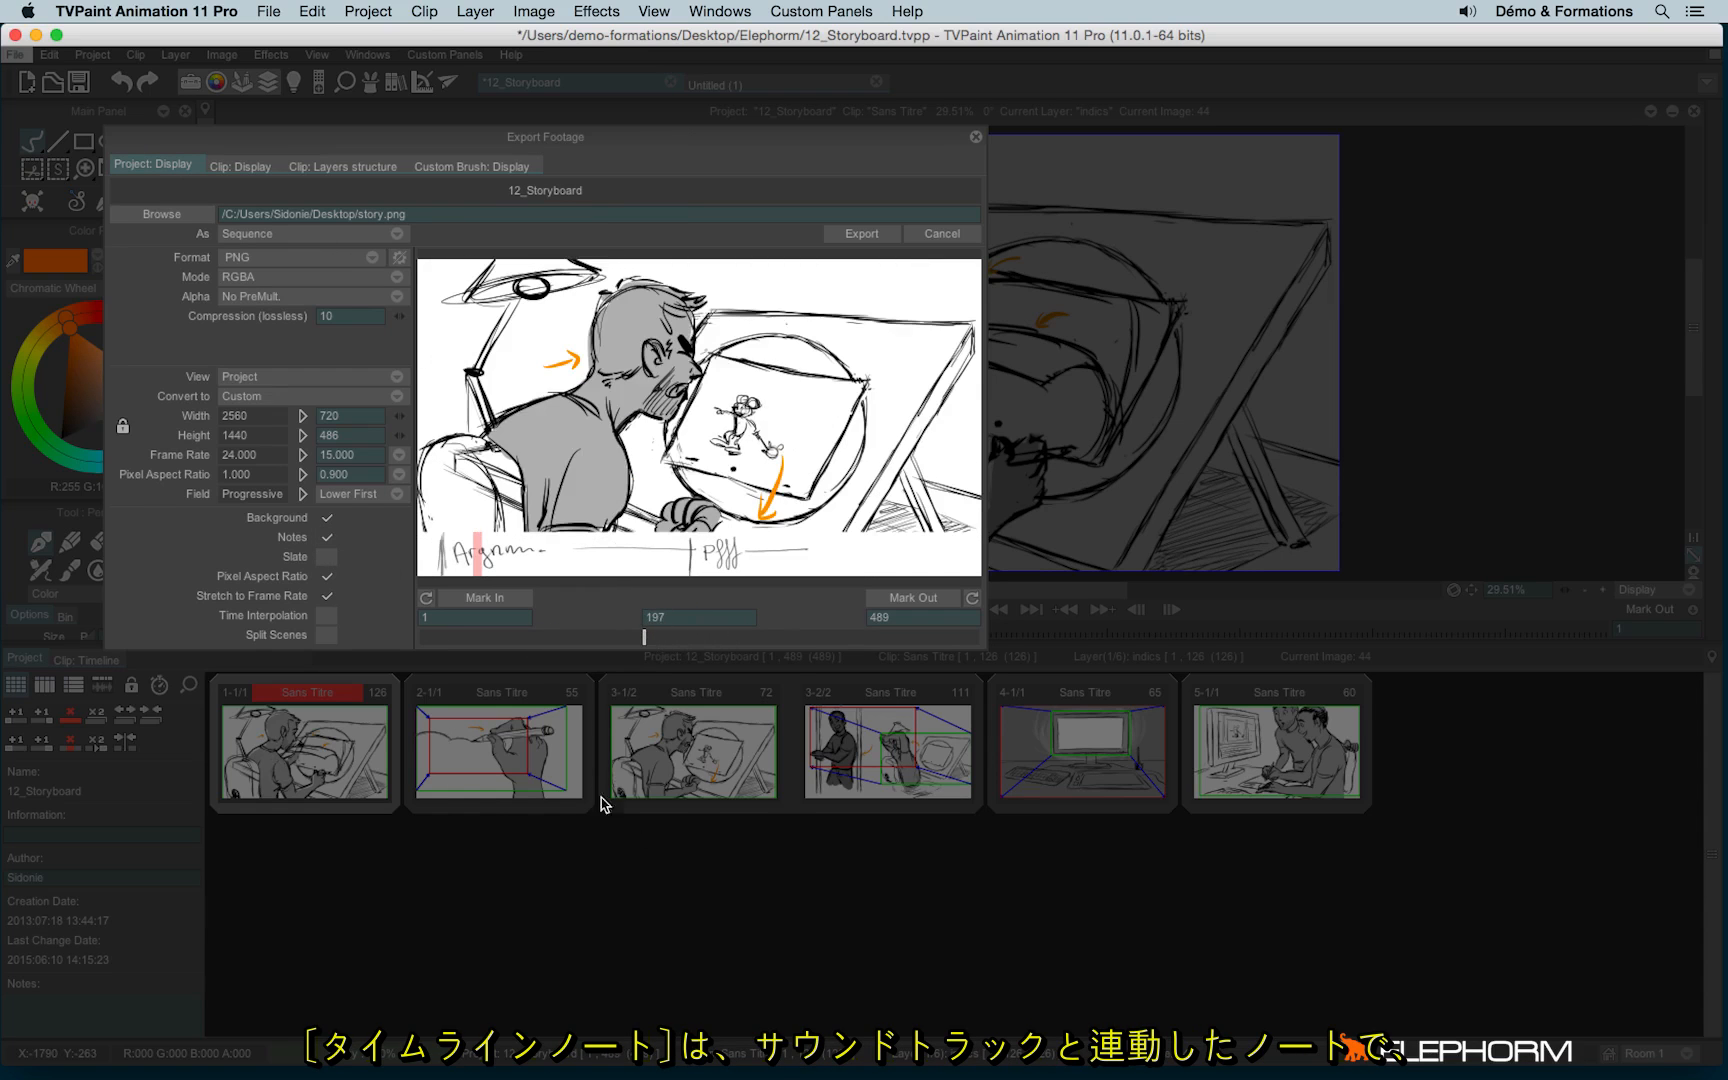
click(941, 234)
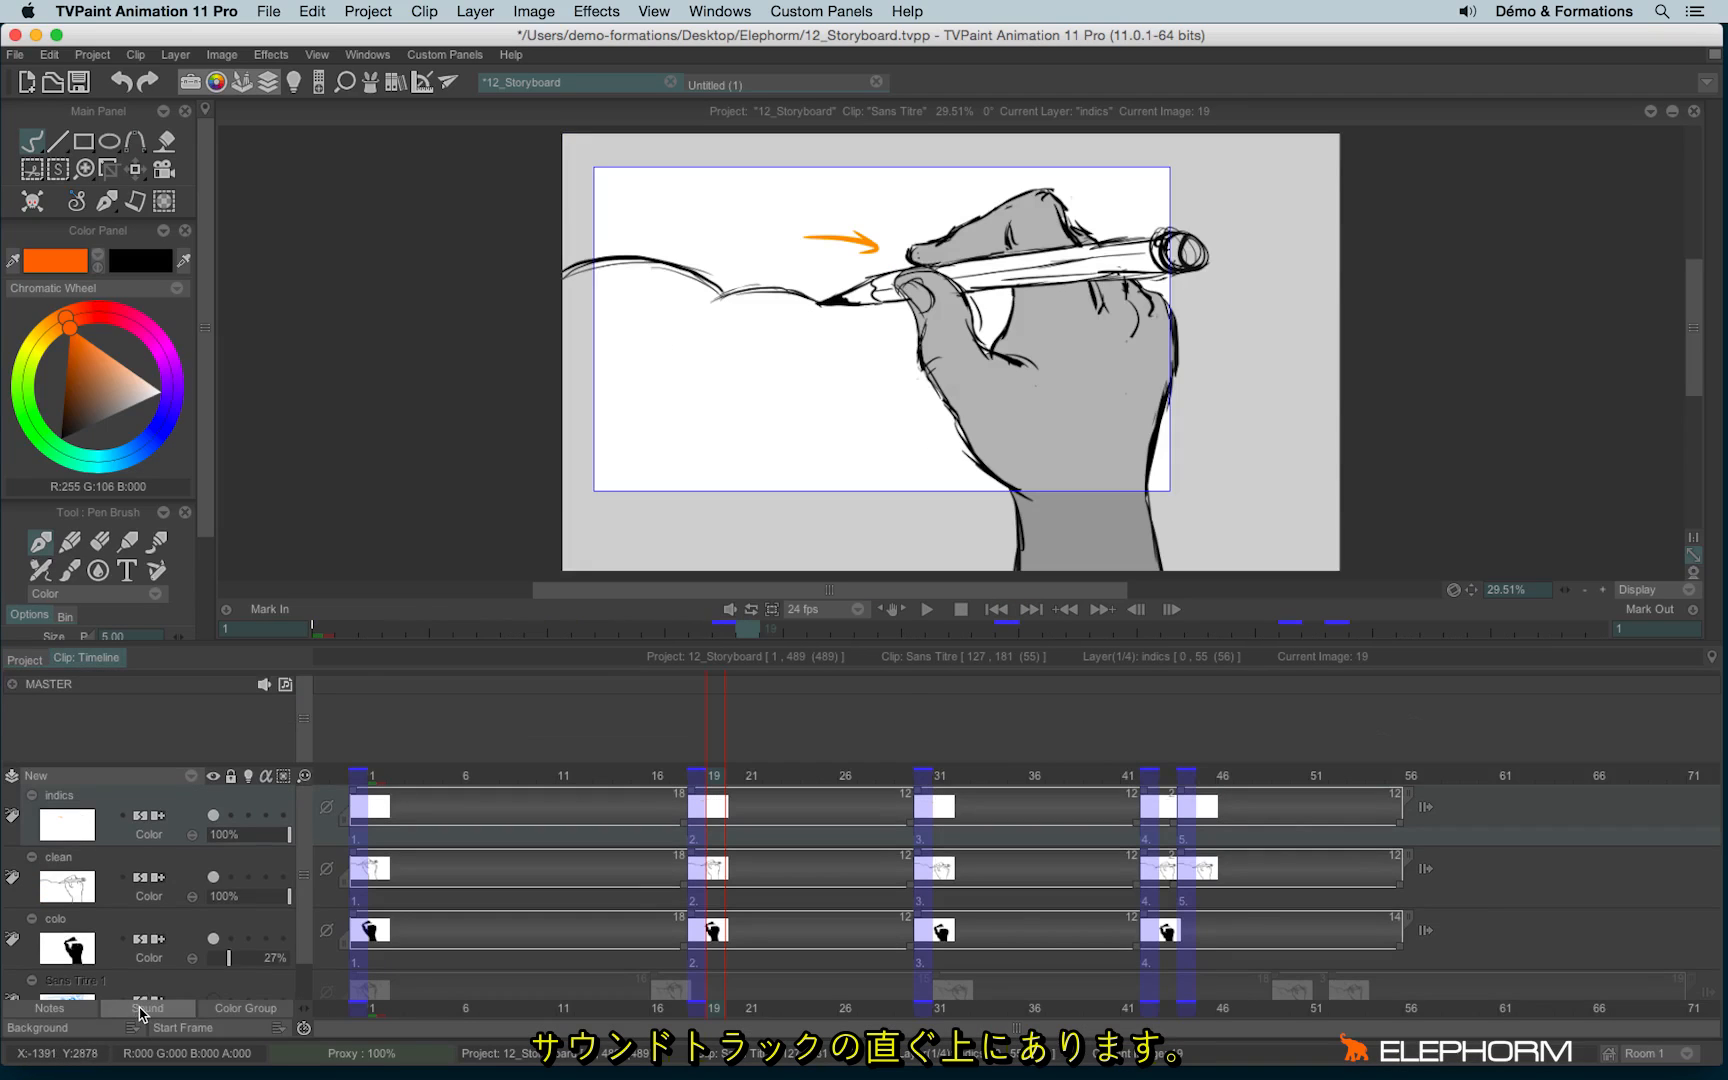
click(48, 1008)
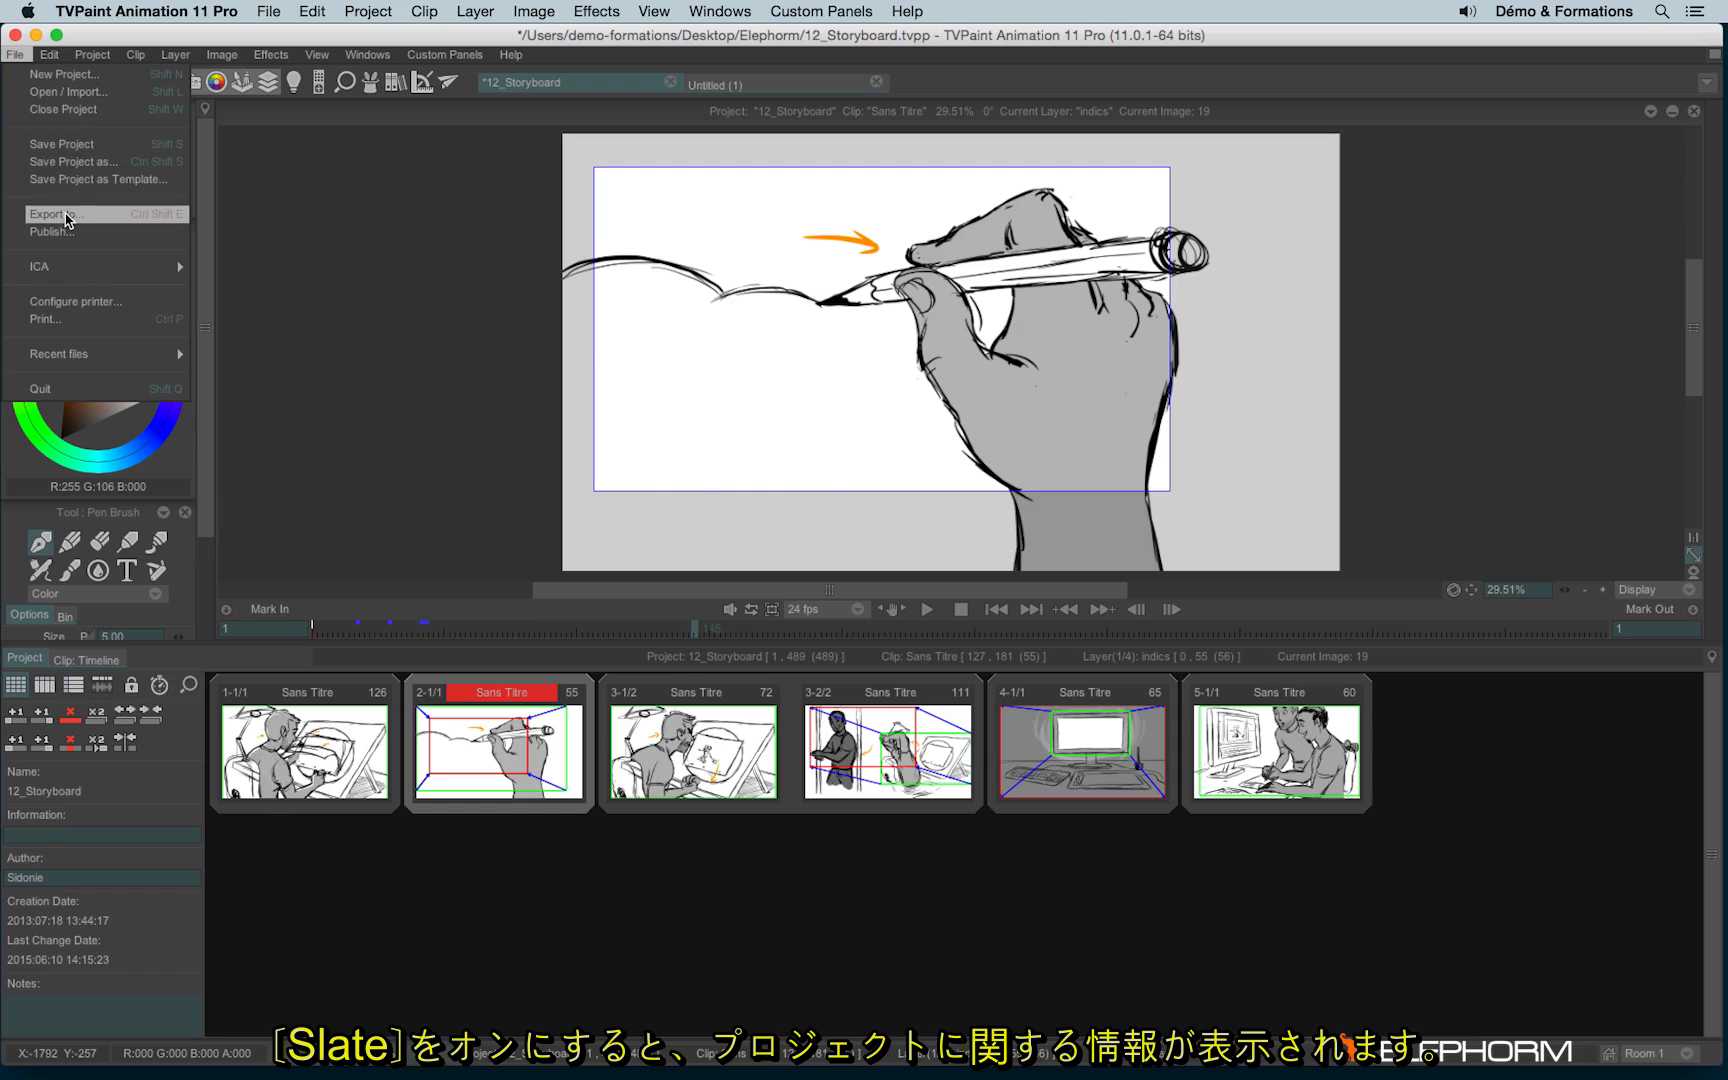
Reopen Export to… and enable the slate overlay showing project name, date and author.
click(55, 214)
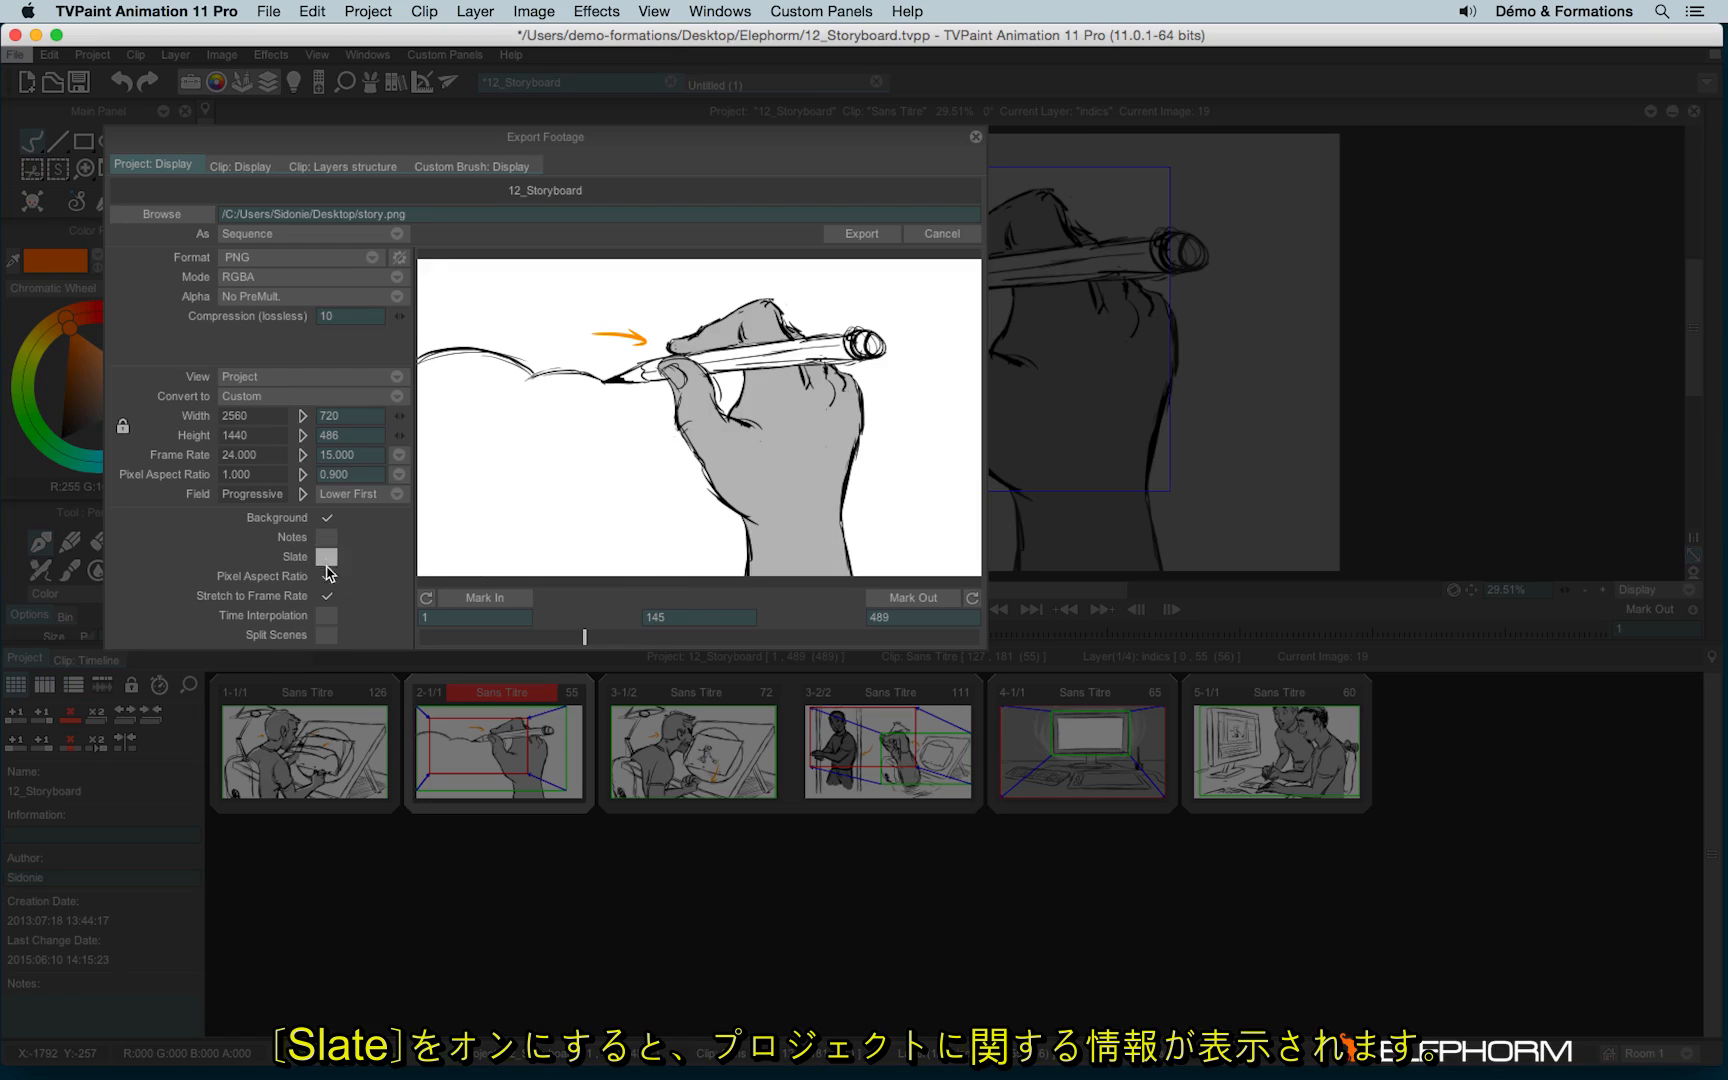
click(326, 557)
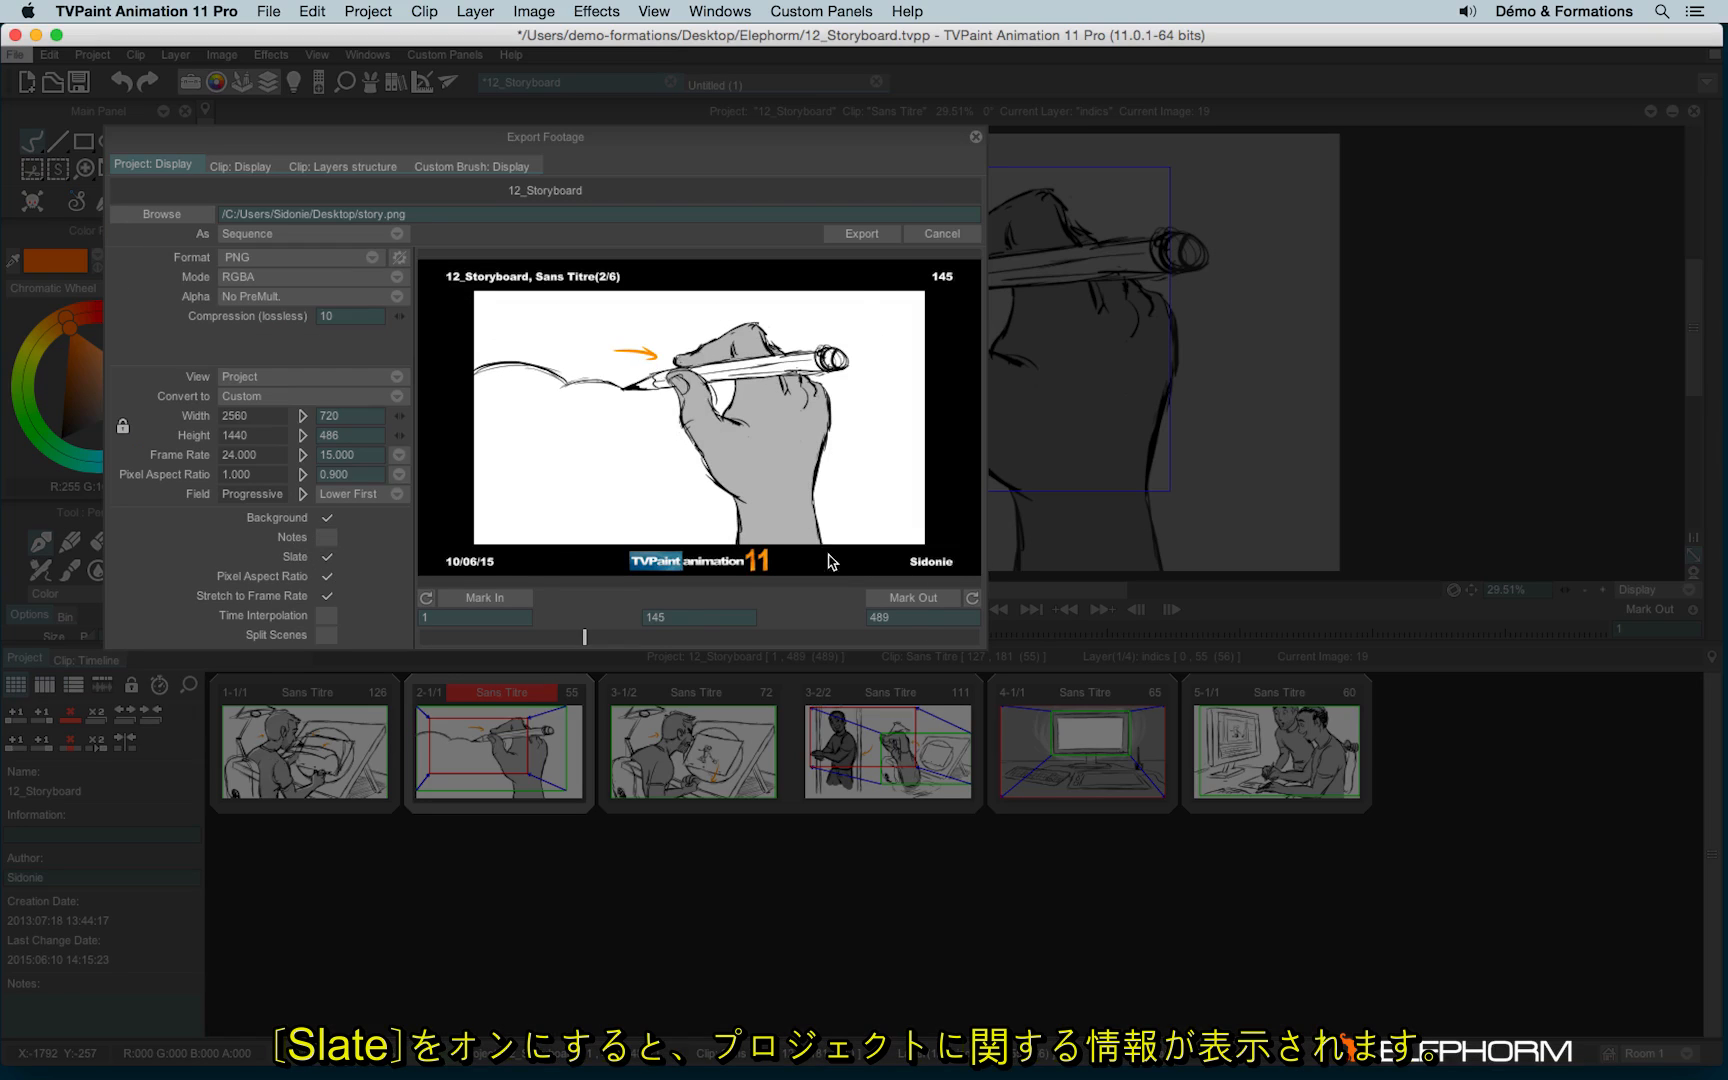
mouse_move(496, 289)
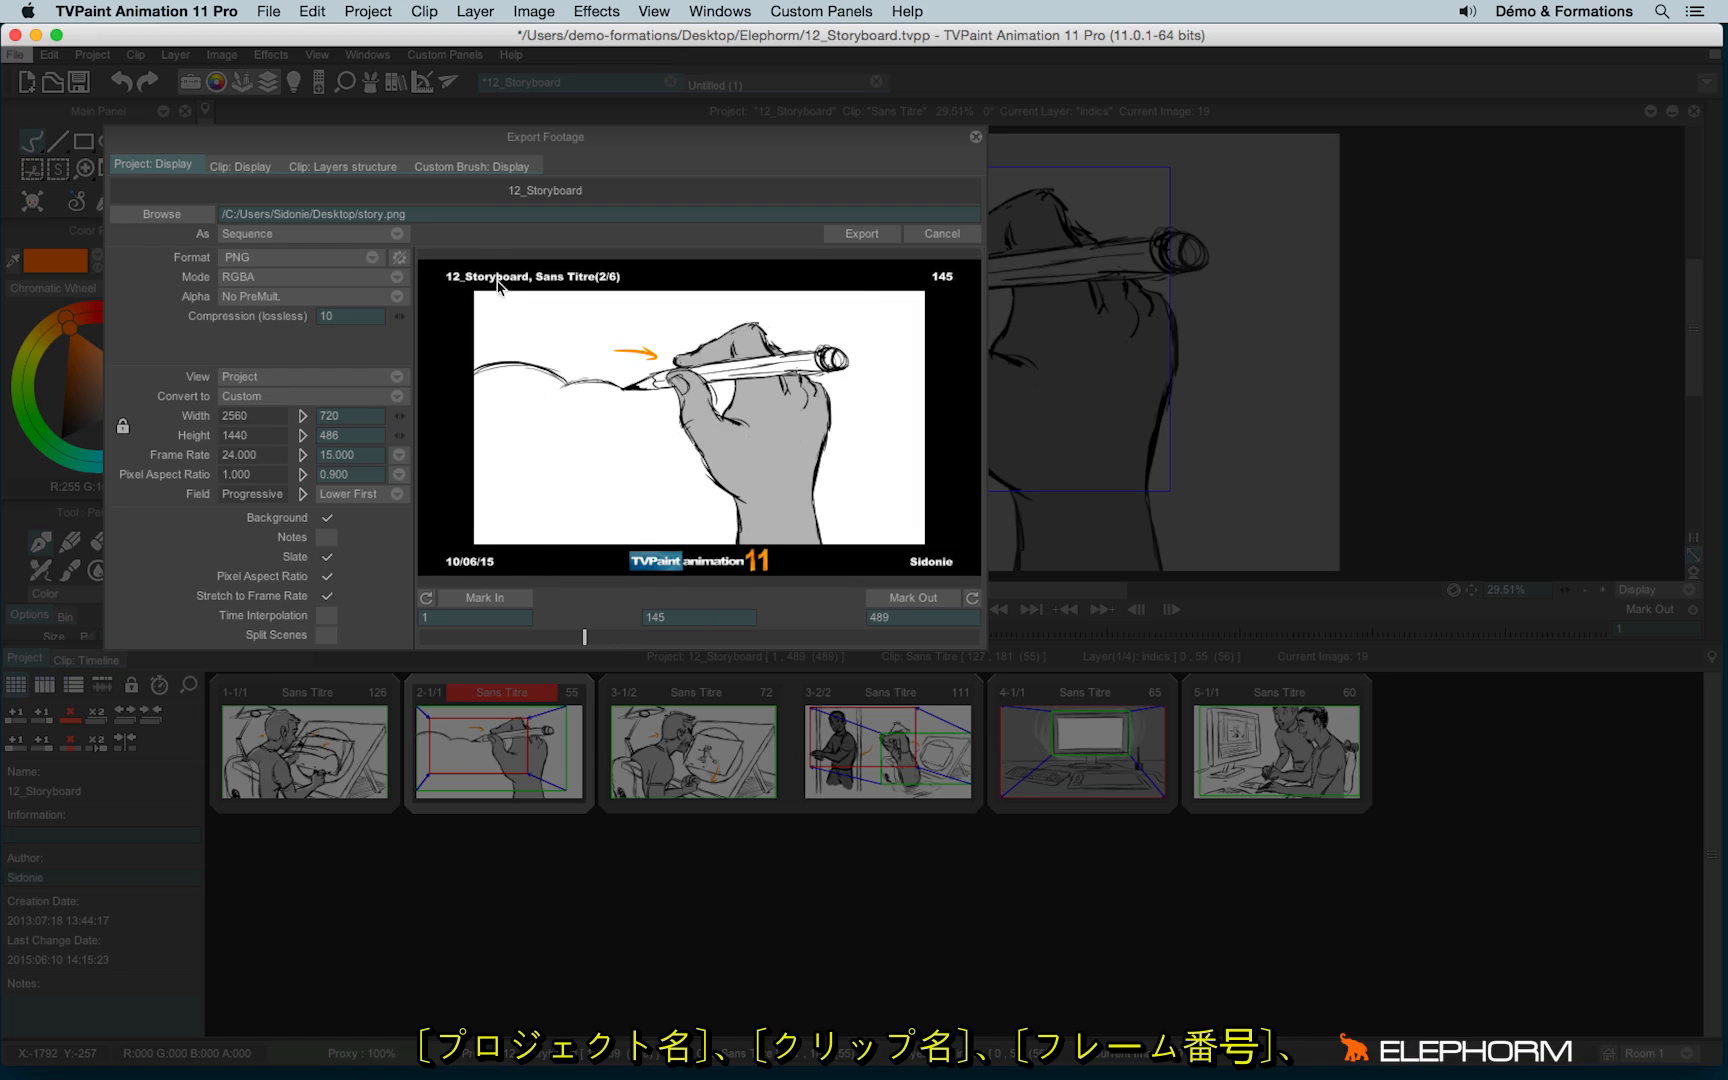
mouse_move(827, 312)
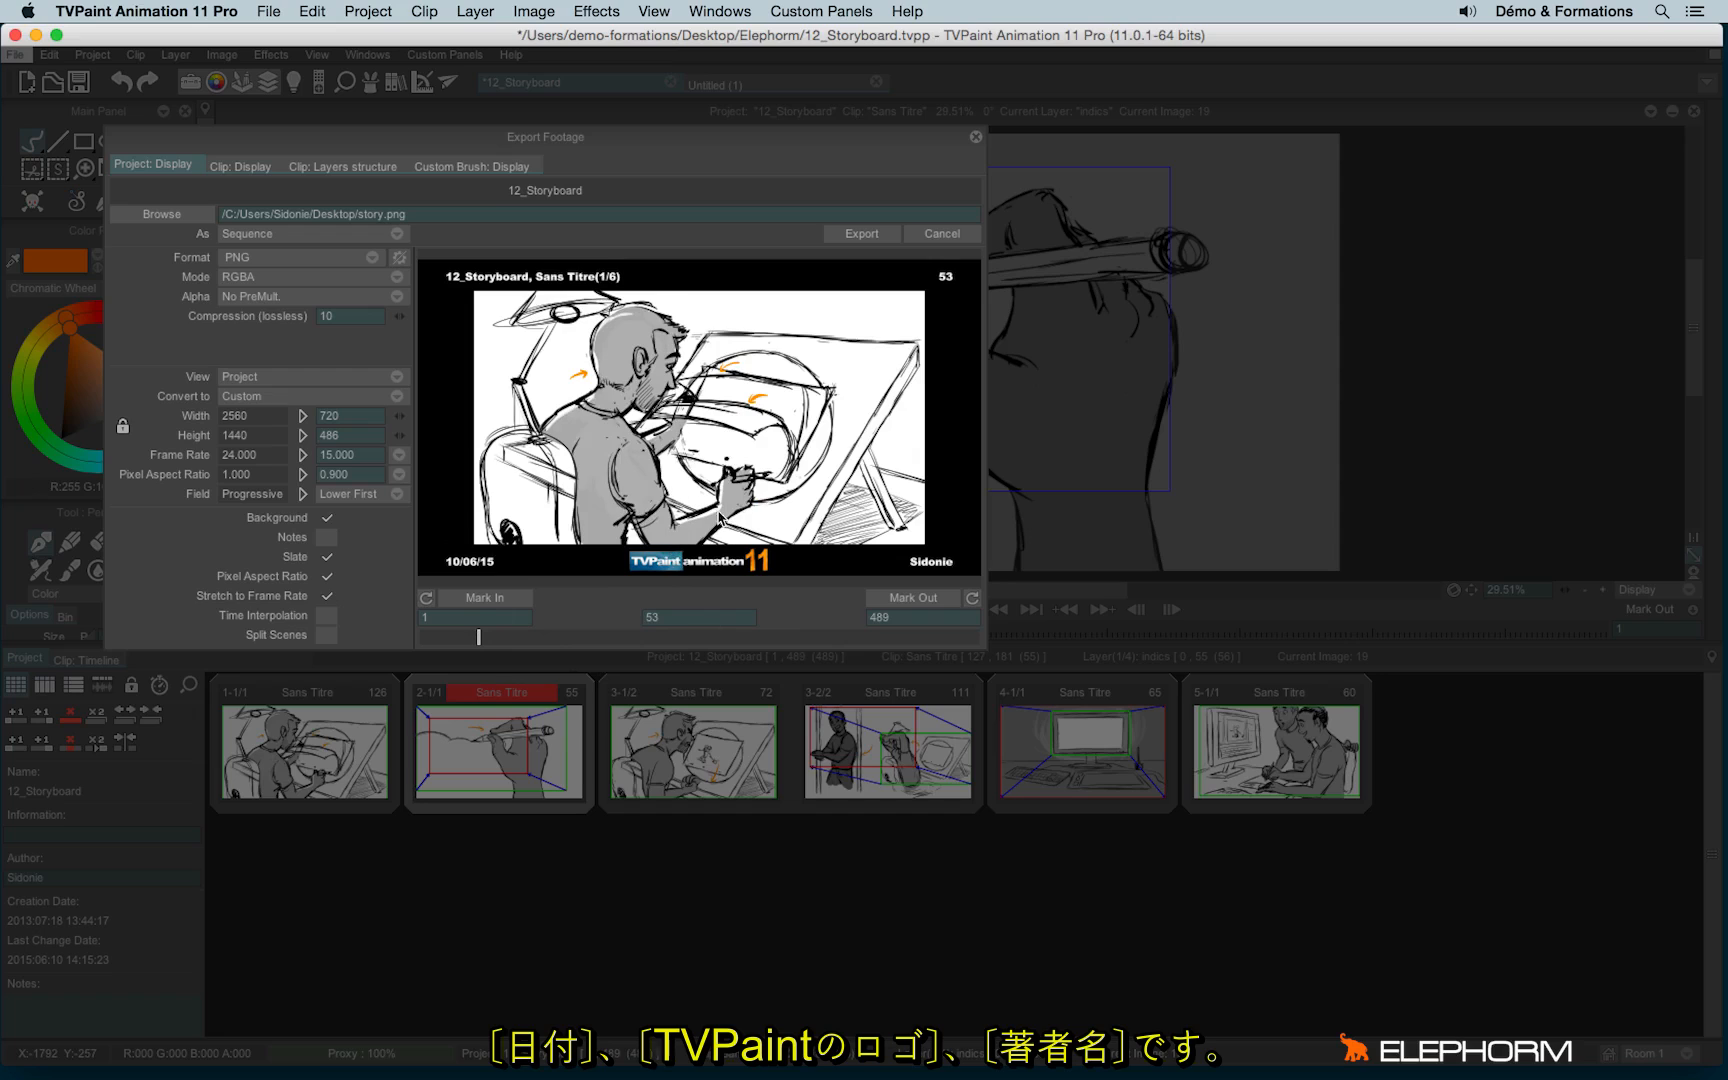
mouse_move(887, 570)
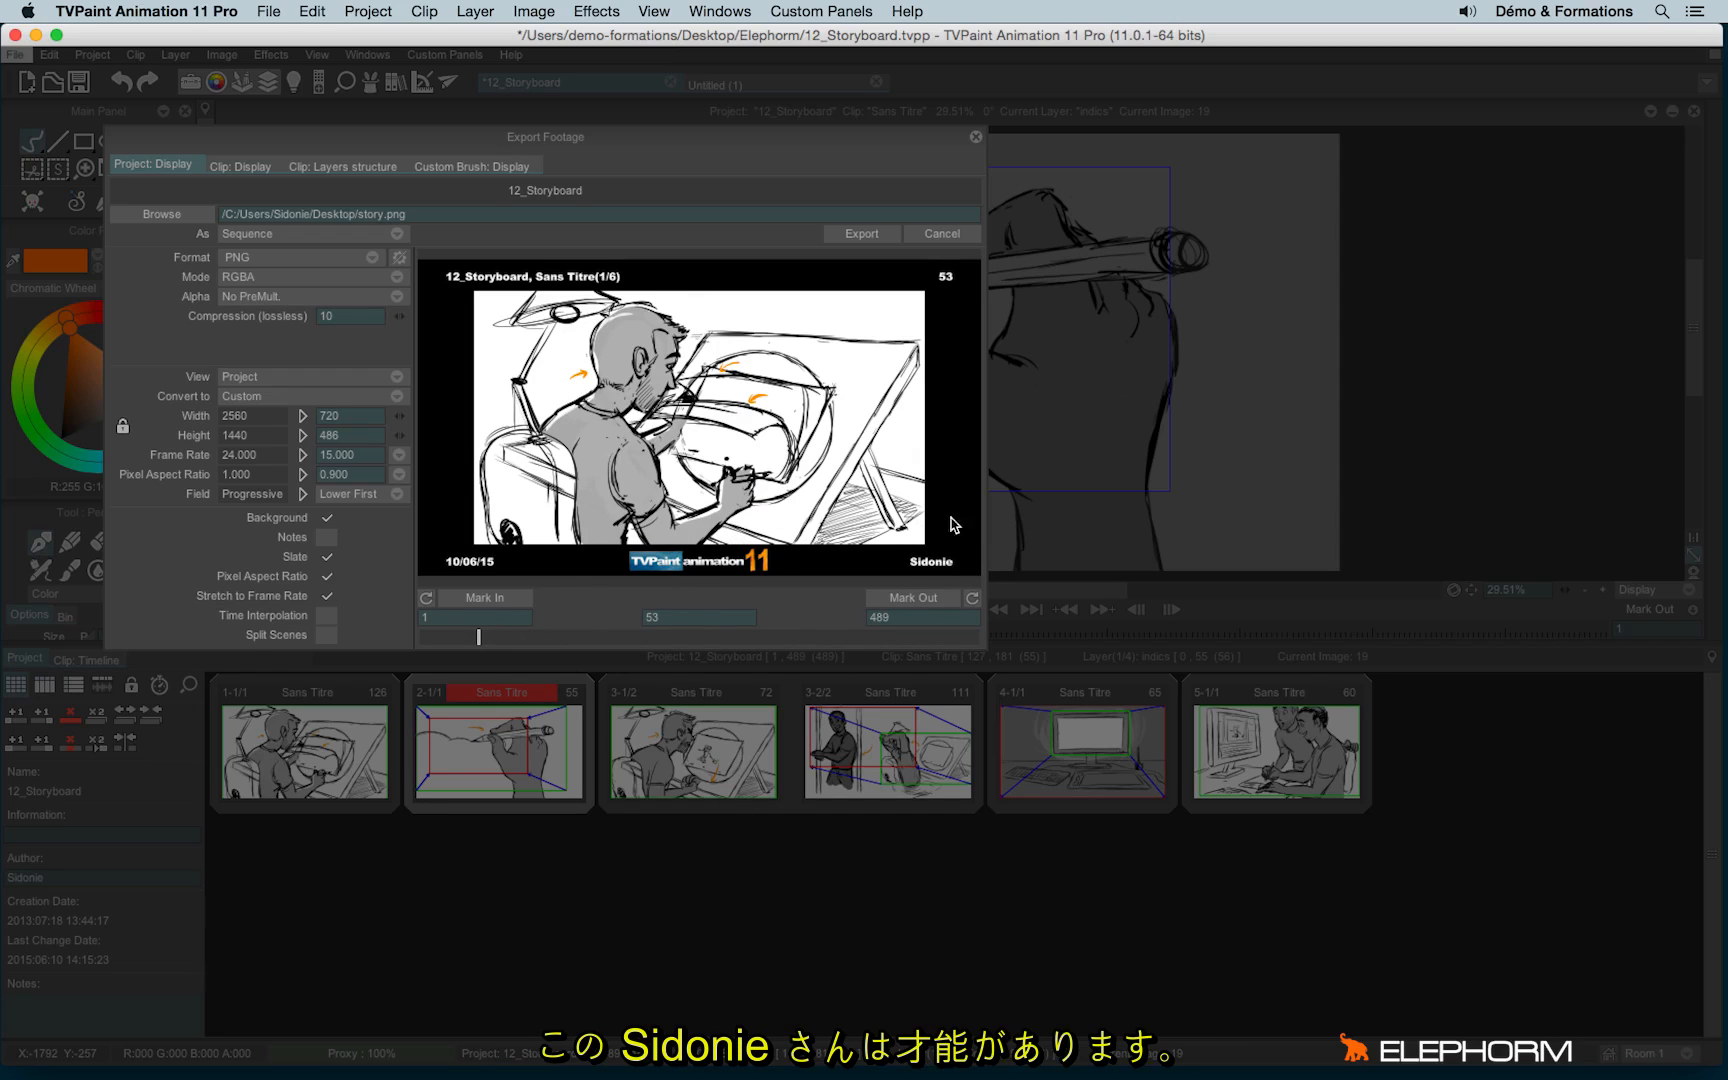
mouse_move(336, 179)
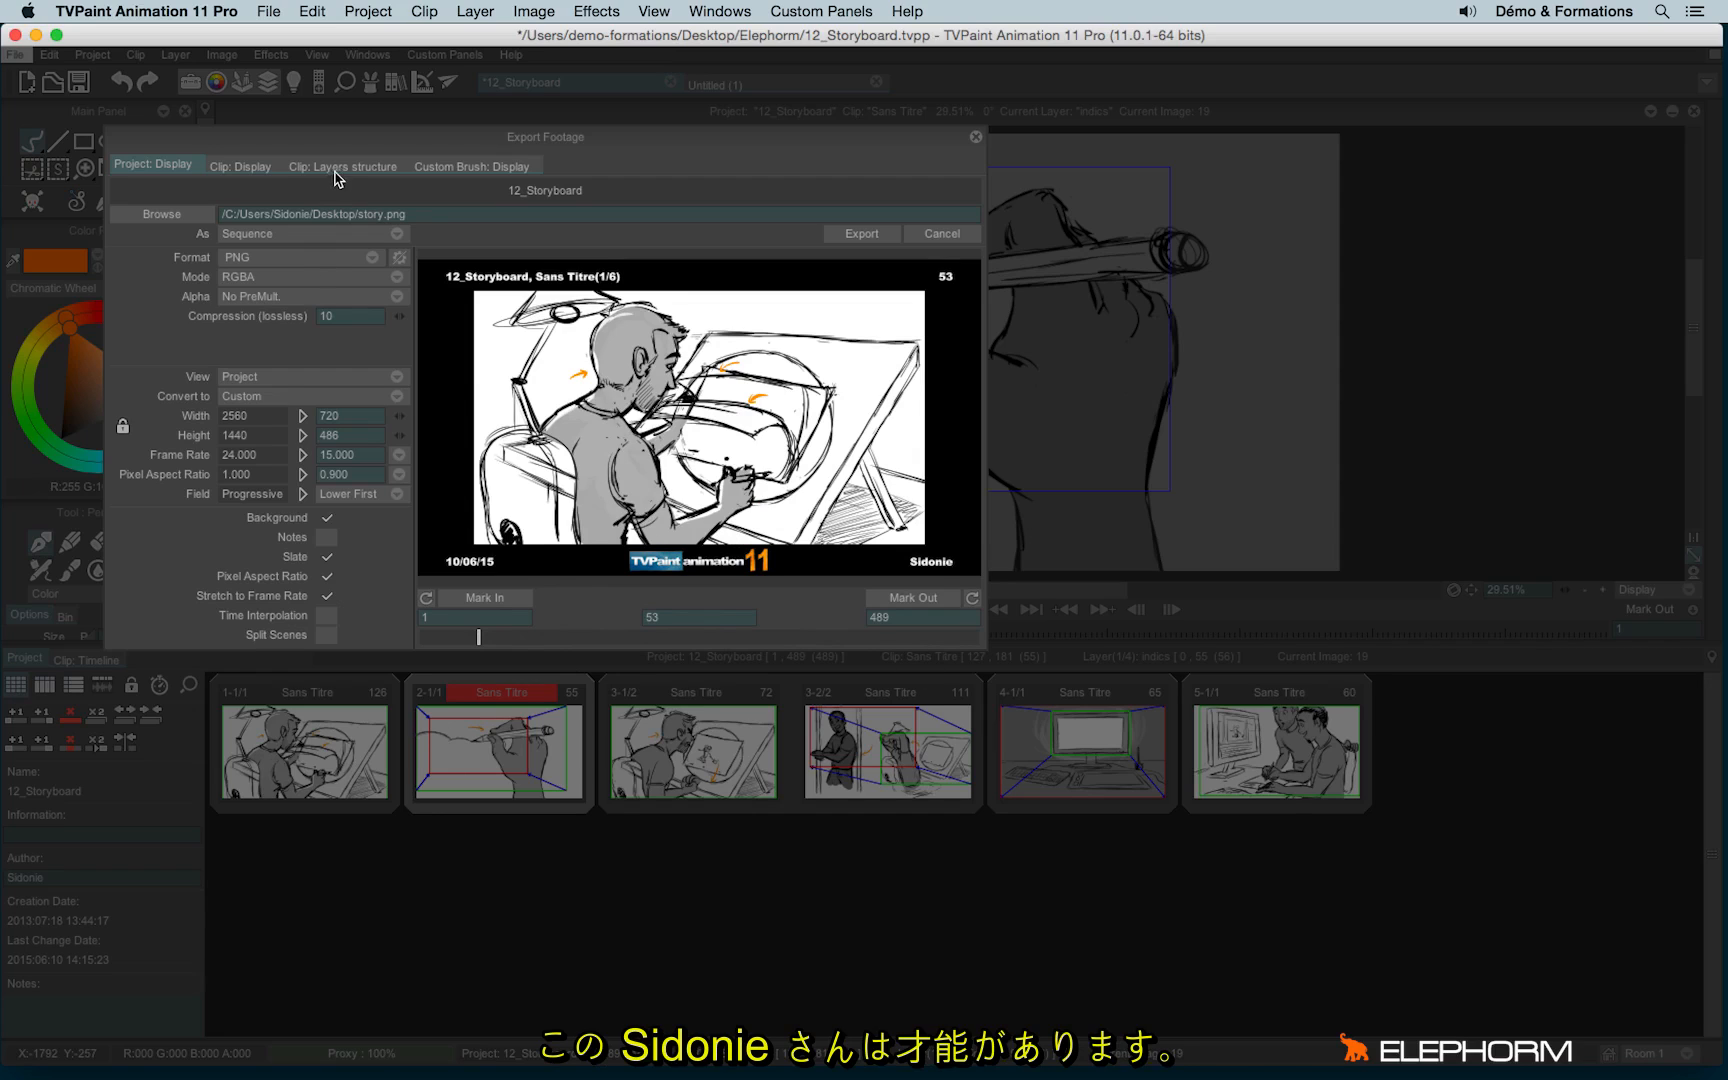
Alternate between Clip: Layers structure and Clip: Display, ending on layer structure with the slate off.
click(342, 165)
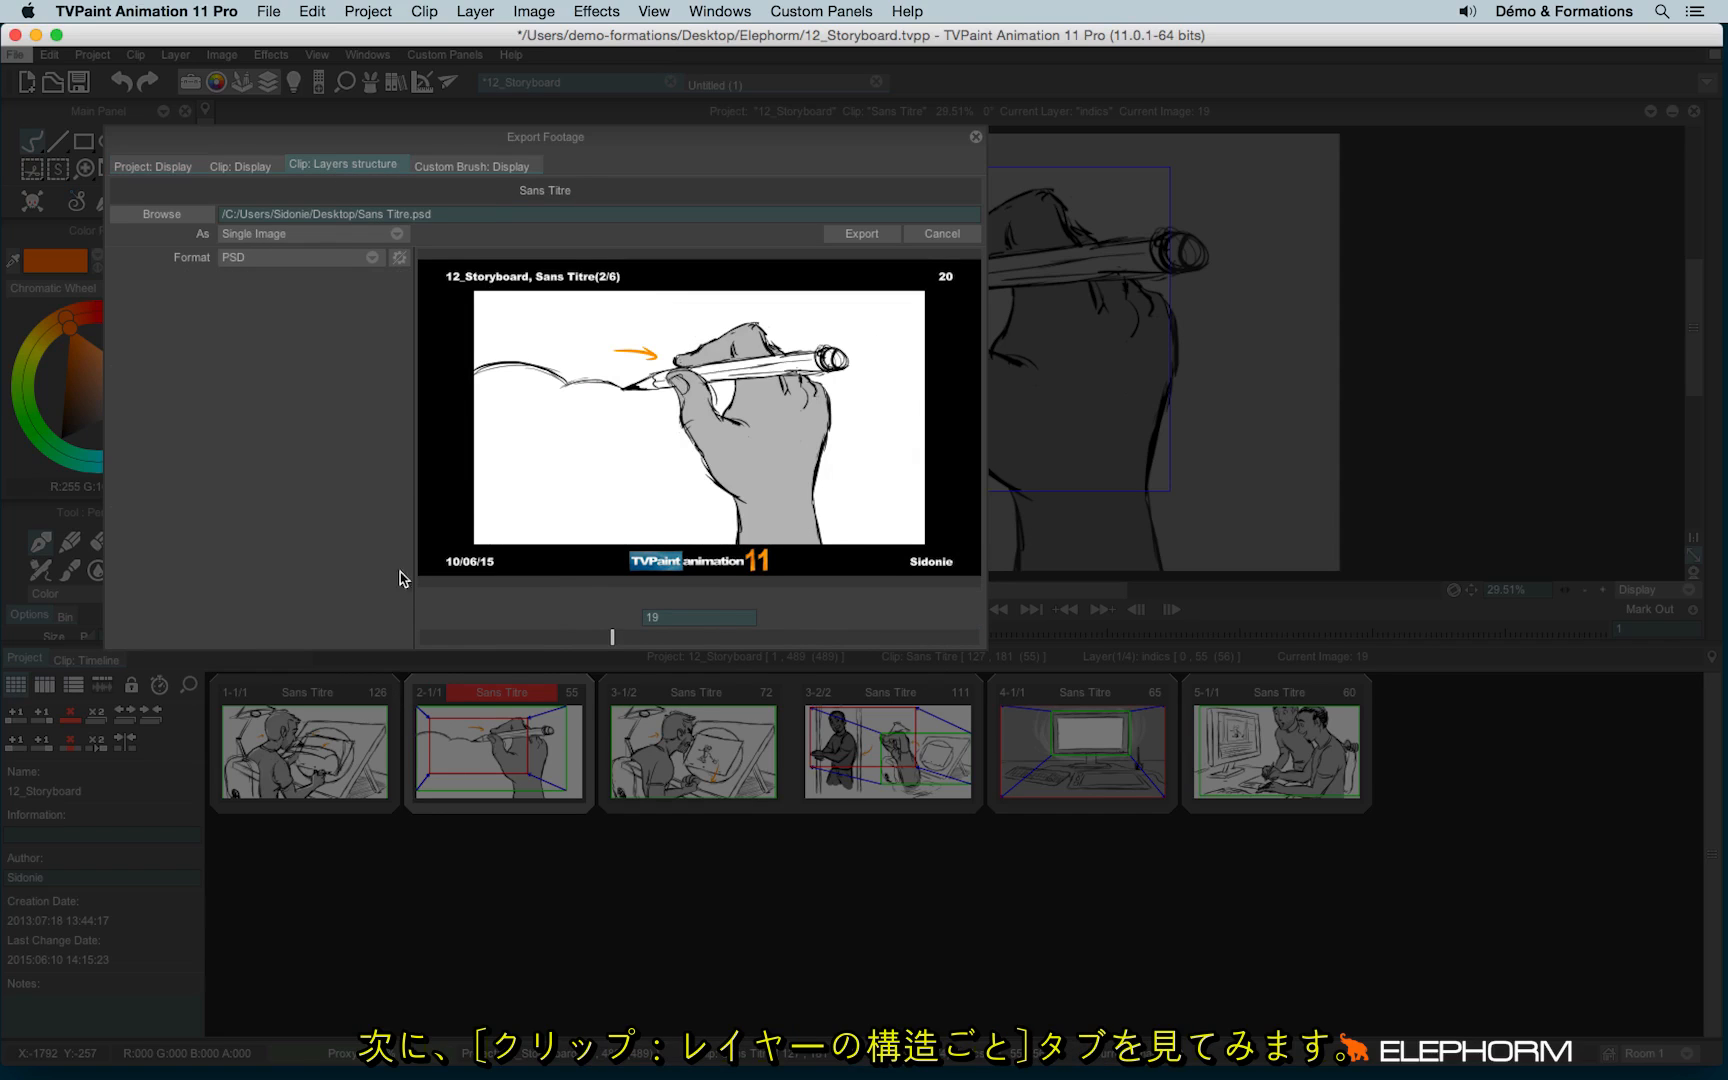
mouse_move(231, 179)
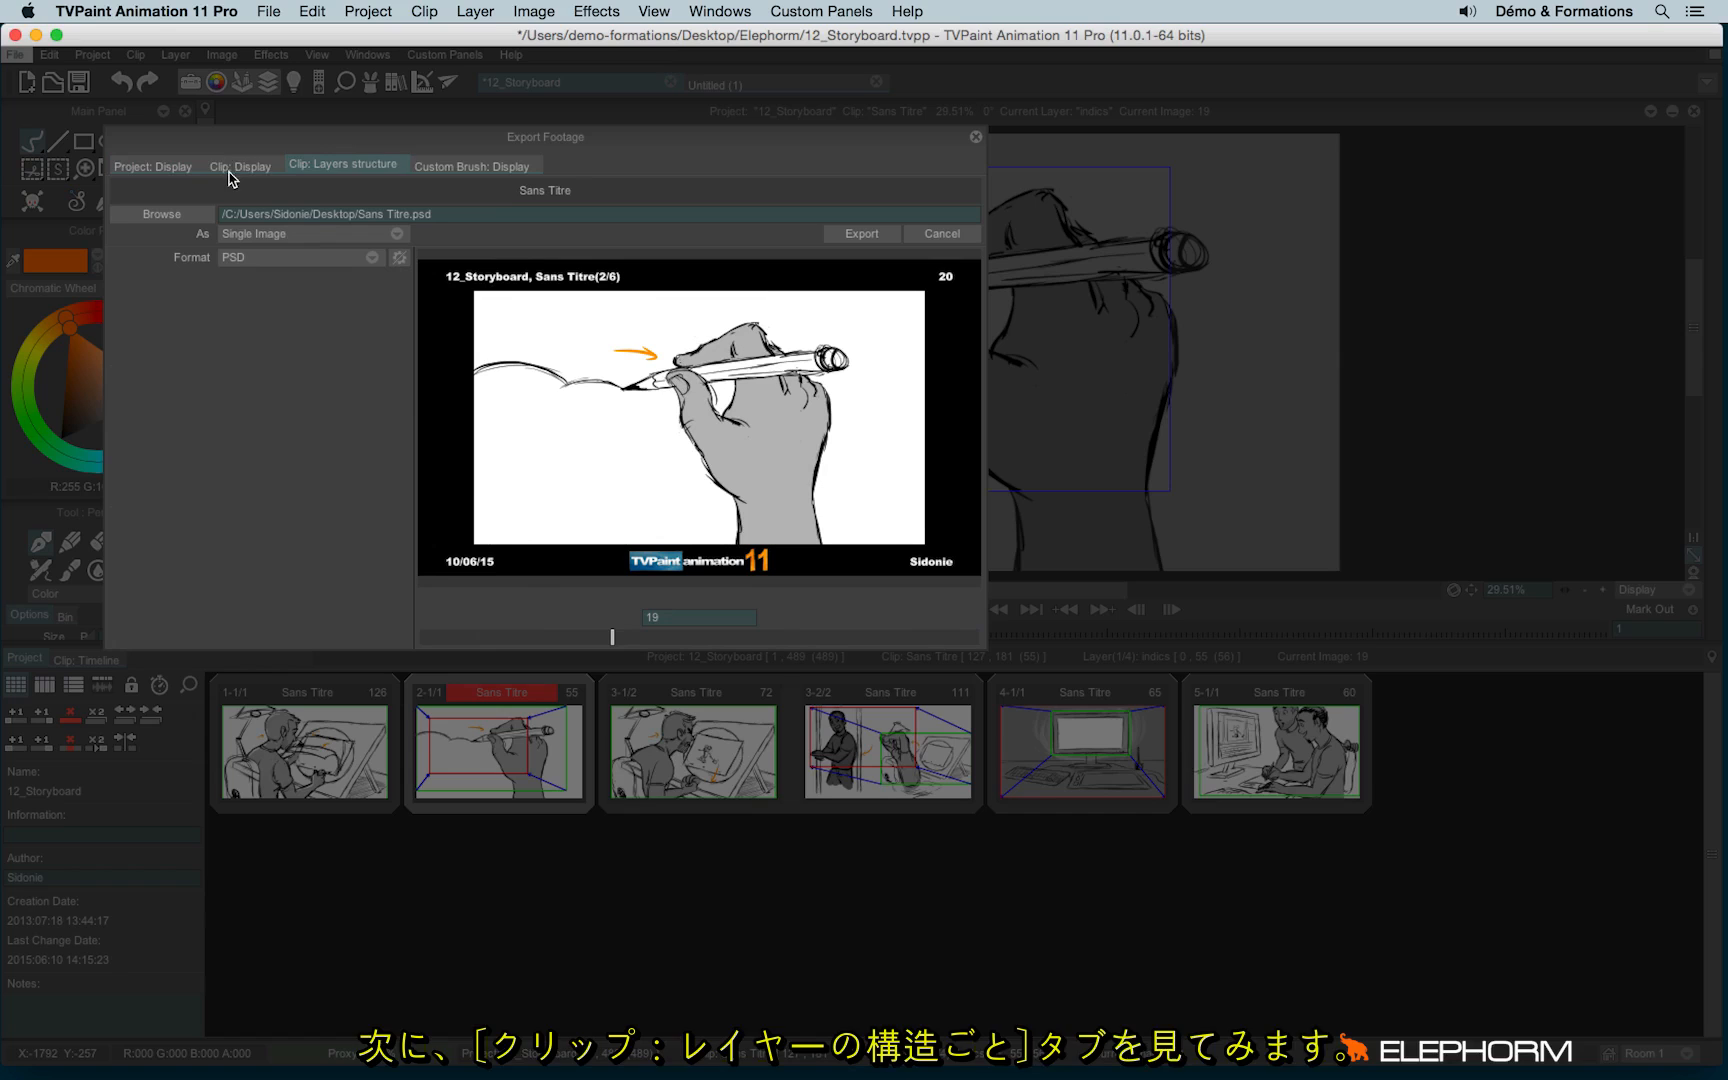
click(241, 165)
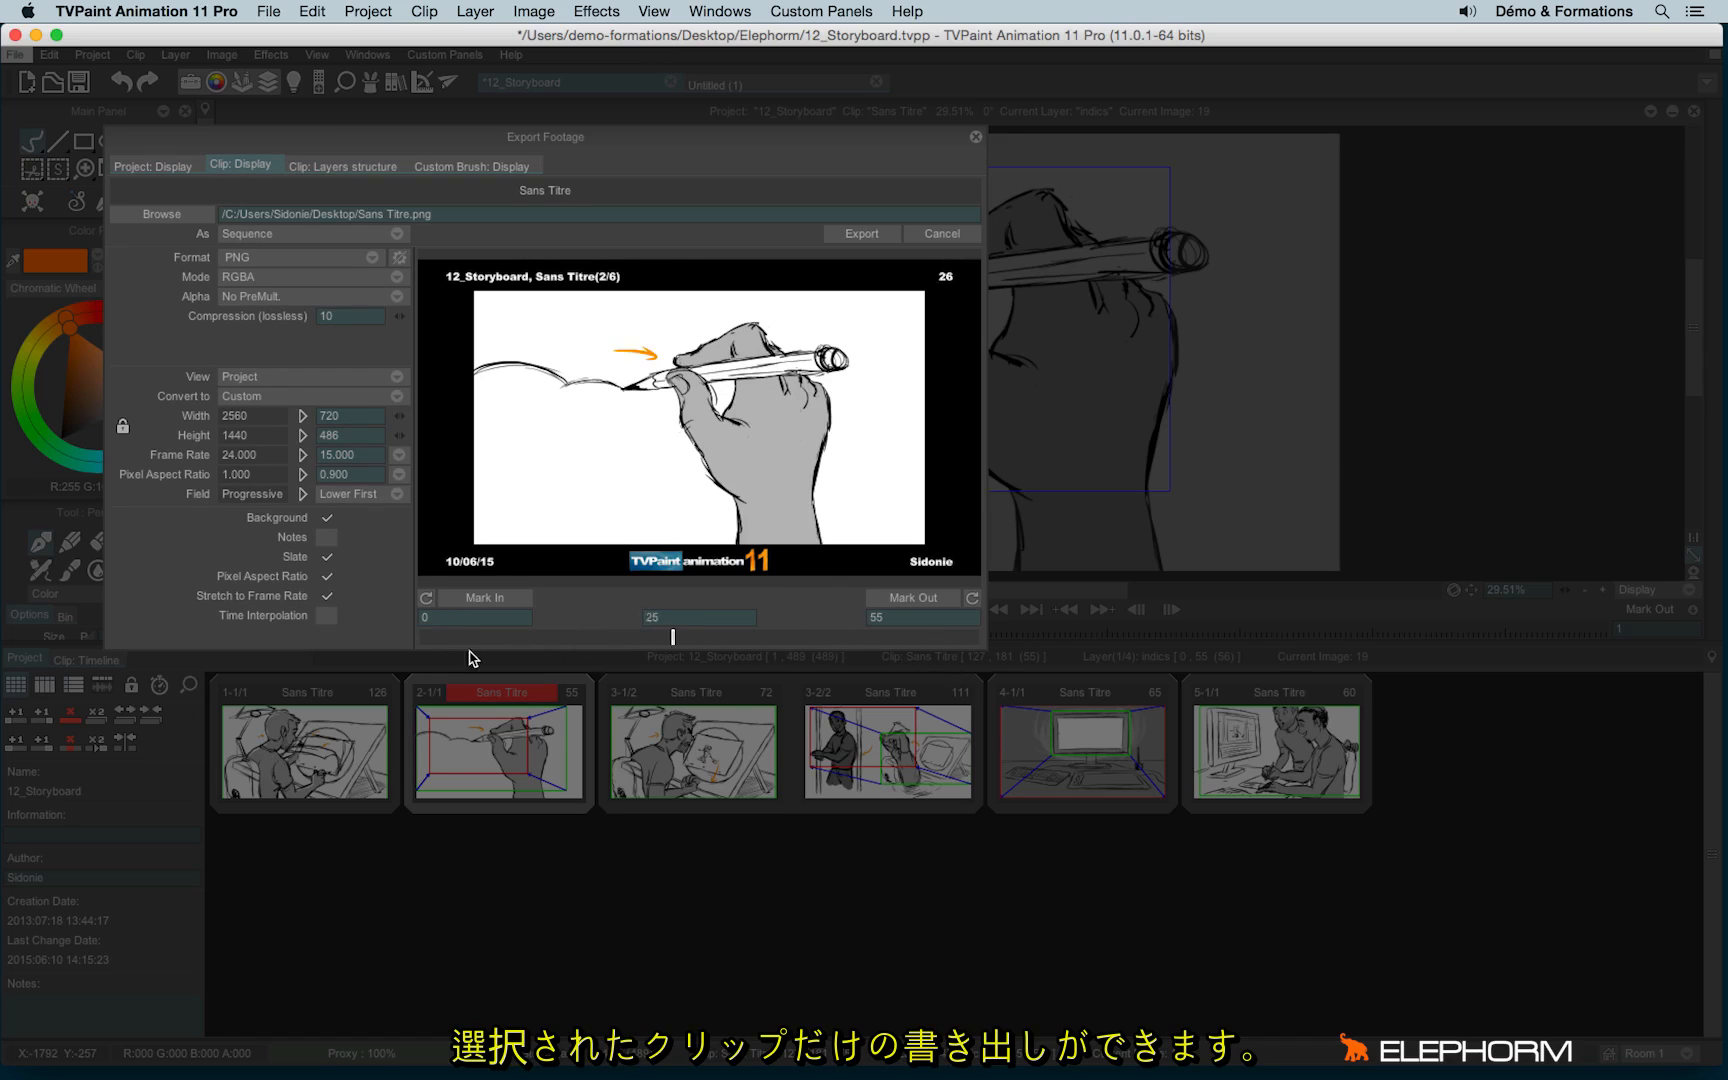
click(343, 165)
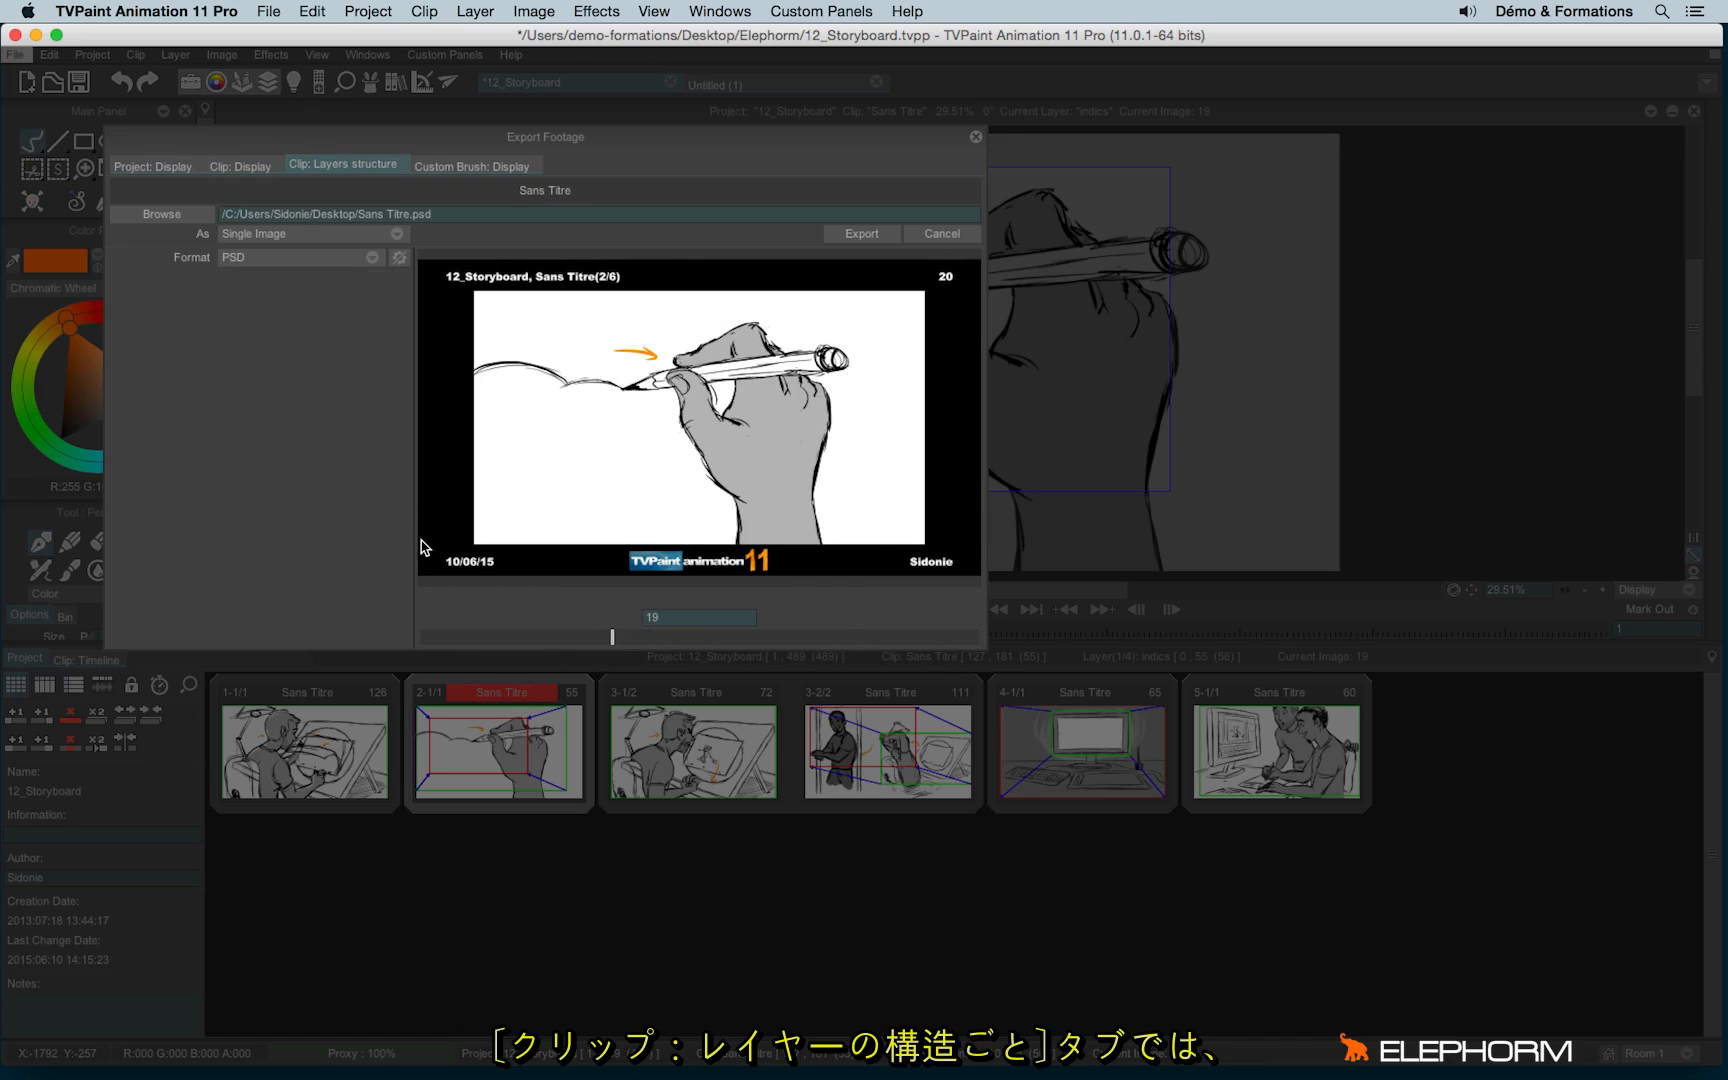
mouse_move(342, 403)
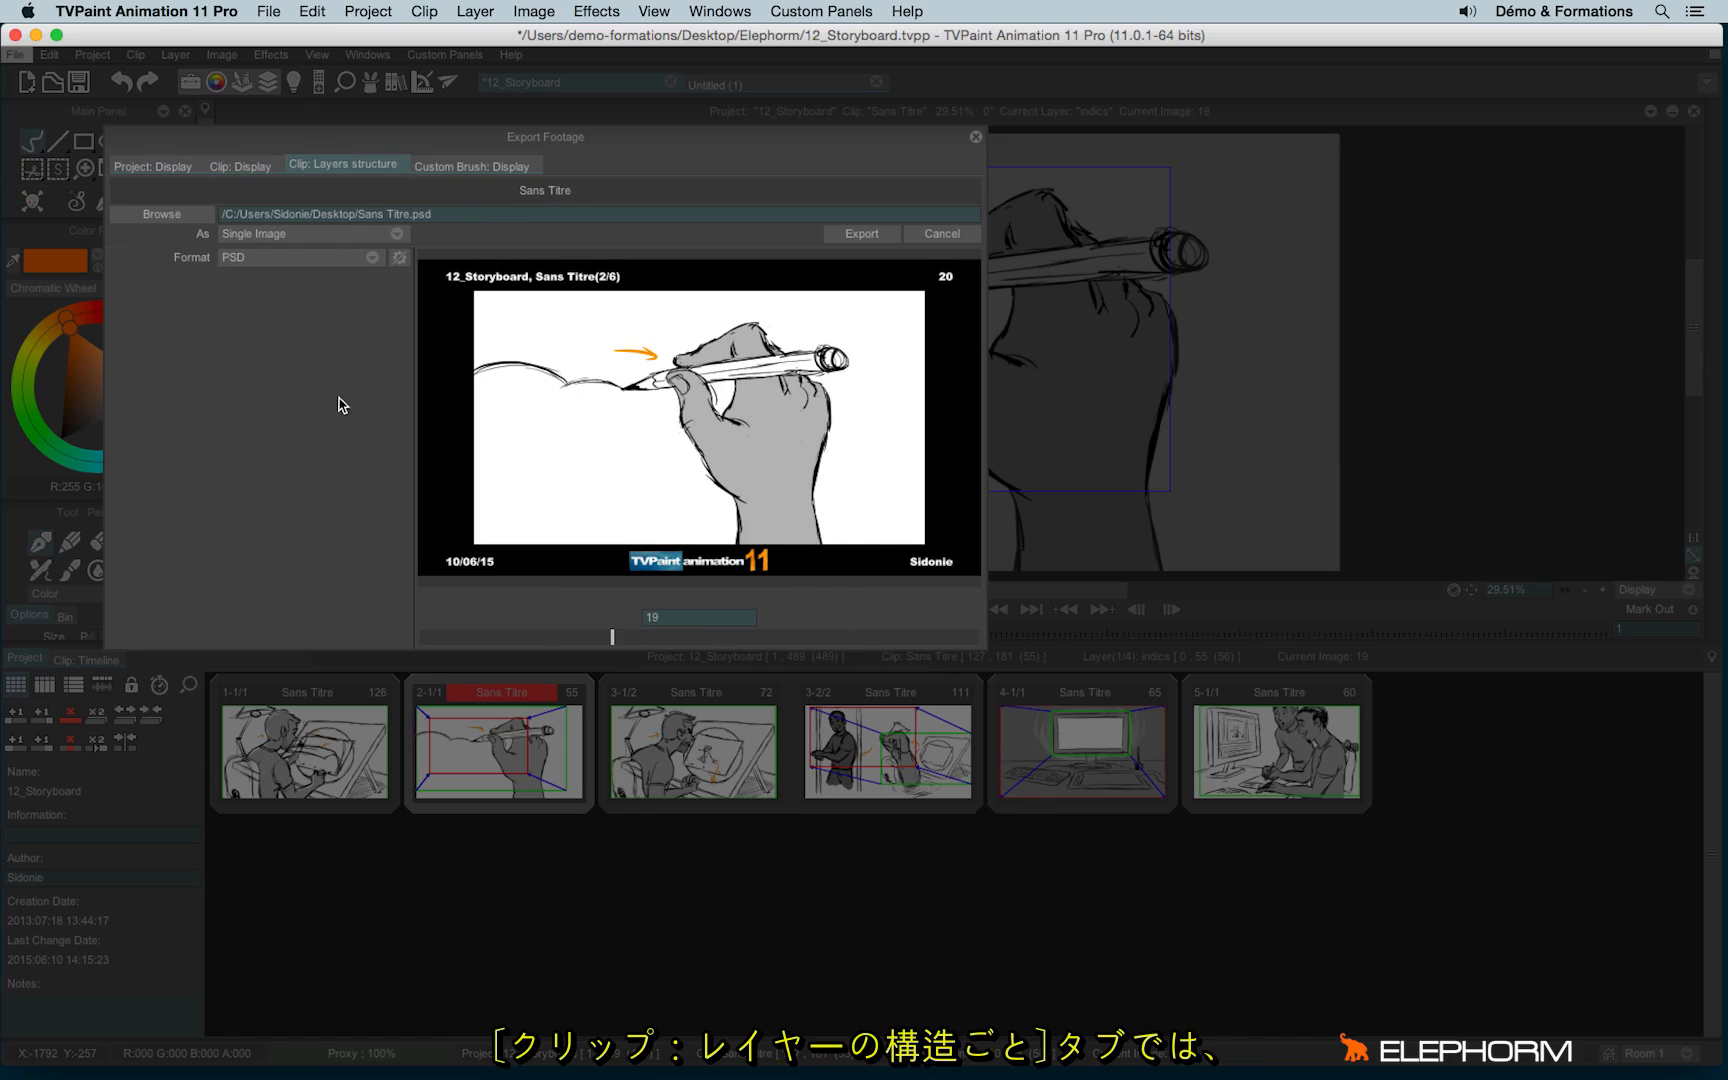
mouse_move(223, 163)
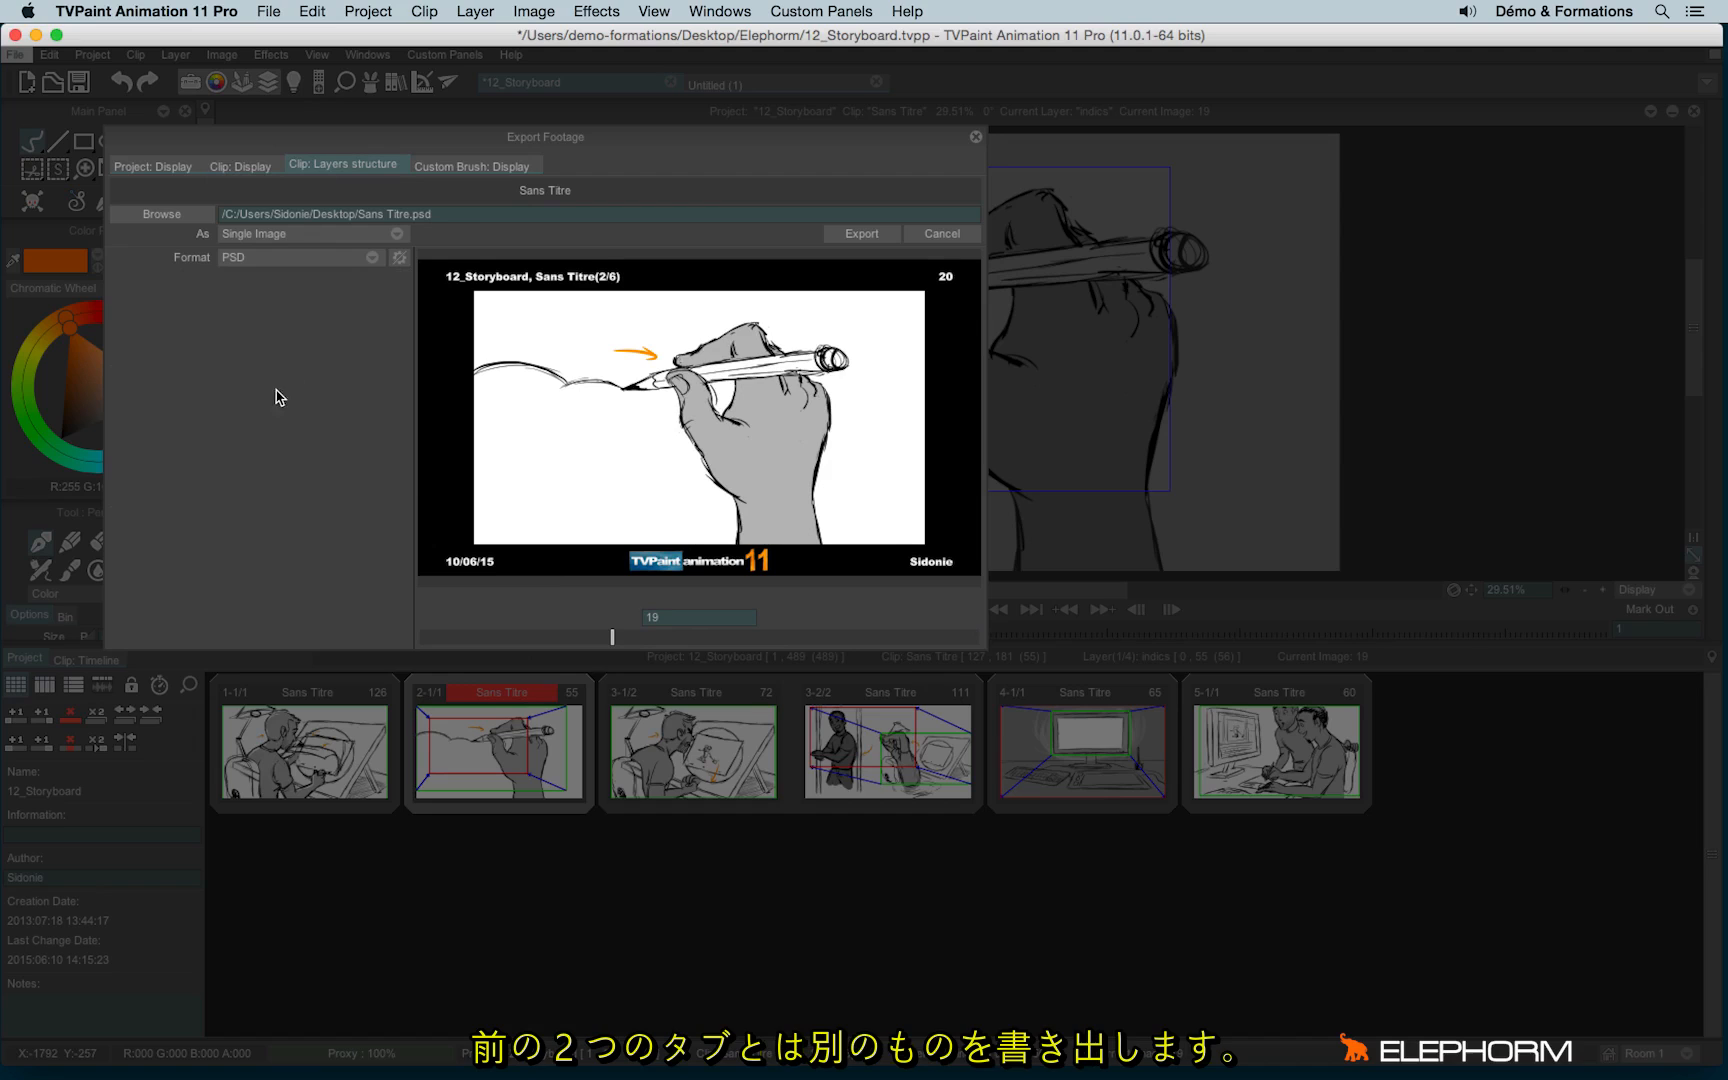
click(239, 165)
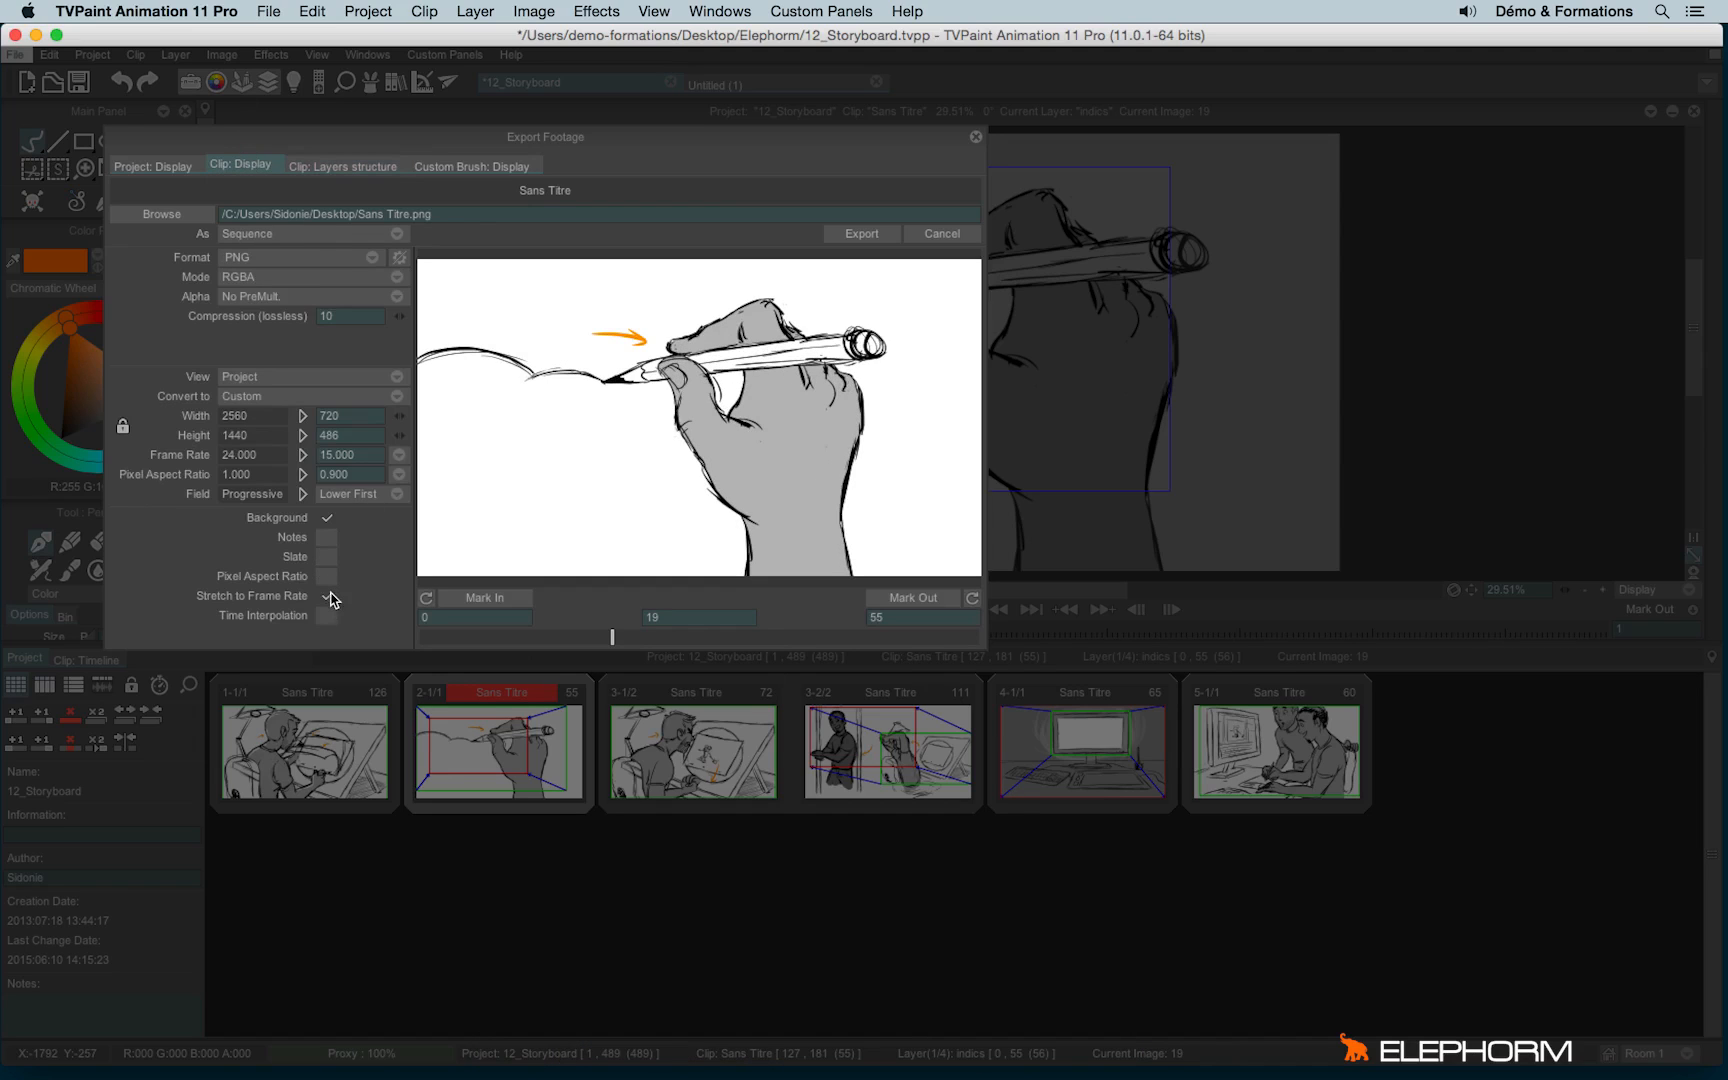
click(343, 166)
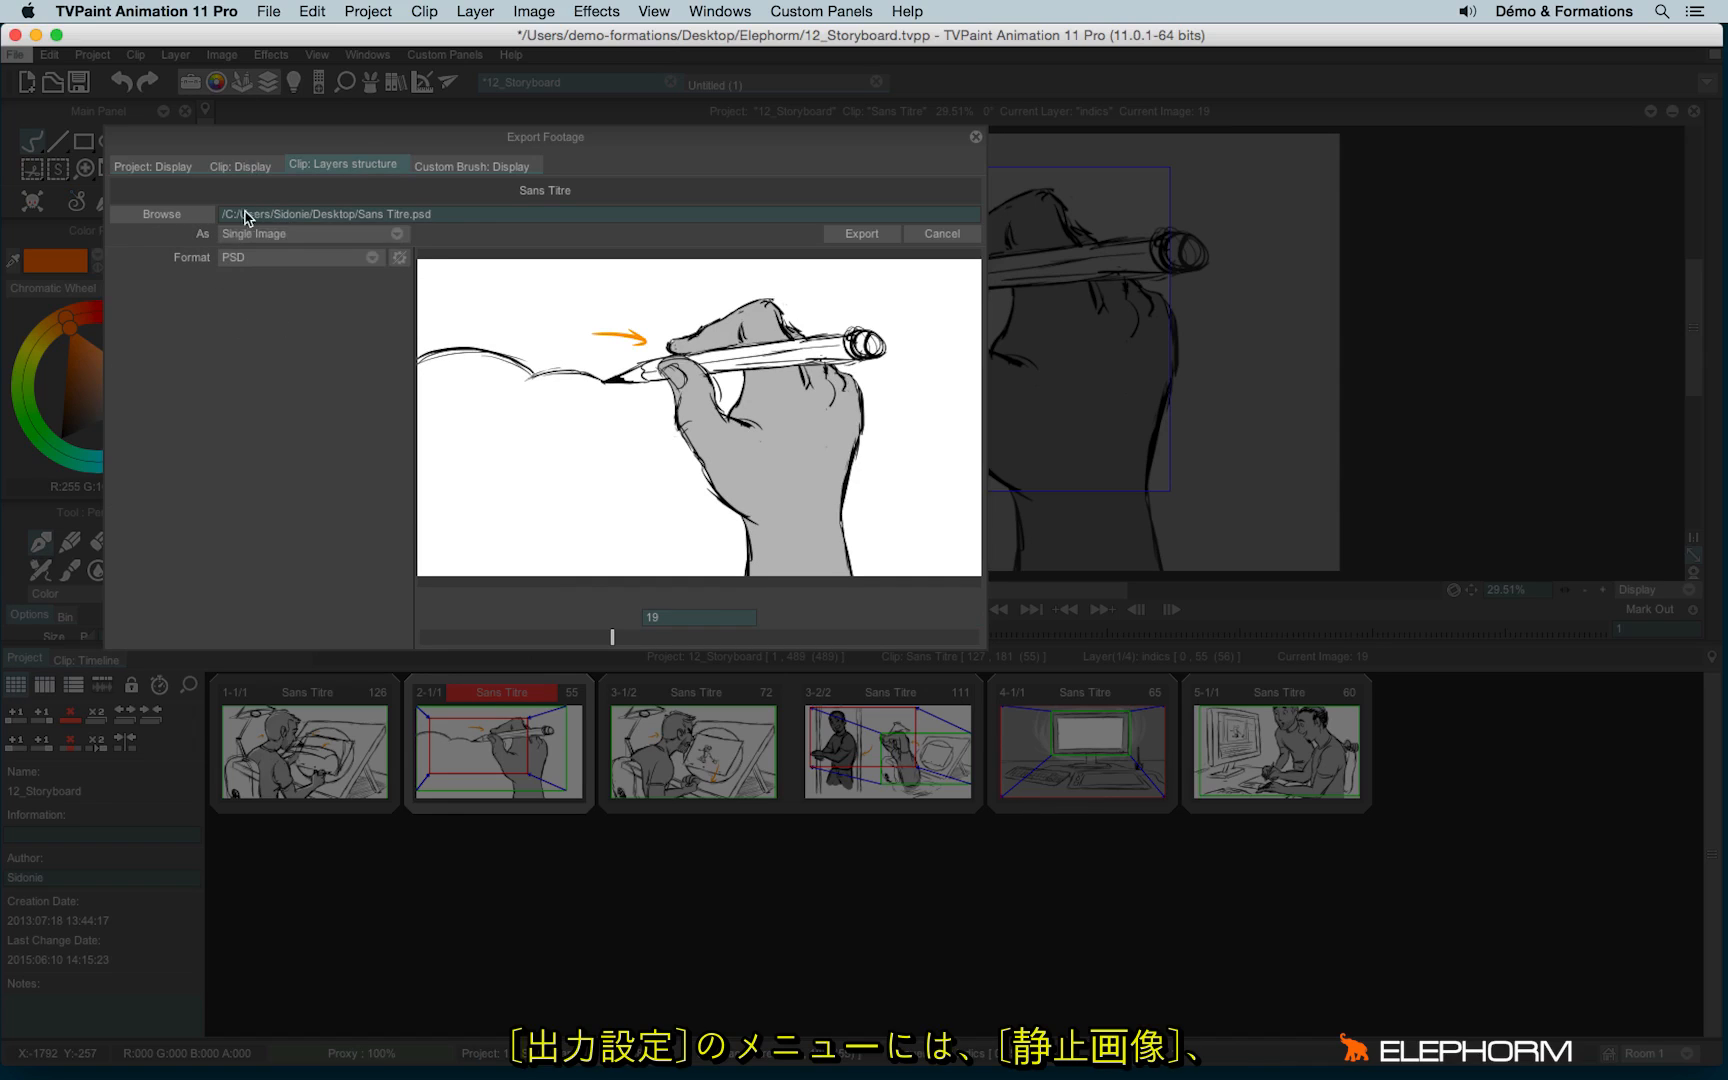
Keep the As mode at Single Image, close Export Footage, and open the clip's layer timeline.
click(312, 233)
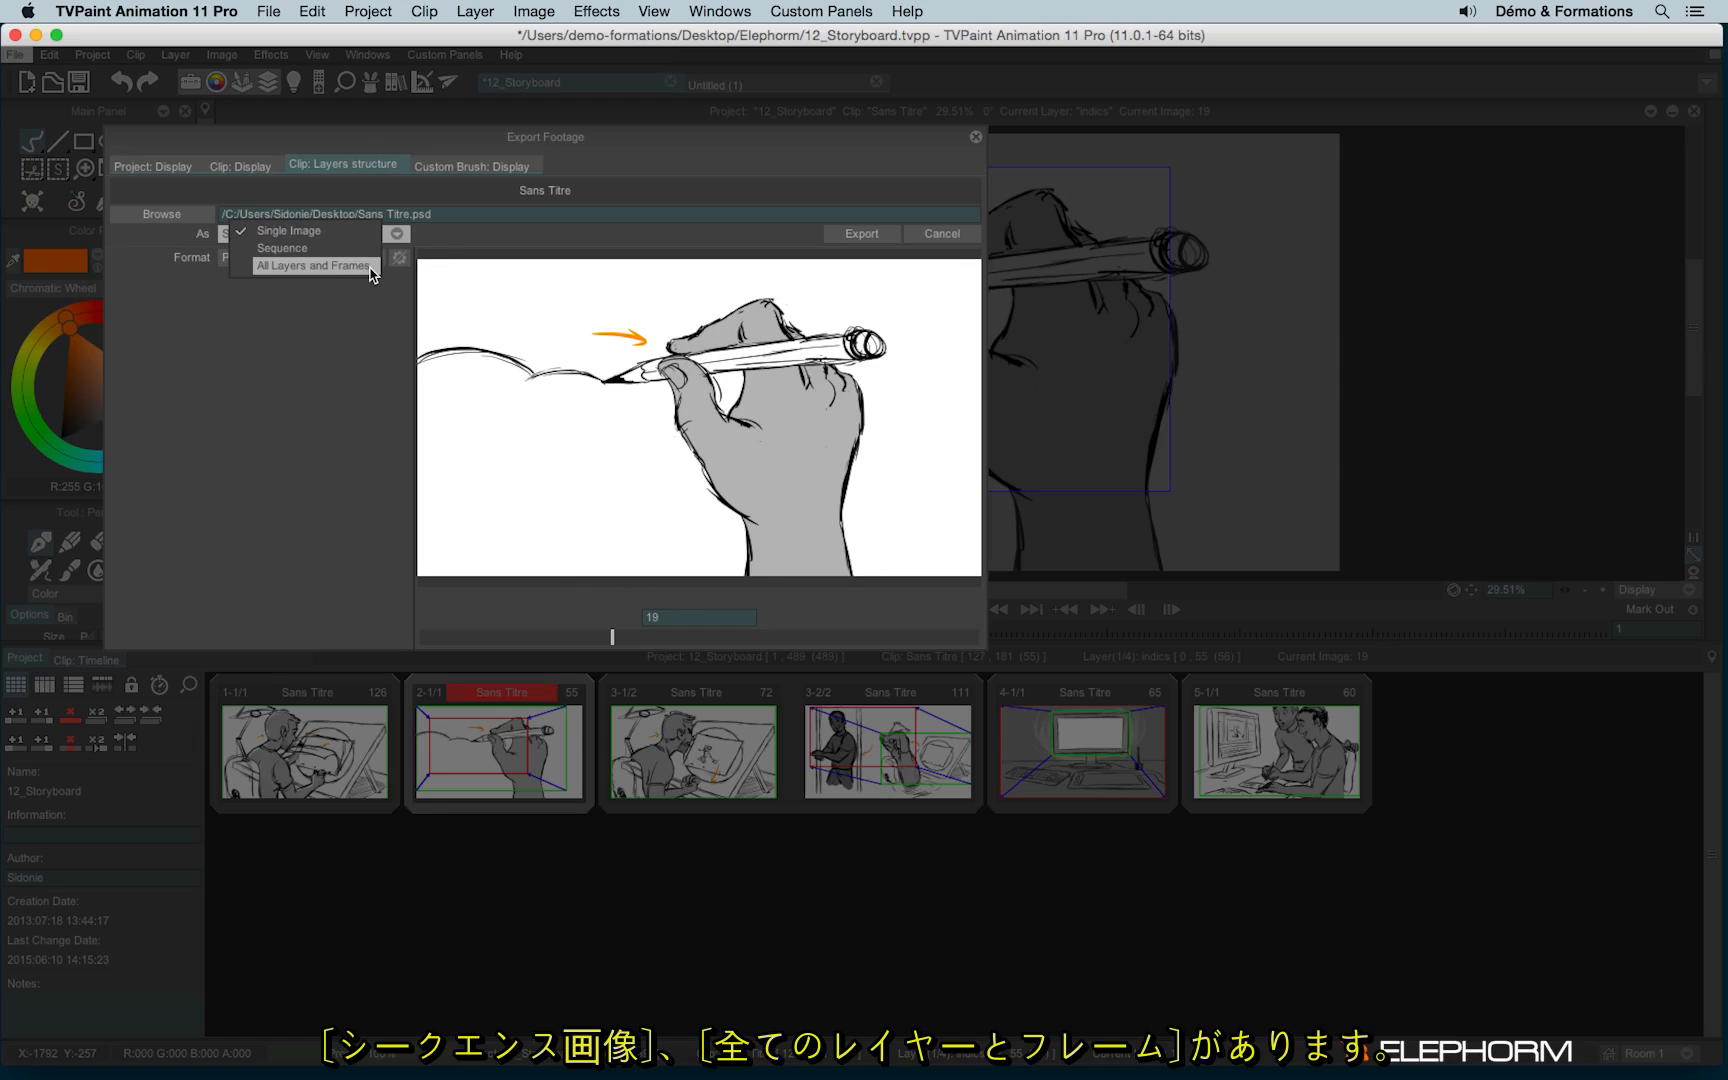
click(289, 230)
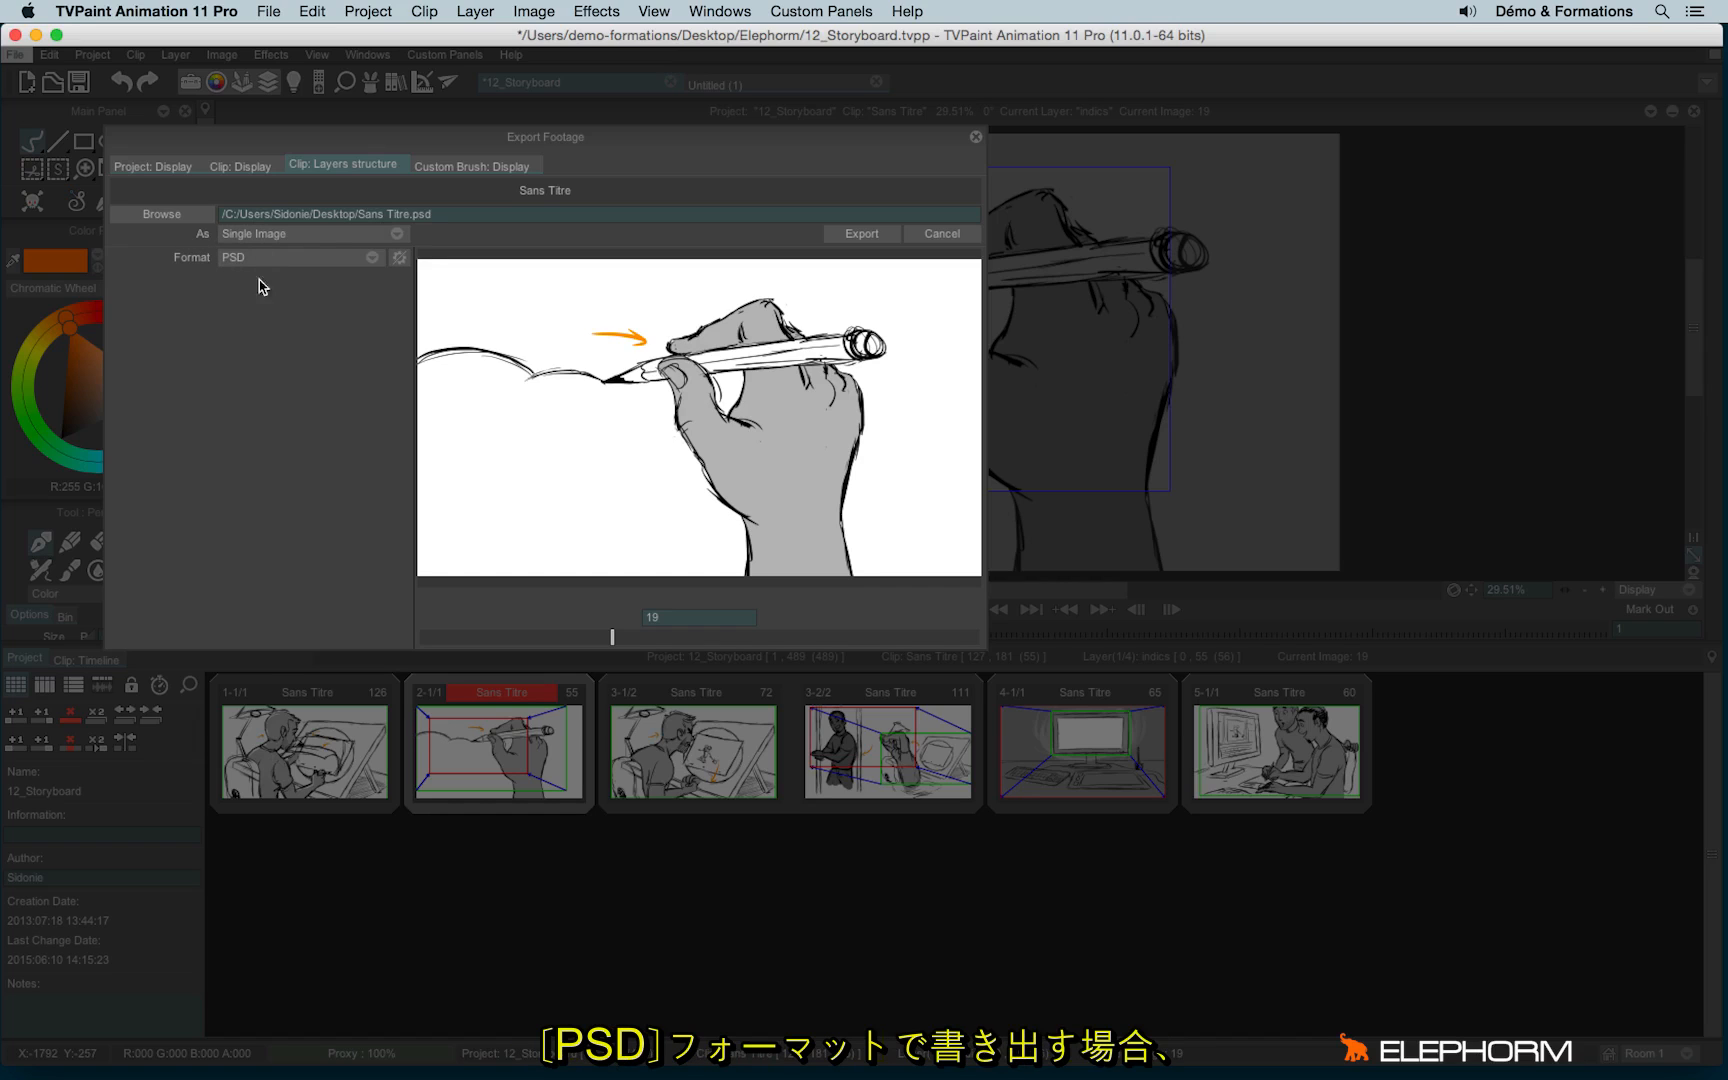
click(314, 234)
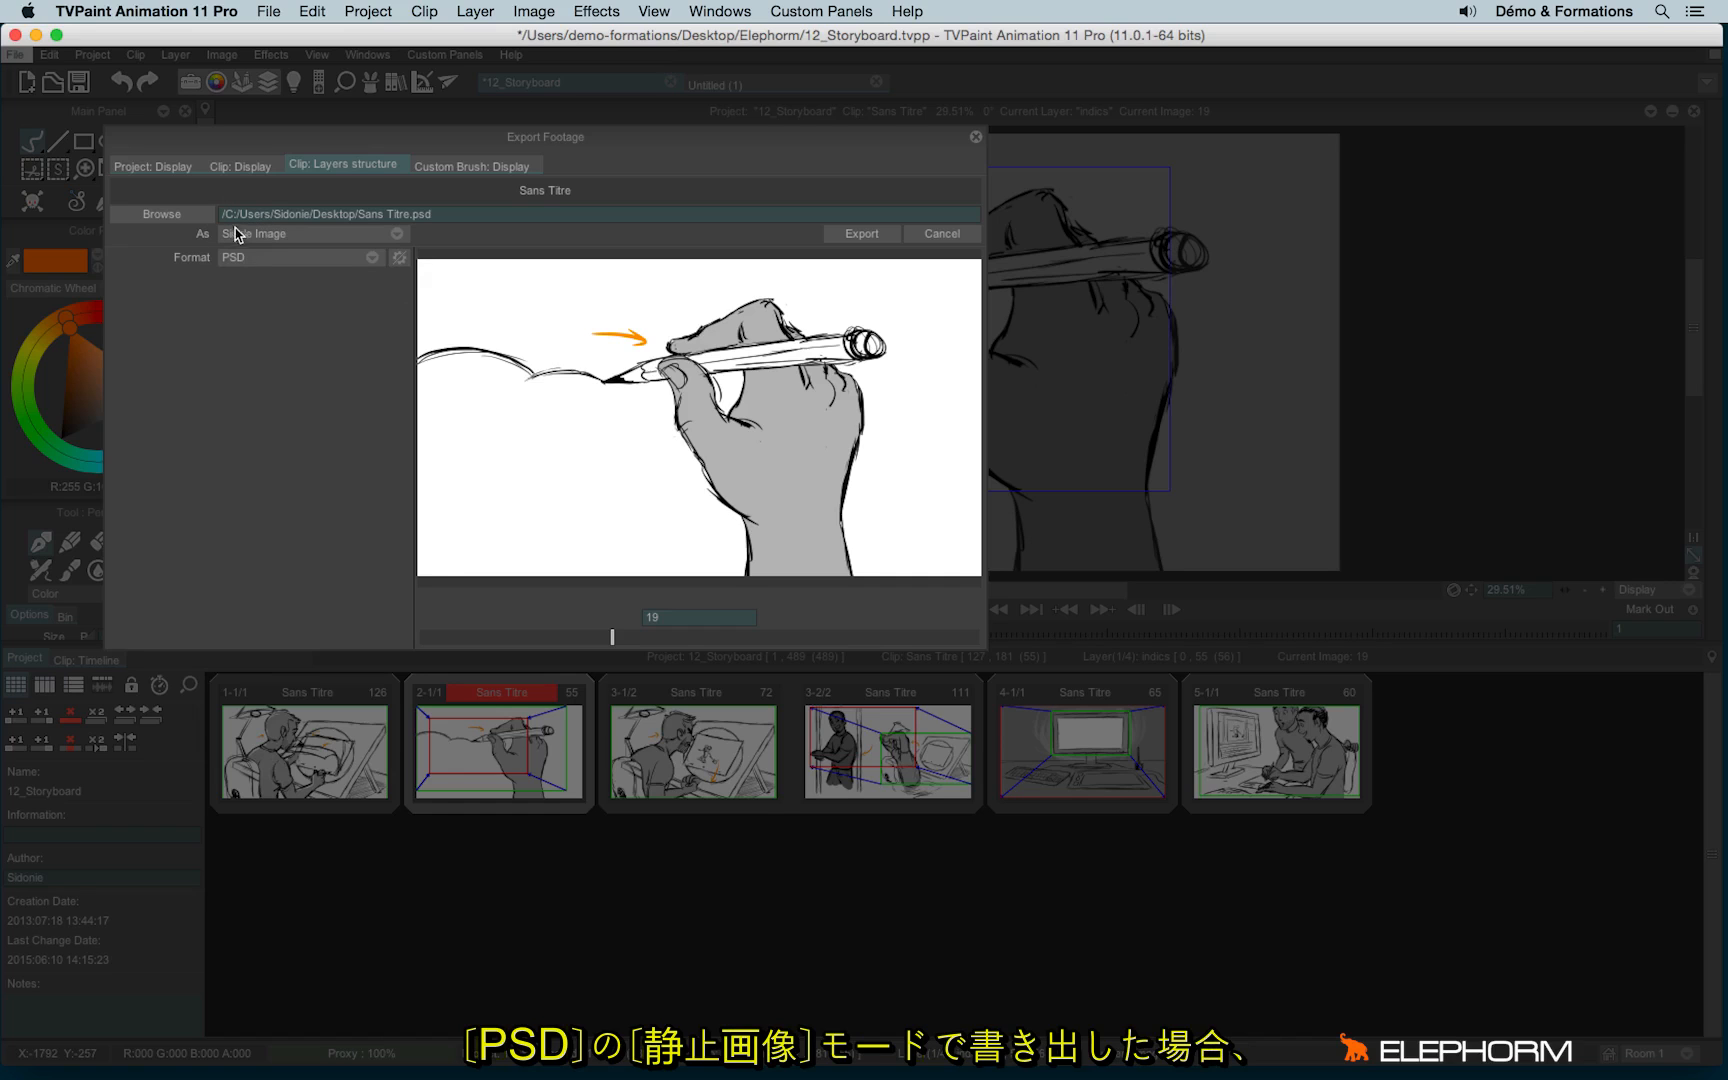
mouse_move(258, 241)
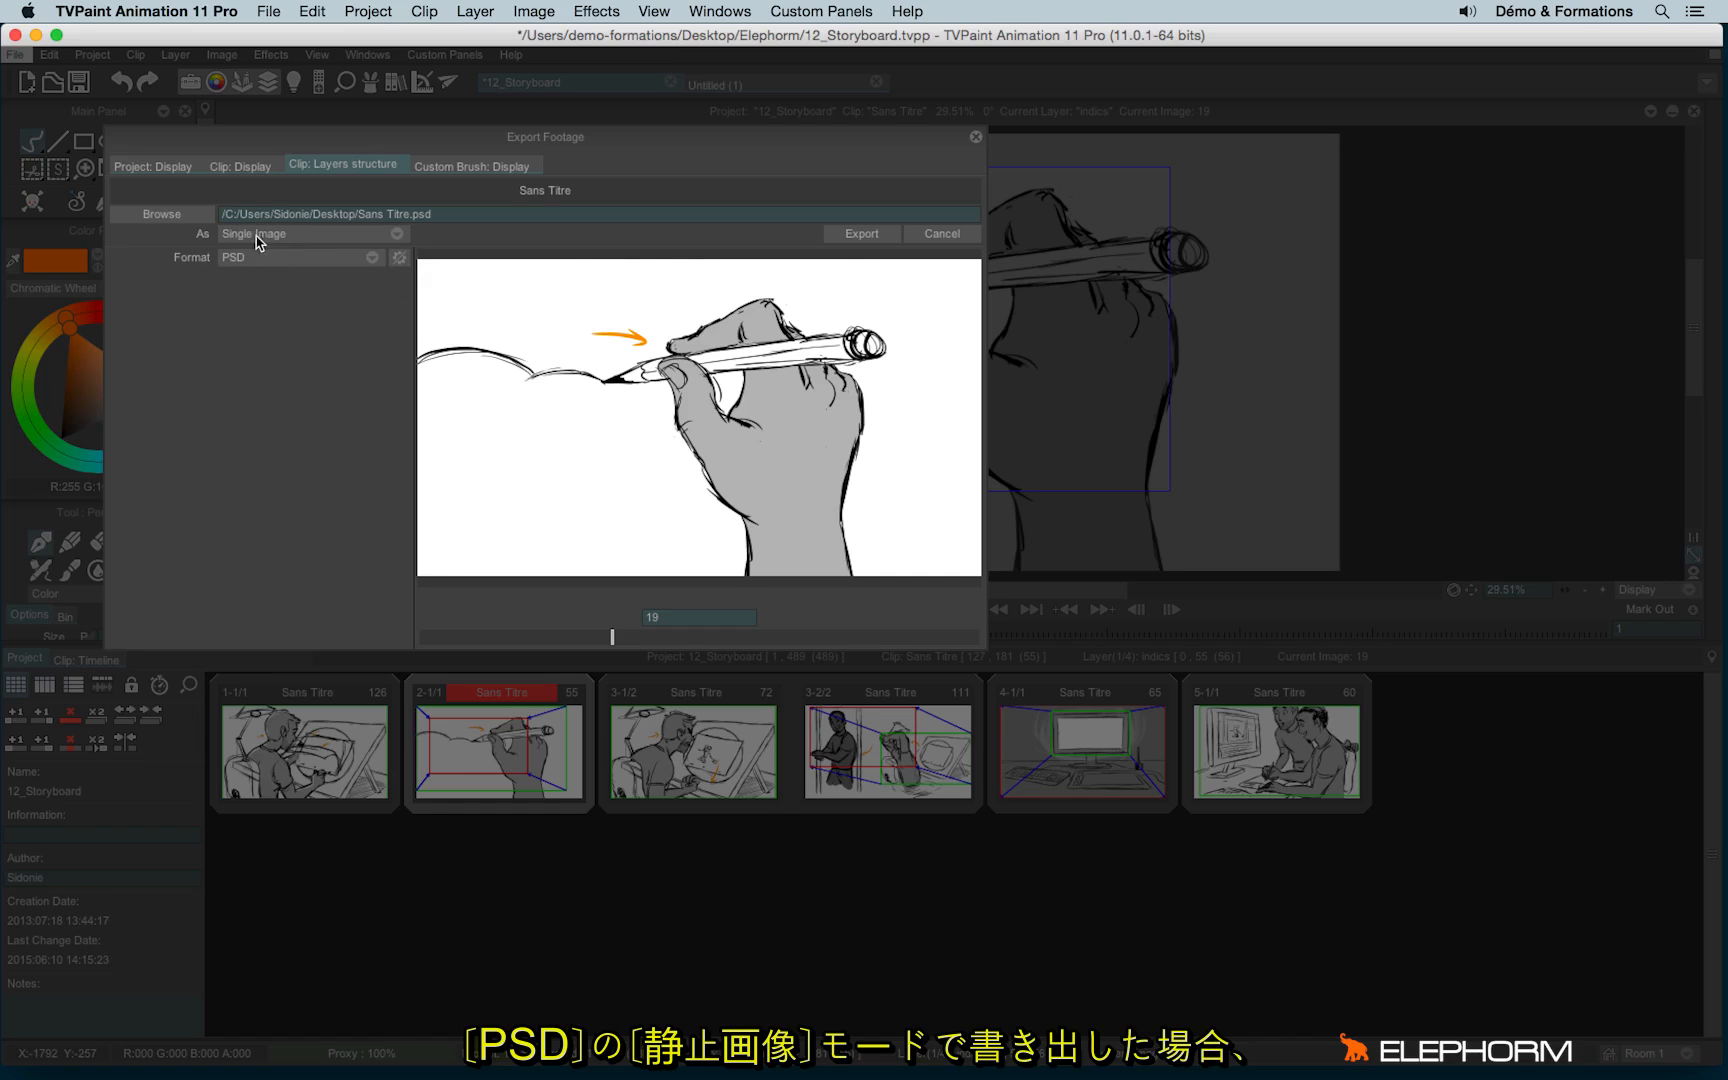
click(941, 234)
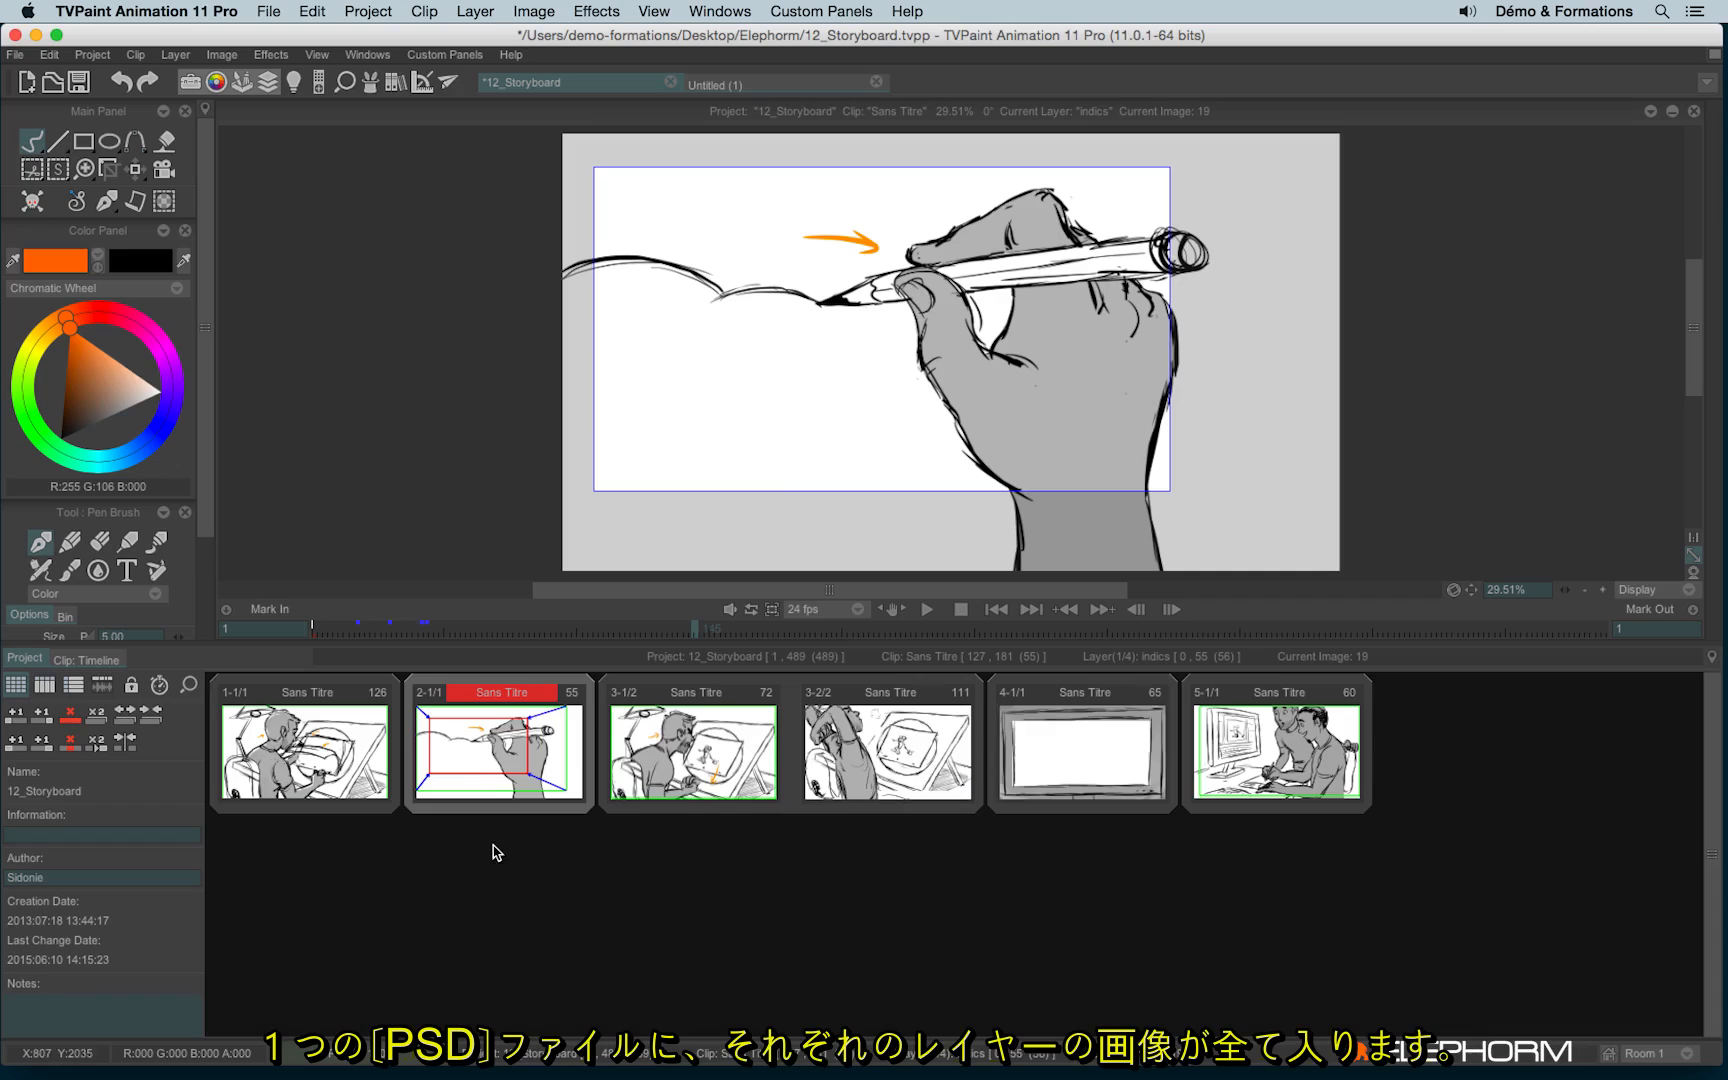
click(85, 658)
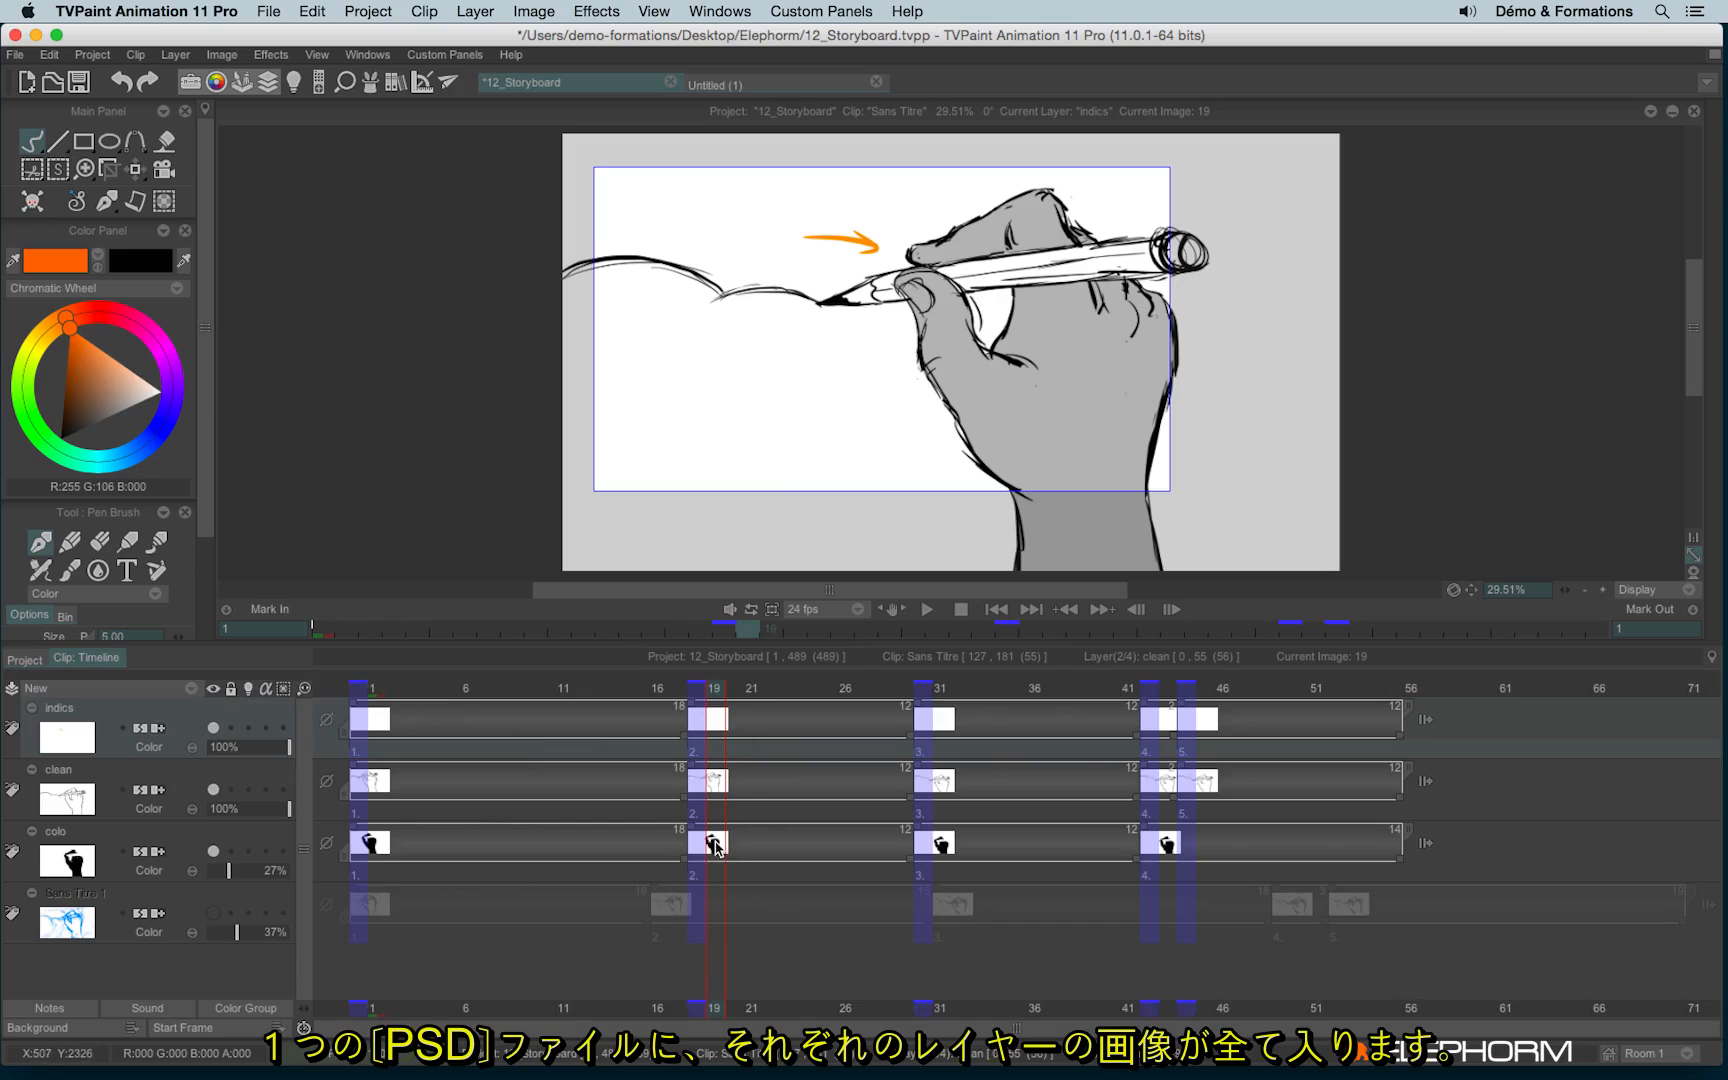
mouse_move(61, 920)
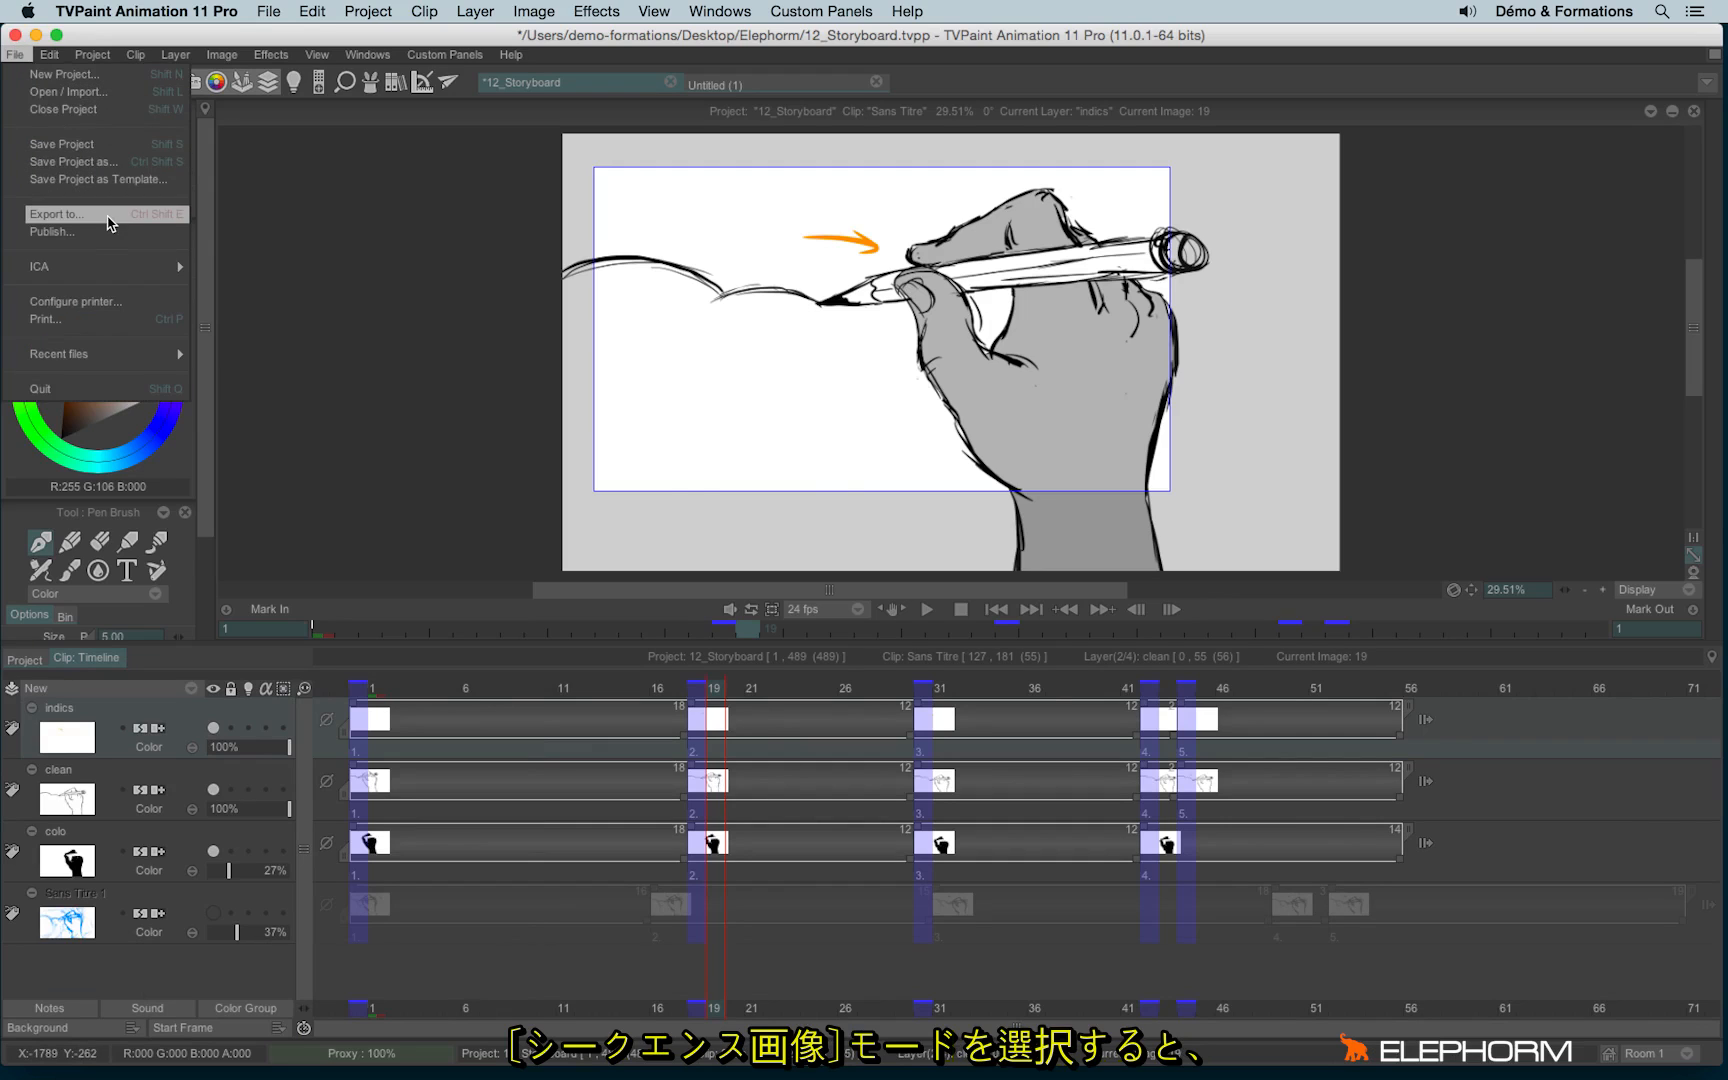
Reopen Export to… and set the layer-structure PSD export mode to All Layers and Frames.
click(57, 214)
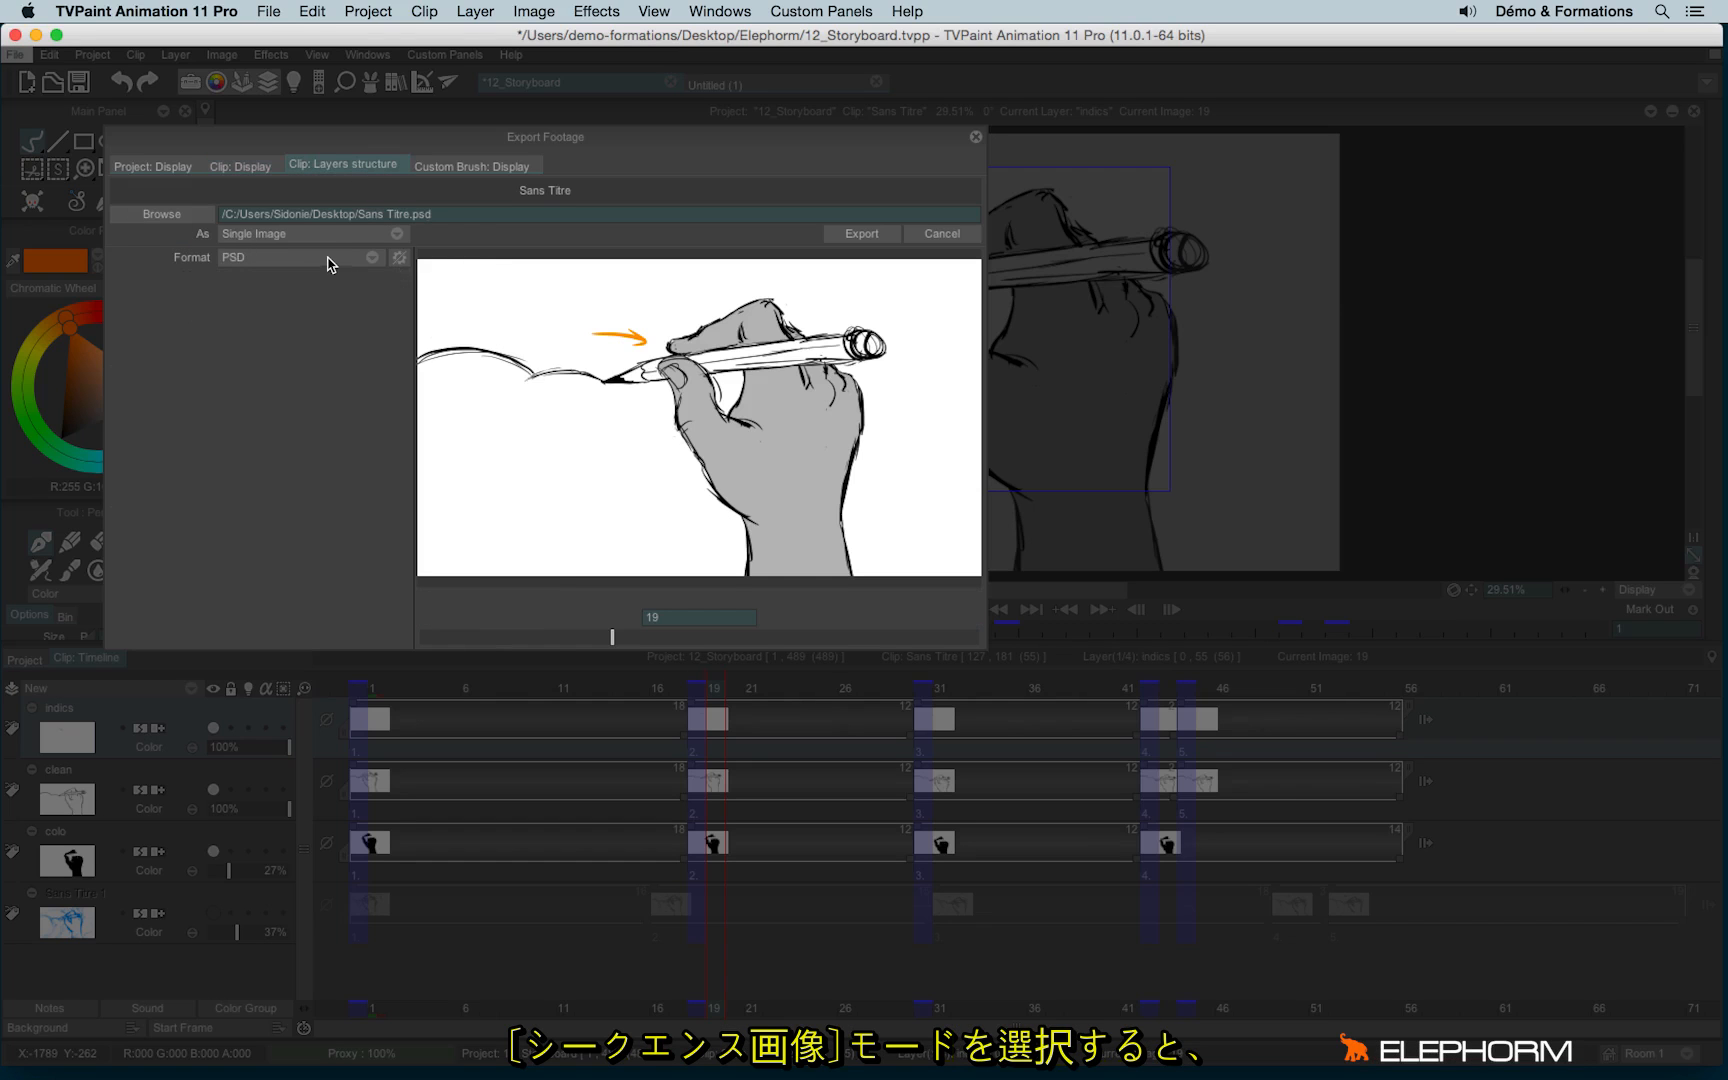
click(312, 234)
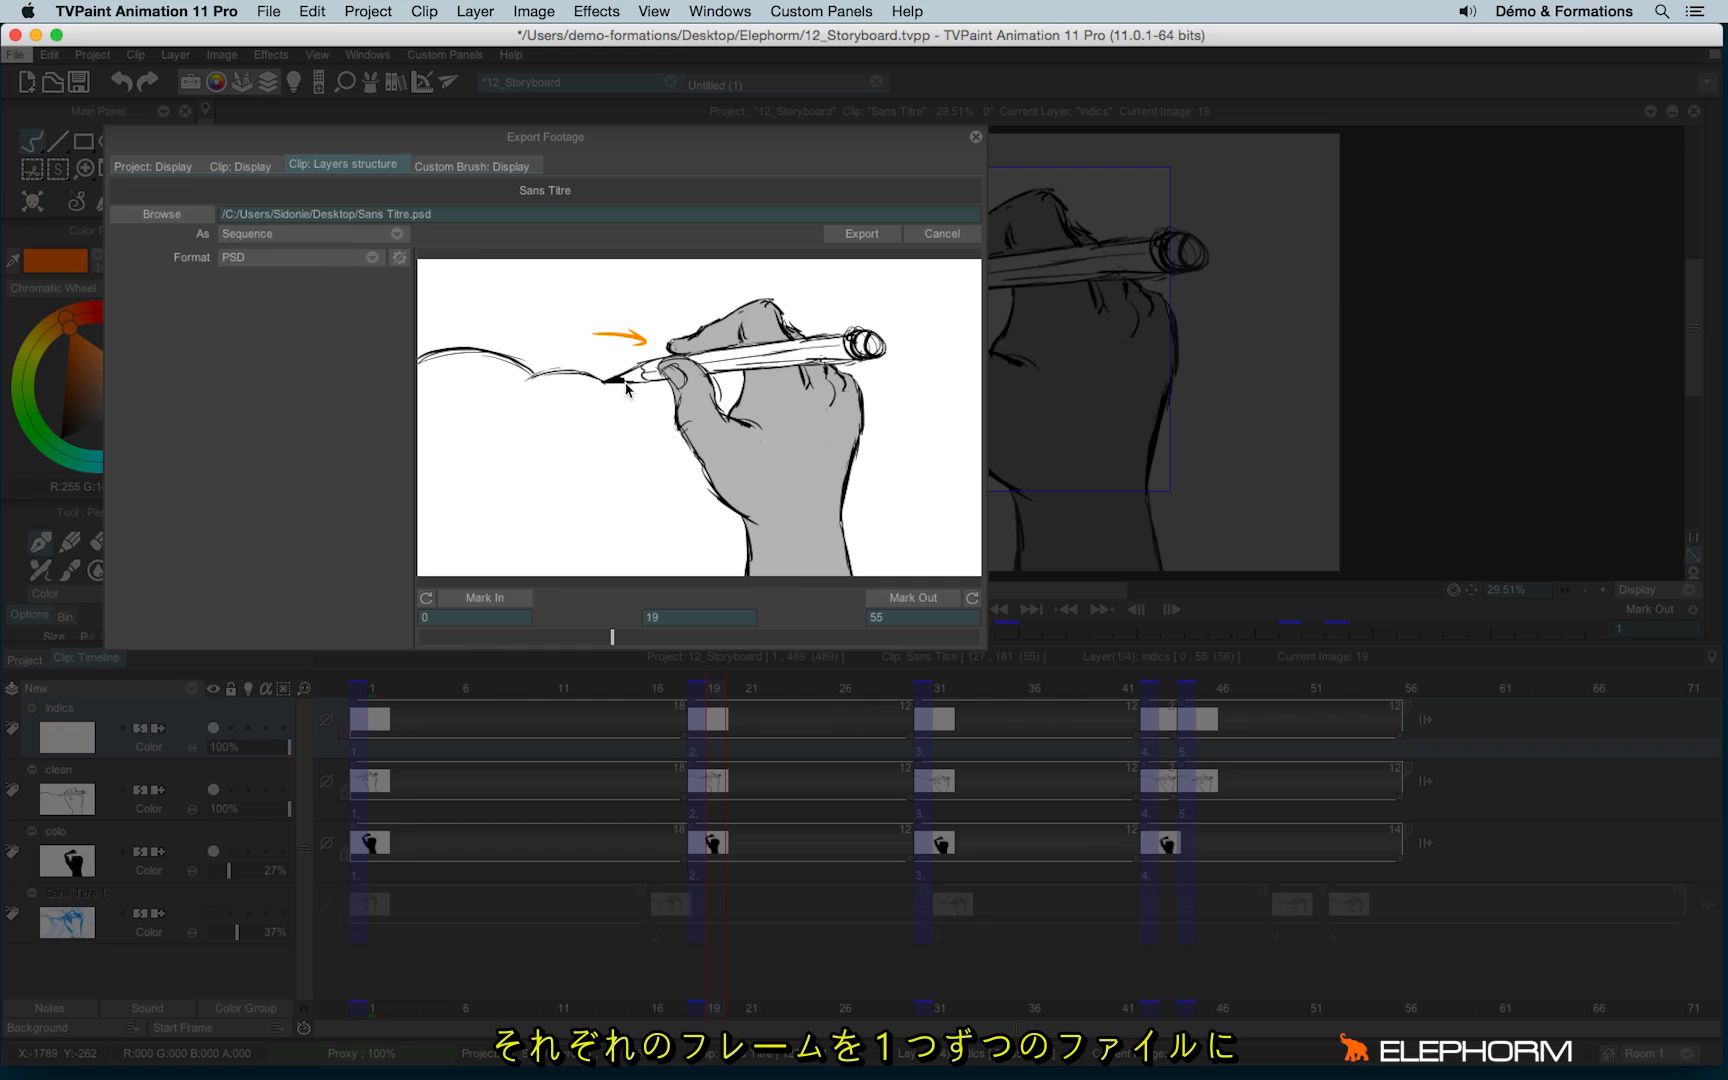
mouse_move(345, 516)
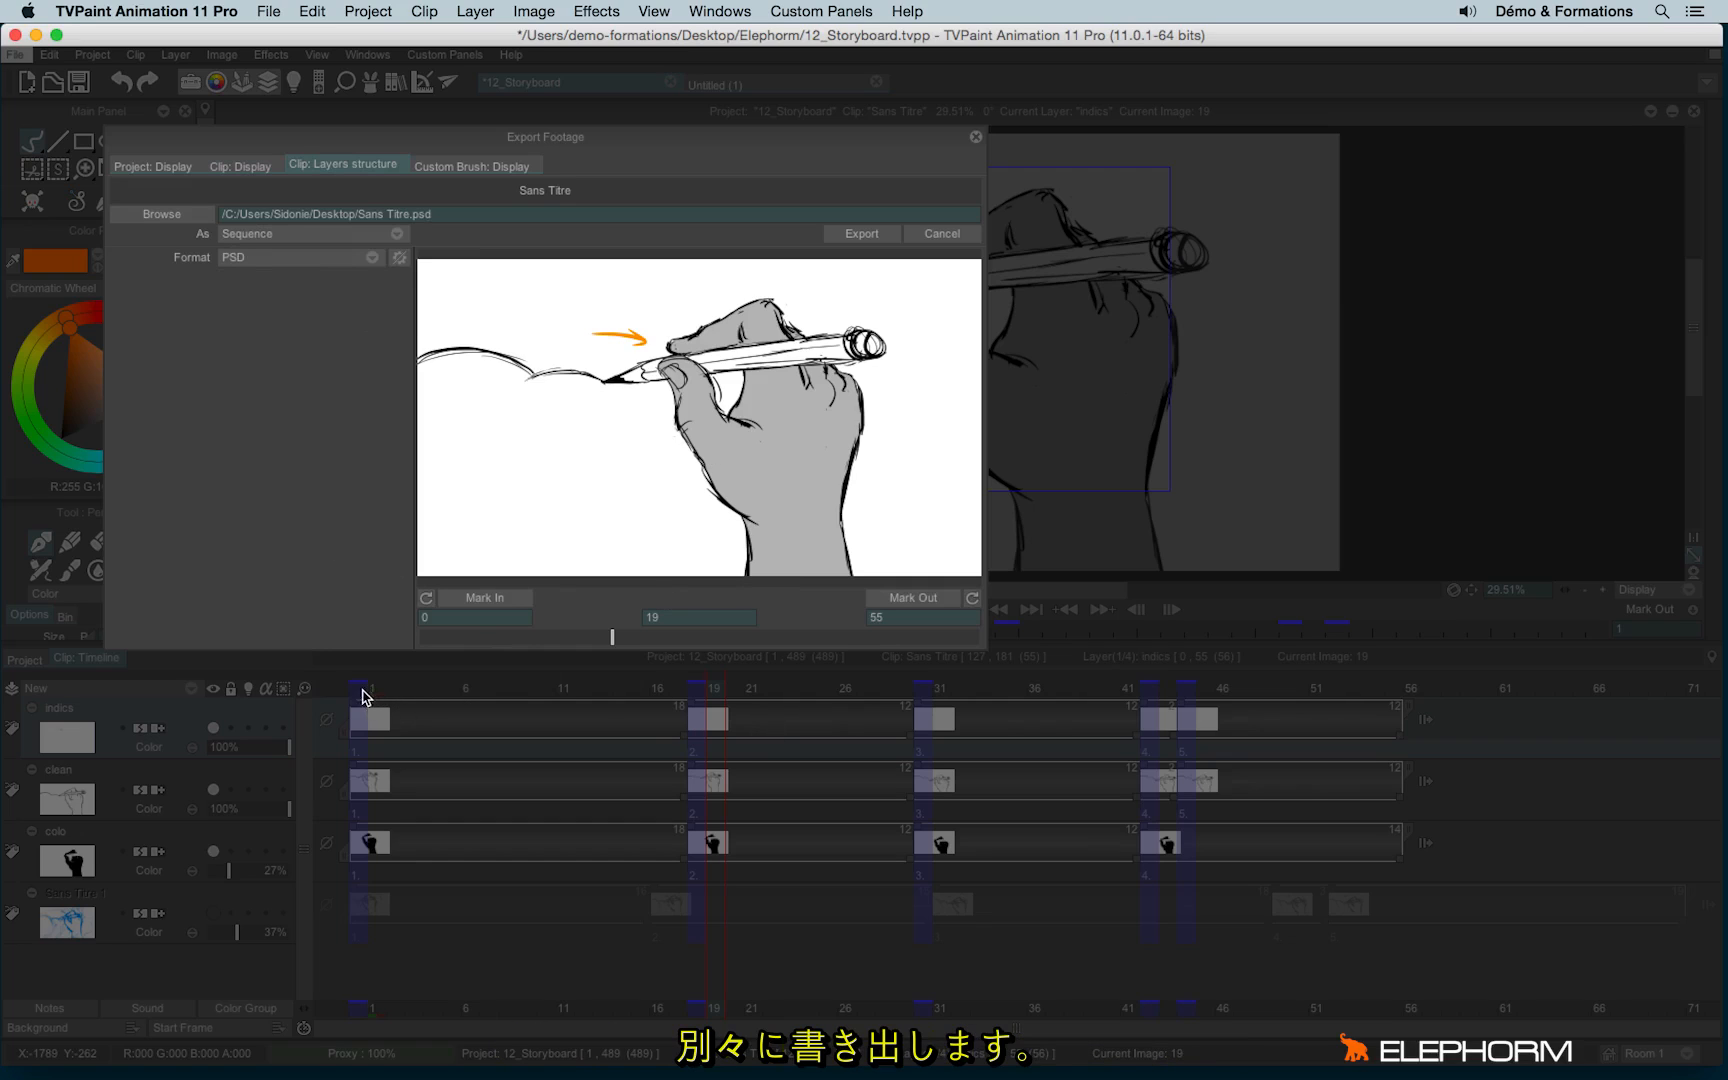
mouse_move(457, 698)
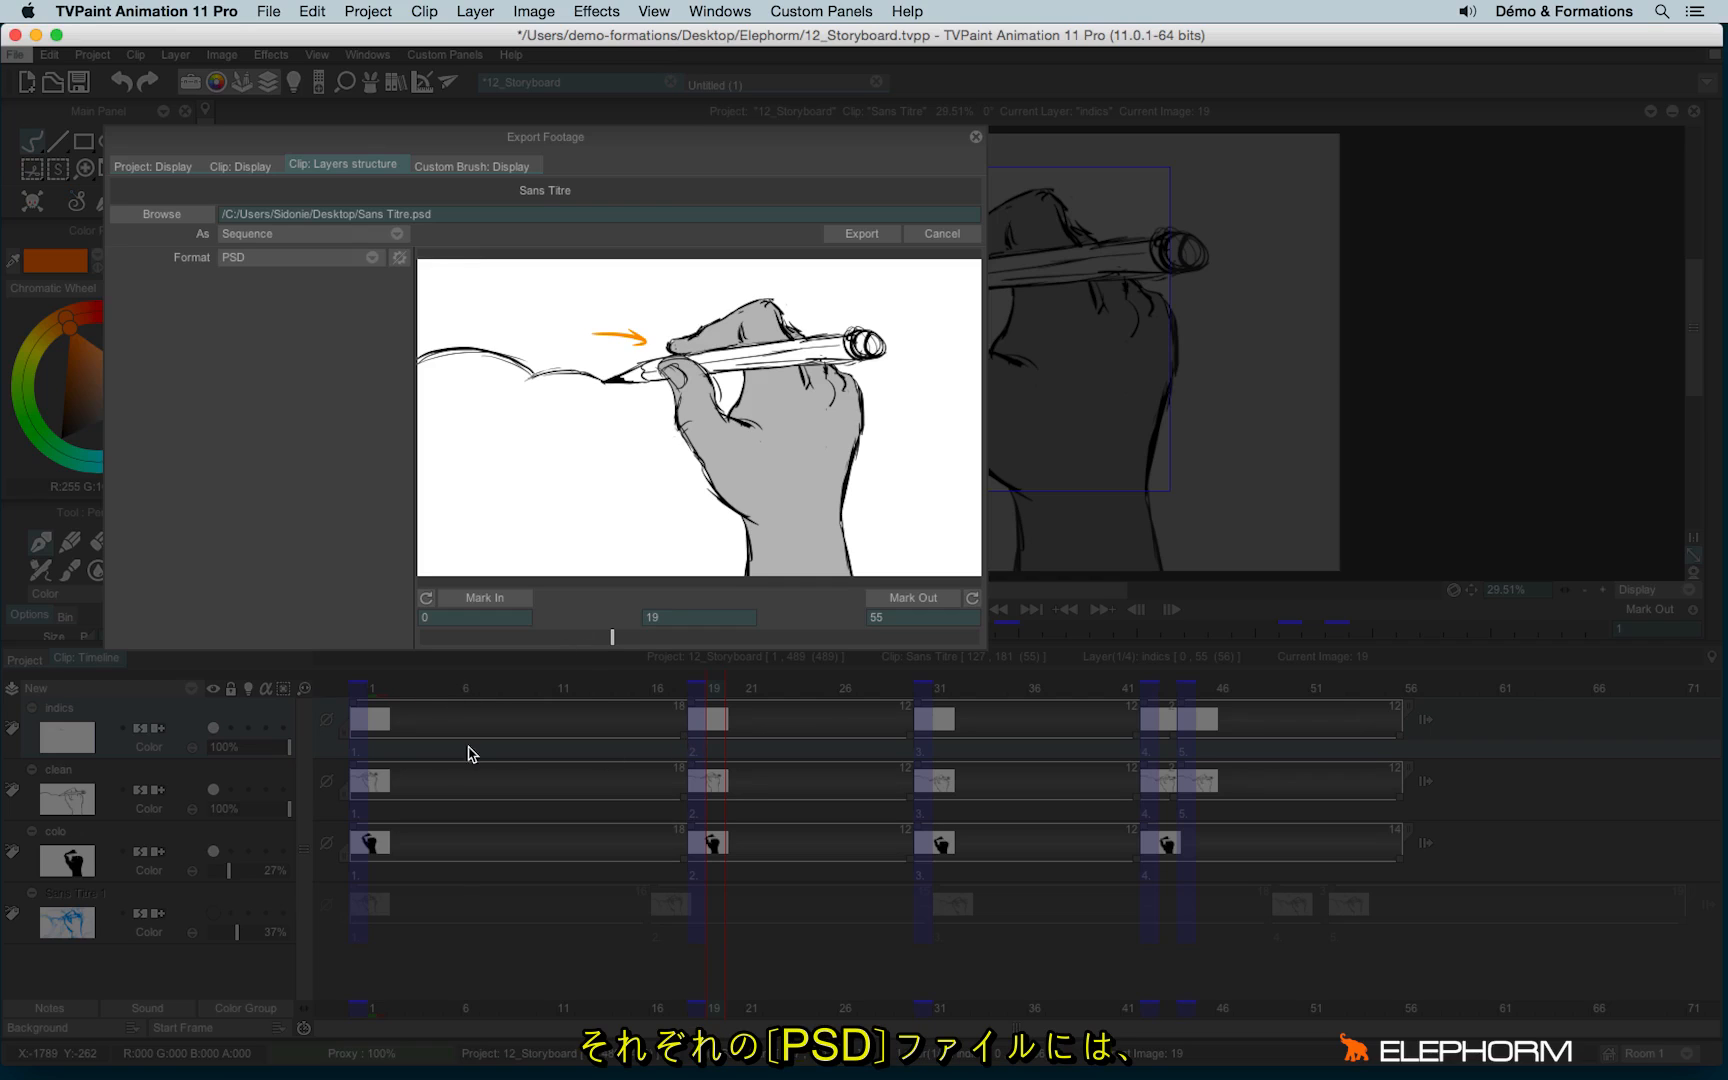
mouse_move(417, 785)
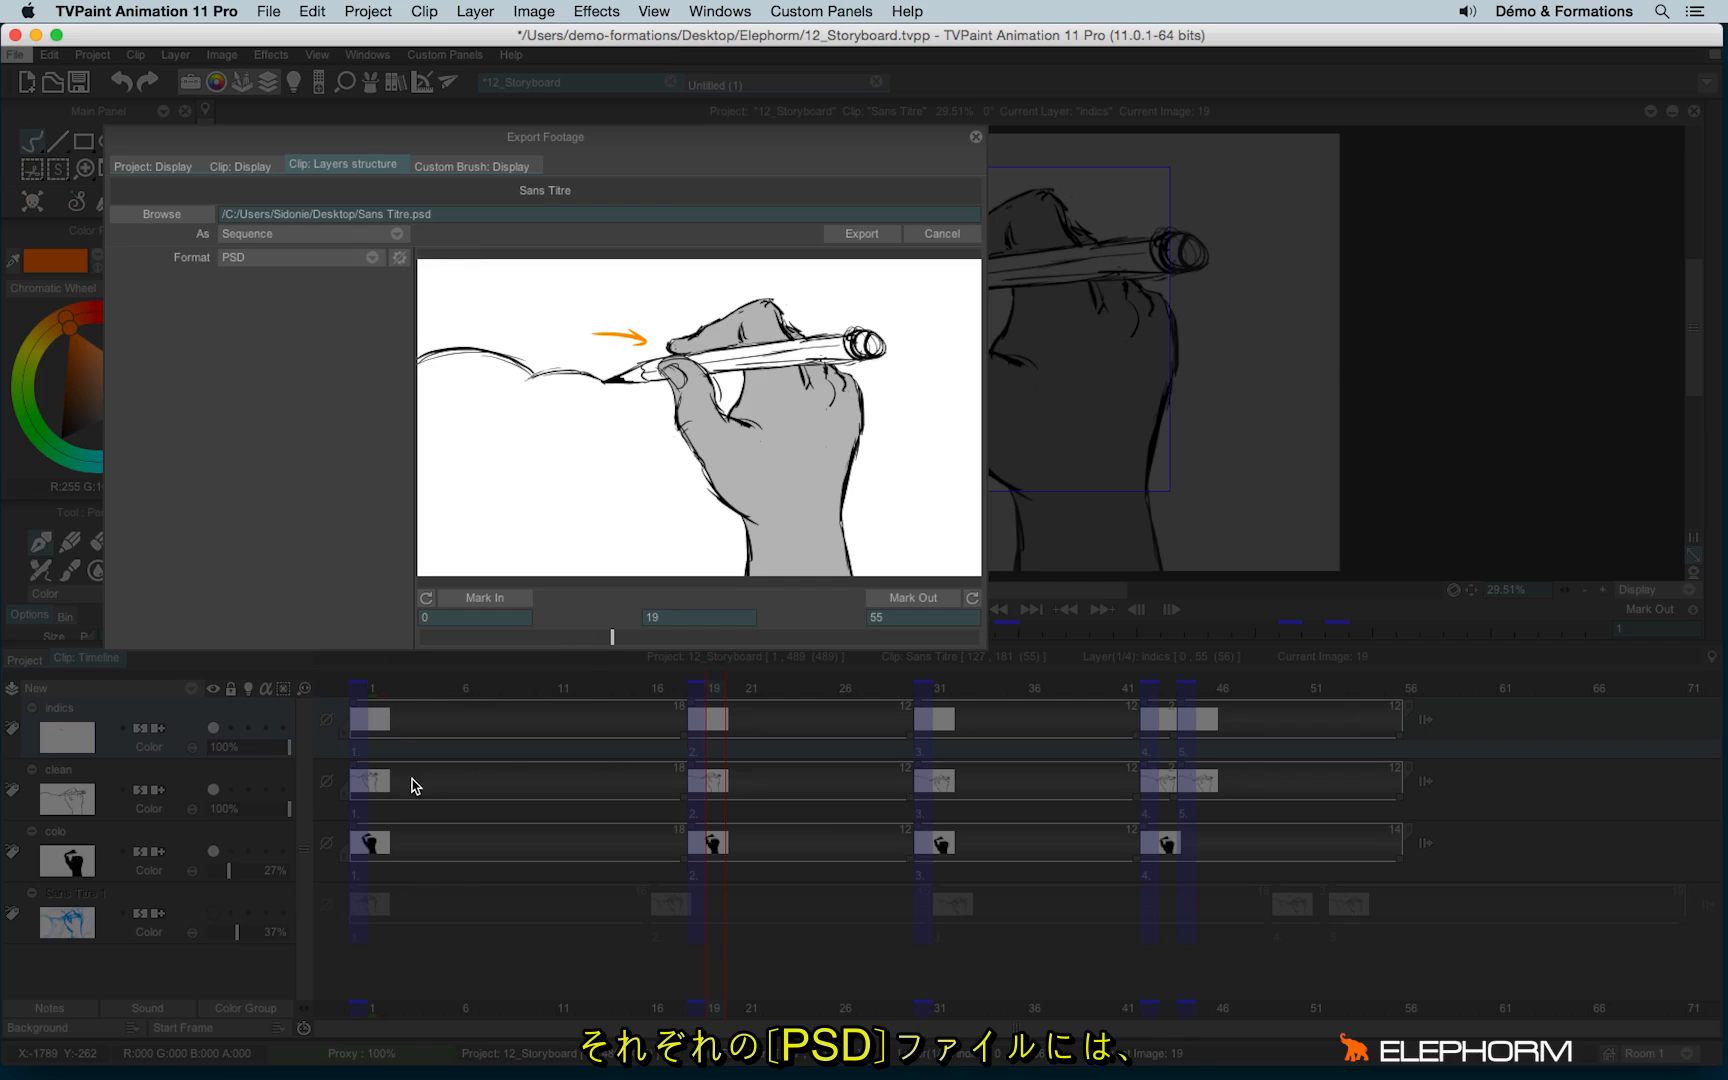
mouse_move(94, 808)
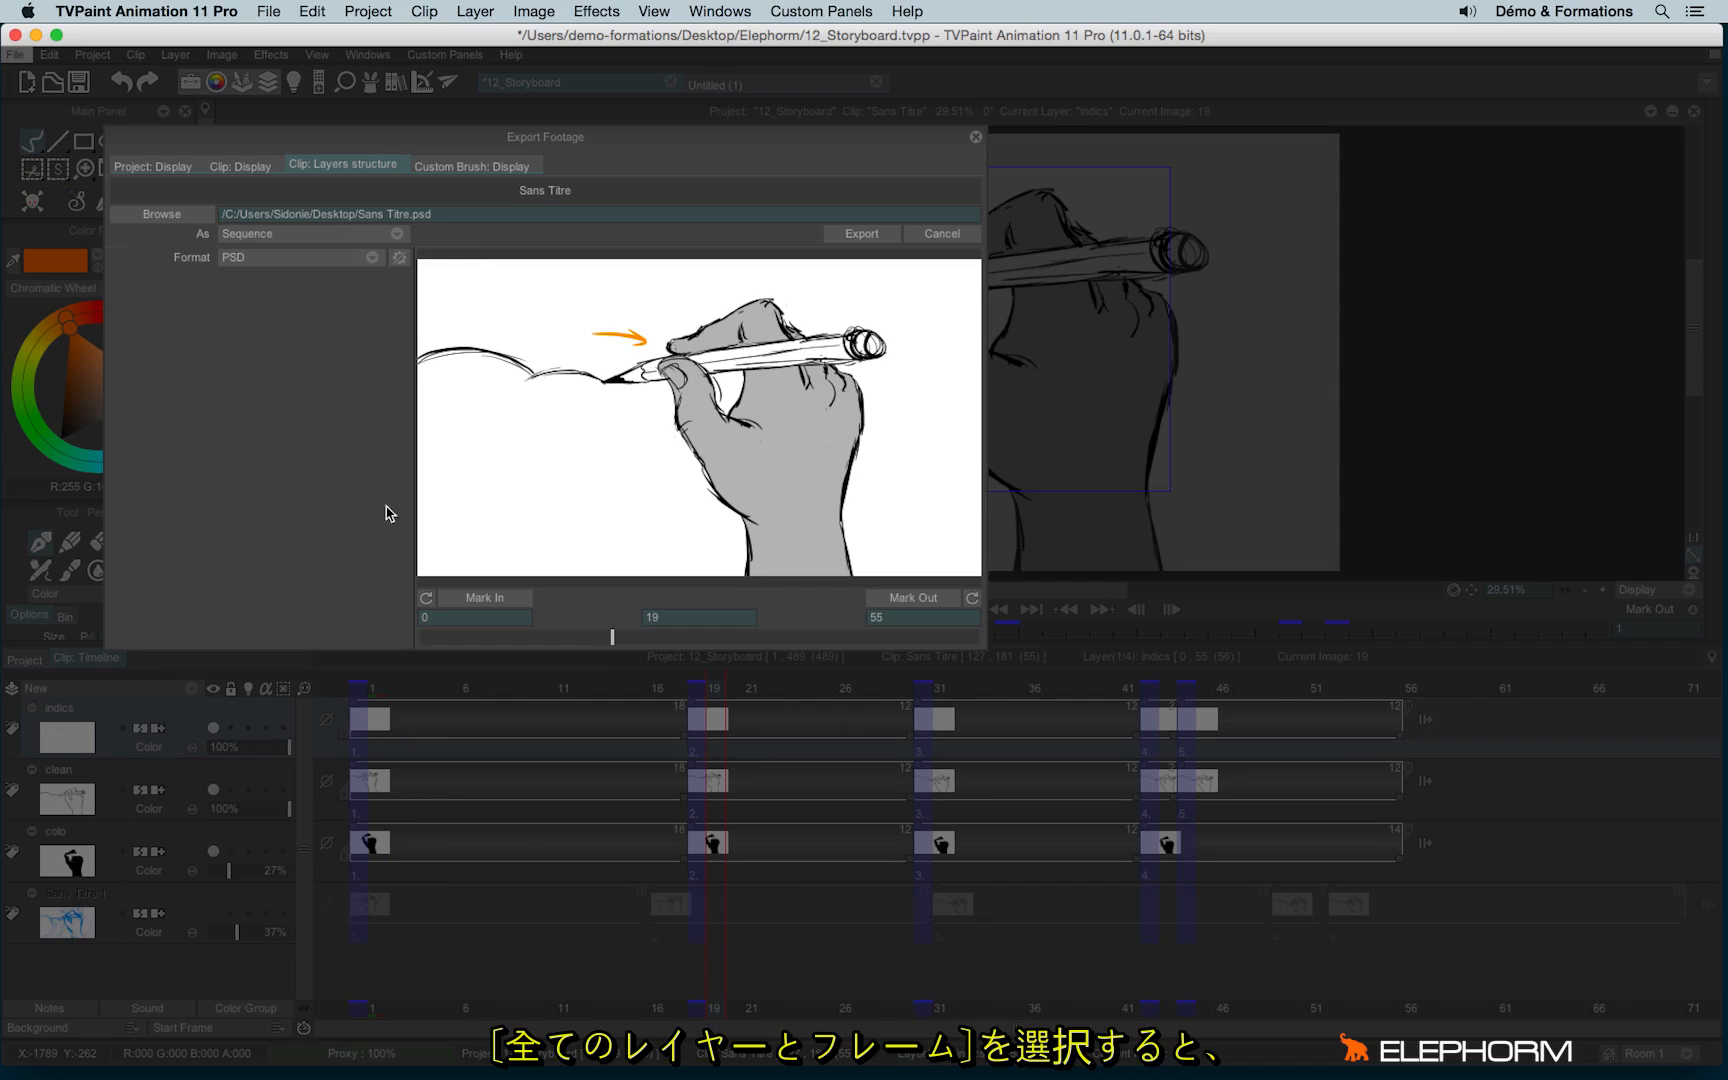
click(278, 234)
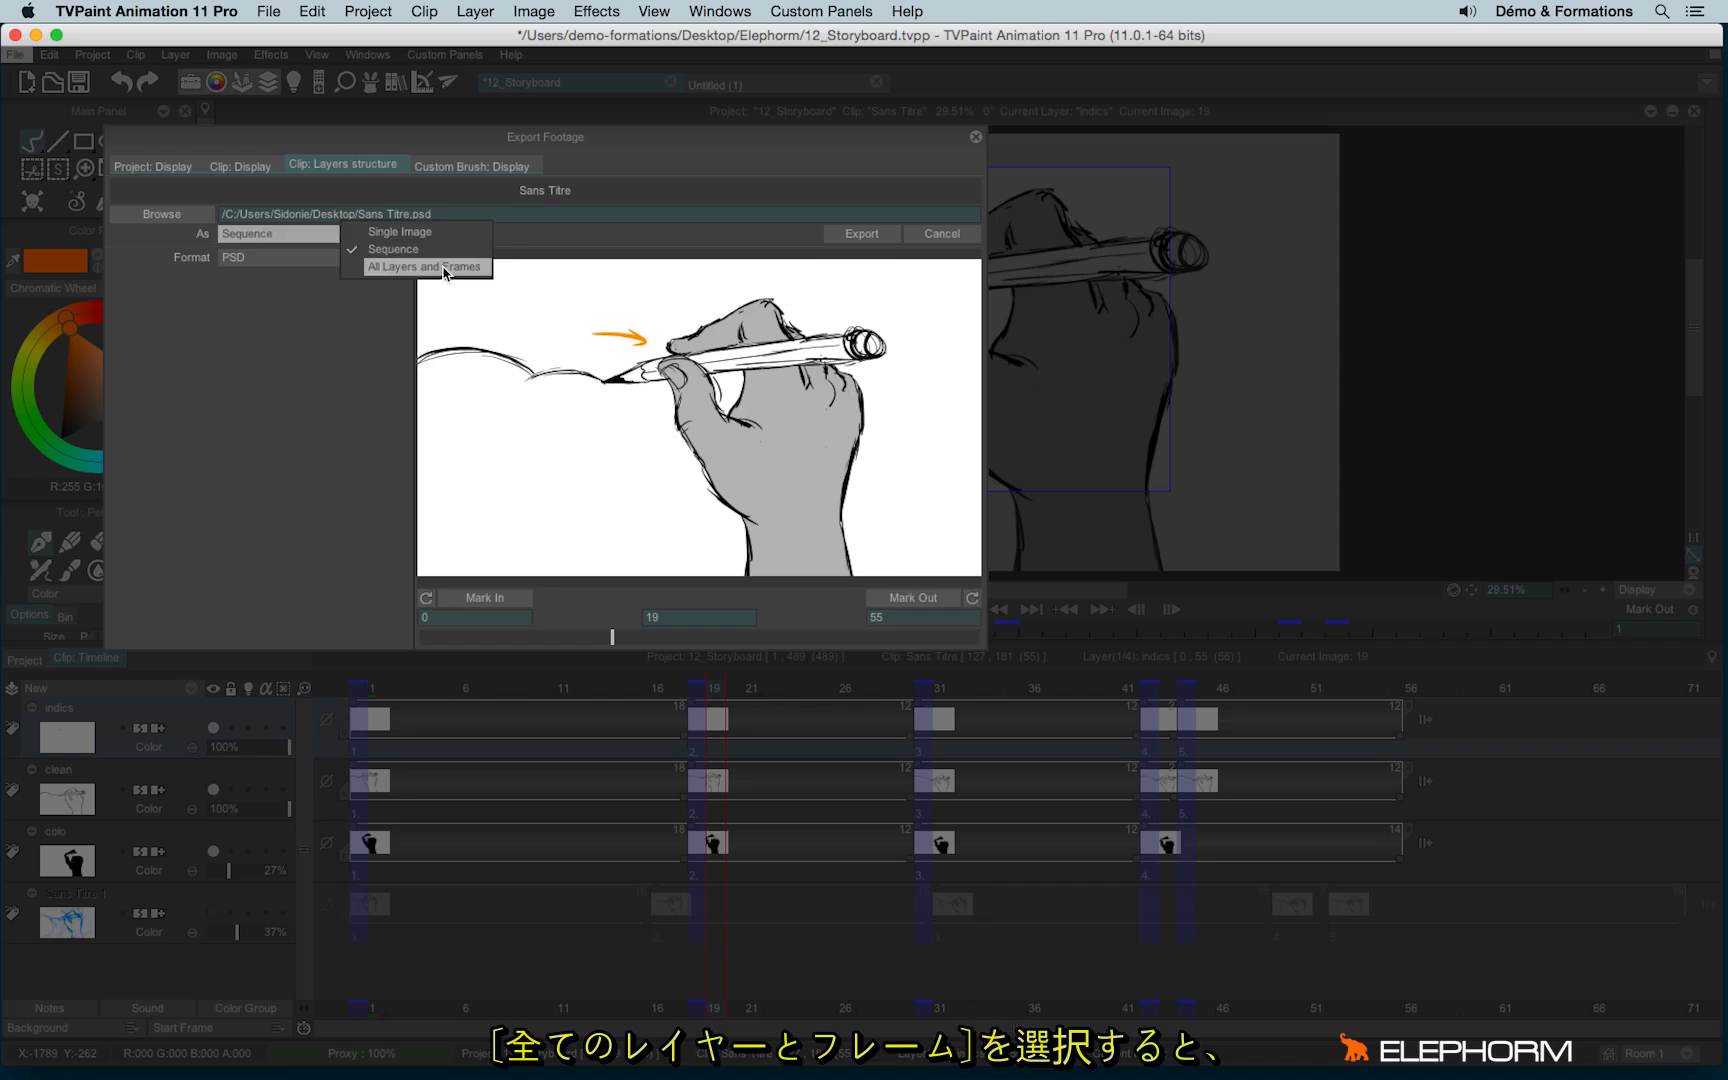
click(424, 267)
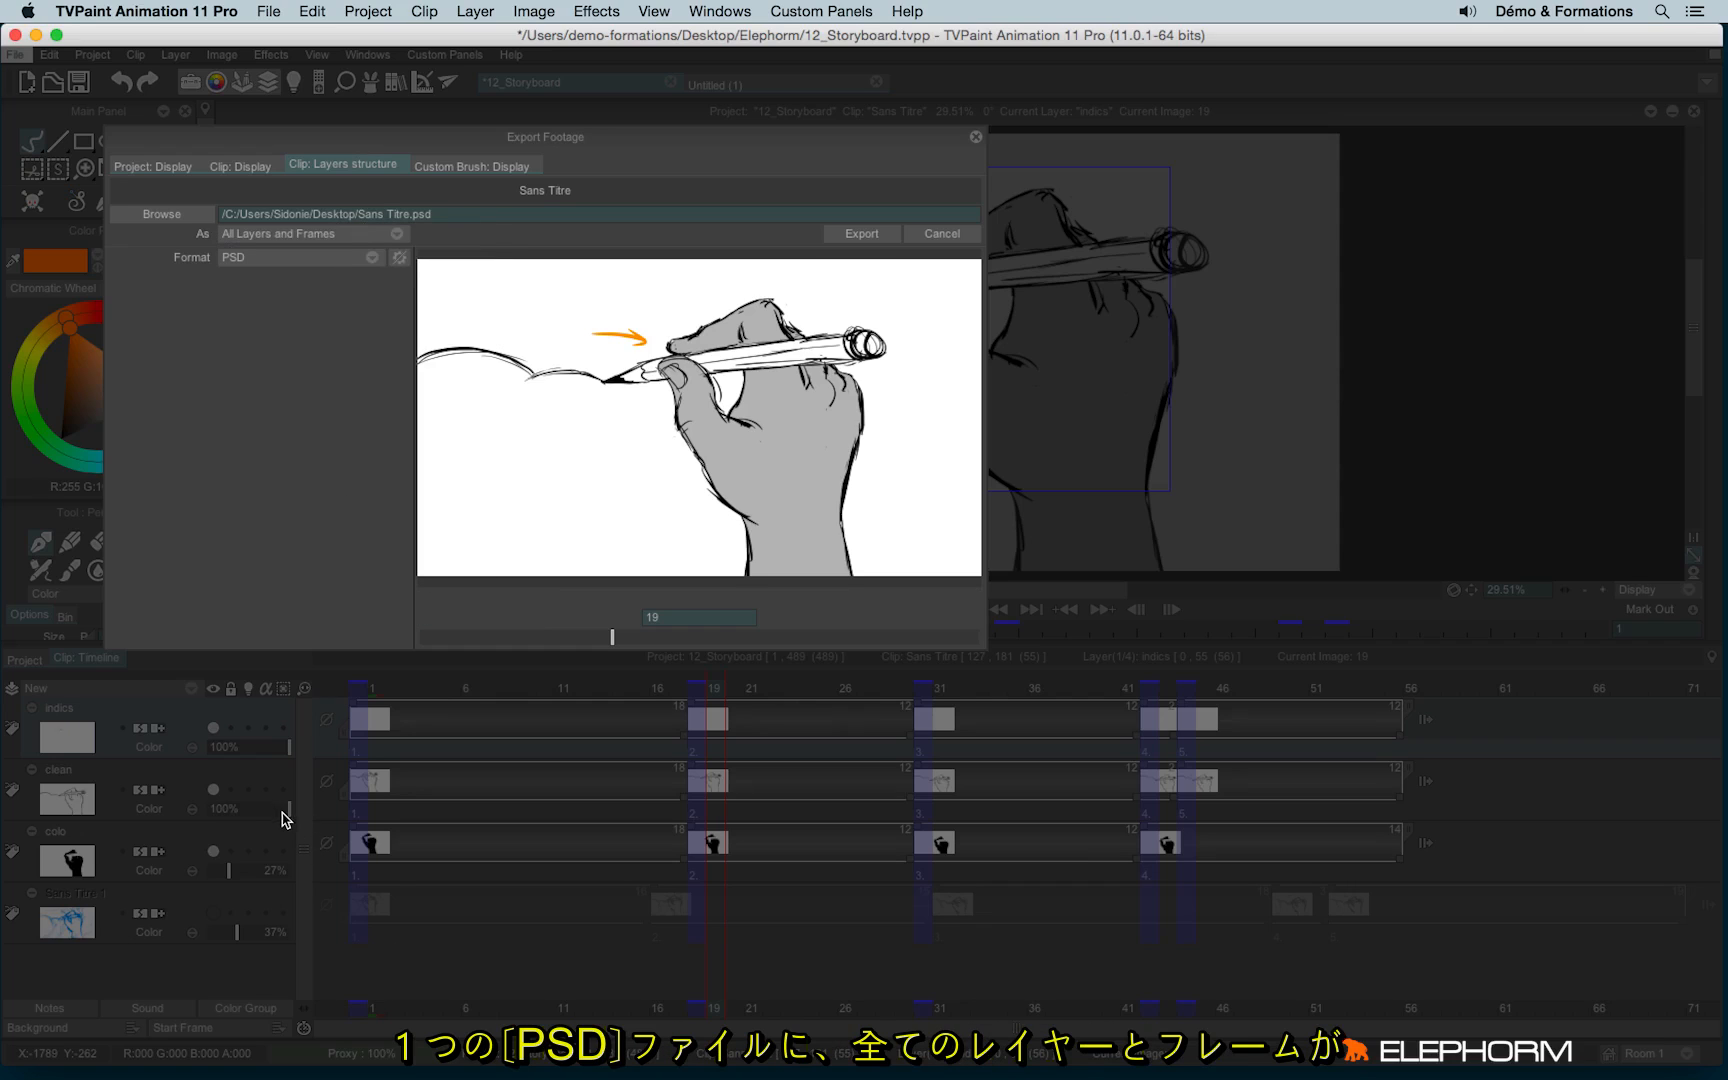
mouse_move(290, 842)
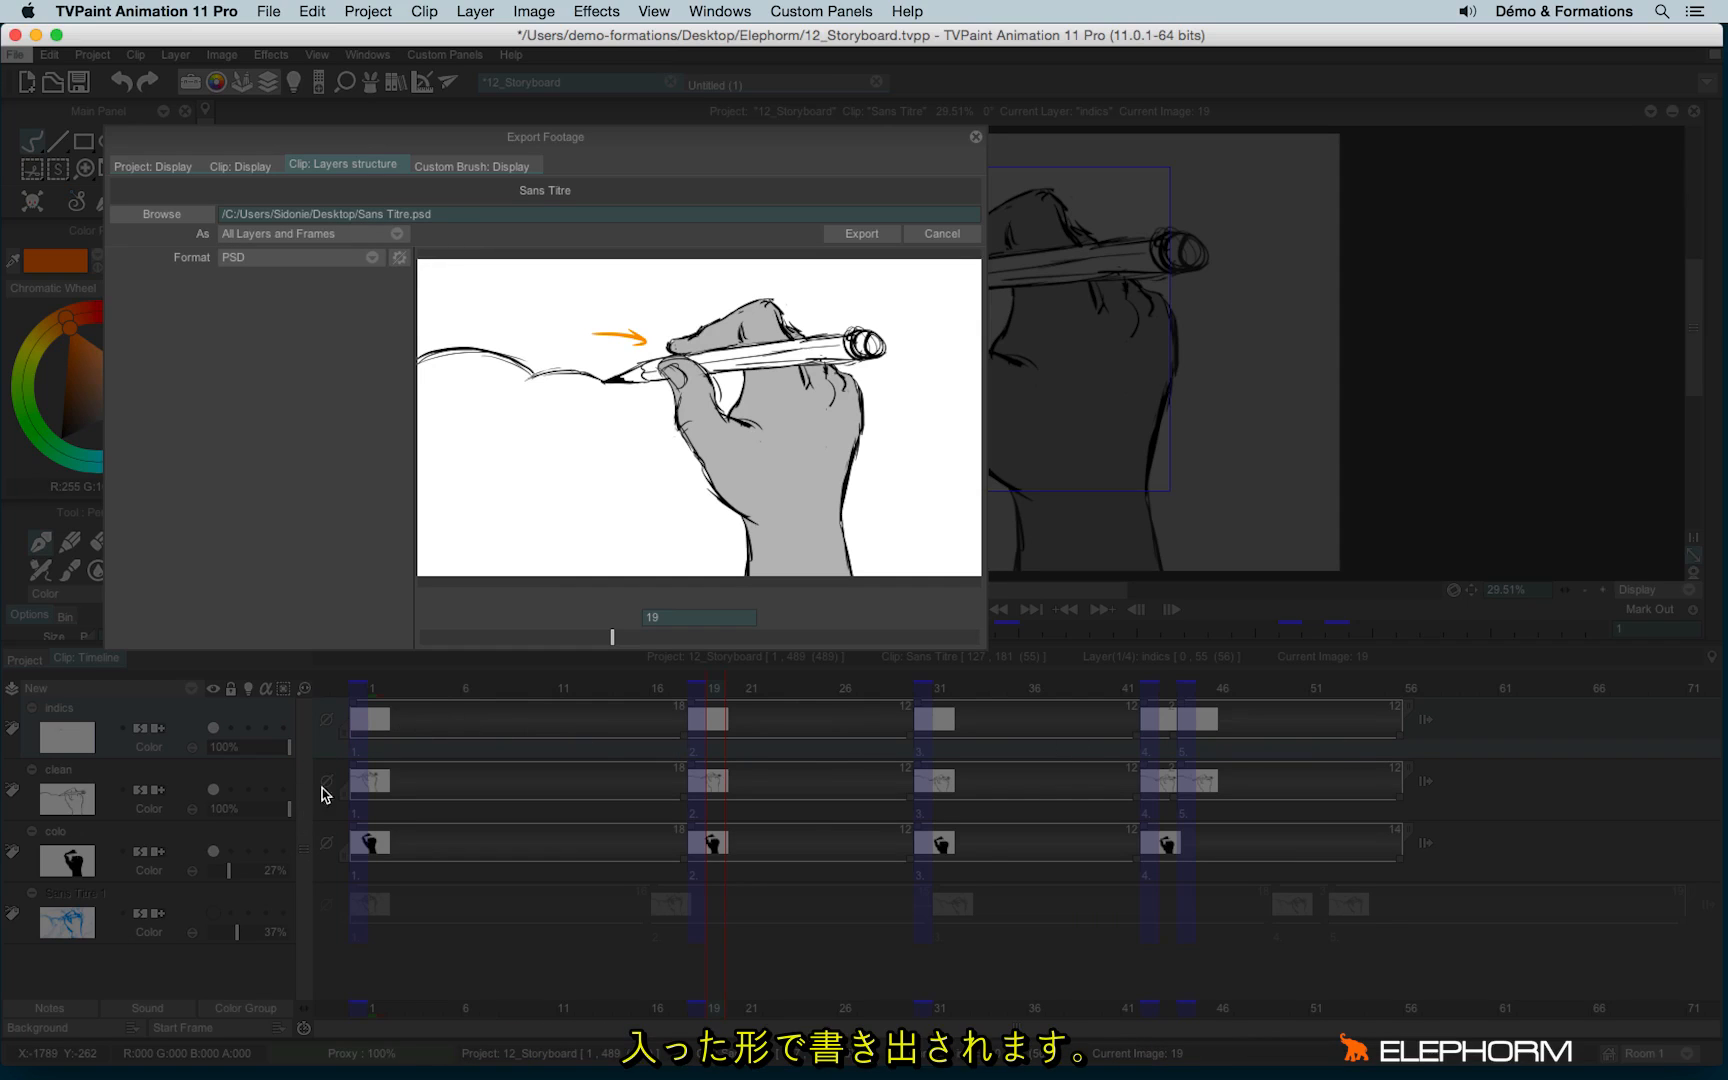
mouse_move(307, 797)
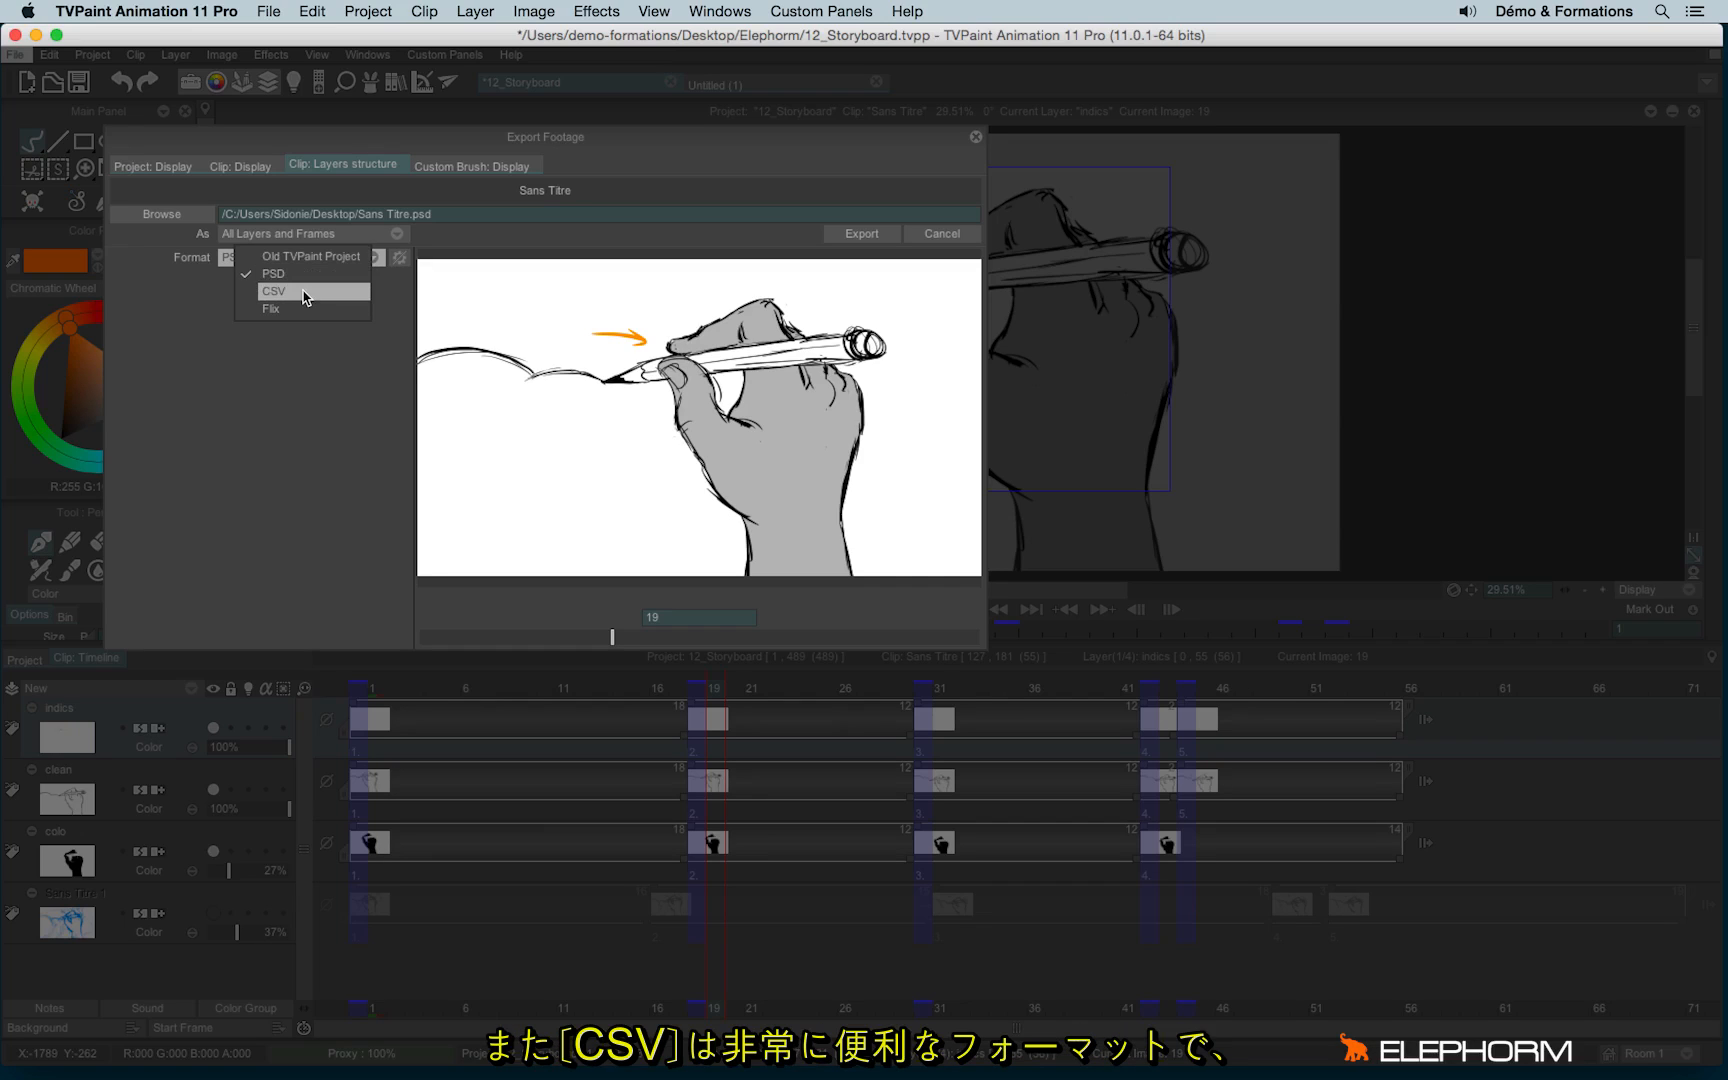
Set the layer-structure export format to CSV, targeting Sans Titre.csv.
click(273, 291)
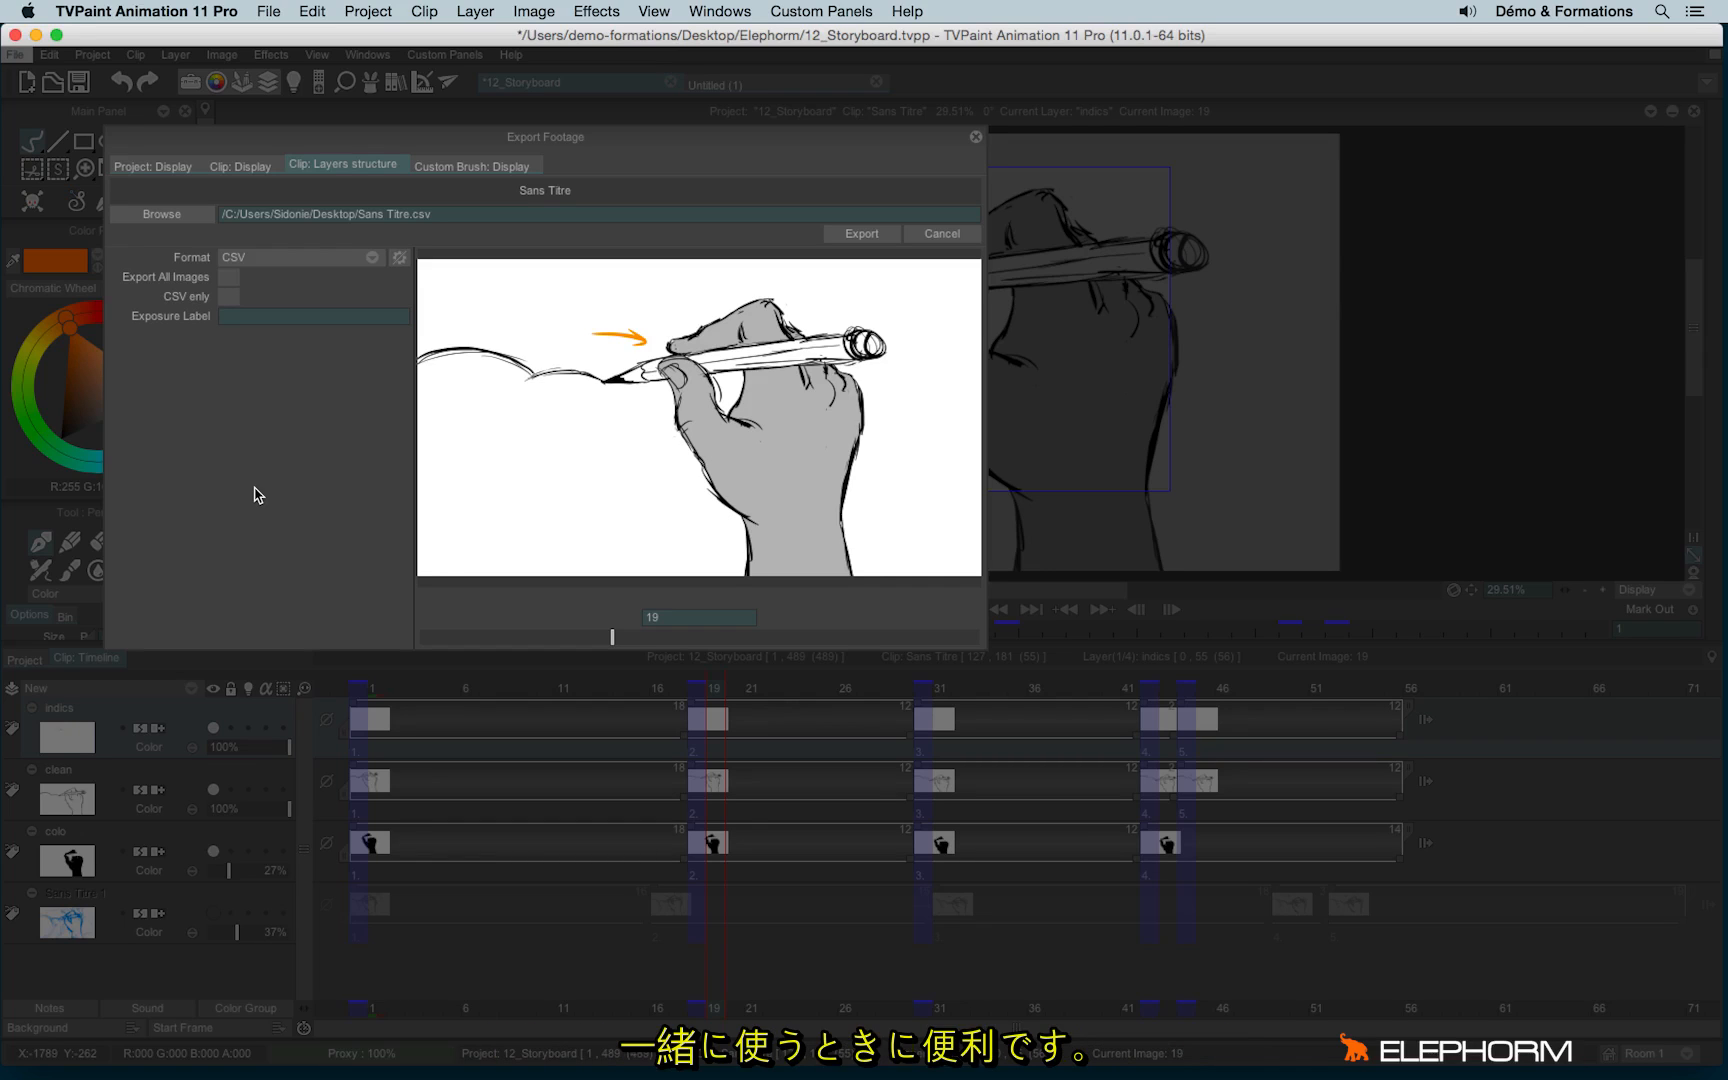
mouse_move(276, 528)
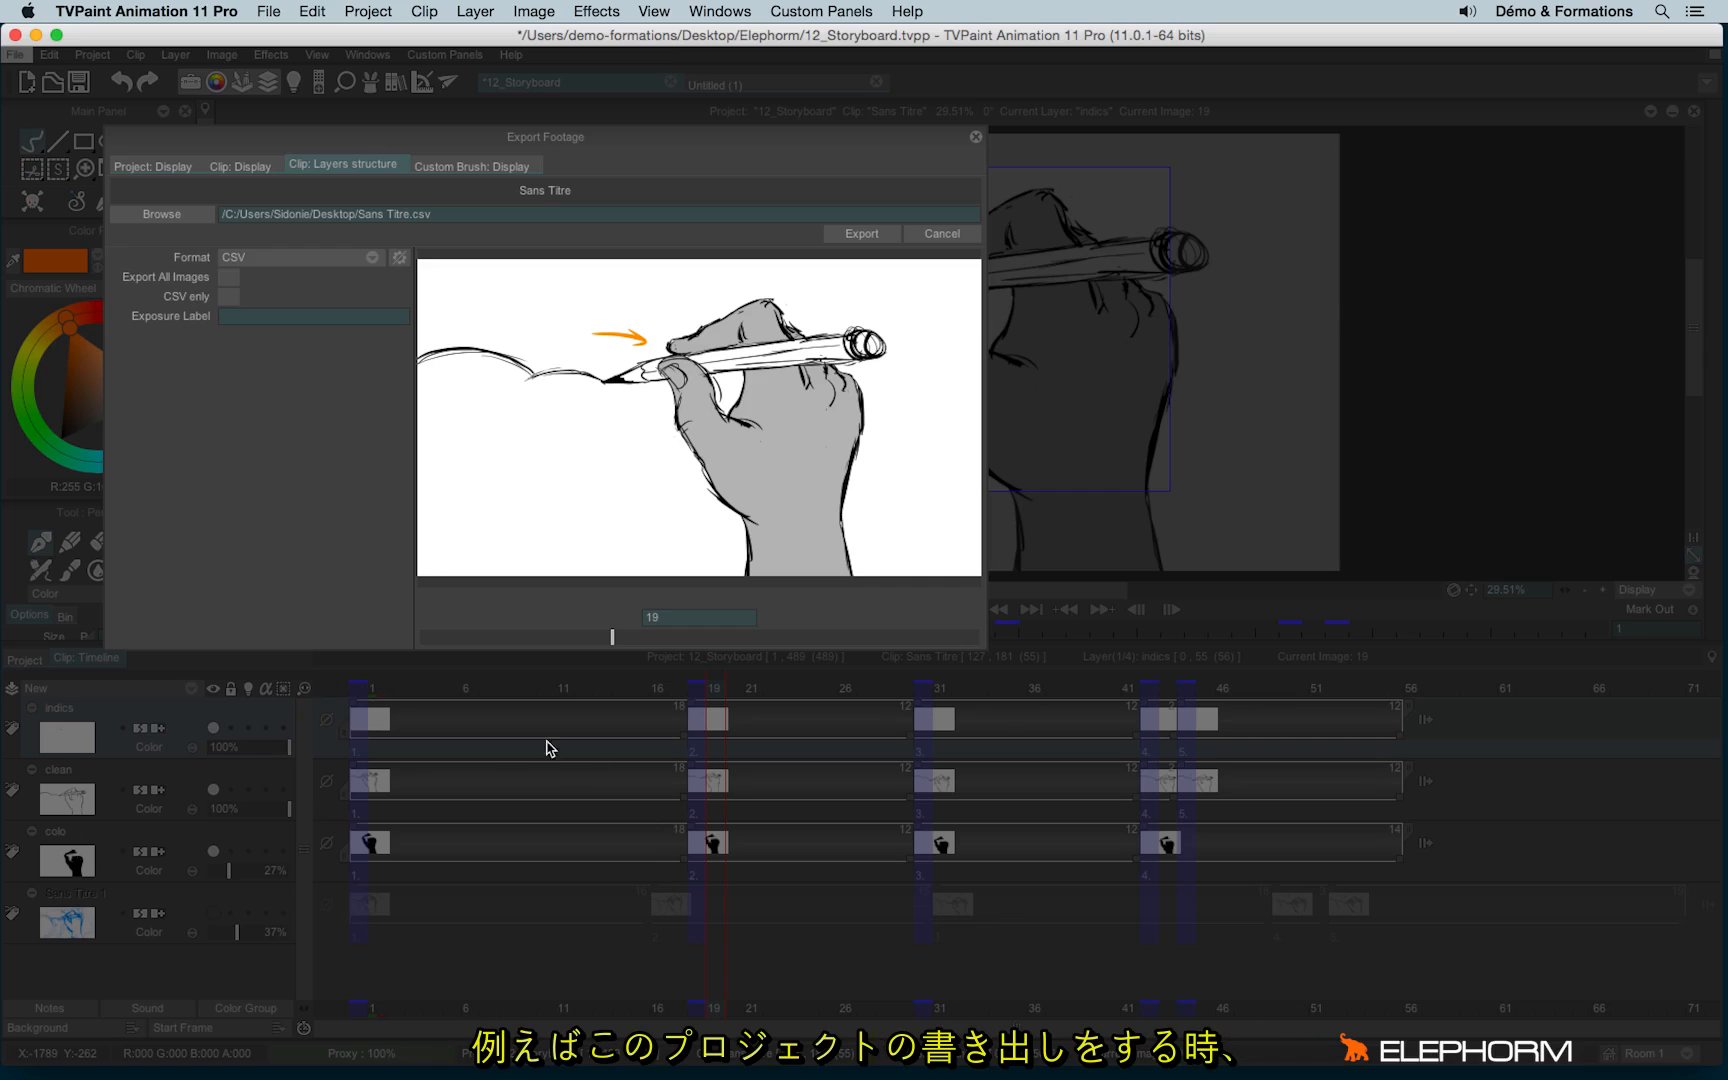
mouse_move(367, 719)
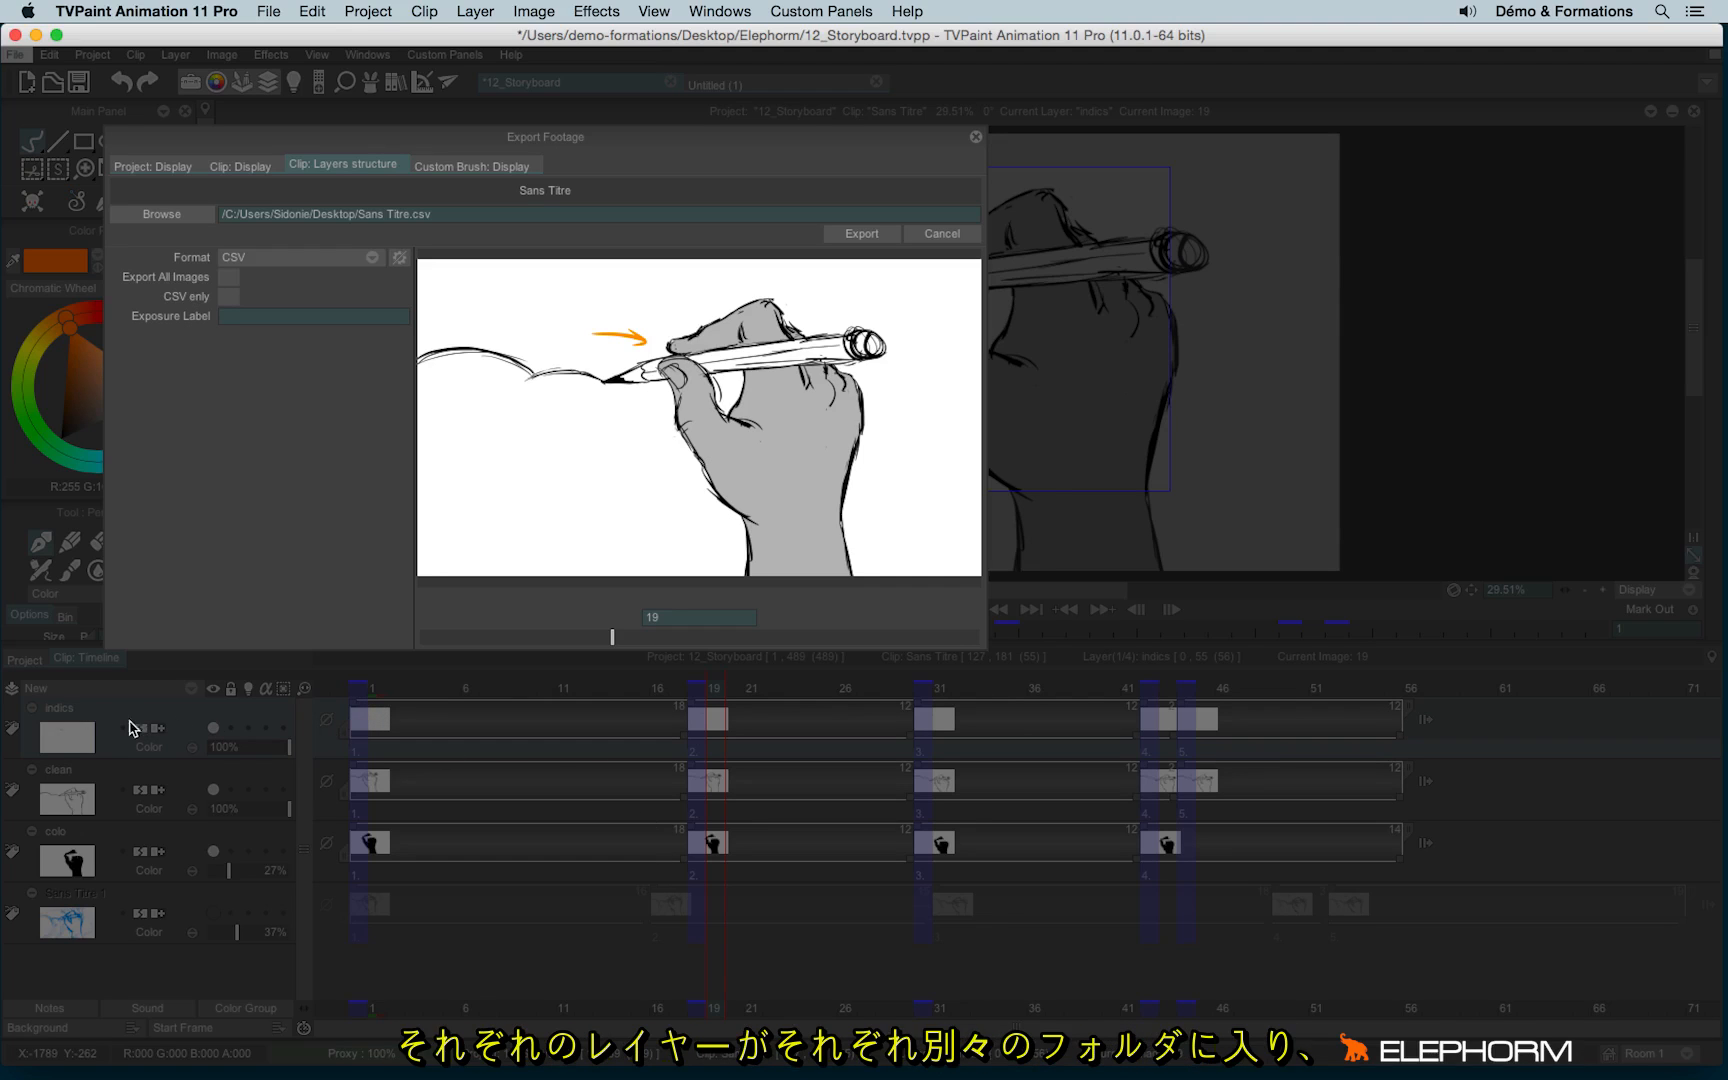
mouse_move(119, 860)
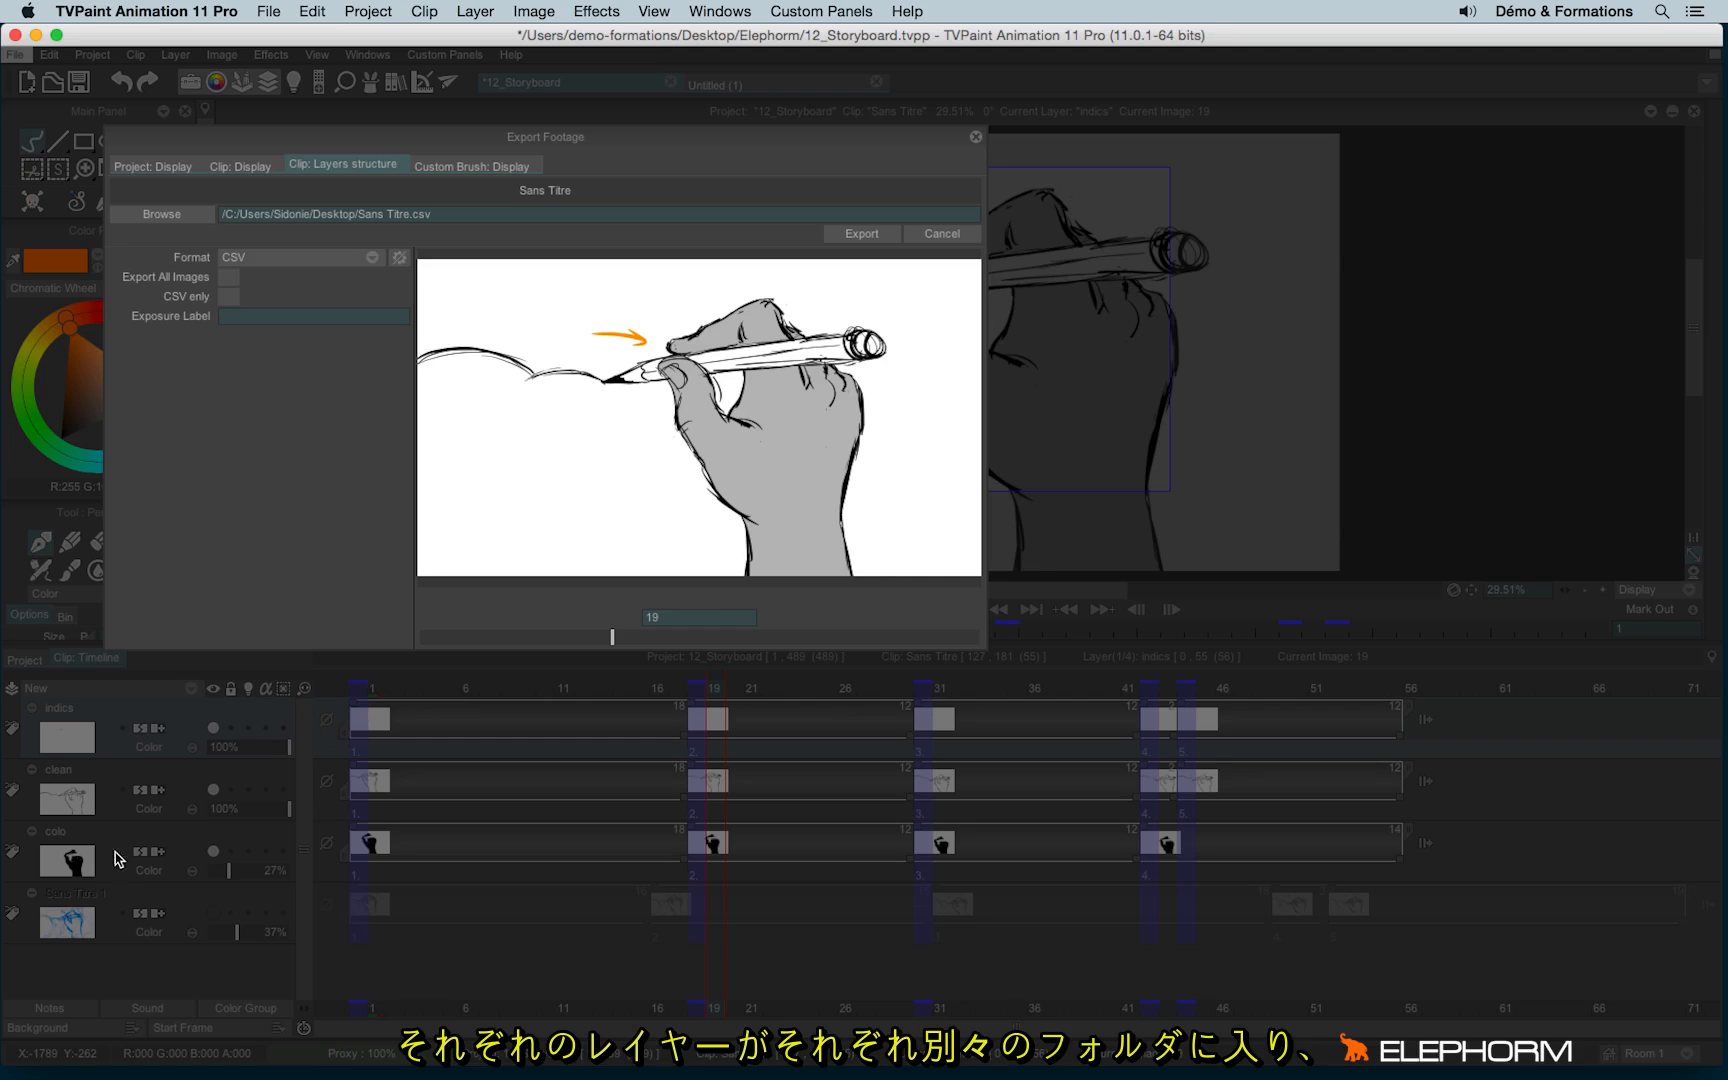
mouse_move(119, 935)
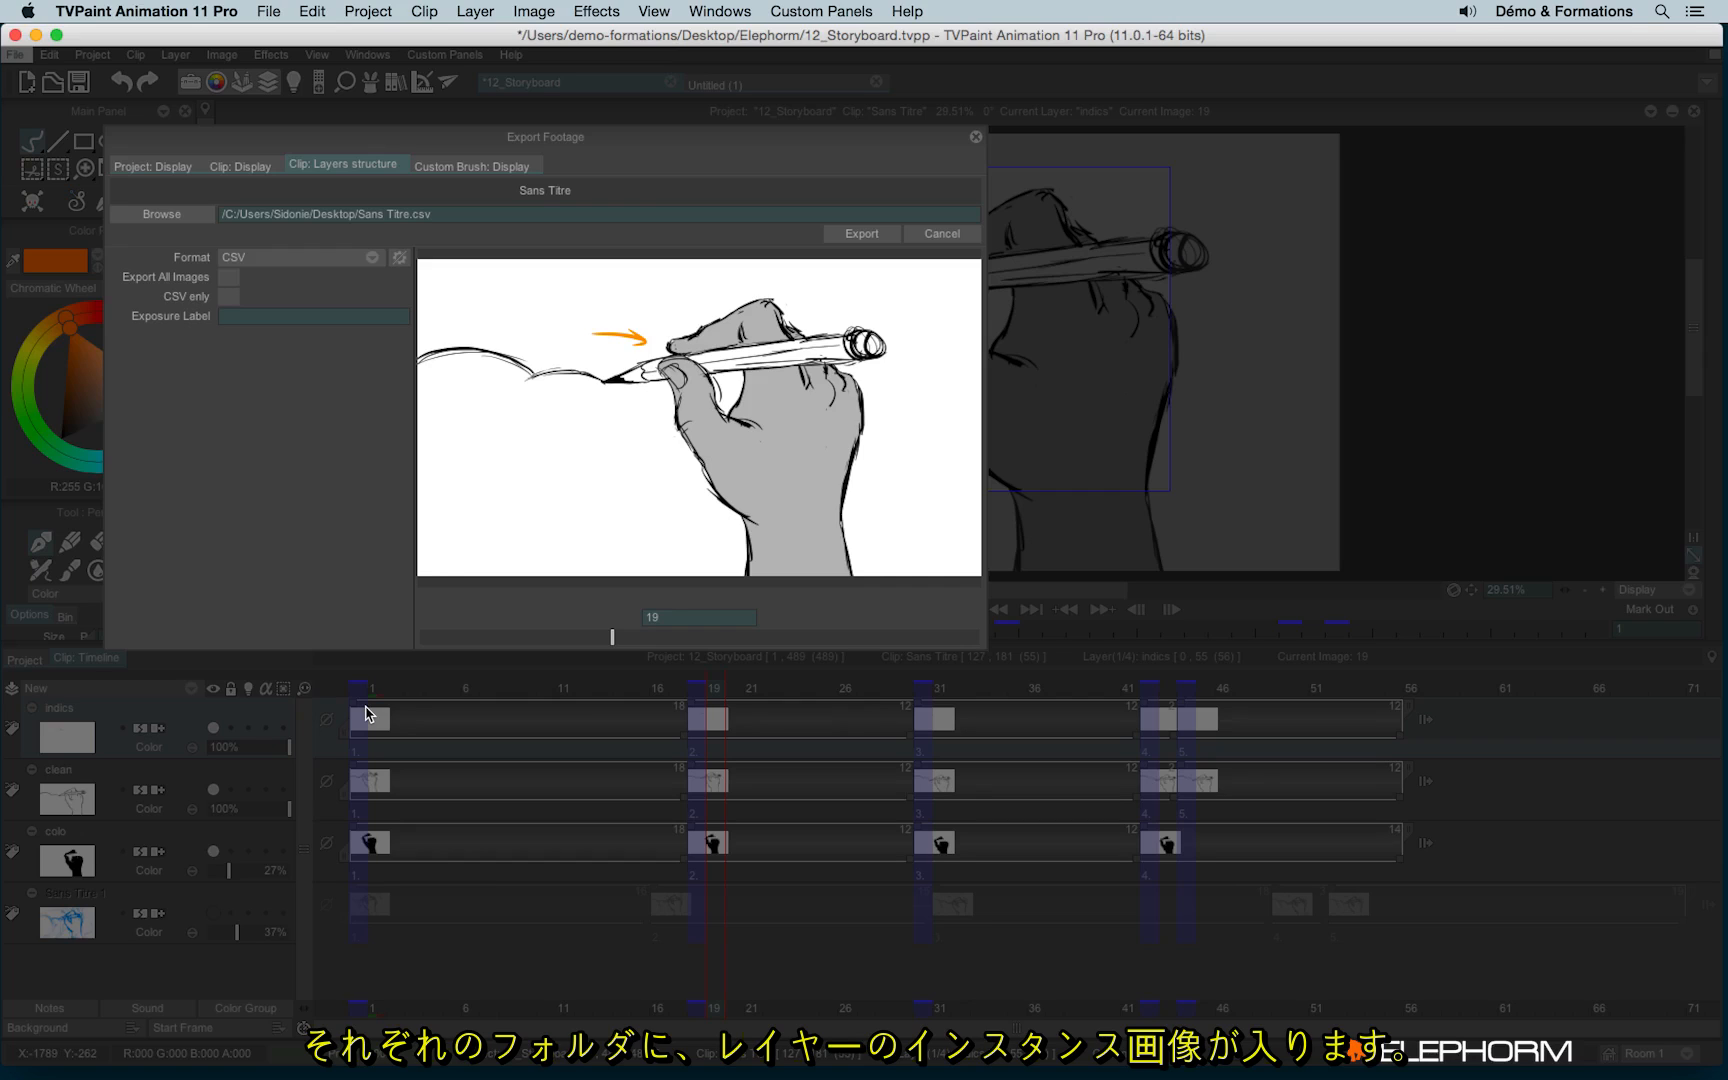
mouse_move(731, 719)
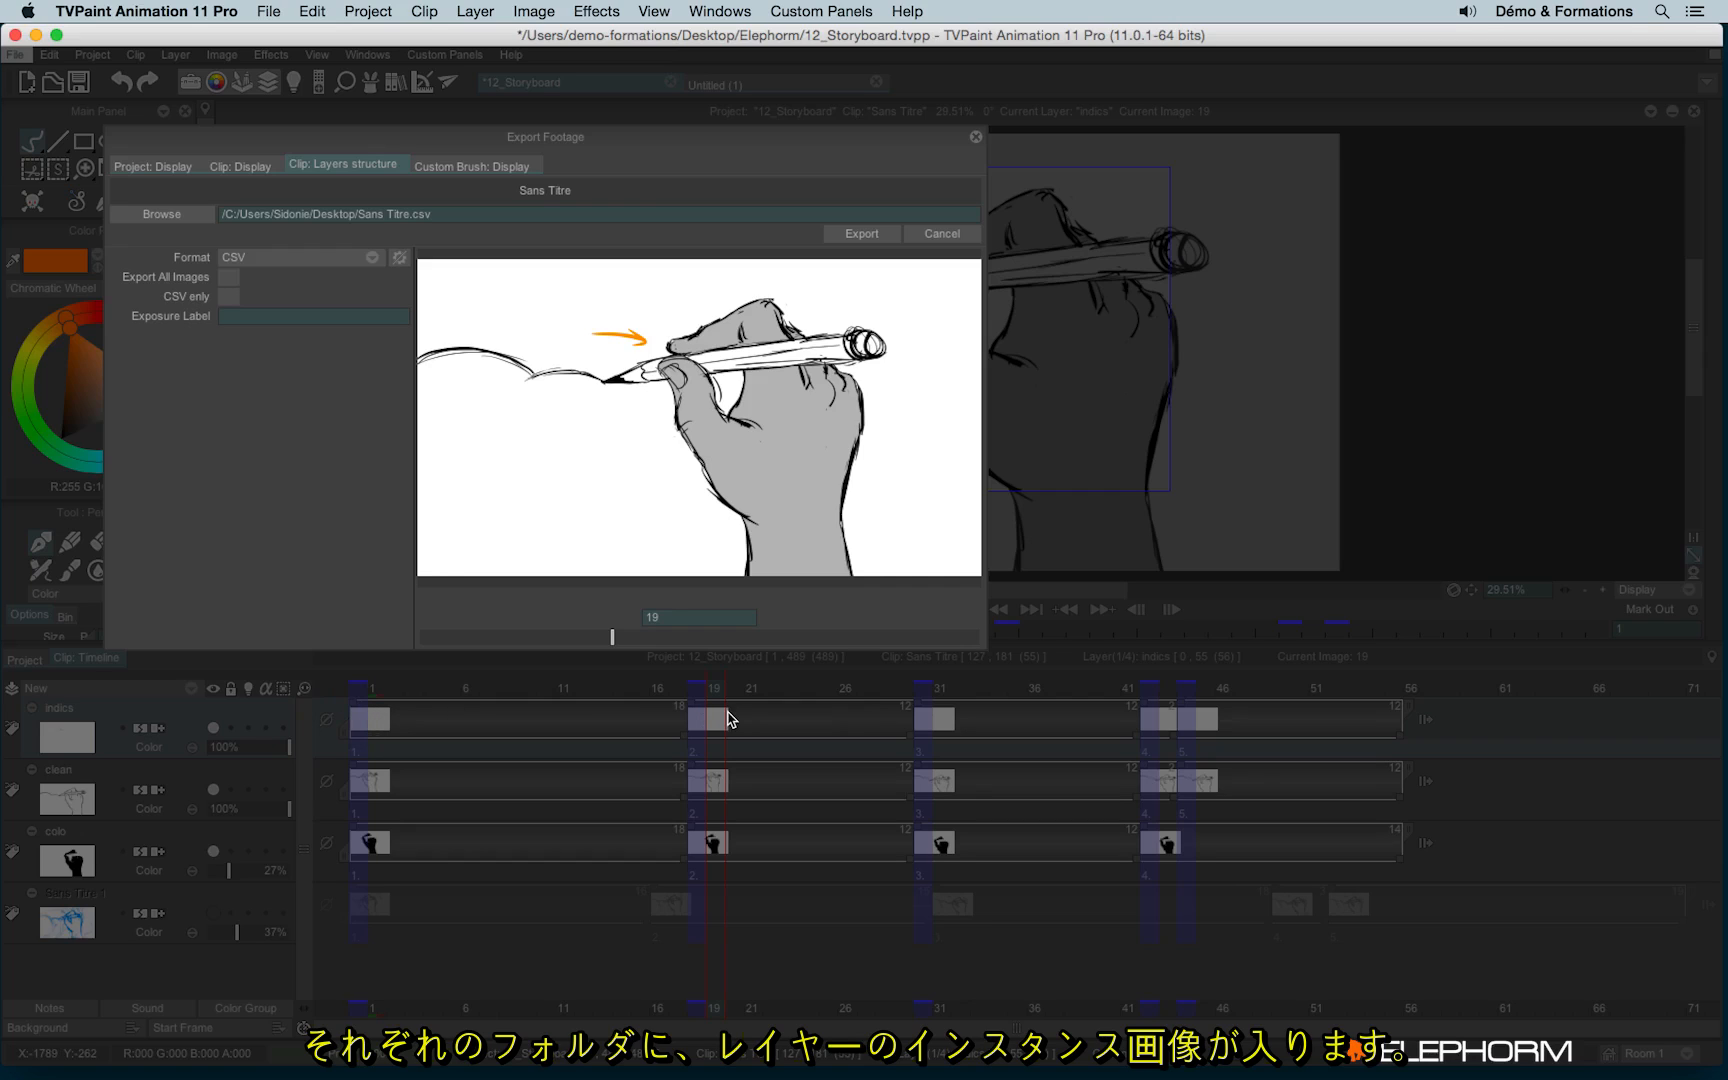
mouse_move(928, 720)
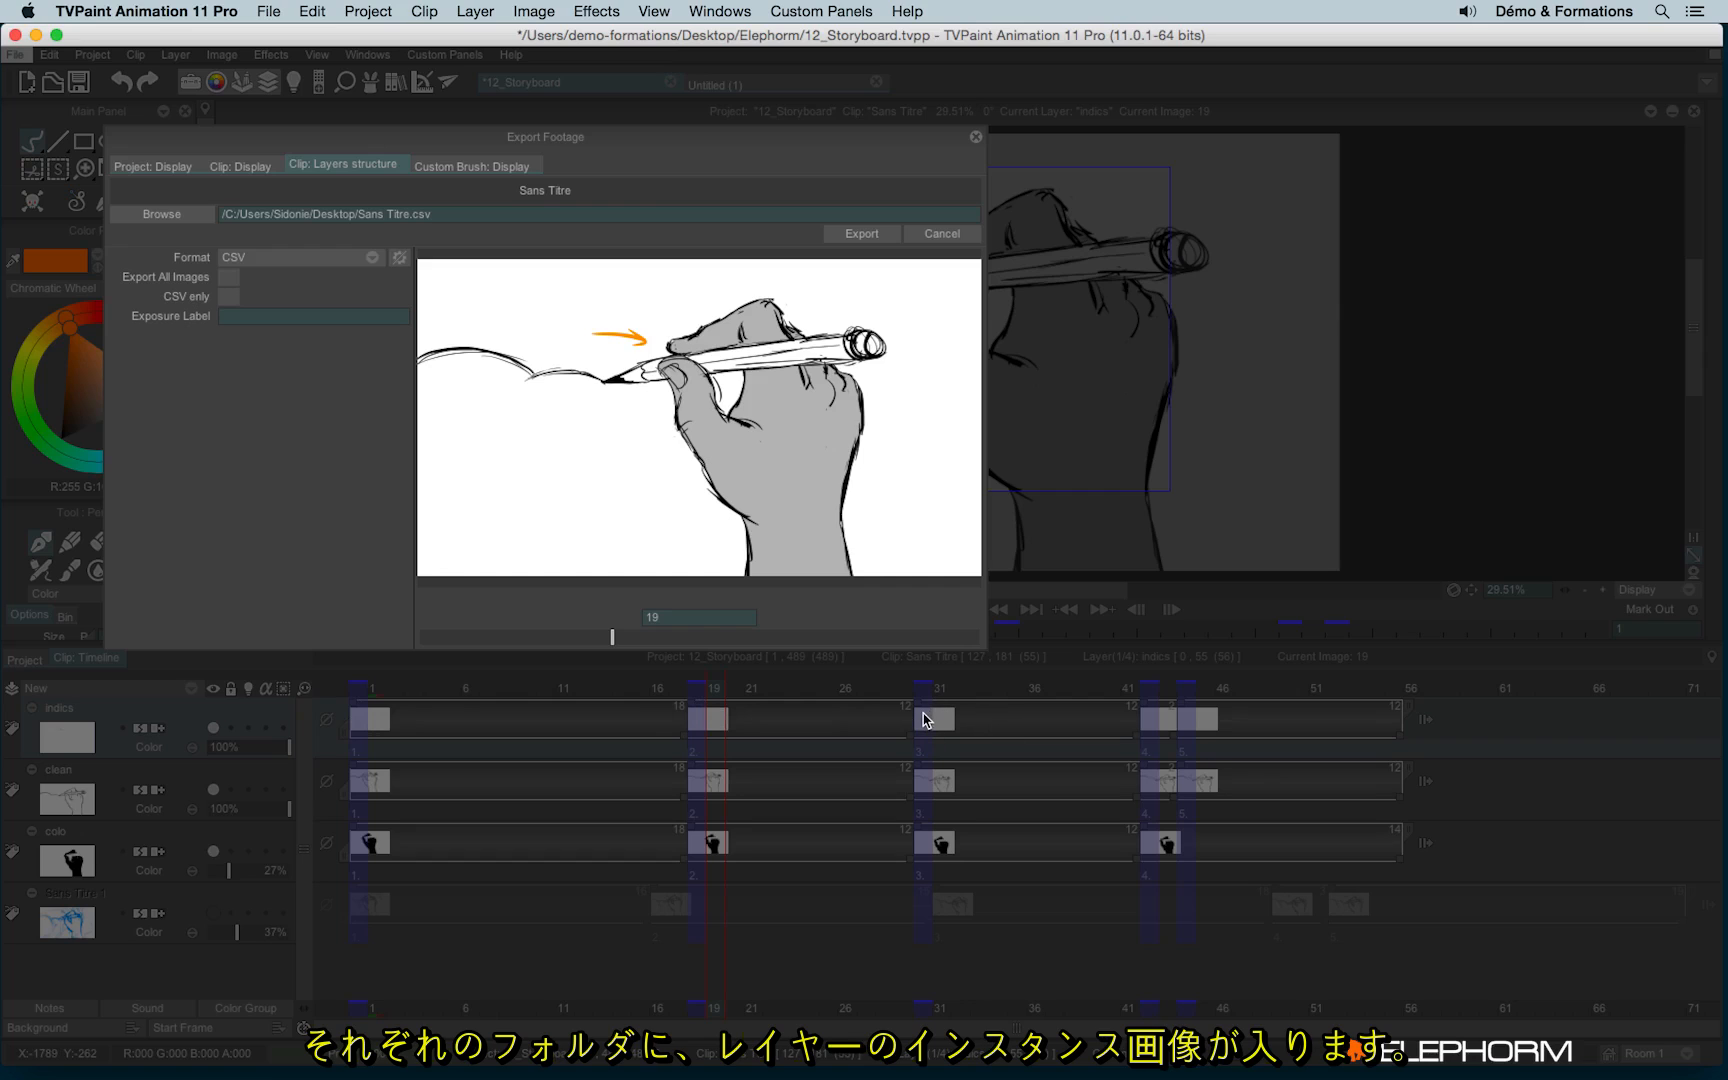